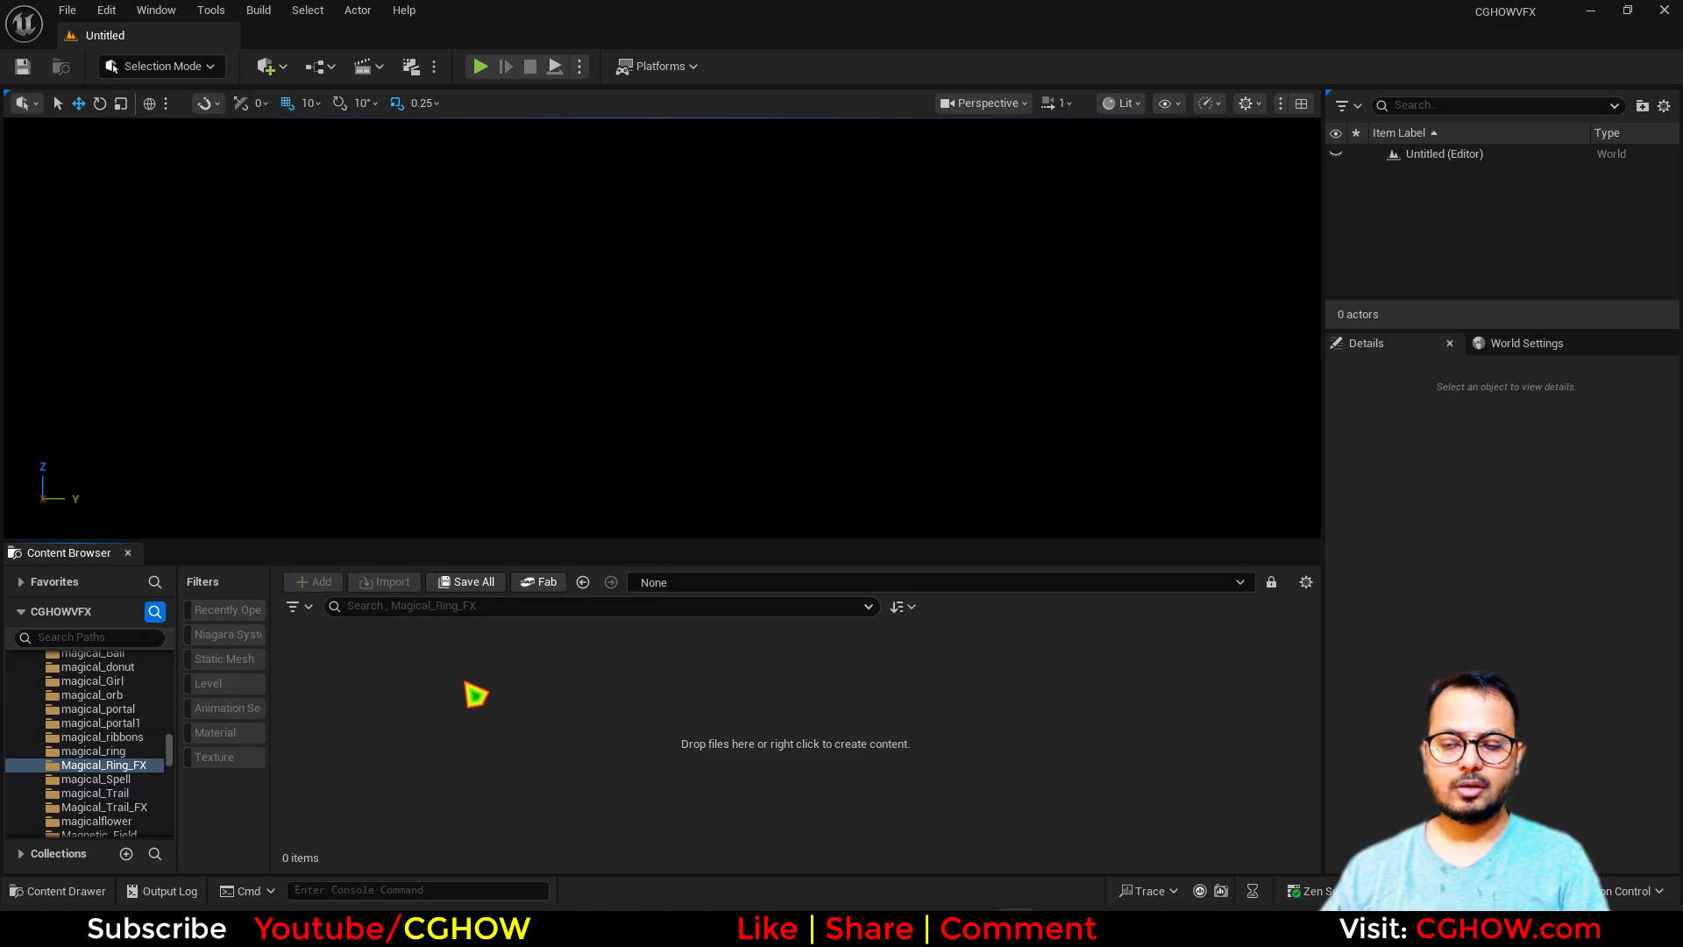
Create a new Material asset in Magical_Ring_FX and start naming it 'M_'
{"action": "right_click", "coordinate": [477, 694]}
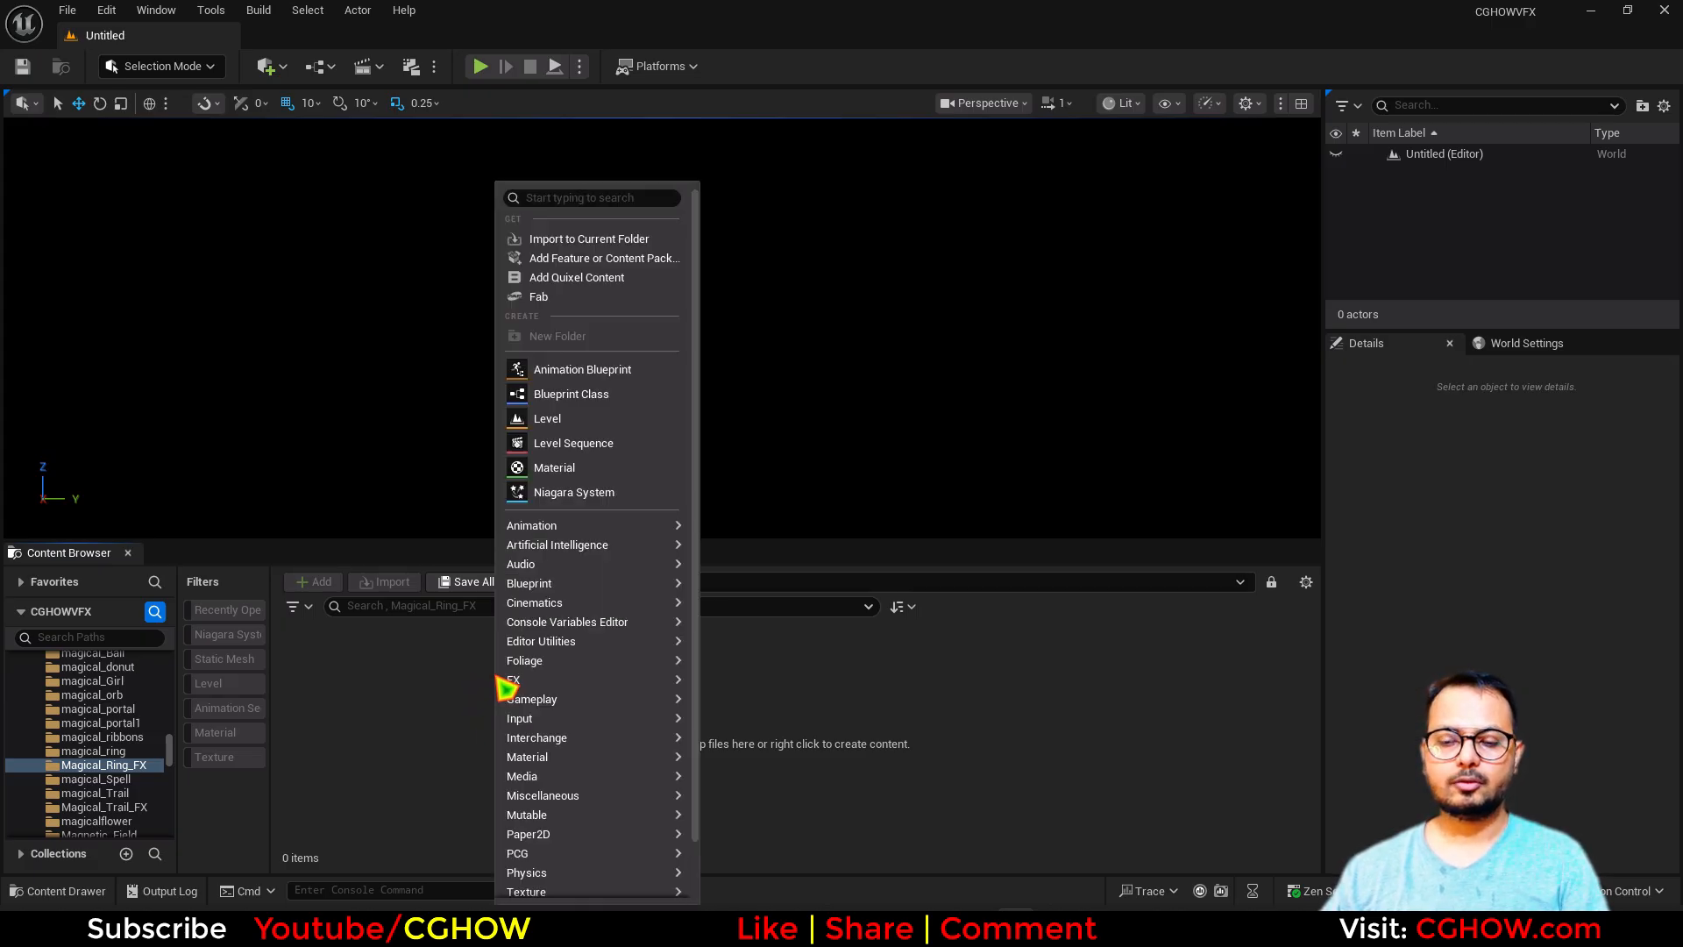
{"action": "left_click", "coordinate": [556, 467]}
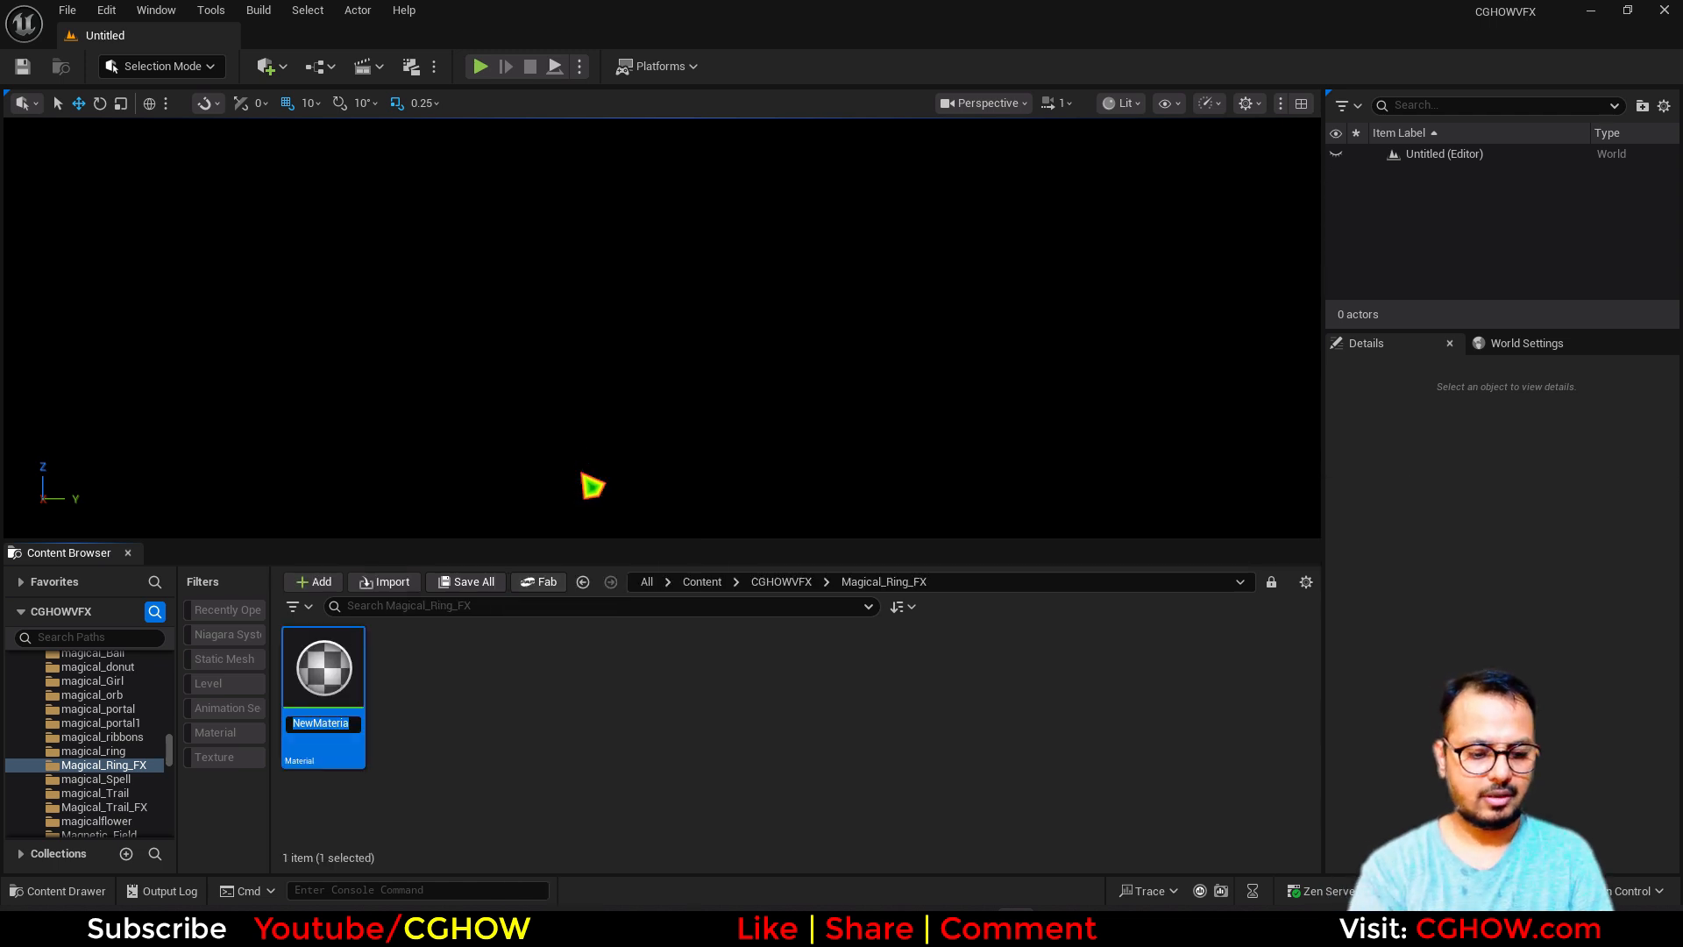
{"action": "type", "text": "M_"}
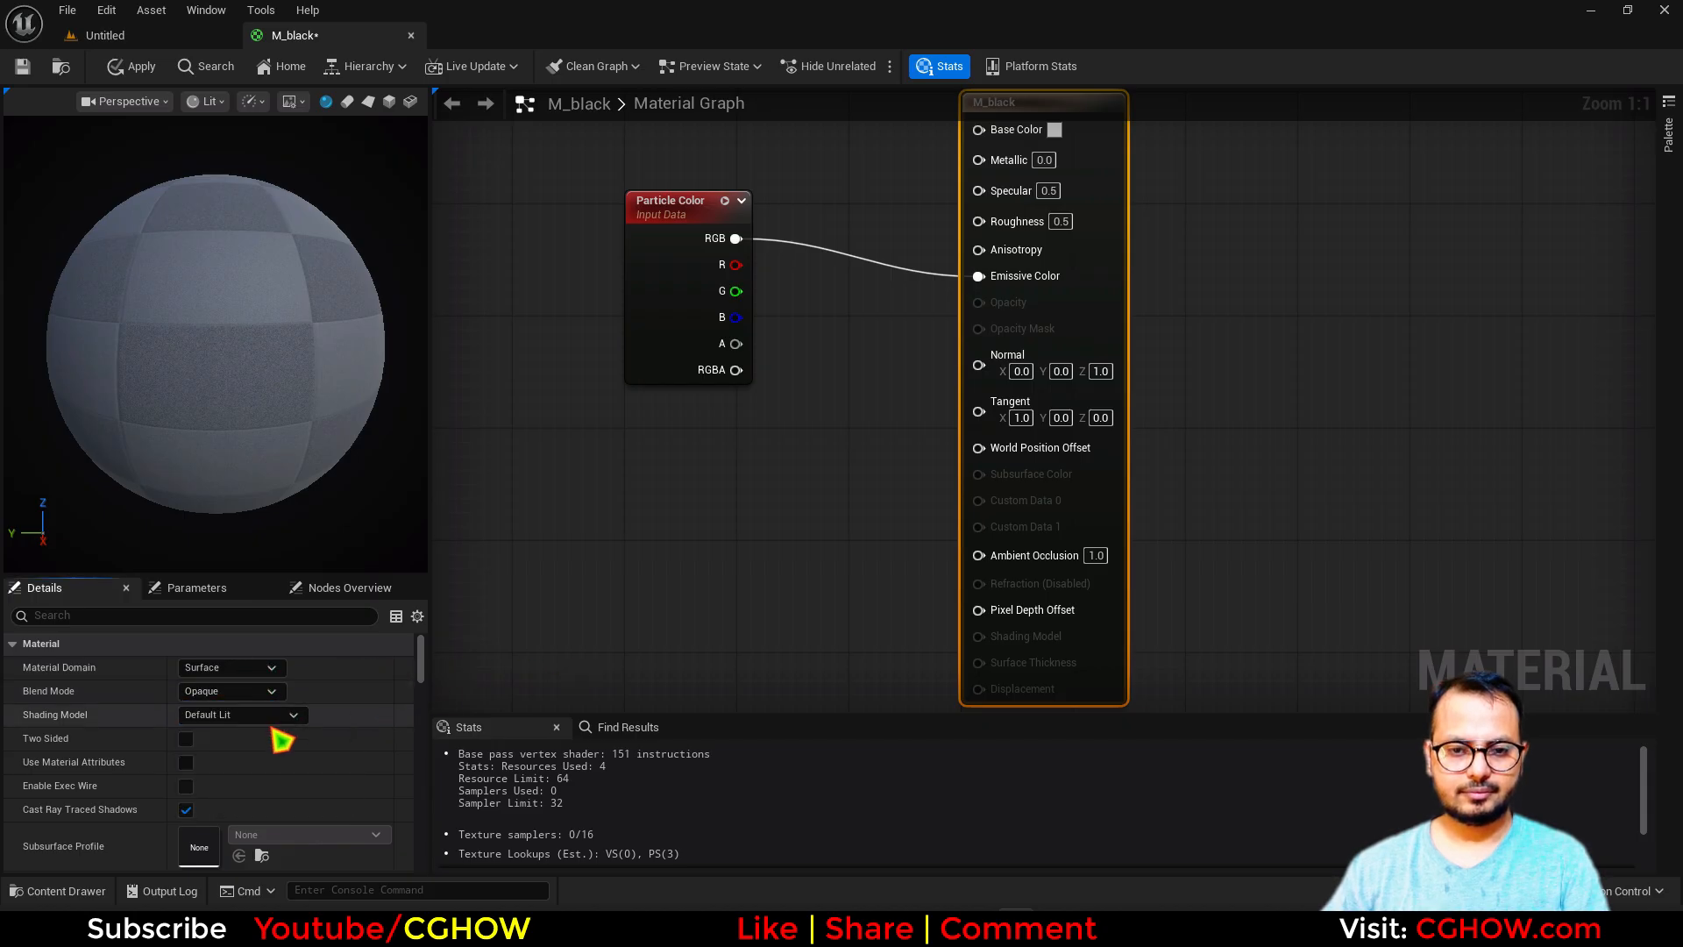
Set M_black's Shading Model to Unlit and enable Two Sided, then save
{"action": "left_click", "coordinate": [242, 714]}
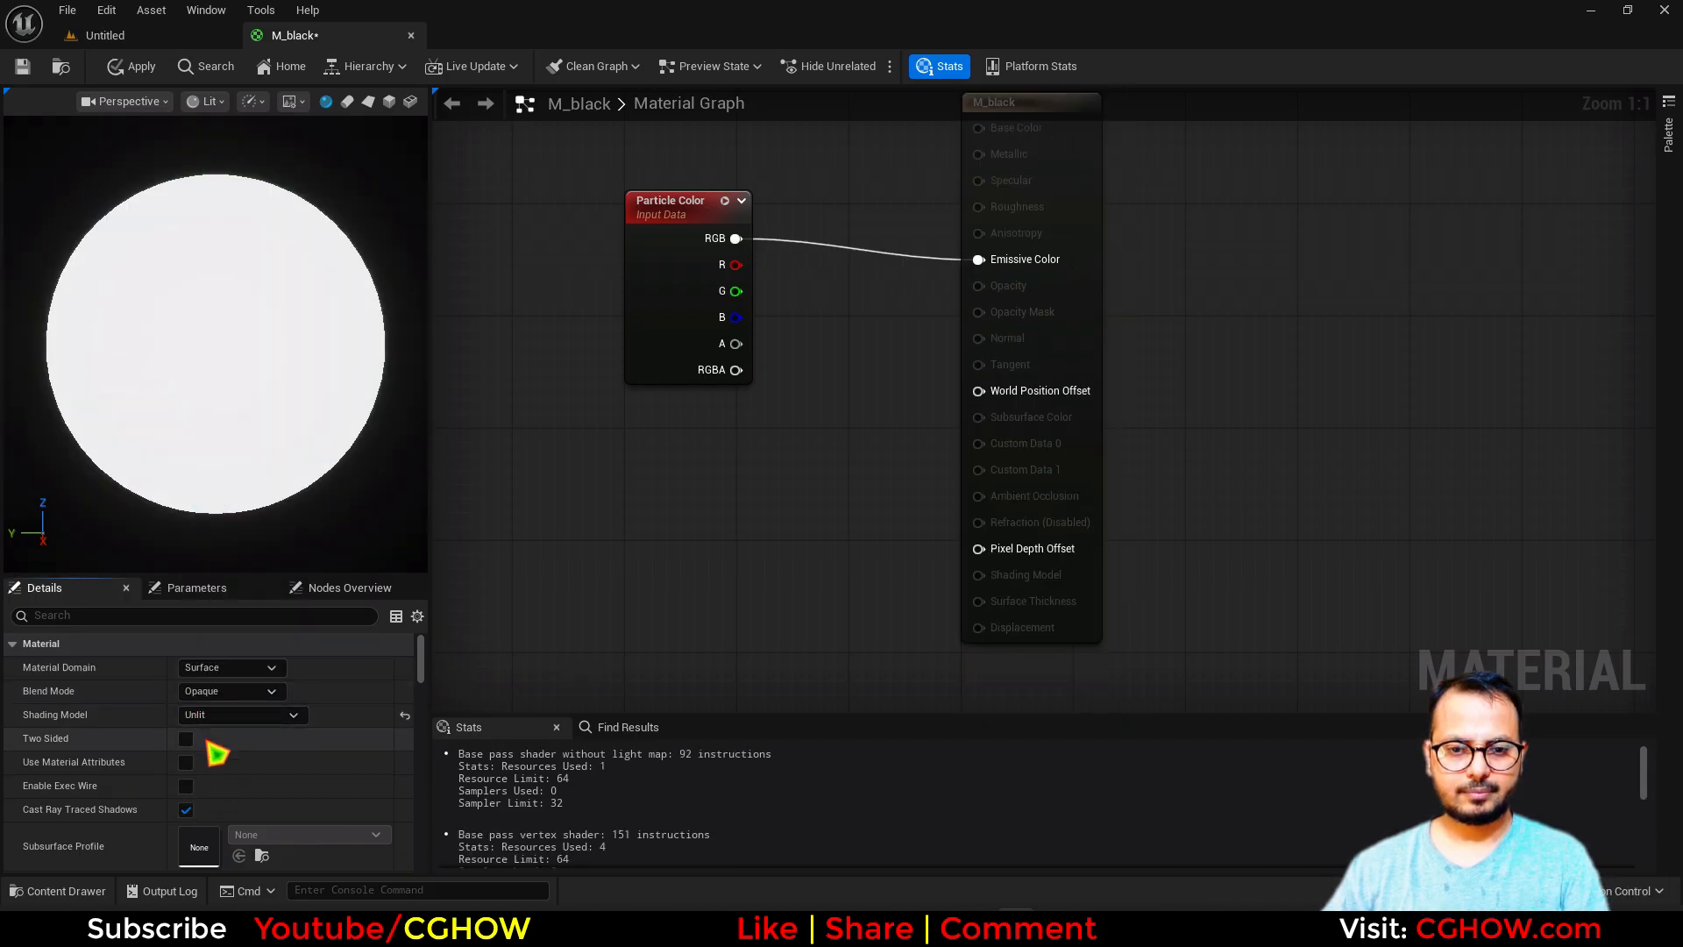
{"action": "left_click", "coordinate": [186, 738]}
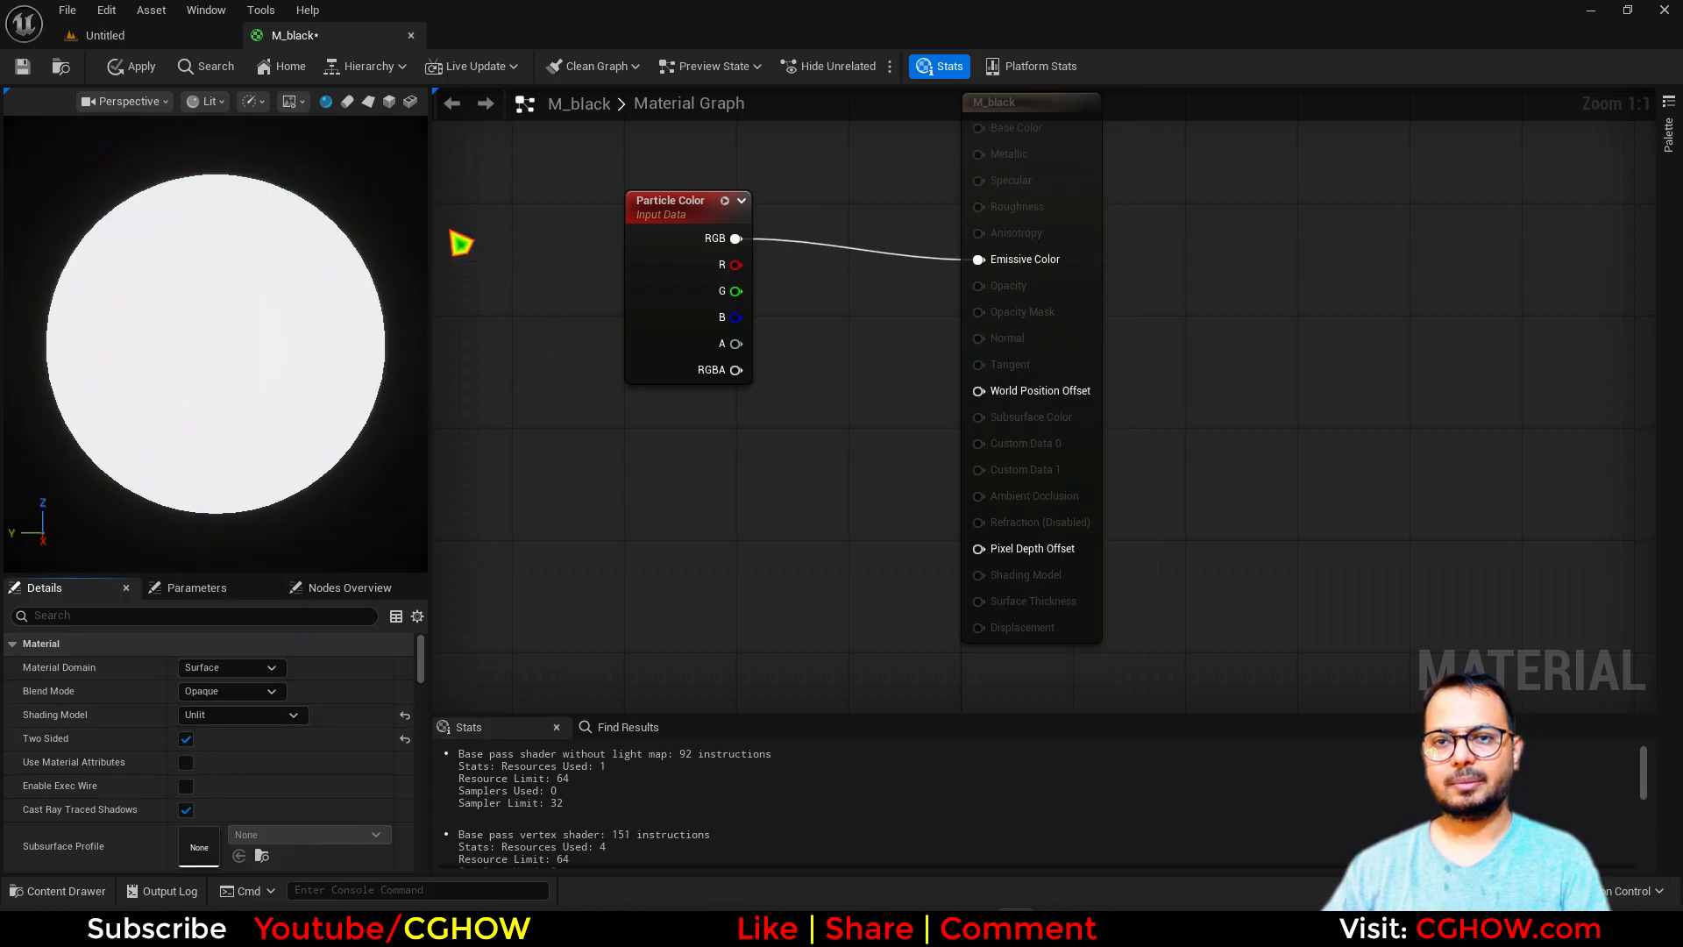
{"action": "left_click", "coordinate": [128, 65]}
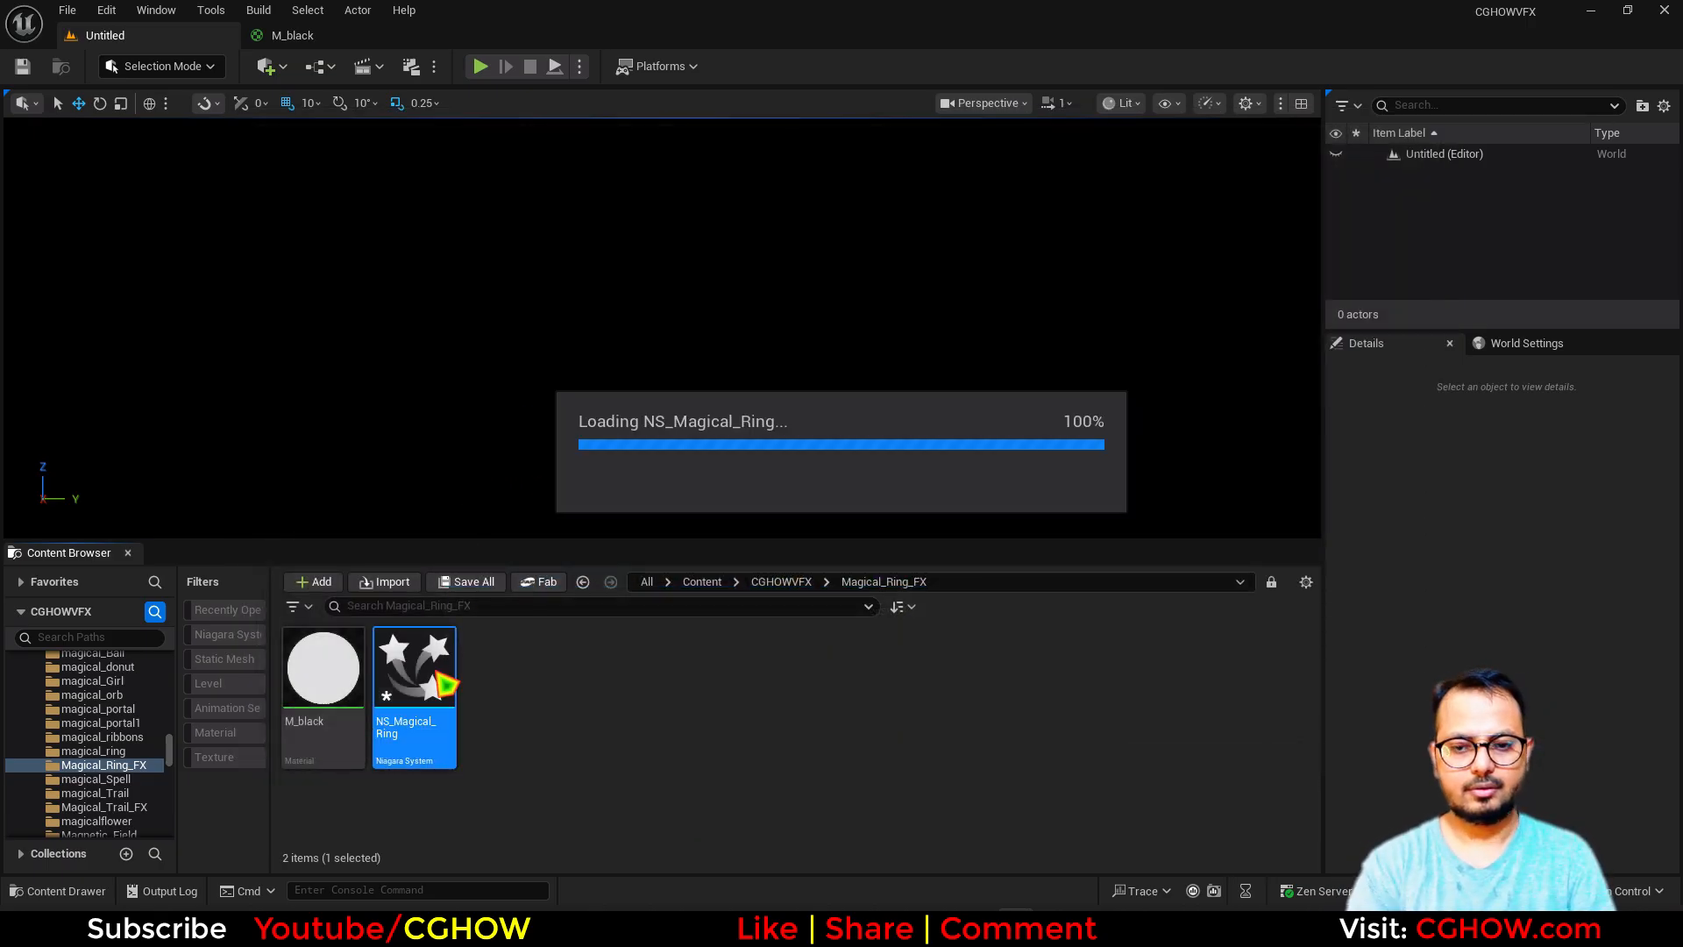
In NS_Magical_Ring set Emitter State to loop Once and add a Spawn Burst Instantaneous for one particle
{"action": "double_click", "coordinate": [414, 666]}
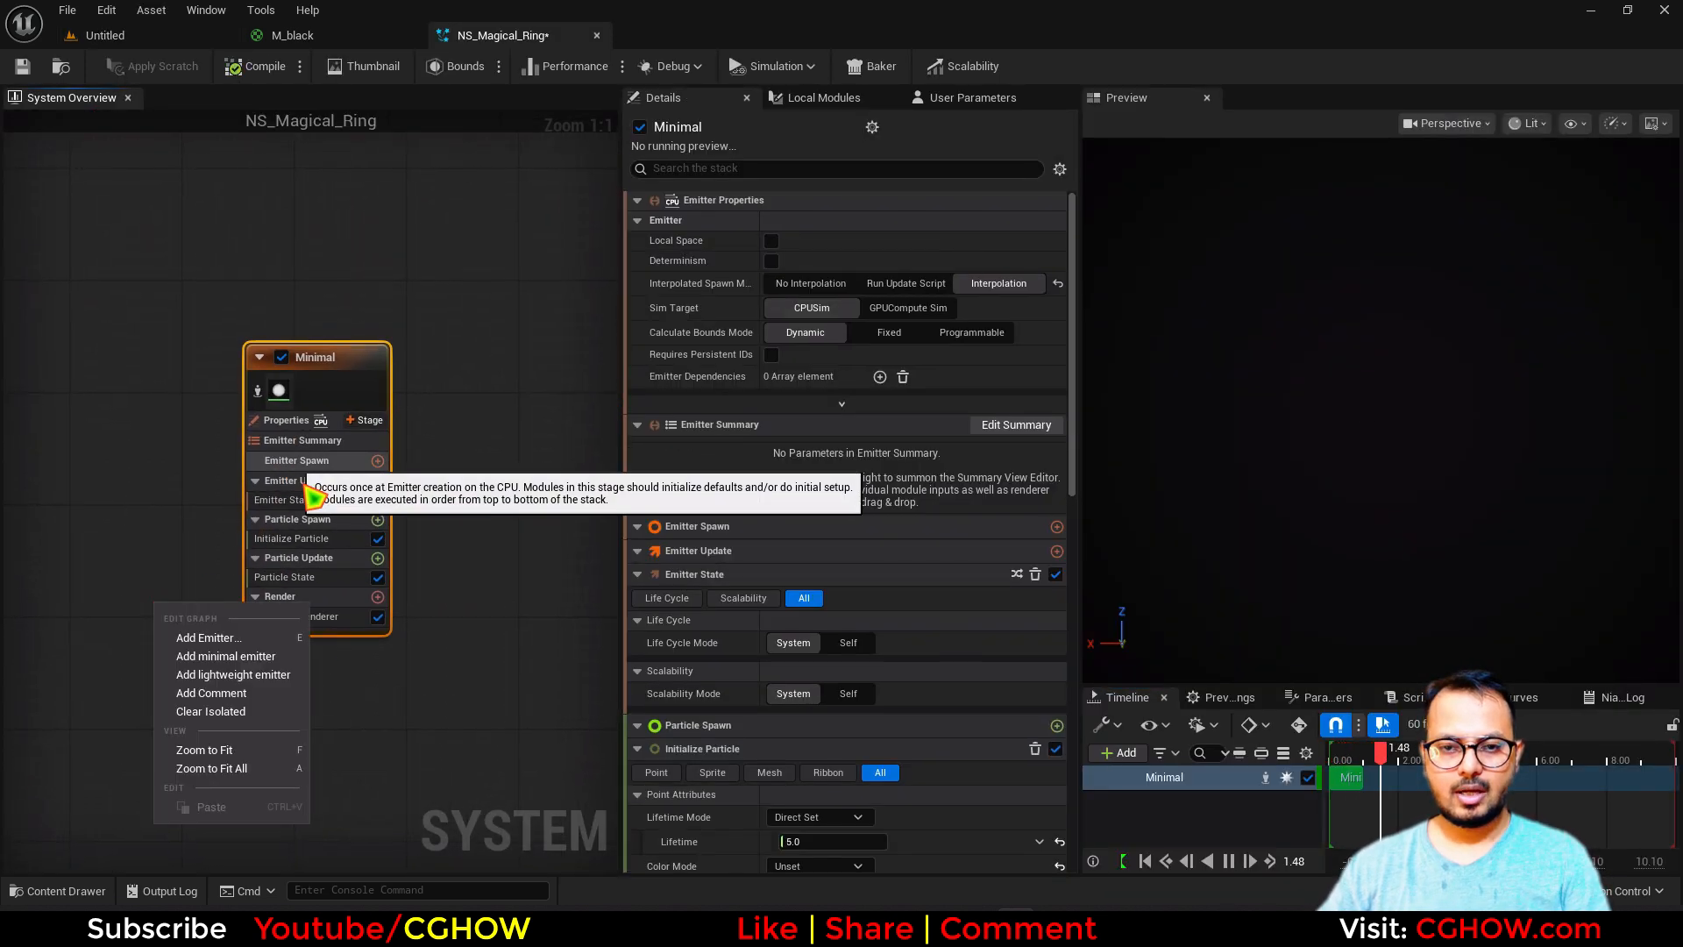
{"action": "left_click", "coordinate": [277, 500]}
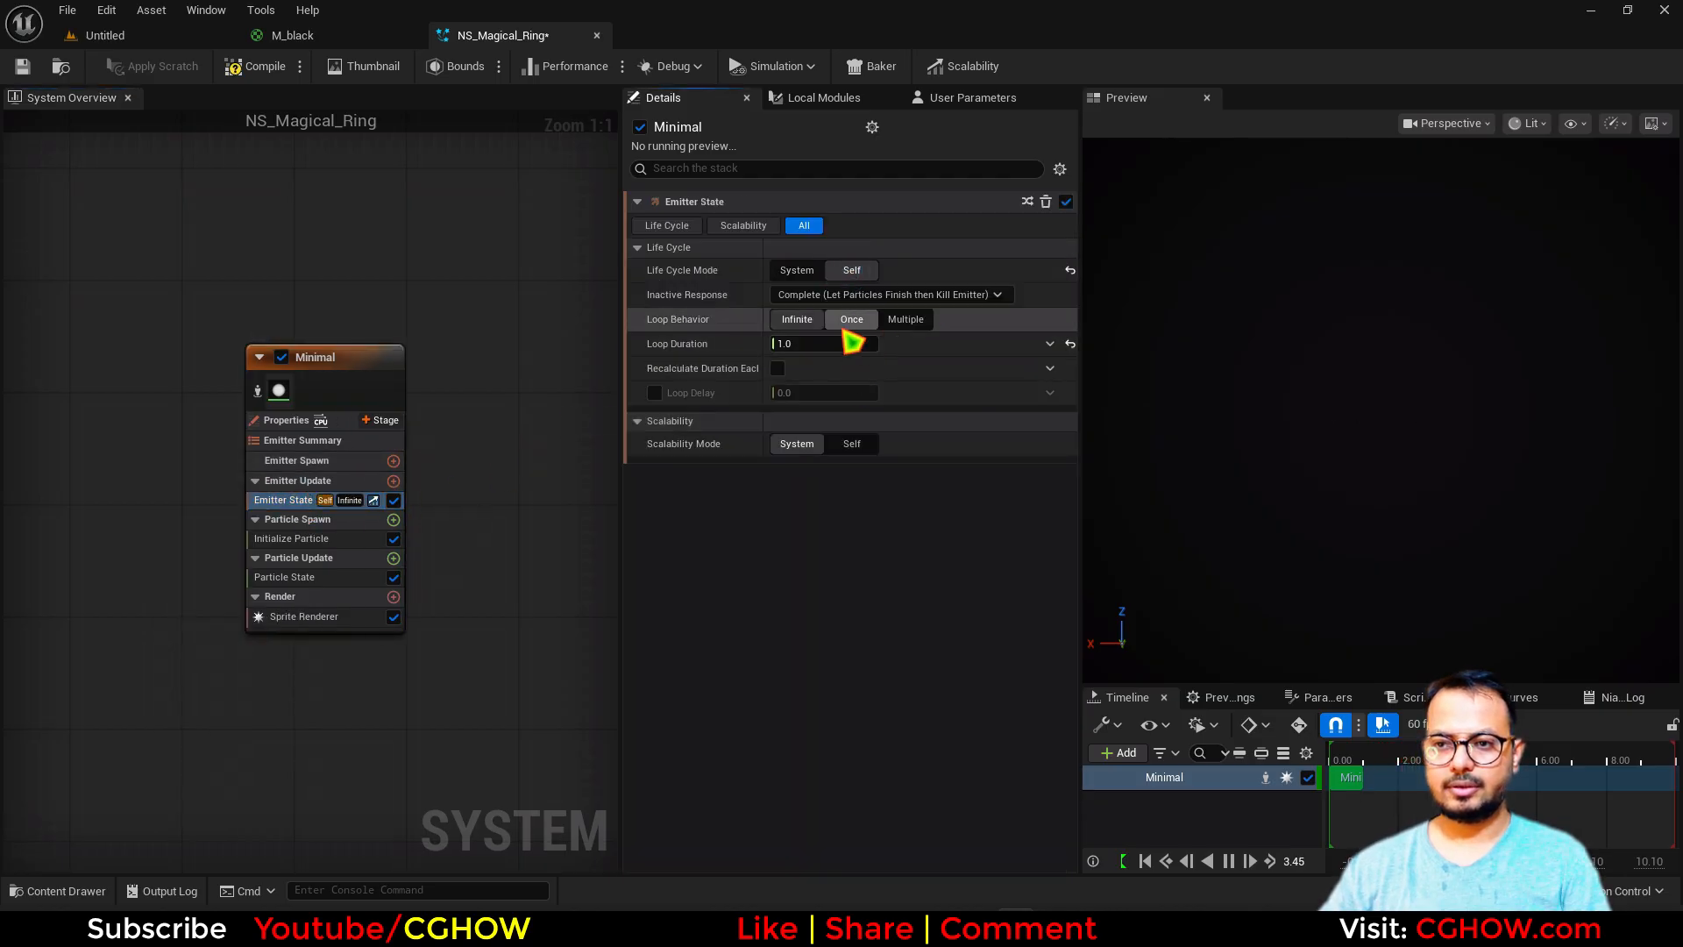
{"action": "left_click", "coordinate": [850, 320]}
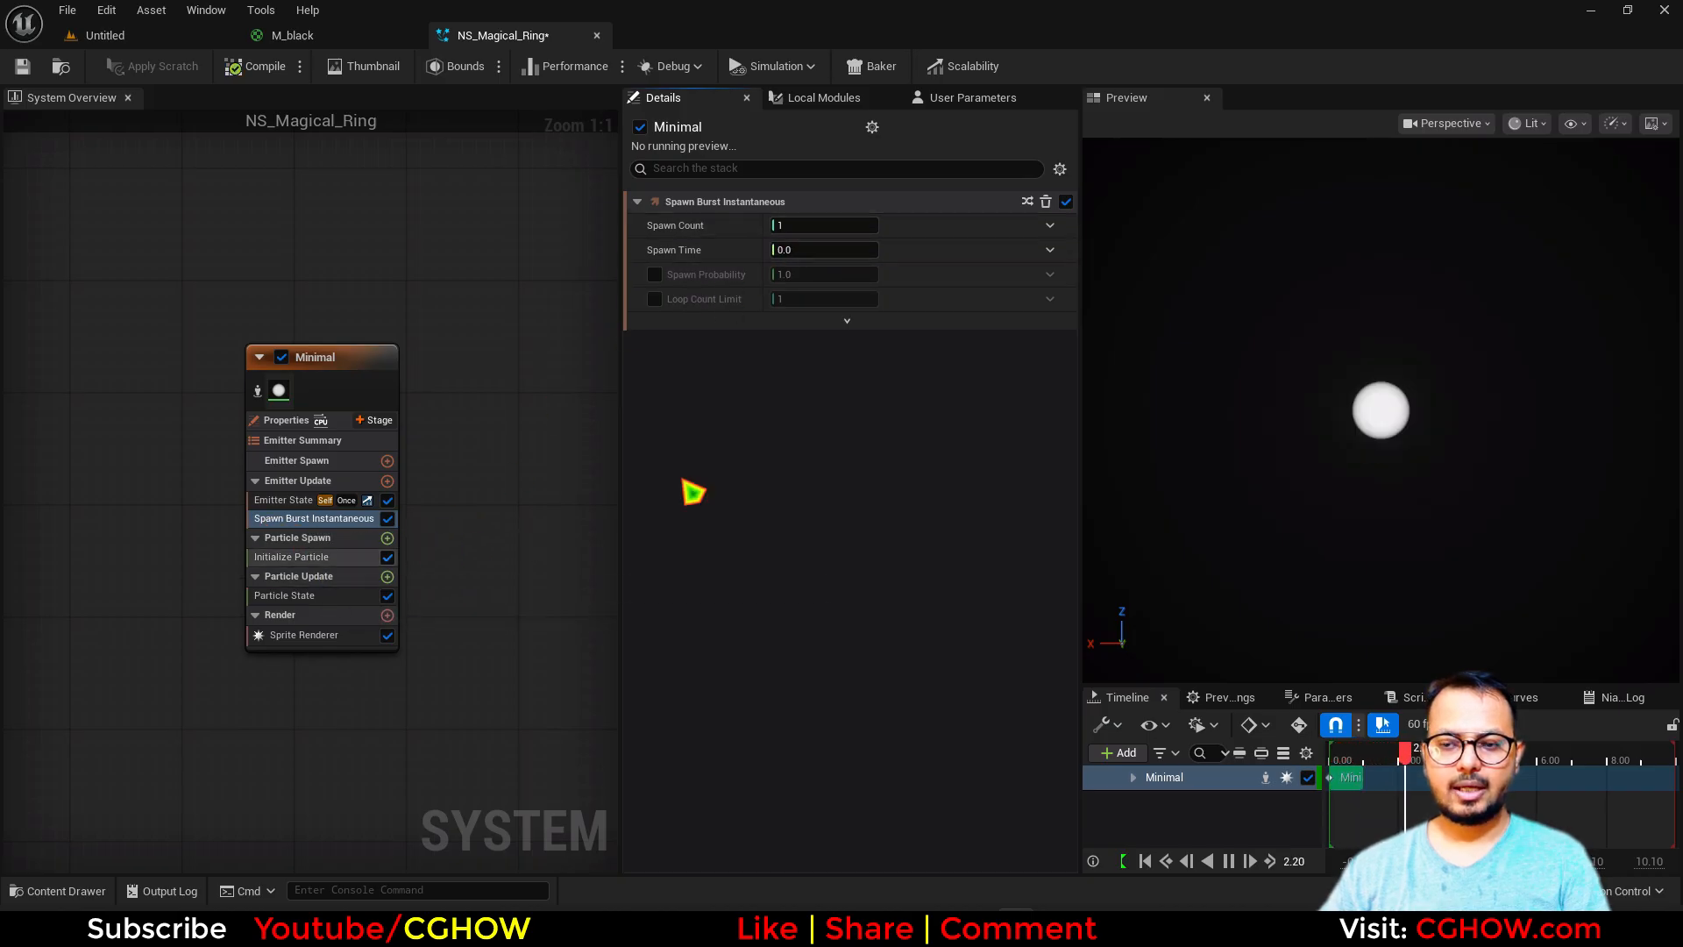
{"action": "left_click", "coordinate": [284, 594]}
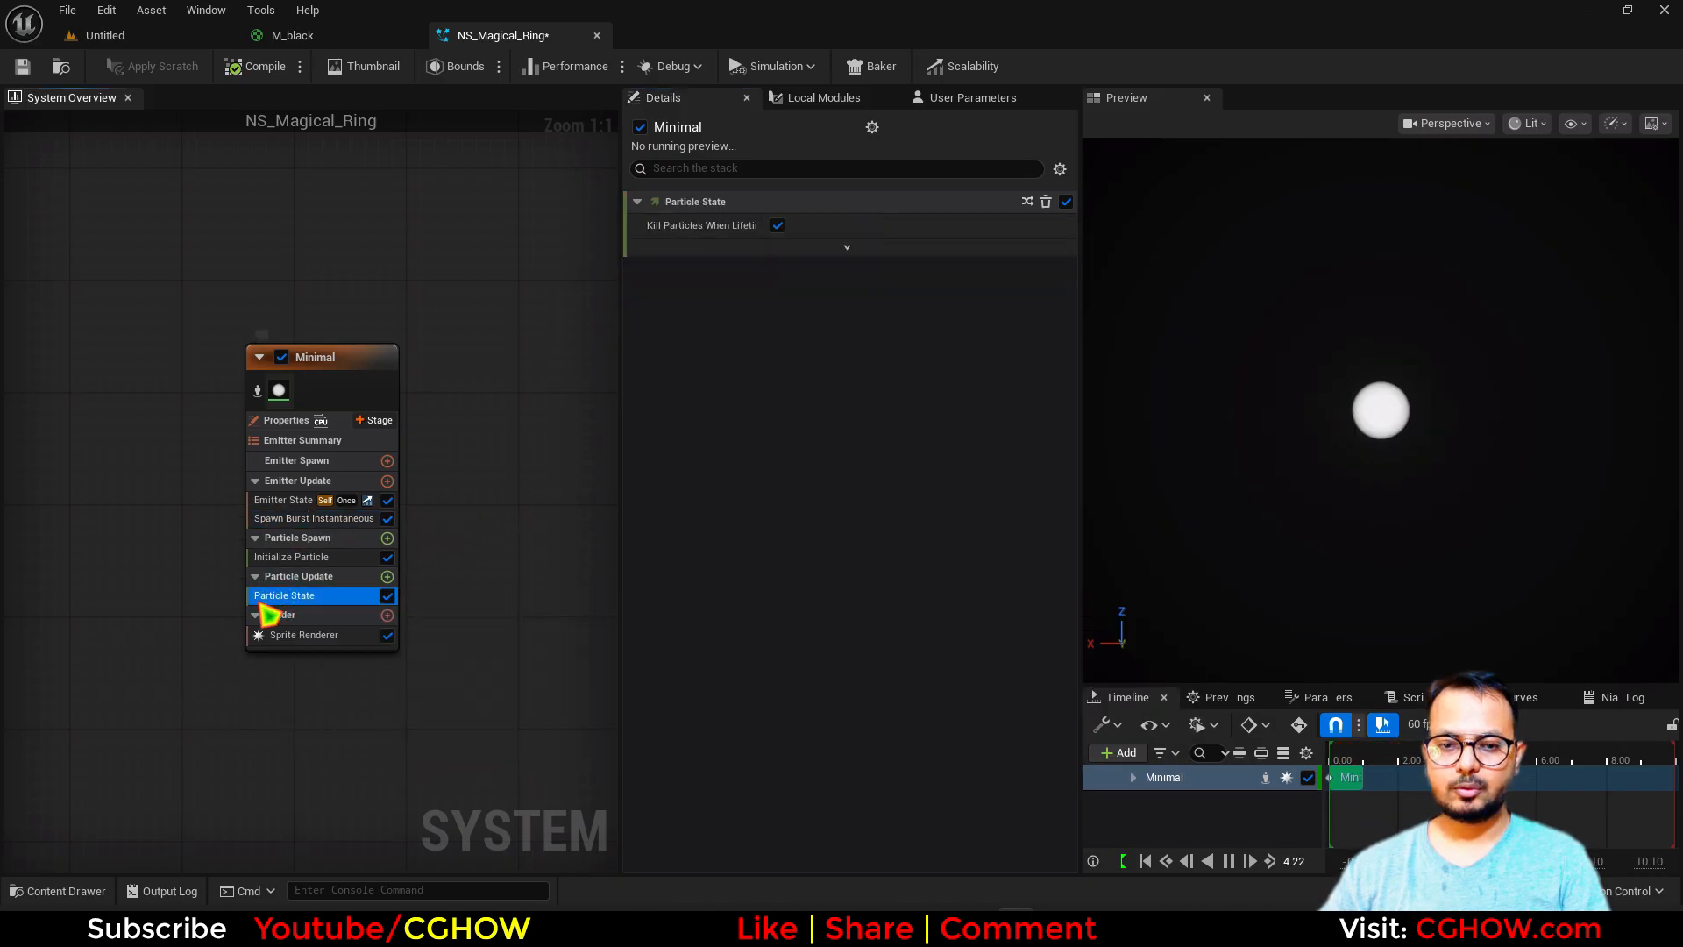
{"action": "left_click", "coordinate": [776, 226]}
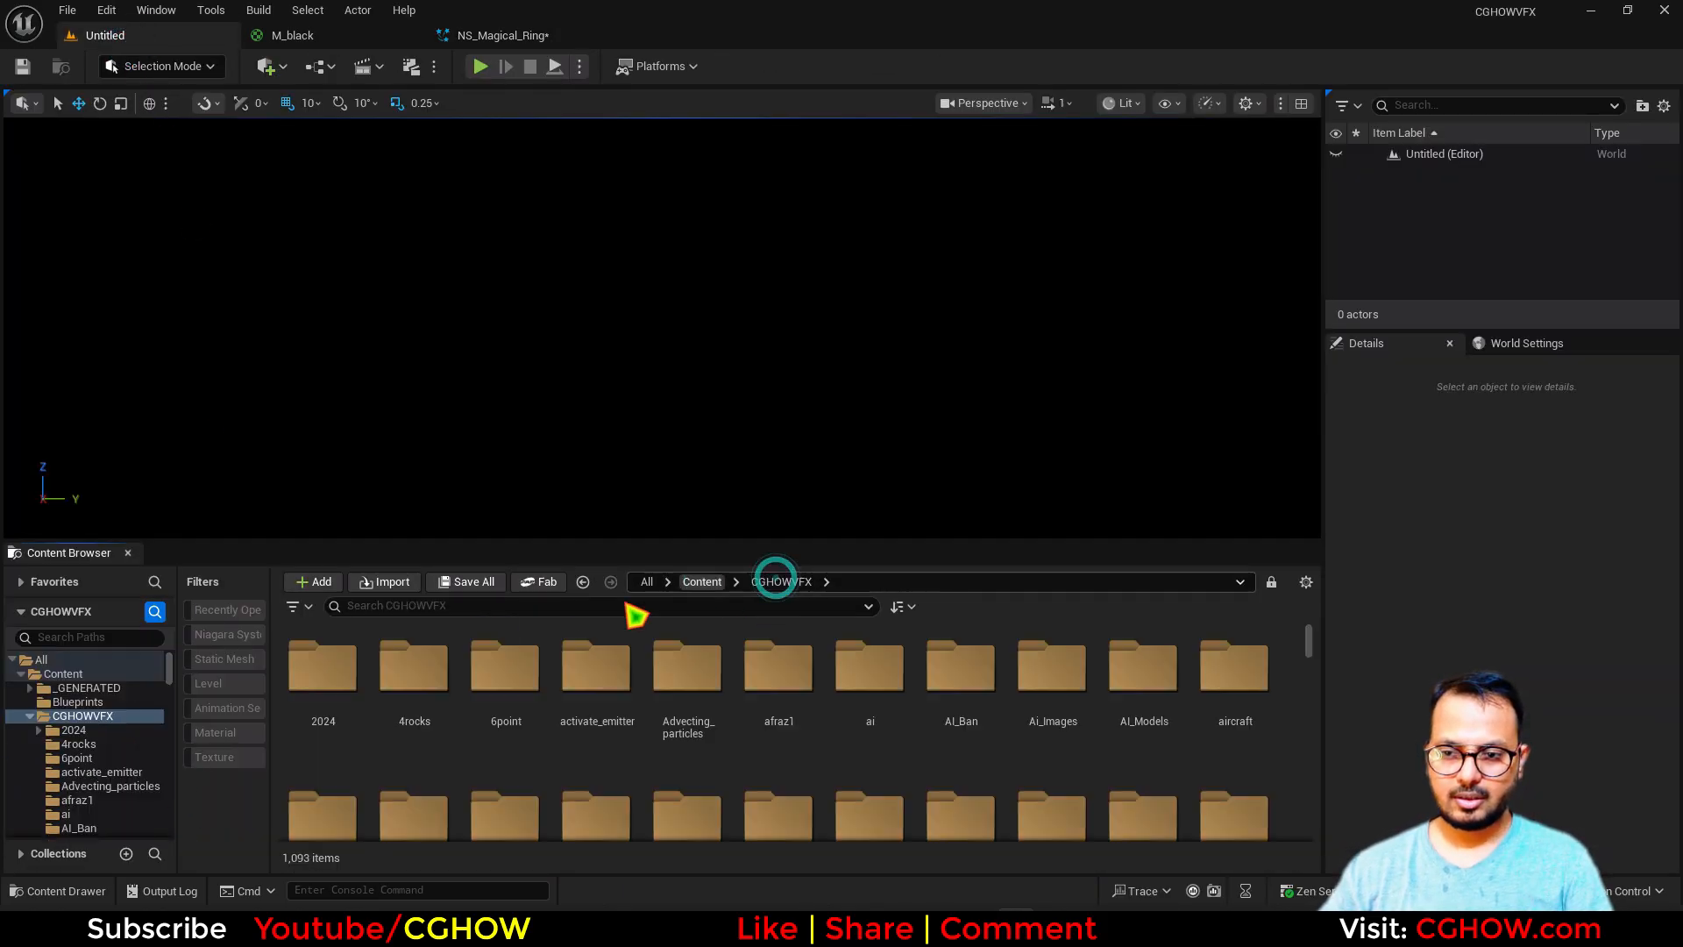
Filter to Static Meshes, search 'cyl', and open the thin cyl cylinder mesh
{"action": "left_click", "coordinate": [225, 658]}
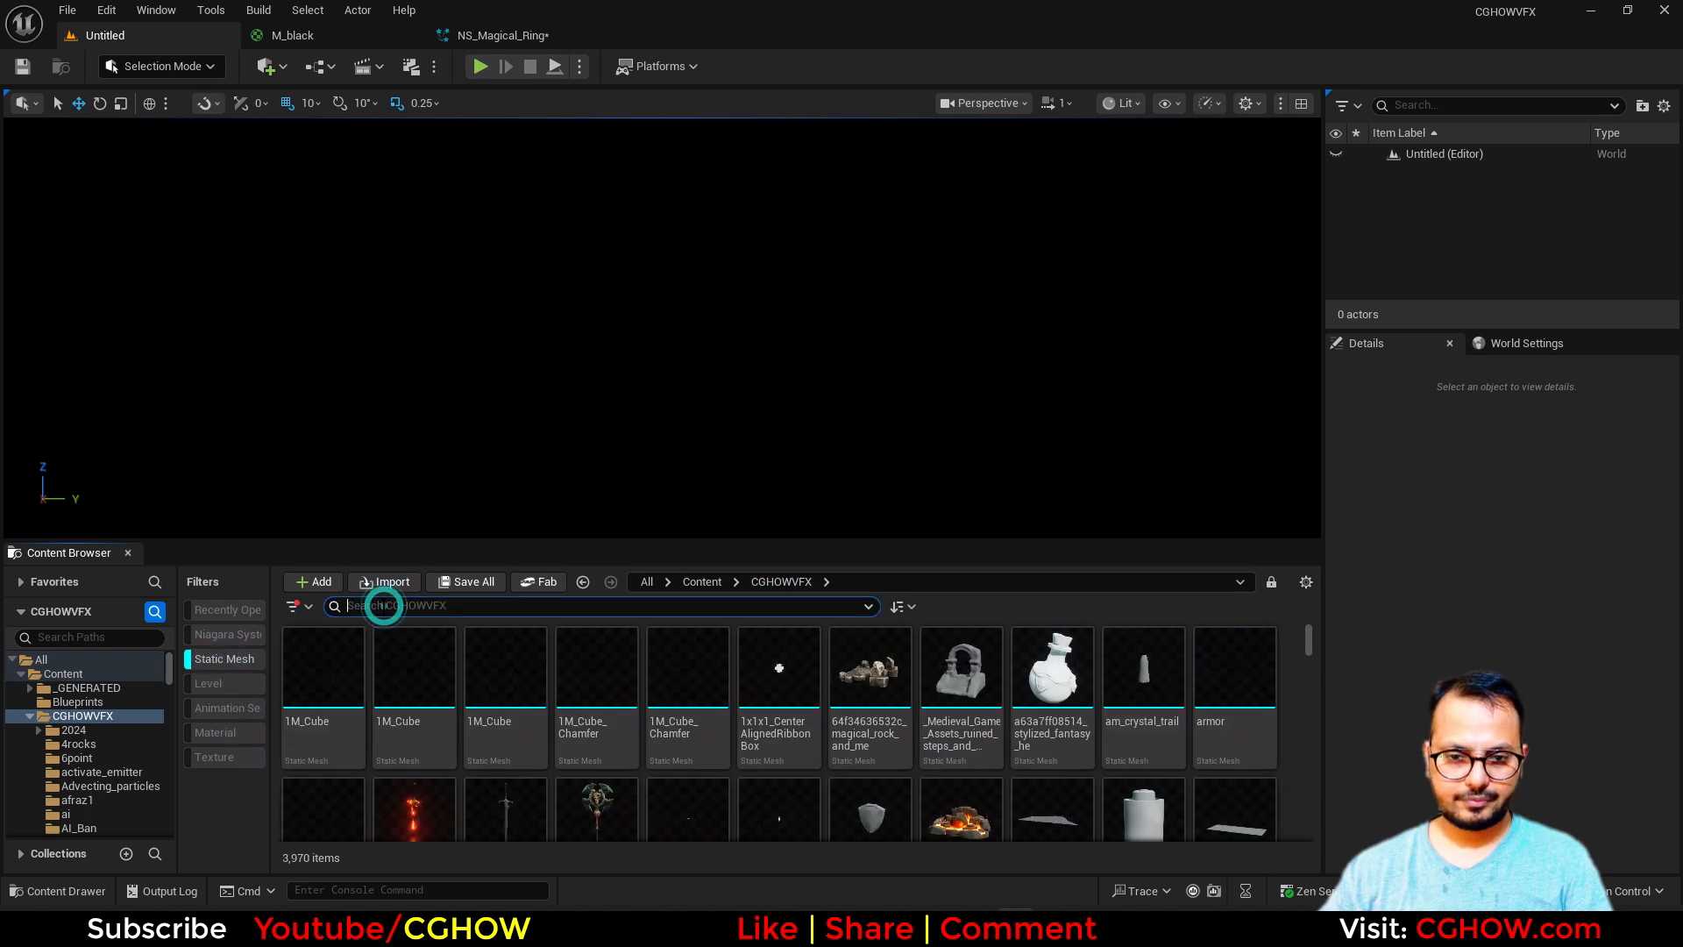
{"action": "type", "text": "cyl"}
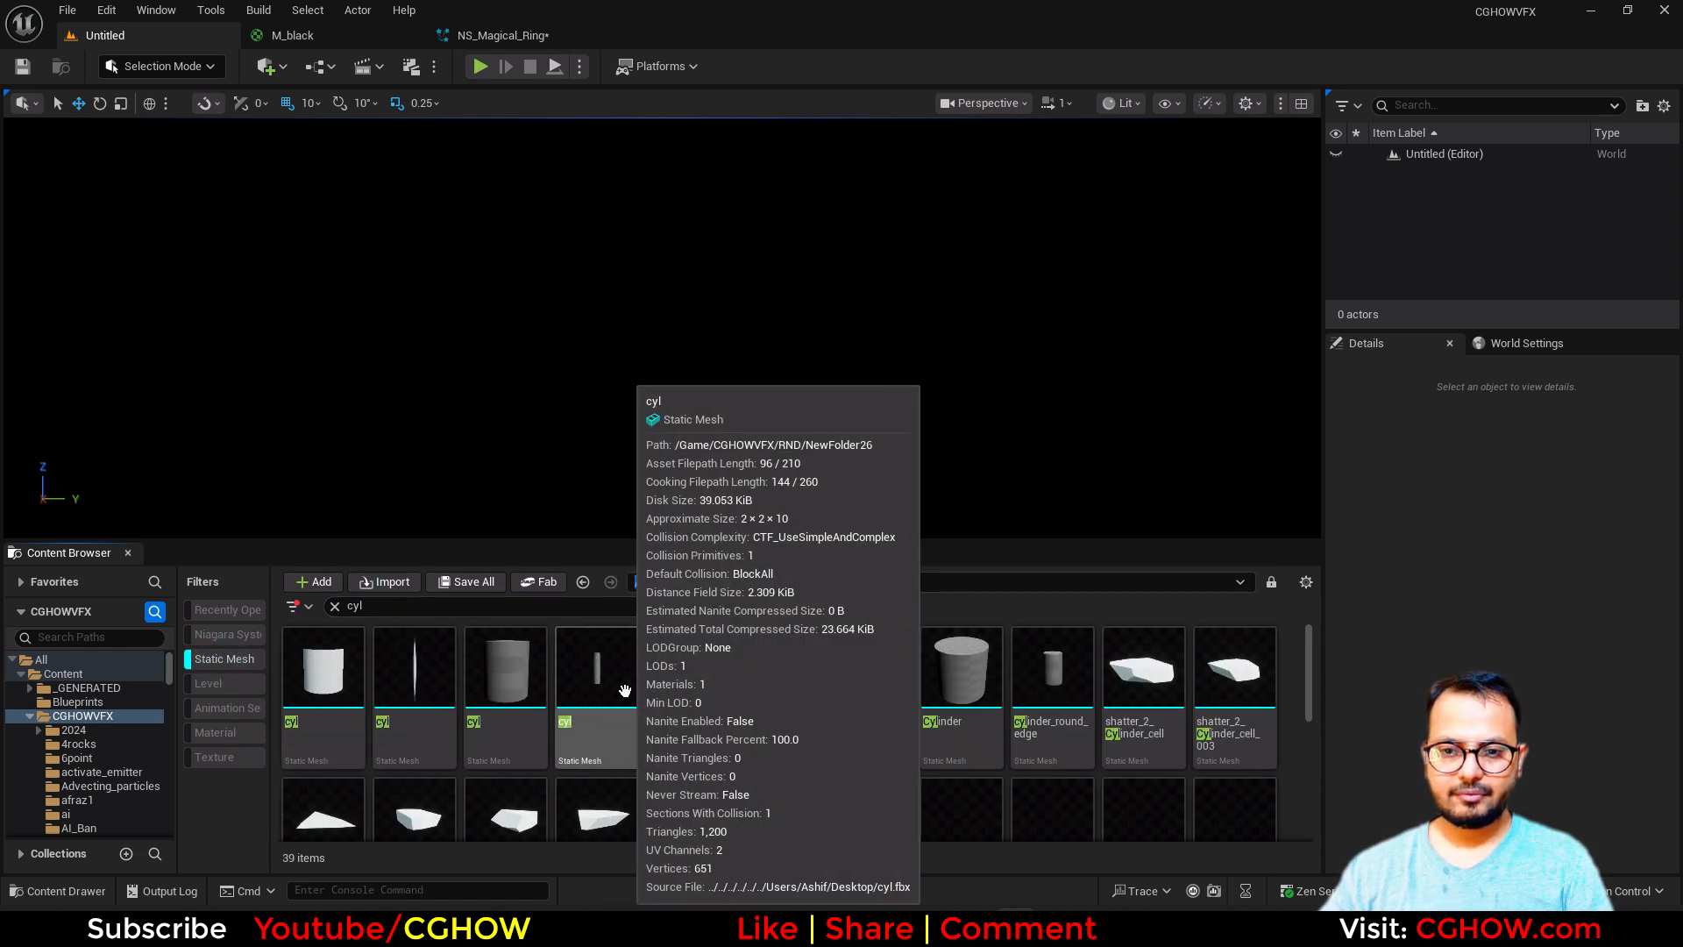
{"action": "left_click", "coordinate": [596, 672]}
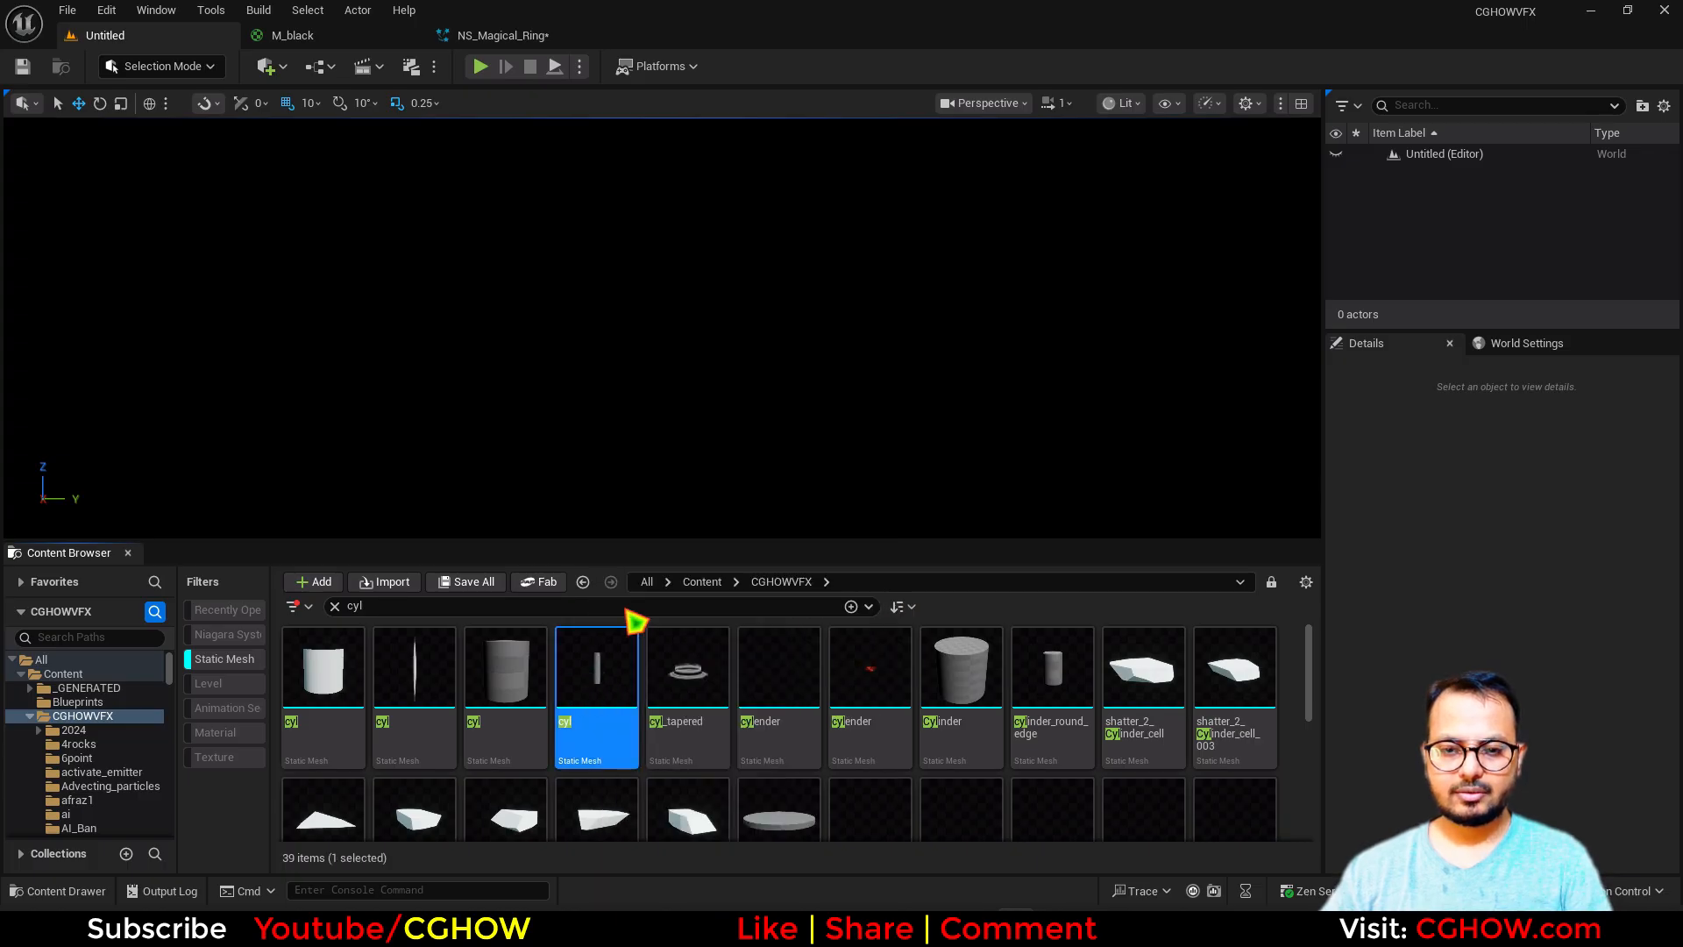
{"action": "double_click", "coordinate": [596, 671]}
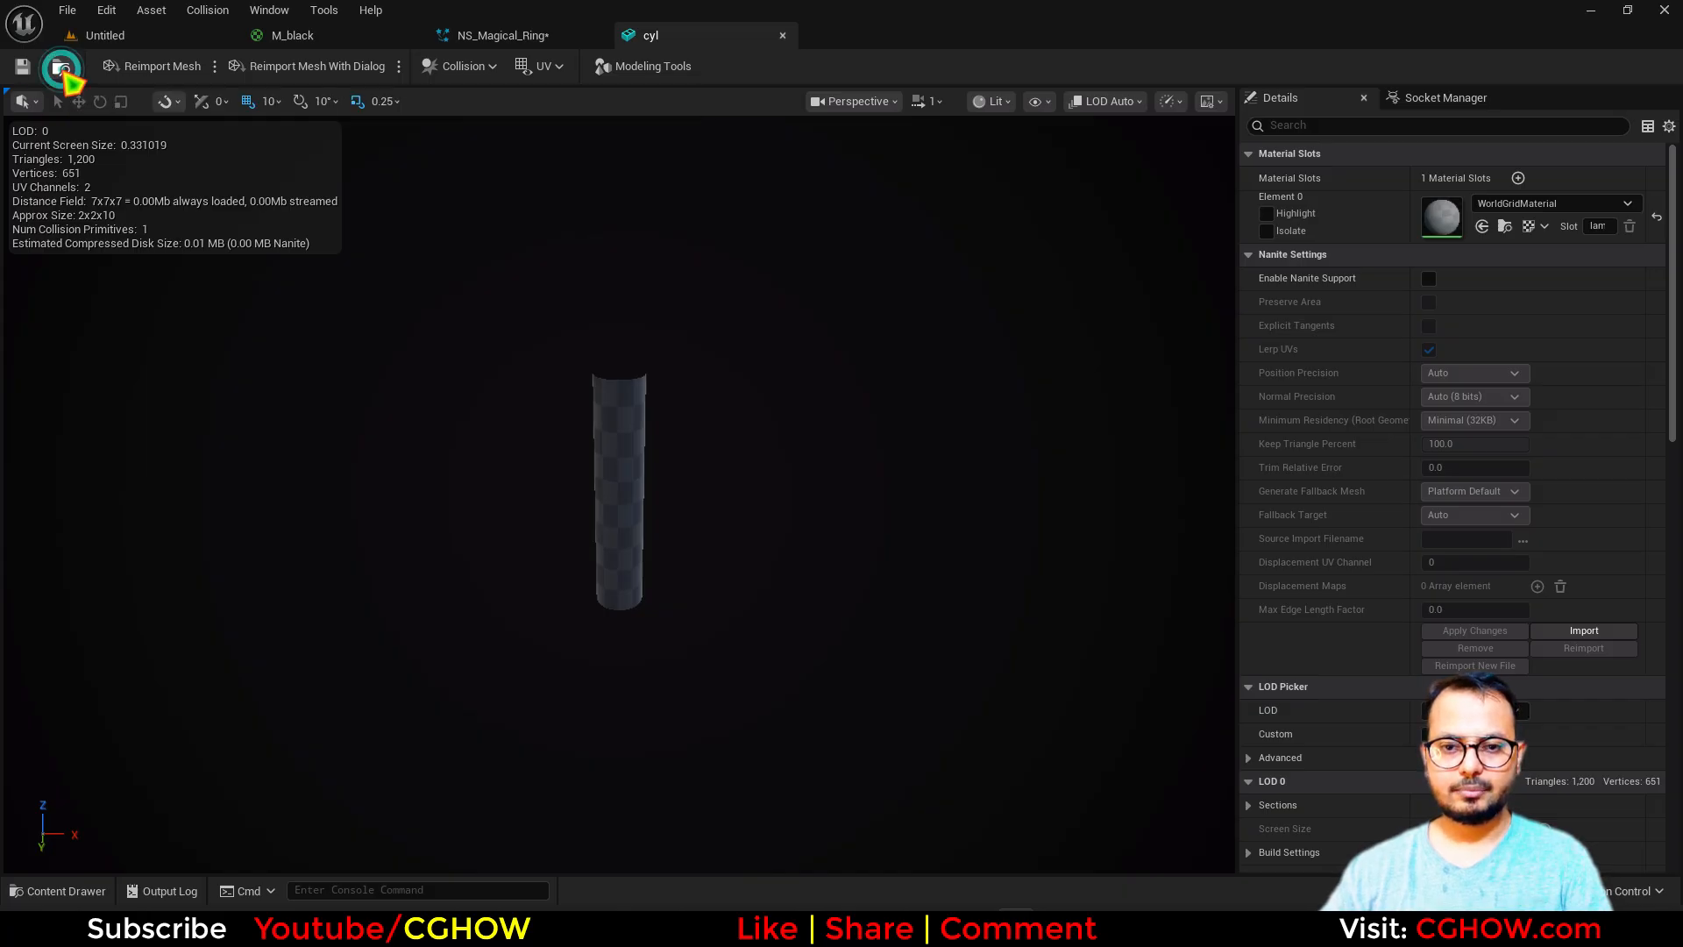
In Initialize Particle set Mesh Scale Mode to Non-Uniform with X/Y scale values 10 and 50
{"action": "left_click", "coordinate": [496, 35]}
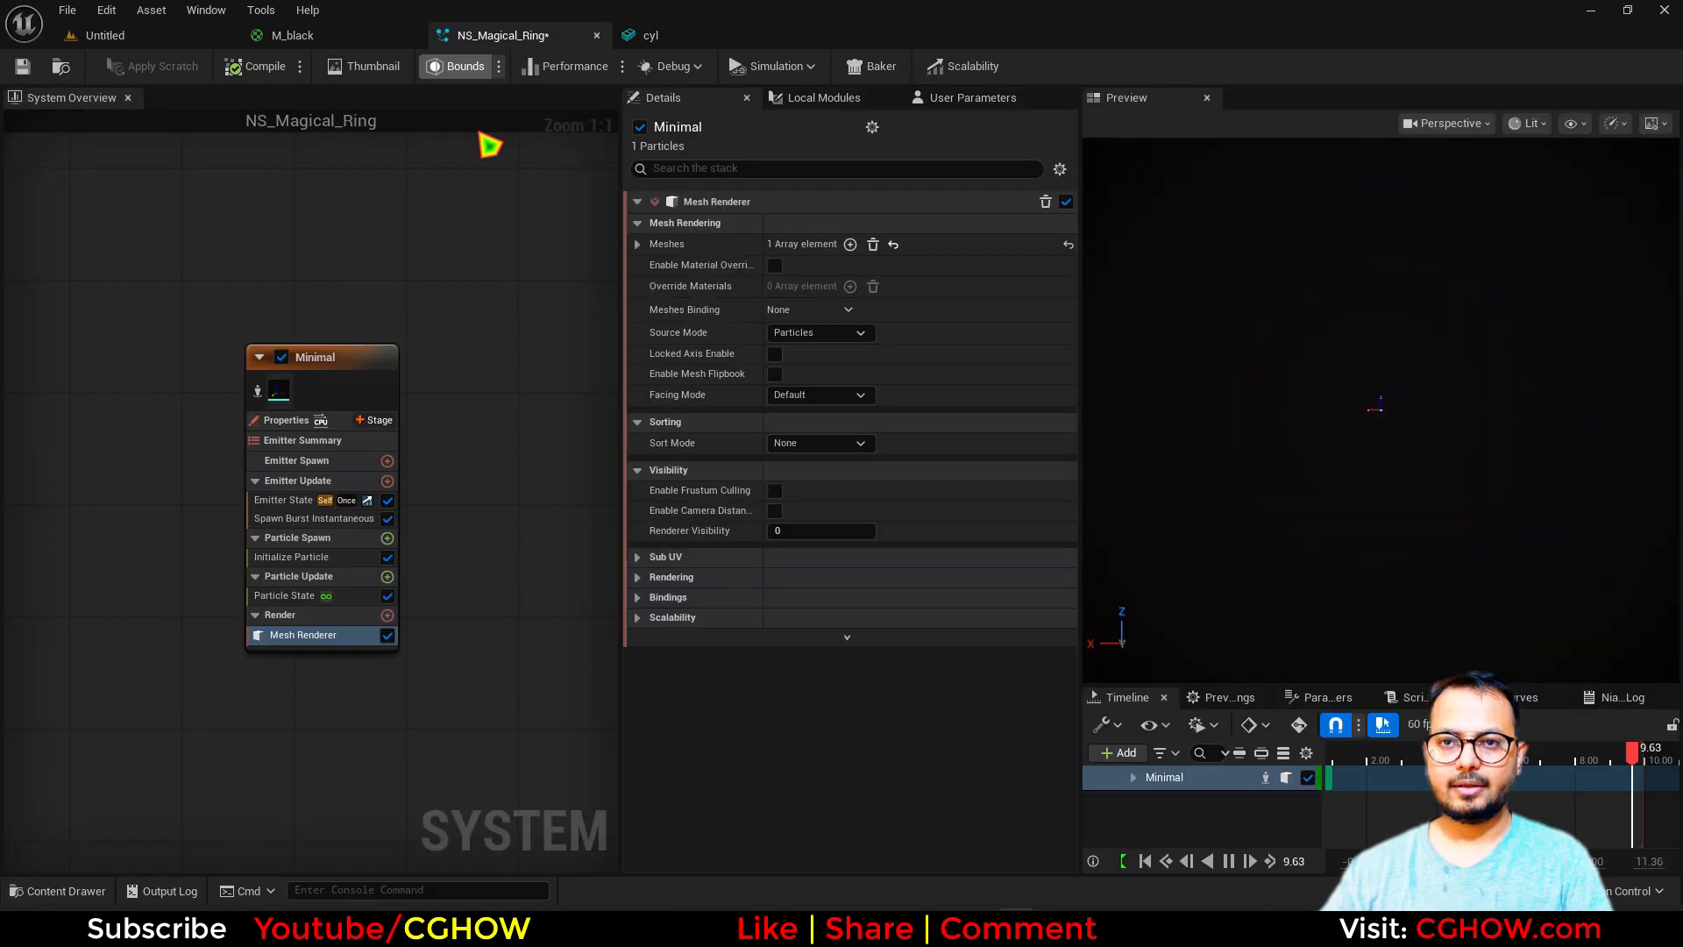
{"action": "left_click", "coordinate": [638, 244]}
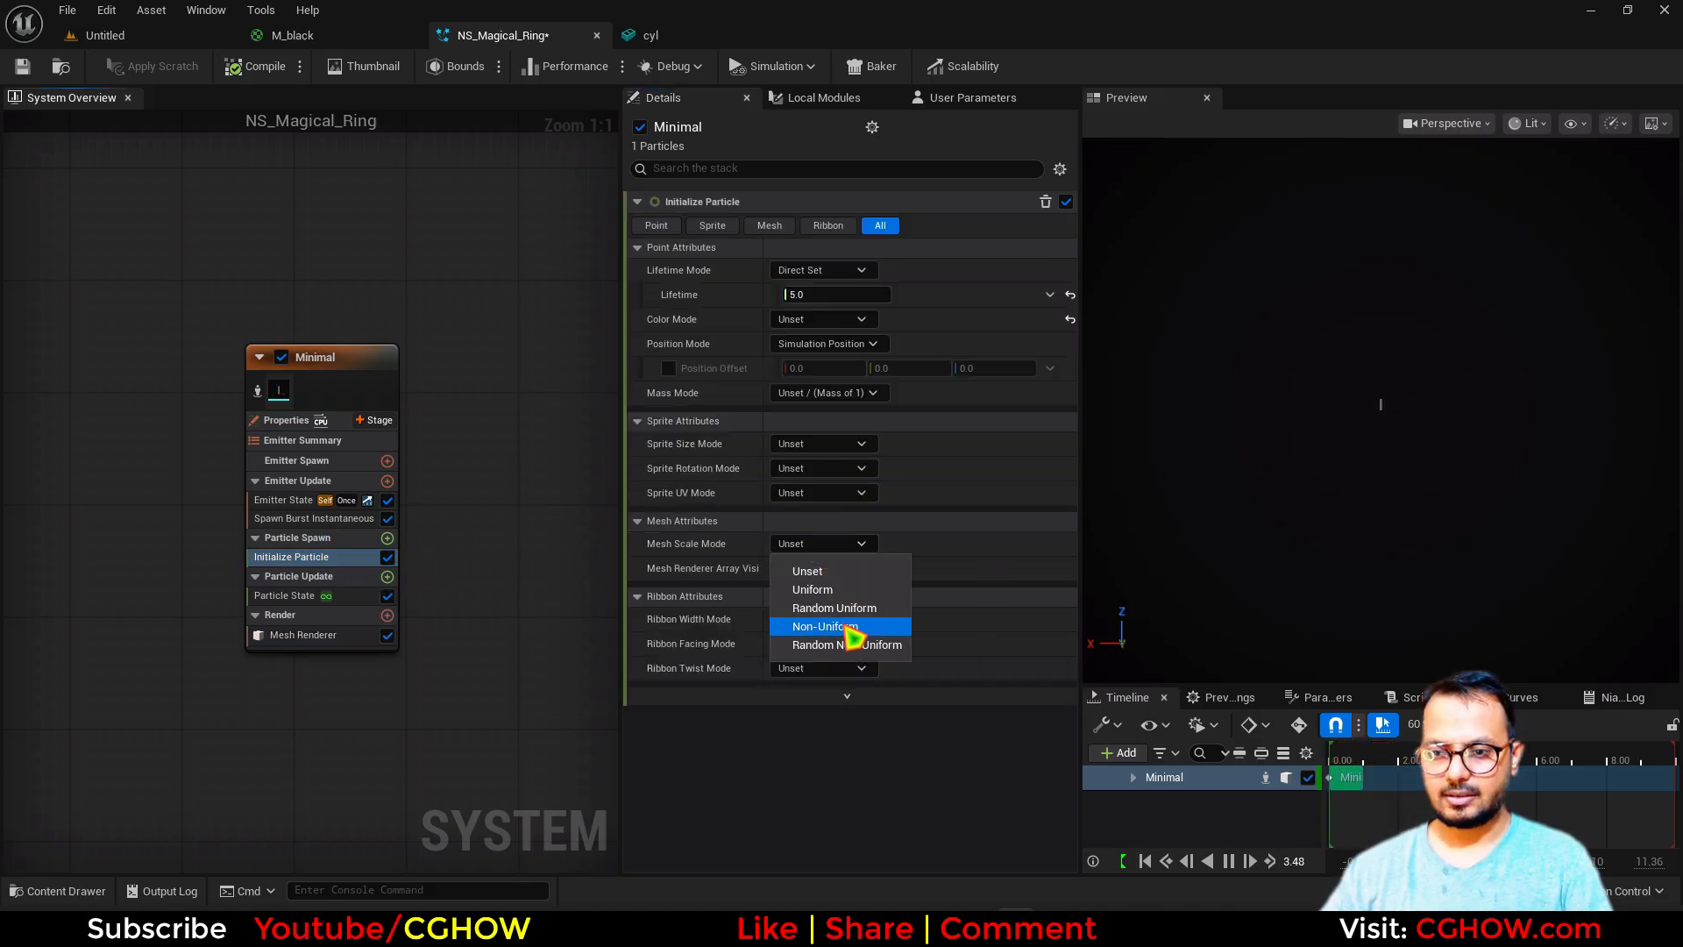
{"action": "left_click", "coordinate": [824, 626]}
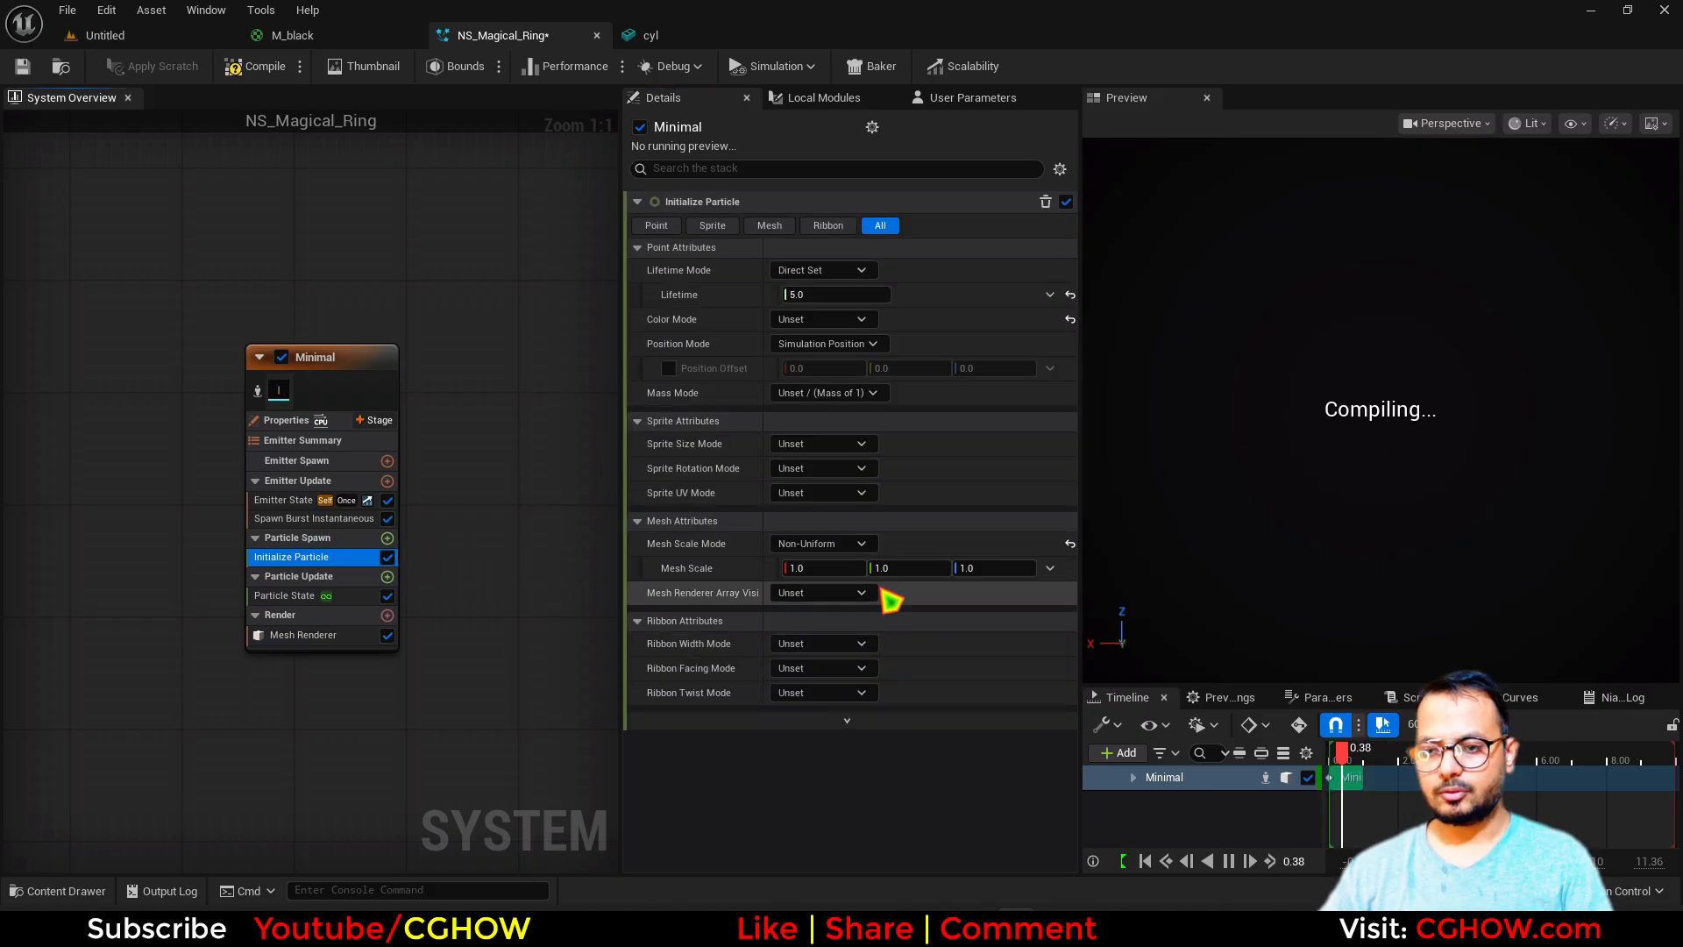
{"action": "type", "text": "10"}
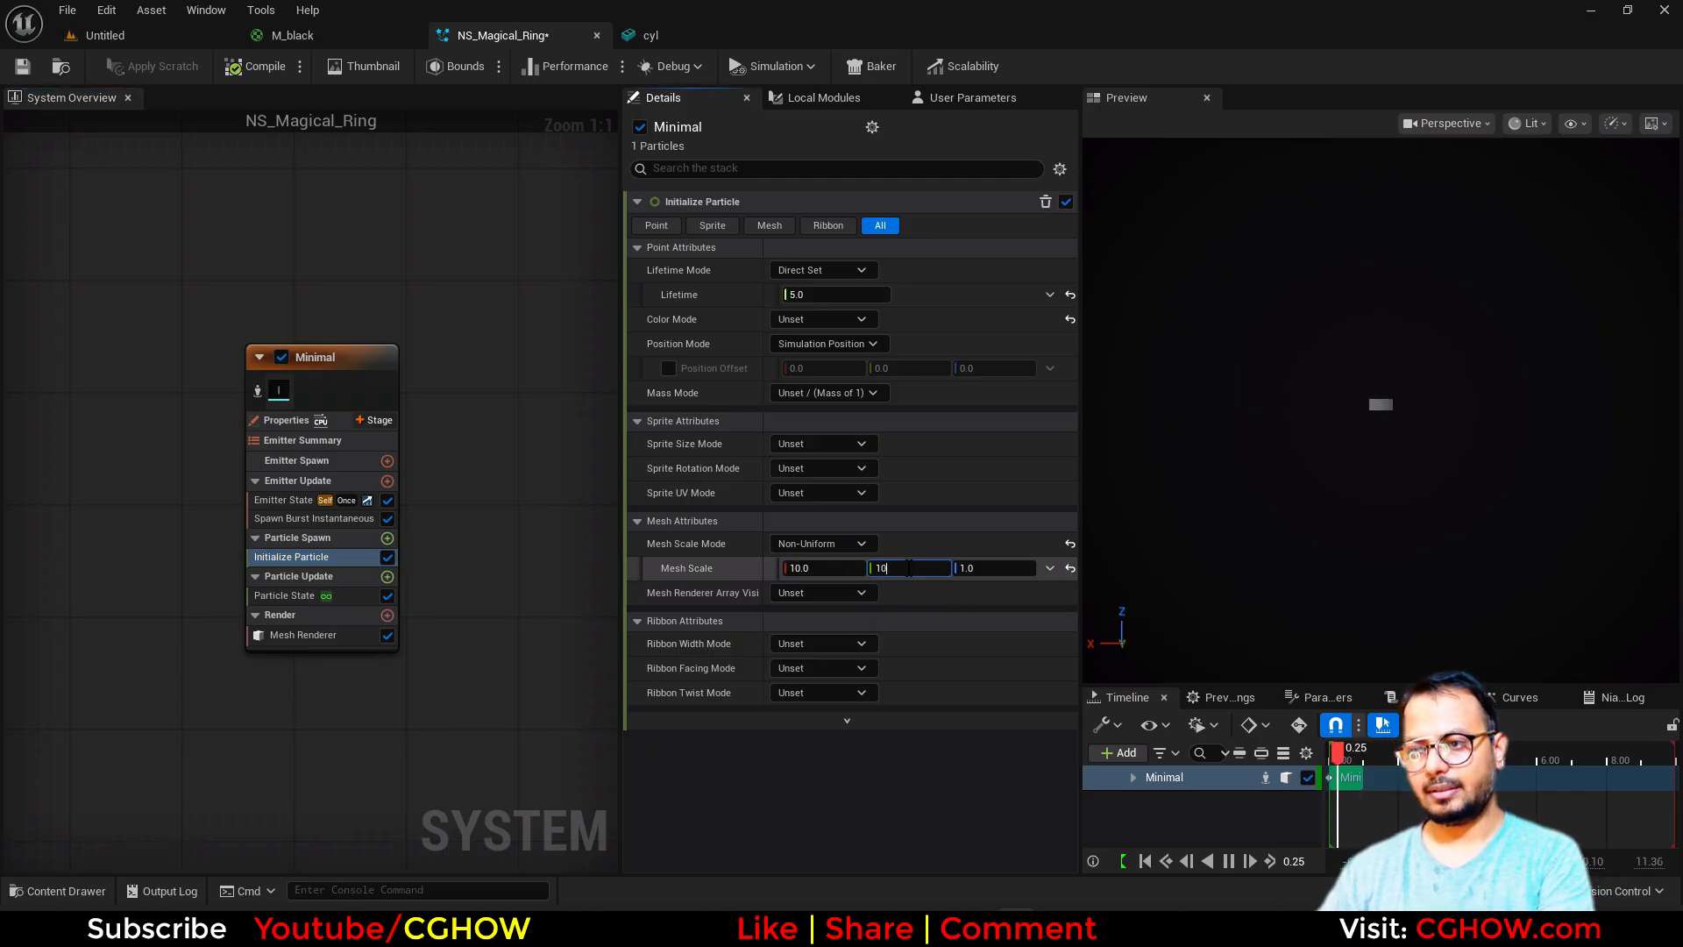
{"action": "type", "text": "50"}
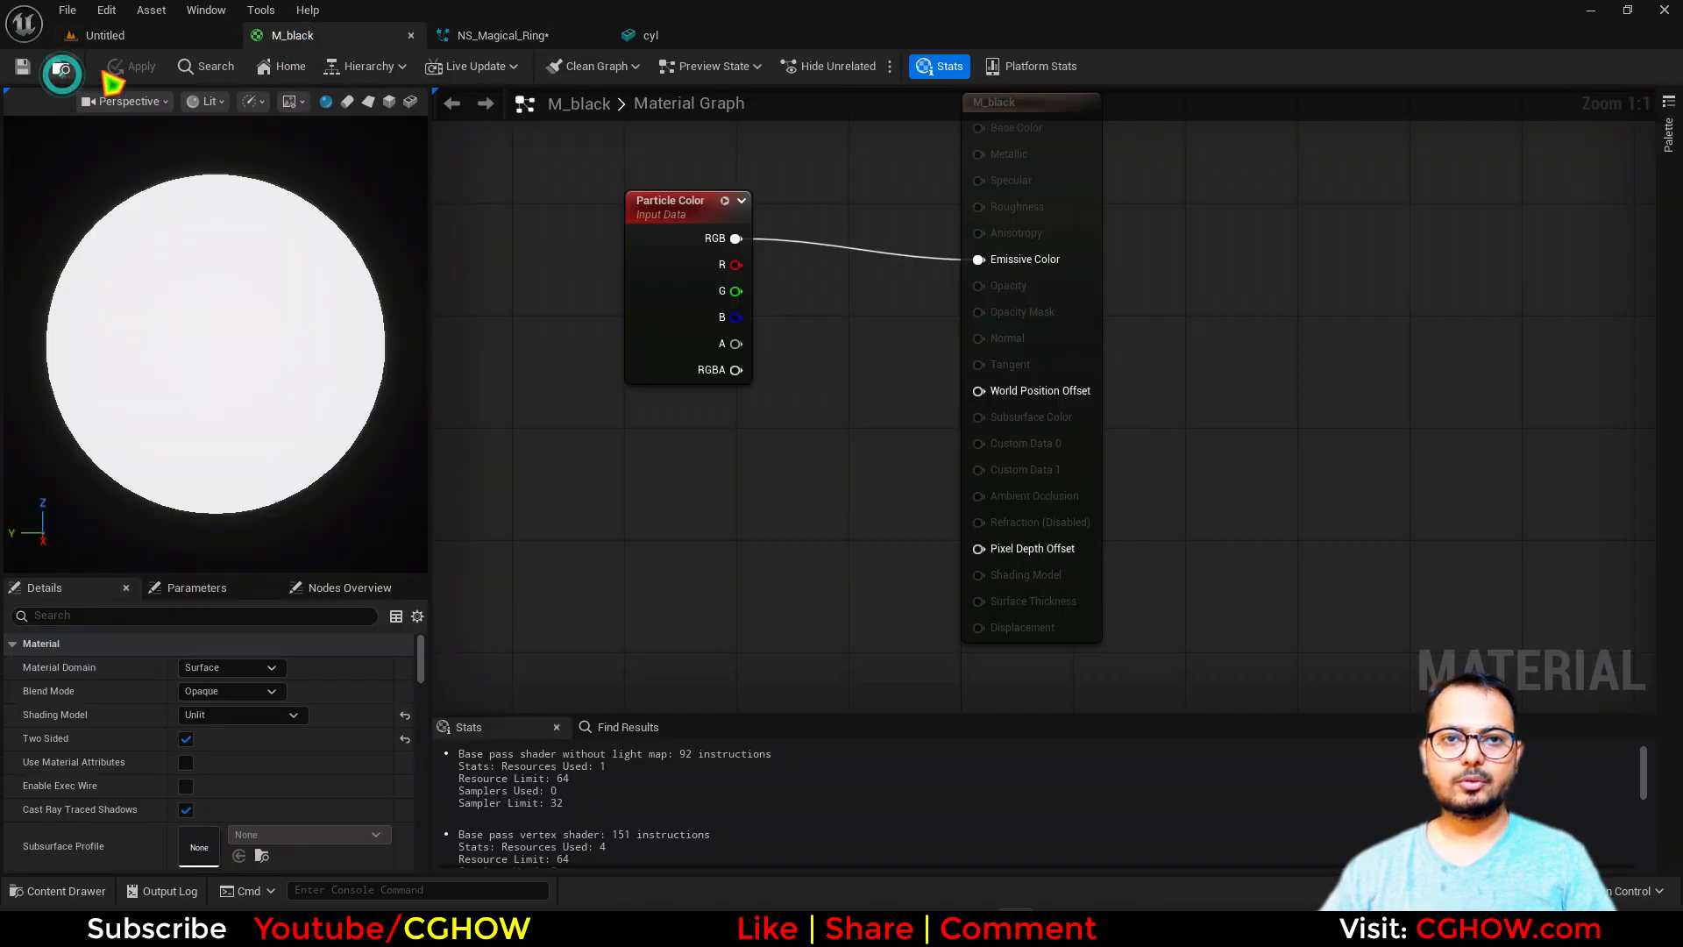
Enable Material Override on the Mesh Renderer and assign M_black as the explicit material
{"action": "left_click", "coordinate": [514, 35]}
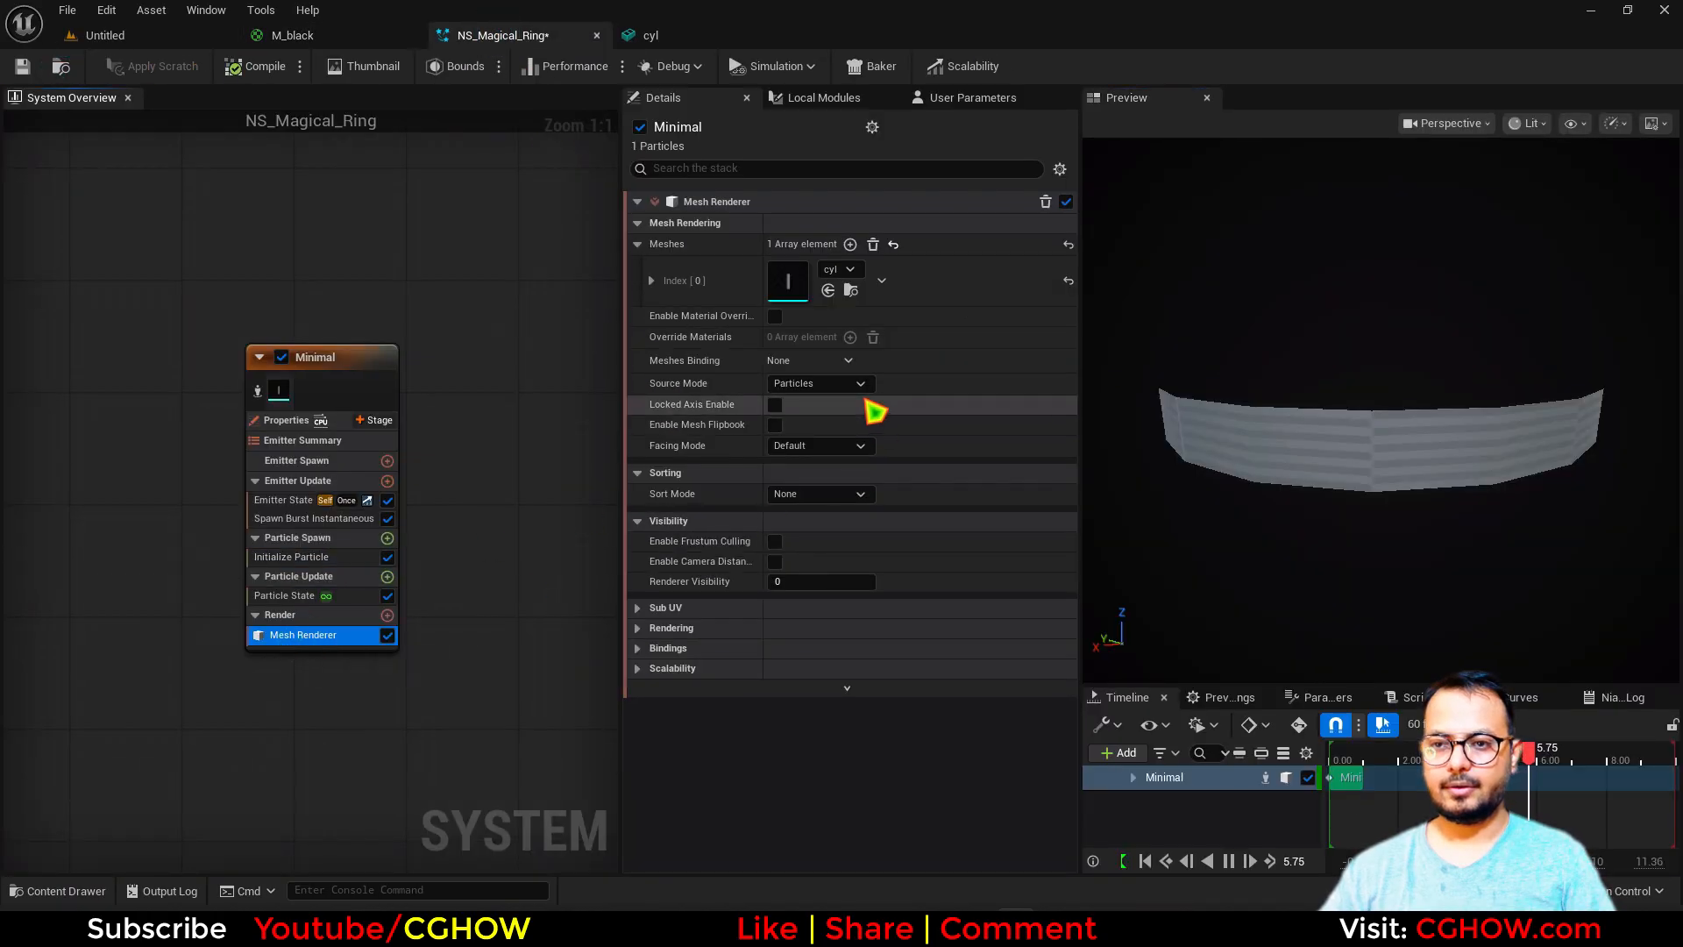
{"action": "left_click", "coordinate": [775, 315]}
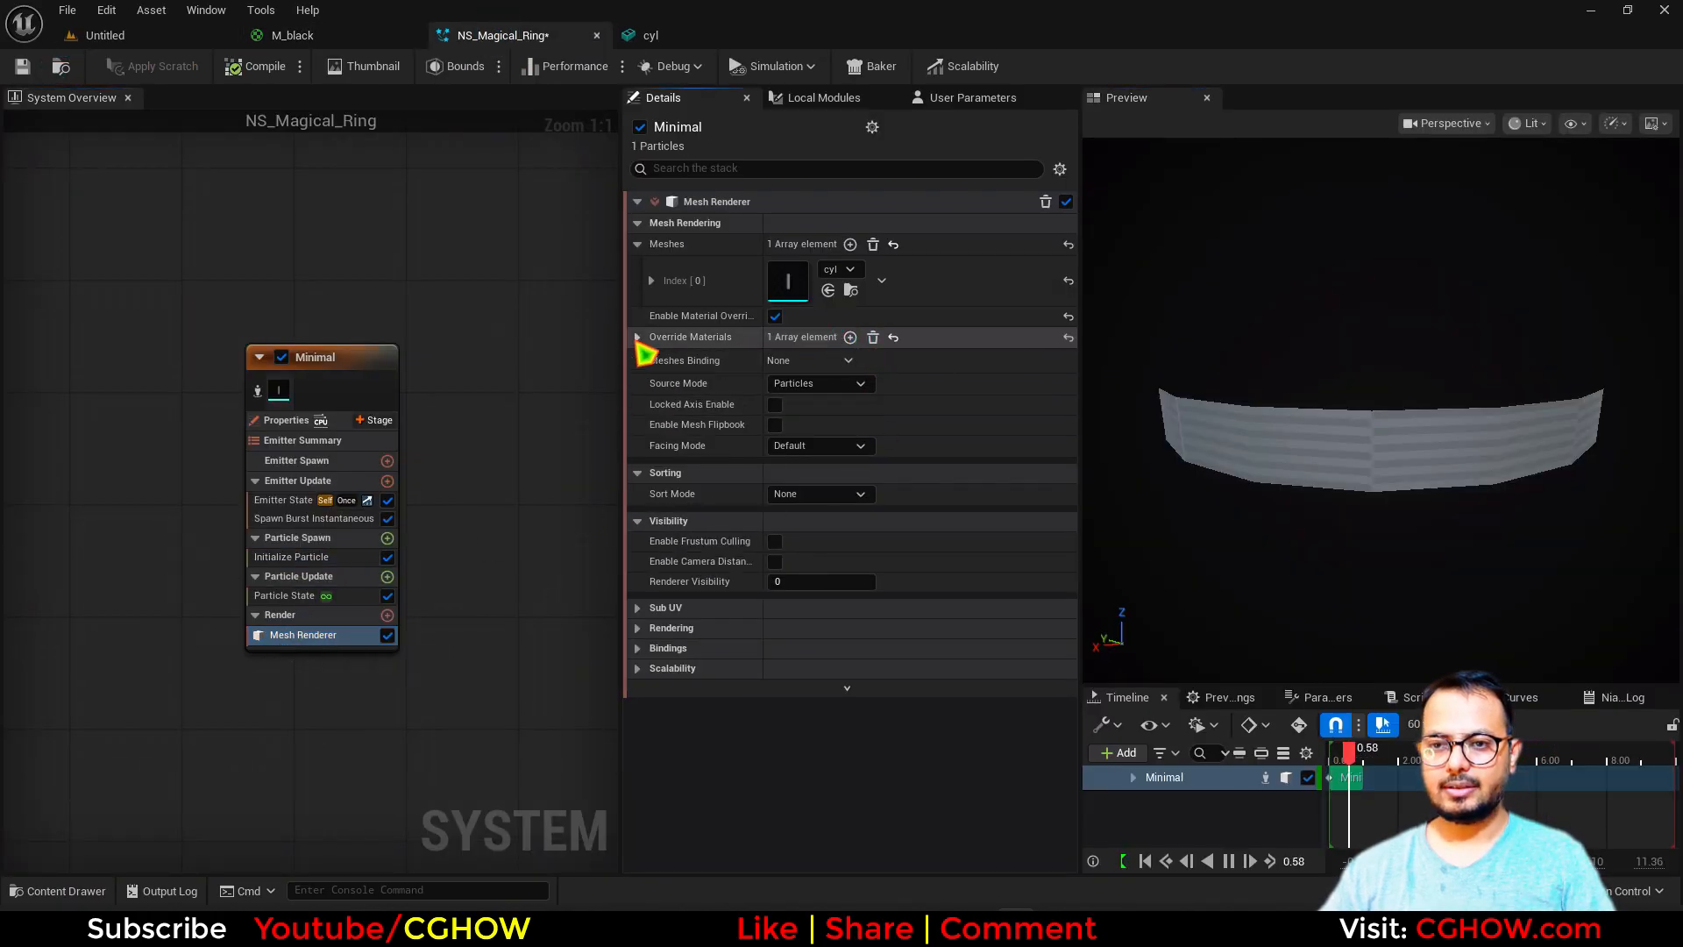
{"action": "left_click", "coordinate": [649, 337]}
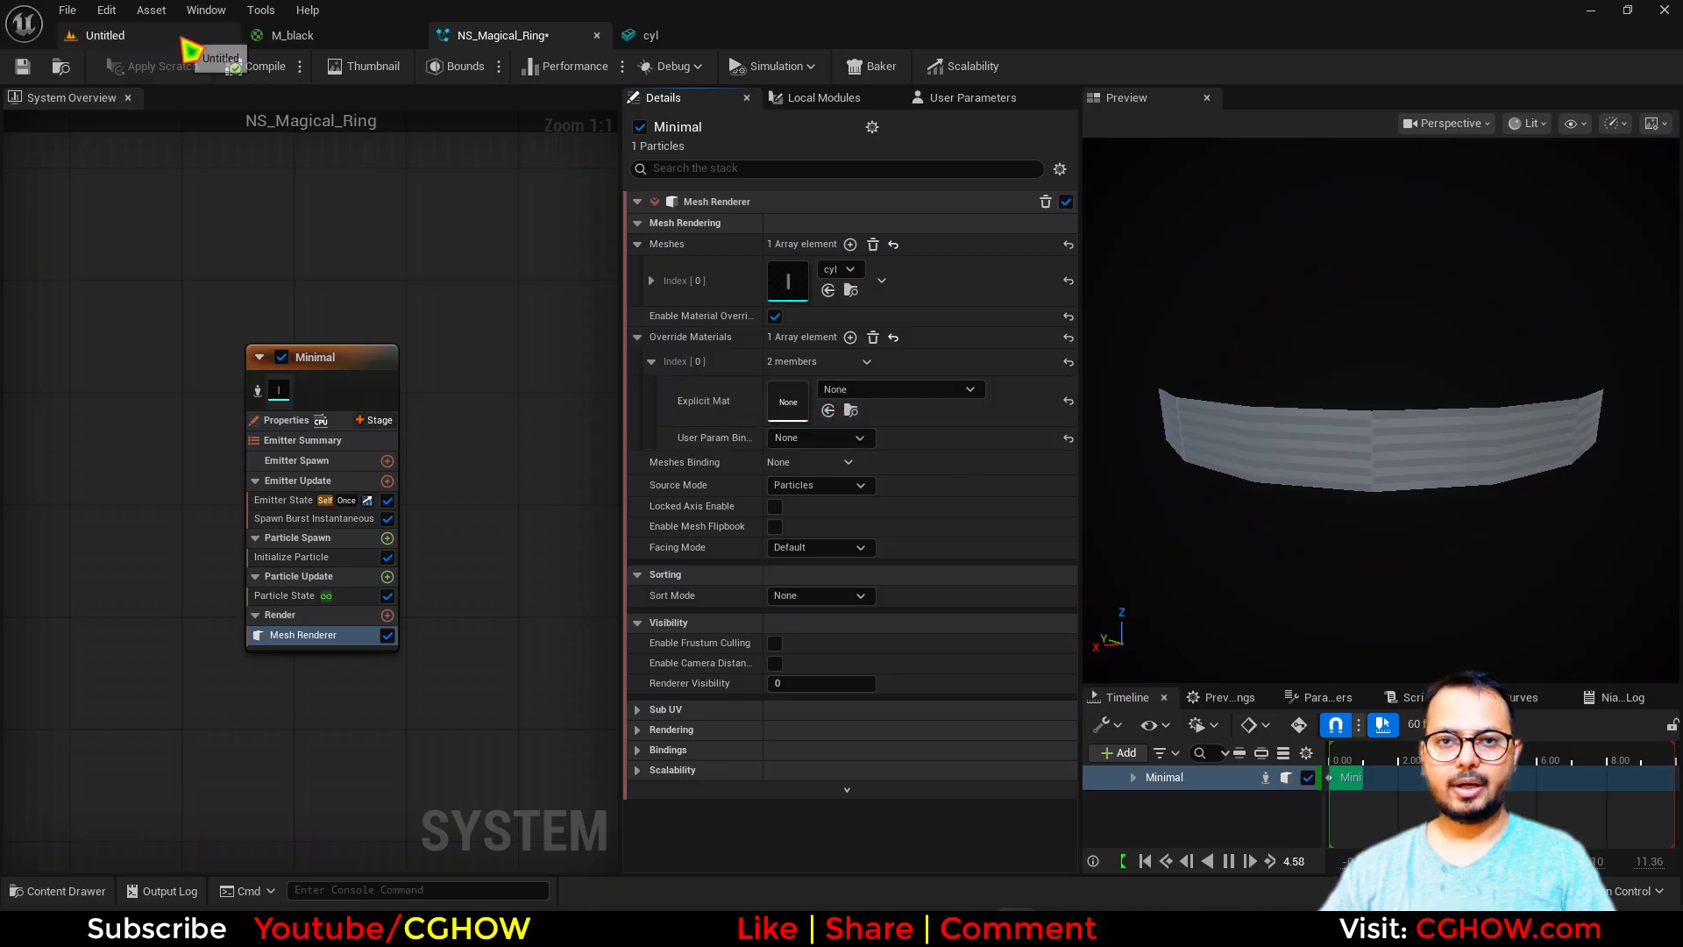
{"action": "left_click", "coordinate": [58, 891]}
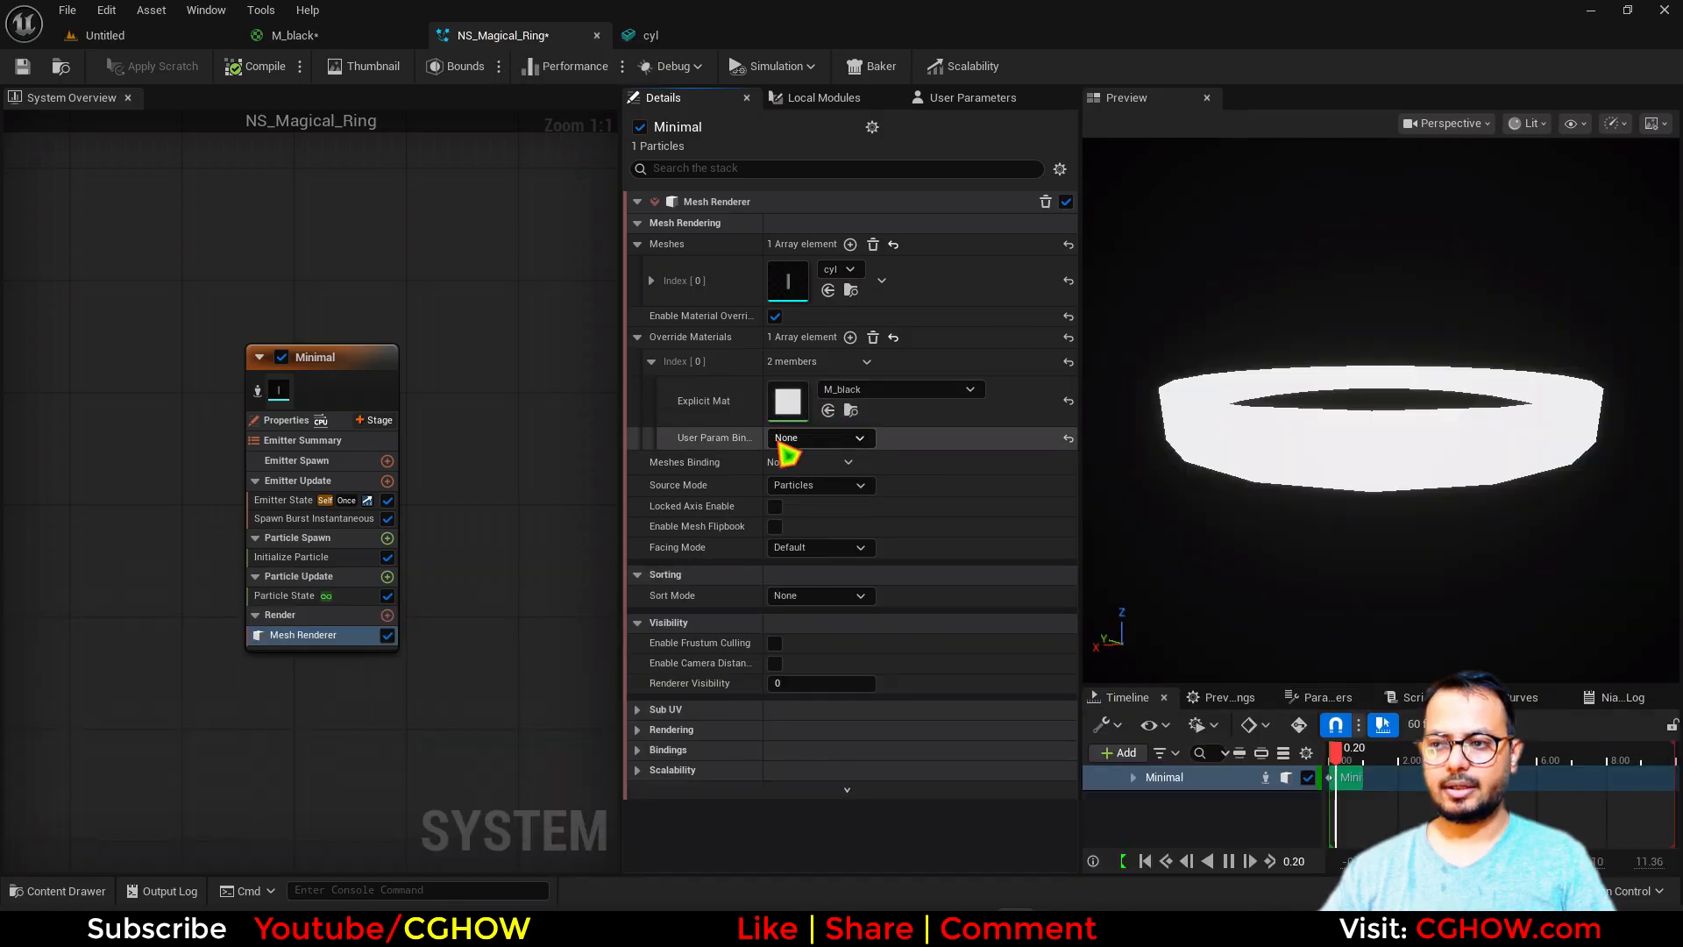
In Initialize Particle set Color Mode to Direct Set and pick black for the ring
{"action": "left_click", "coordinate": [302, 555]}
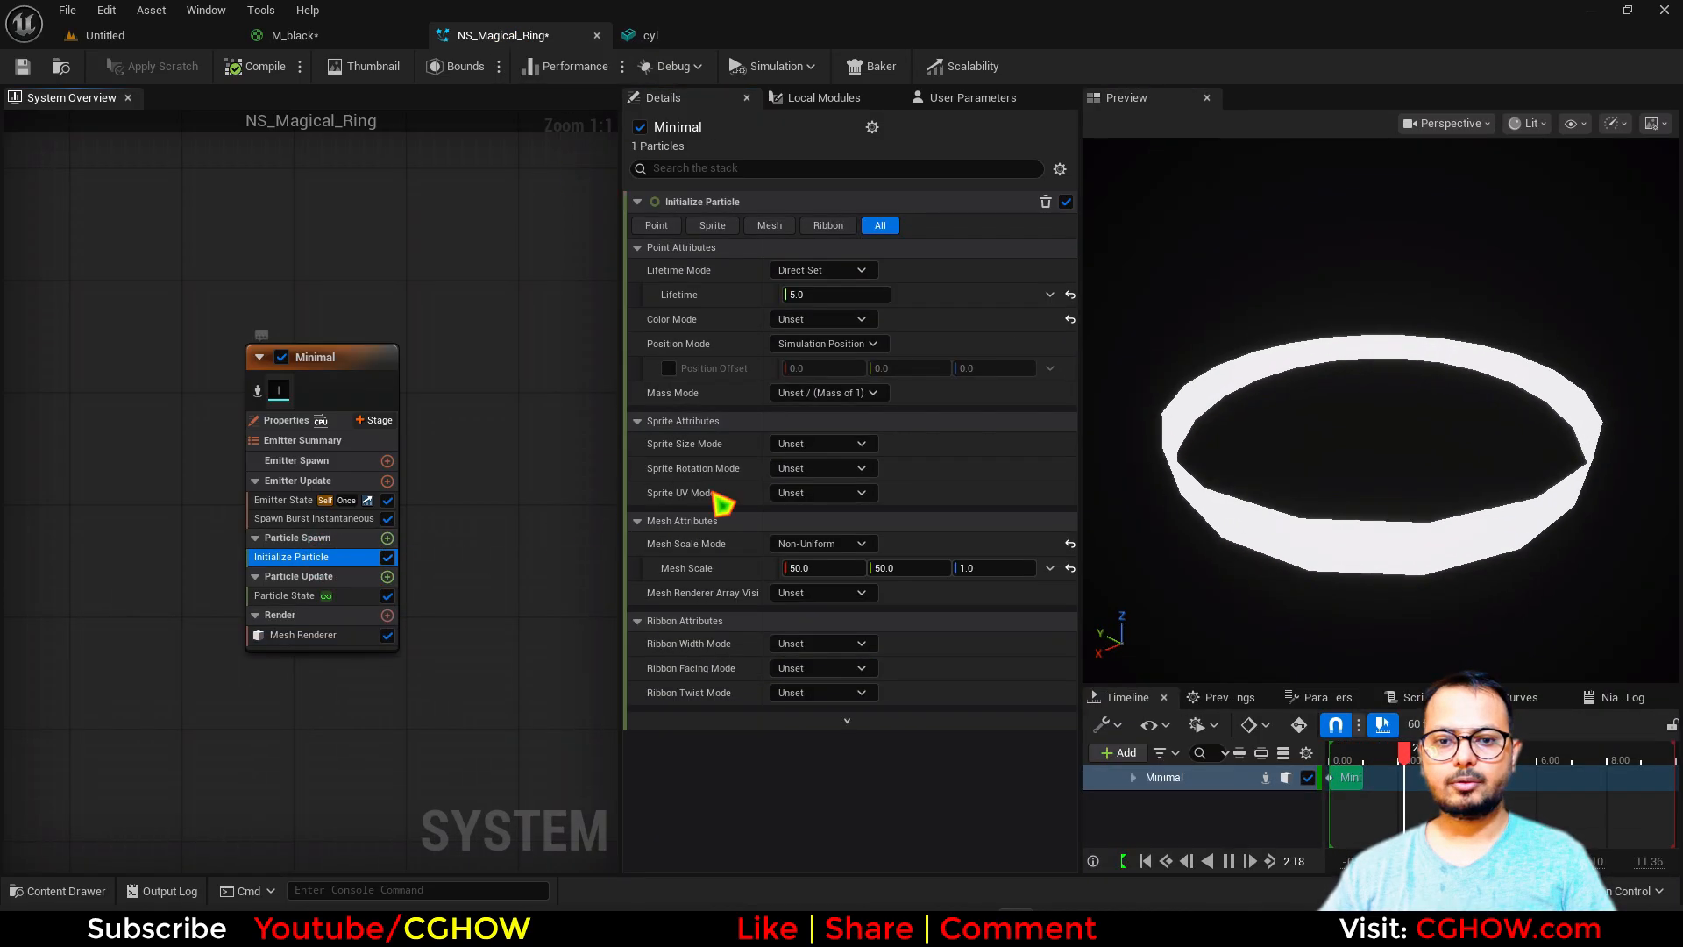
{"action": "left_click", "coordinate": [822, 319]}
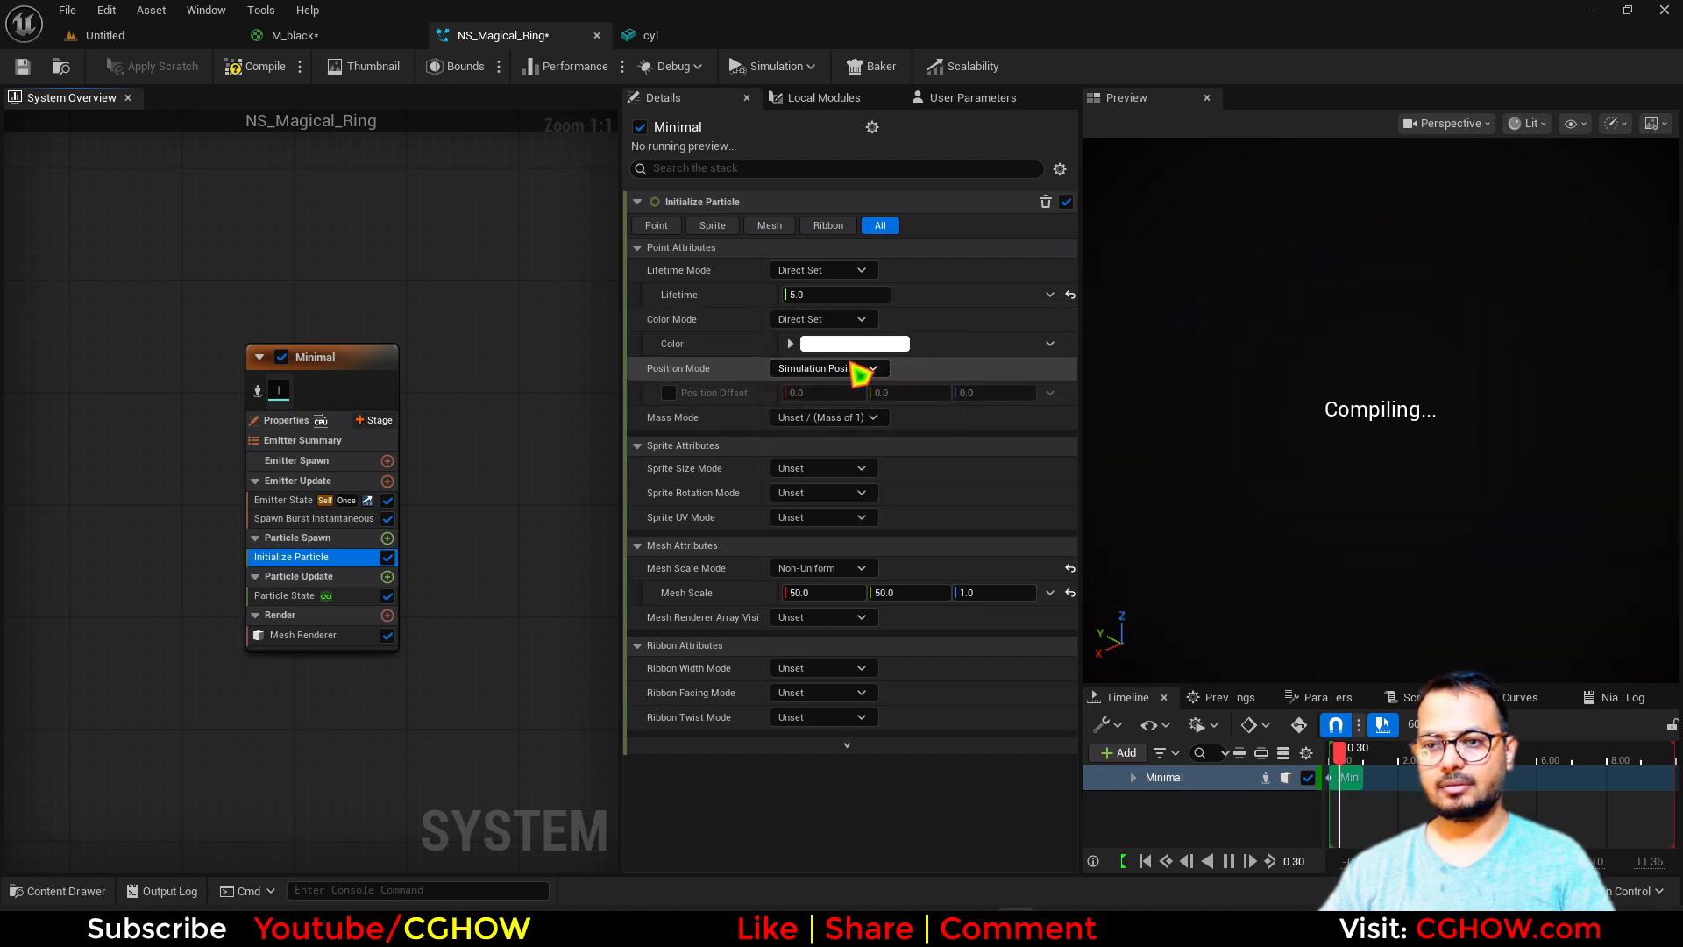
{"action": "left_click", "coordinate": [854, 341]}
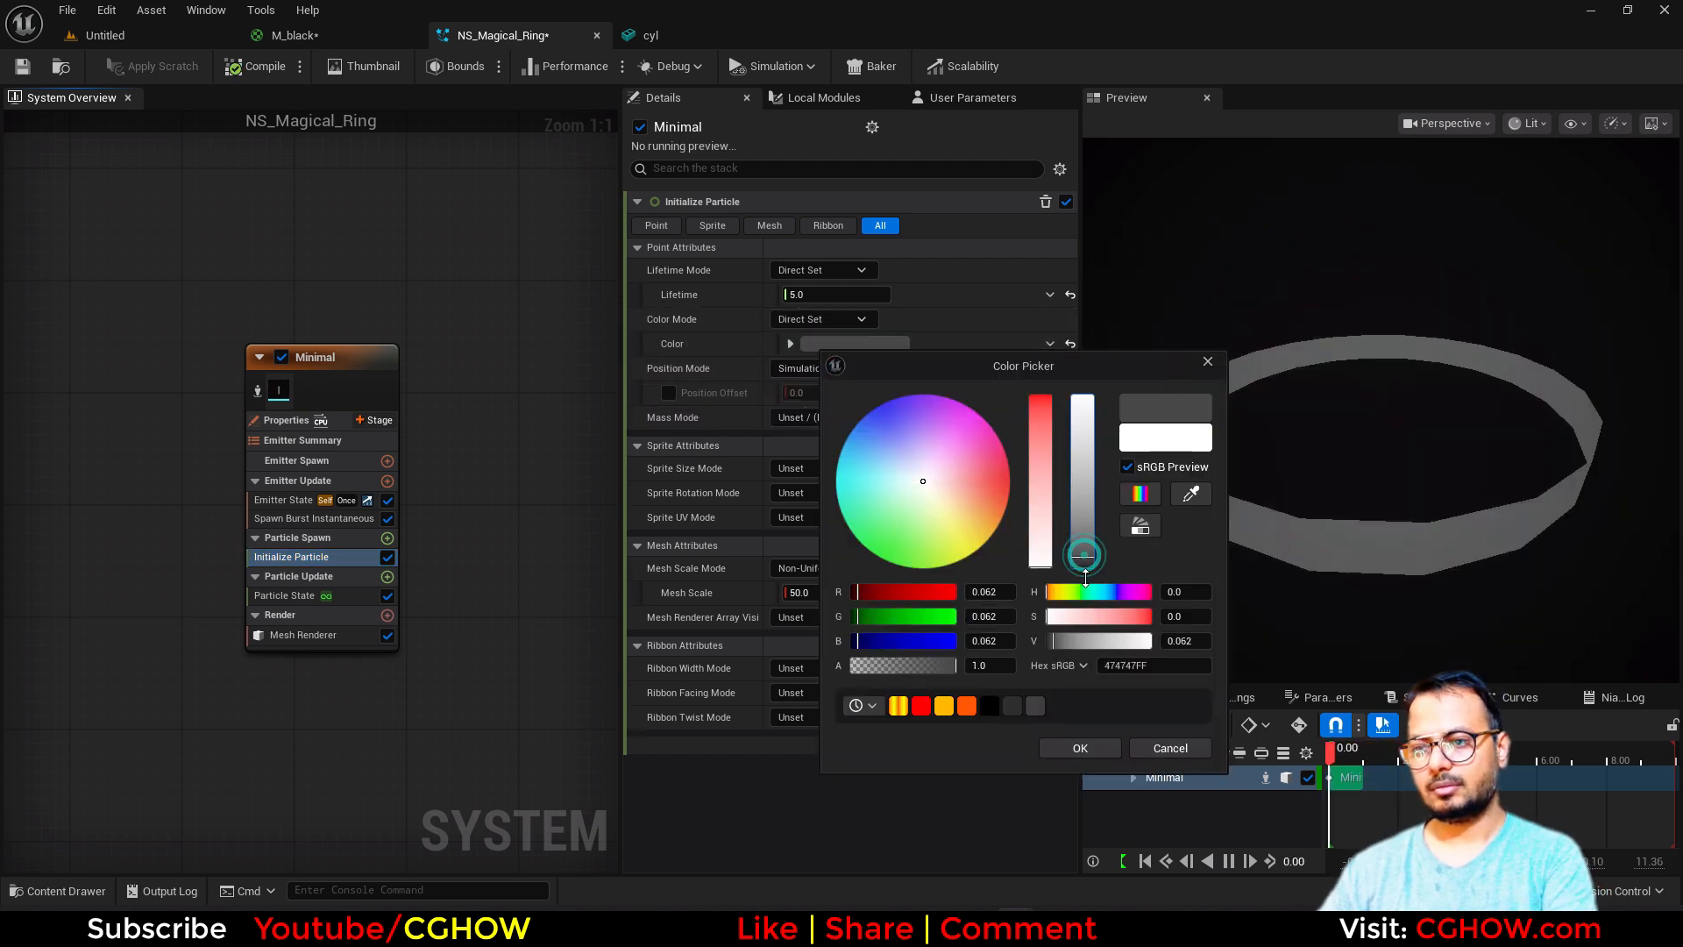
{"action": "left_click", "coordinate": [1078, 746]}
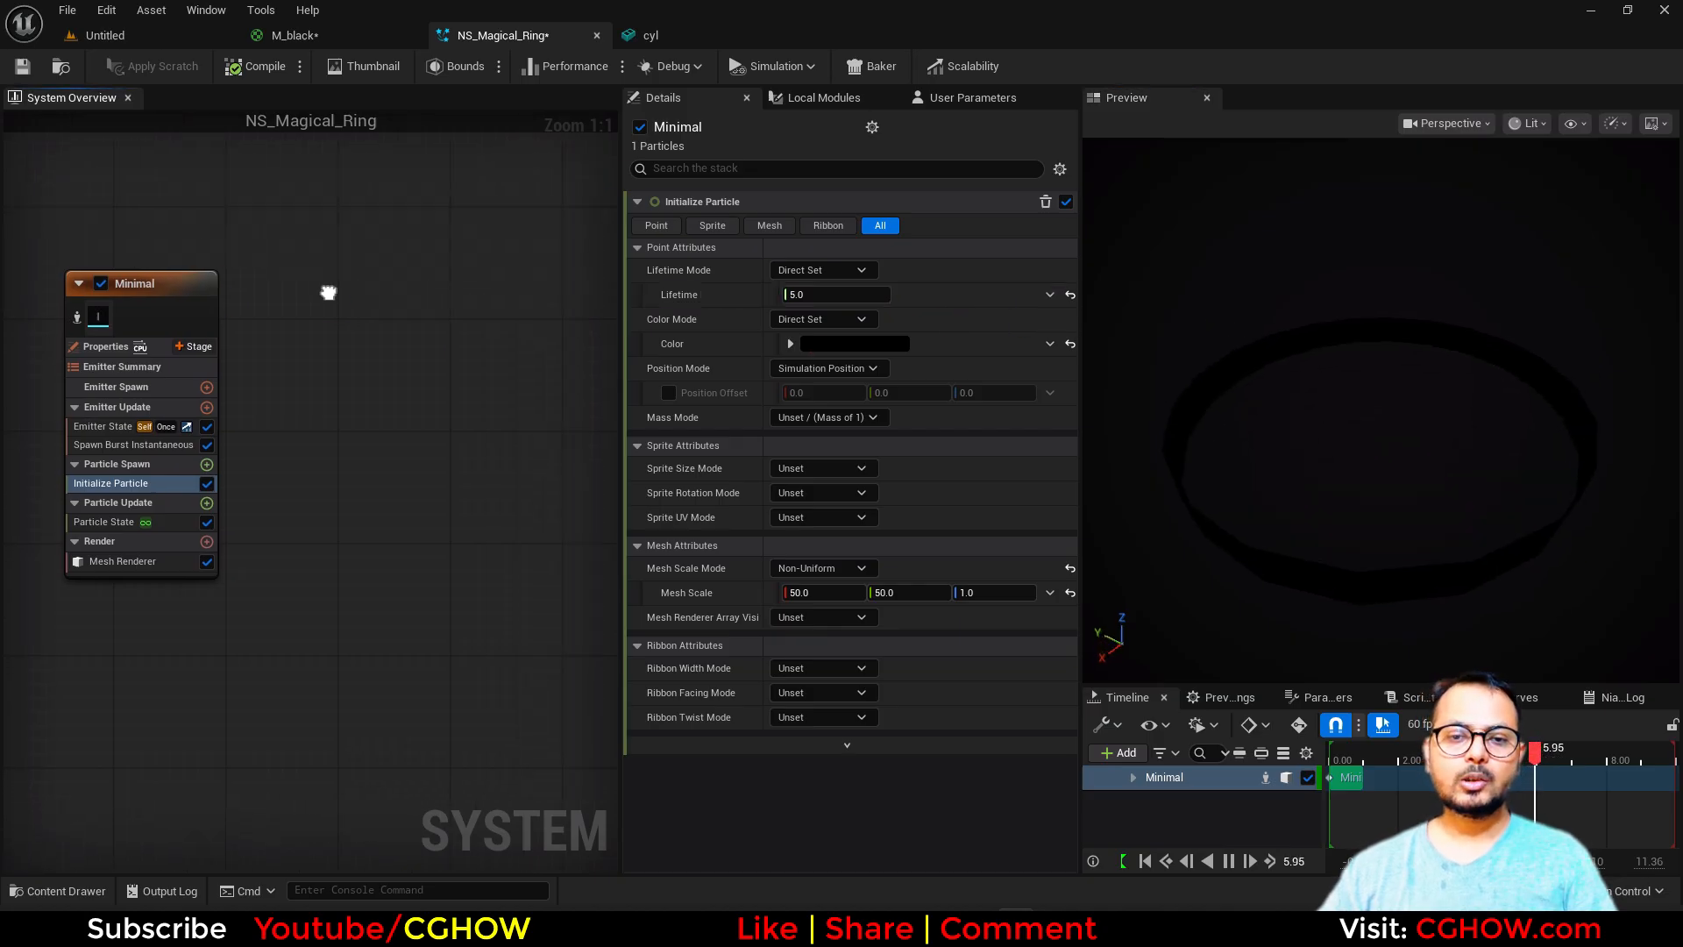
Add a second Minimal emitter and set its Spawn Burst Instantaneous count to 20
{"action": "right_click", "coordinate": [228, 332]}
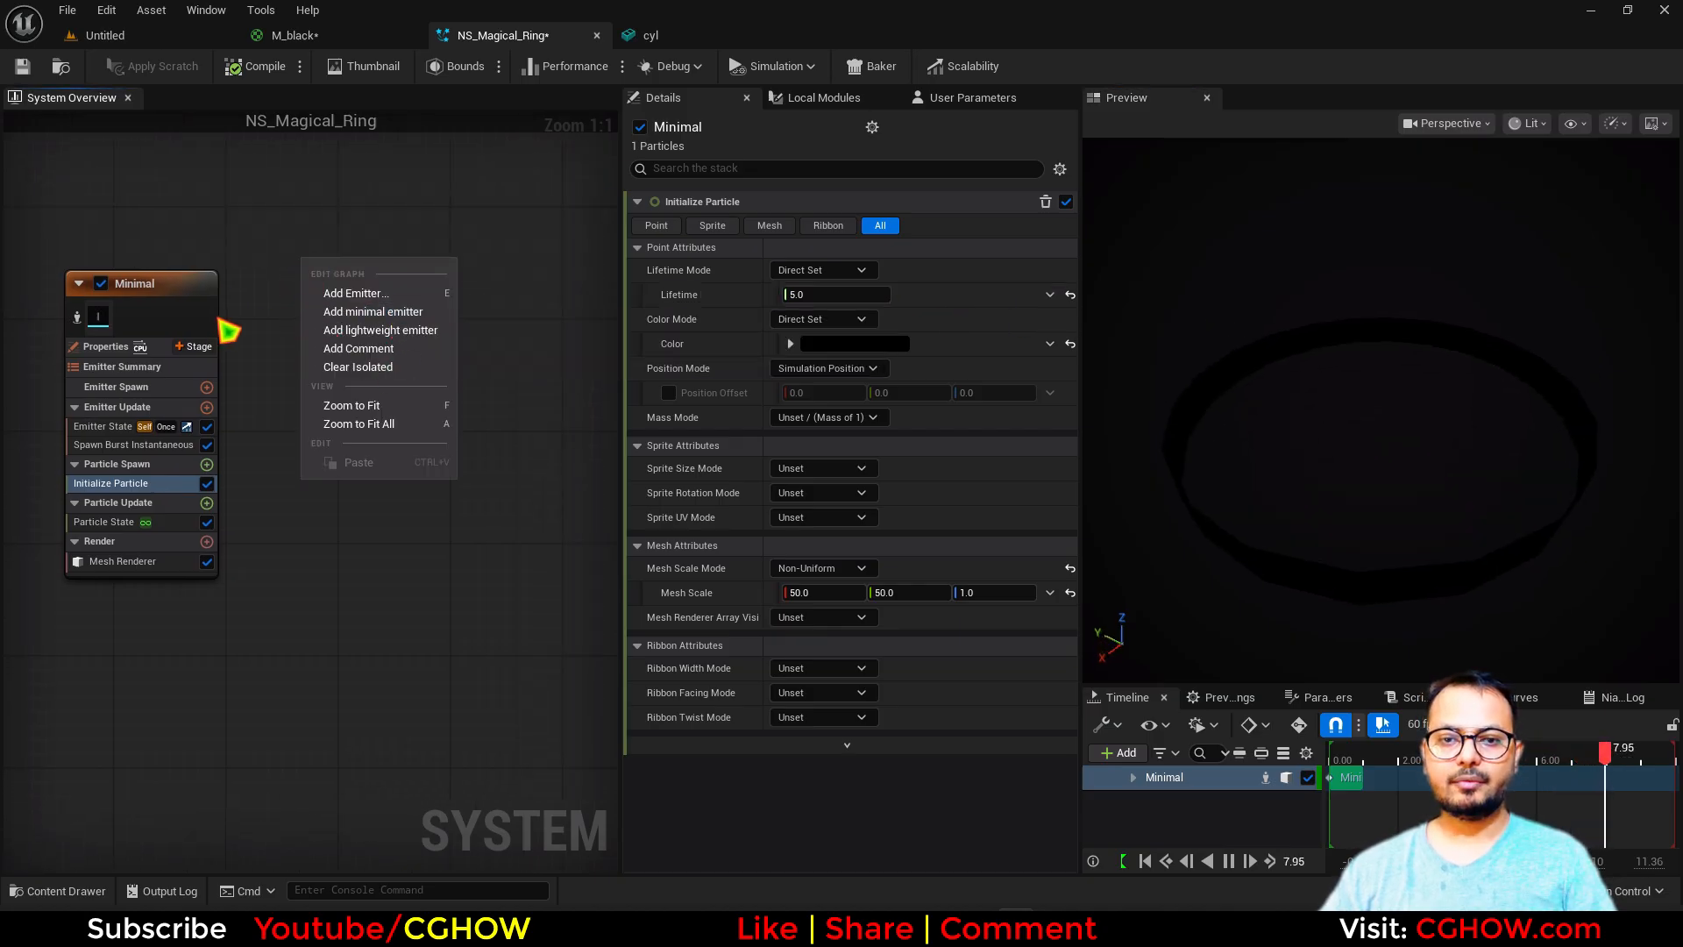
{"action": "left_click", "coordinate": [372, 312]}
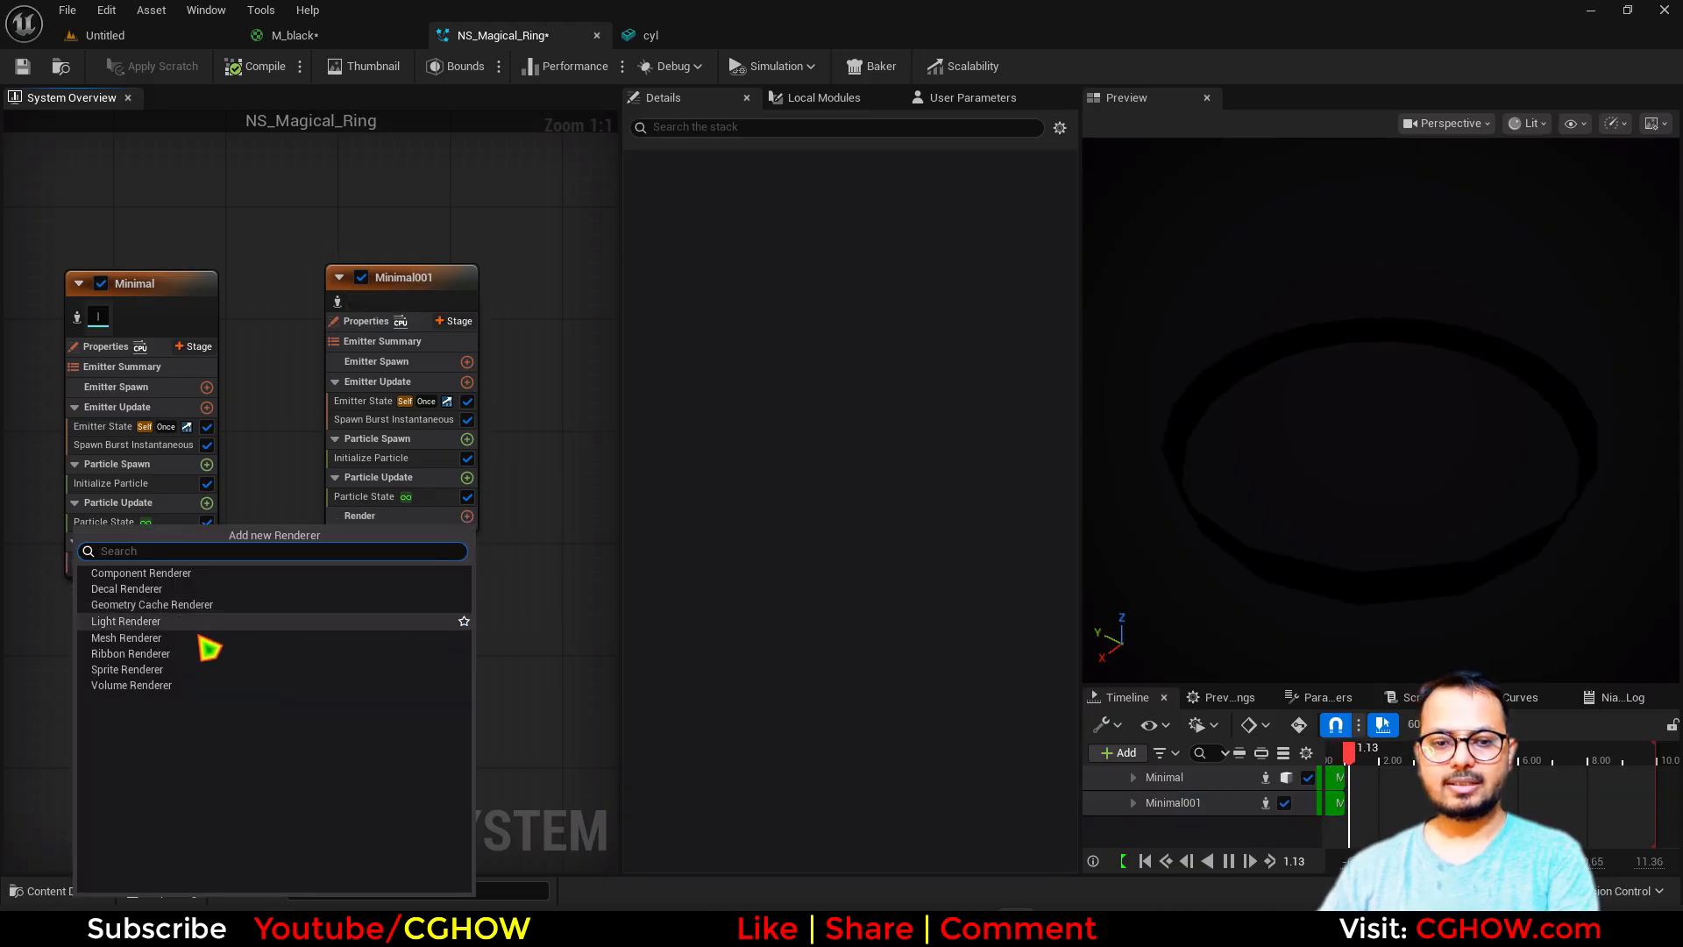
{"action": "left_click", "coordinate": [126, 668]}
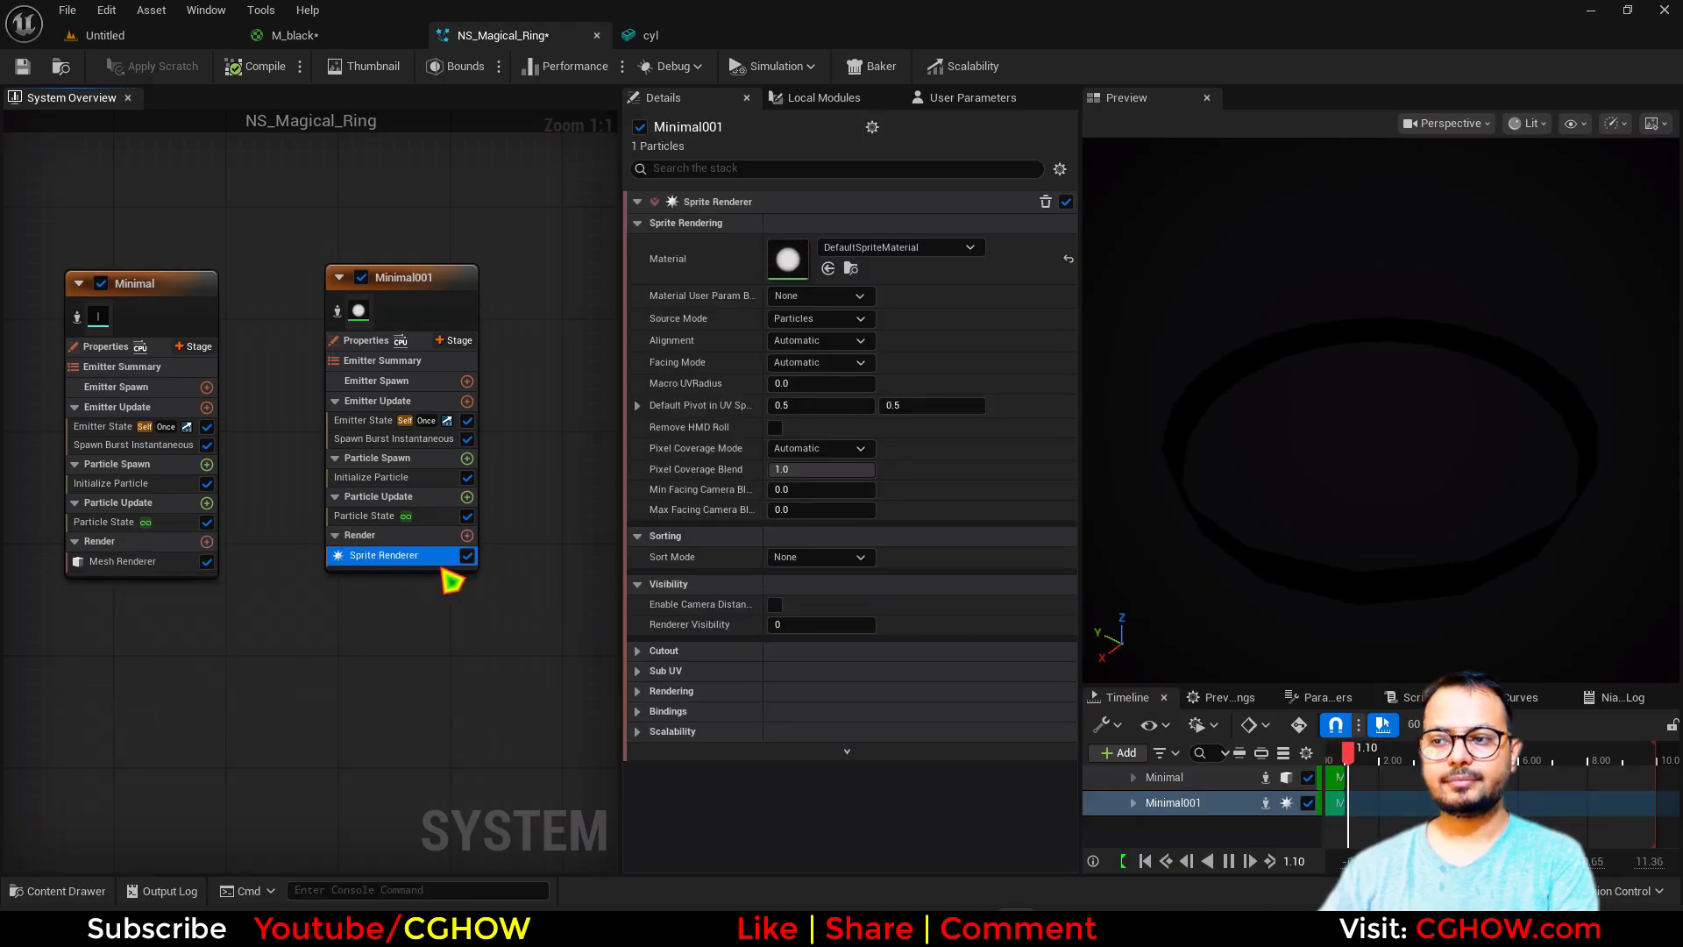
{"action": "left_click", "coordinate": [393, 439]}
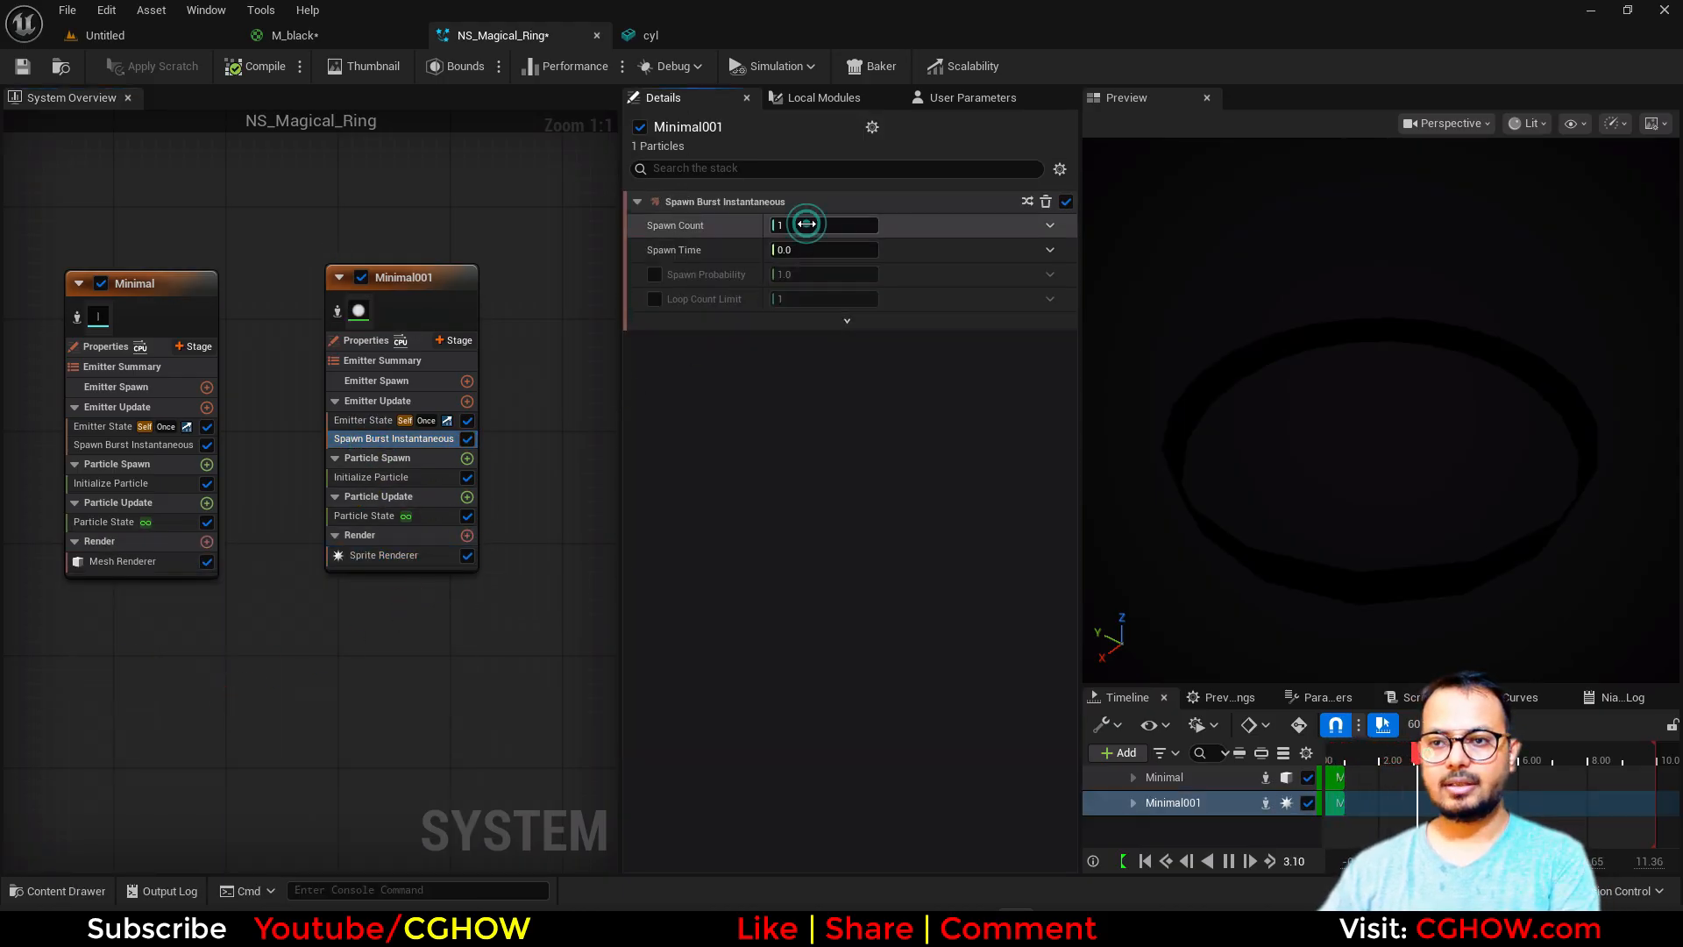
{"action": "type", "text": "20"}
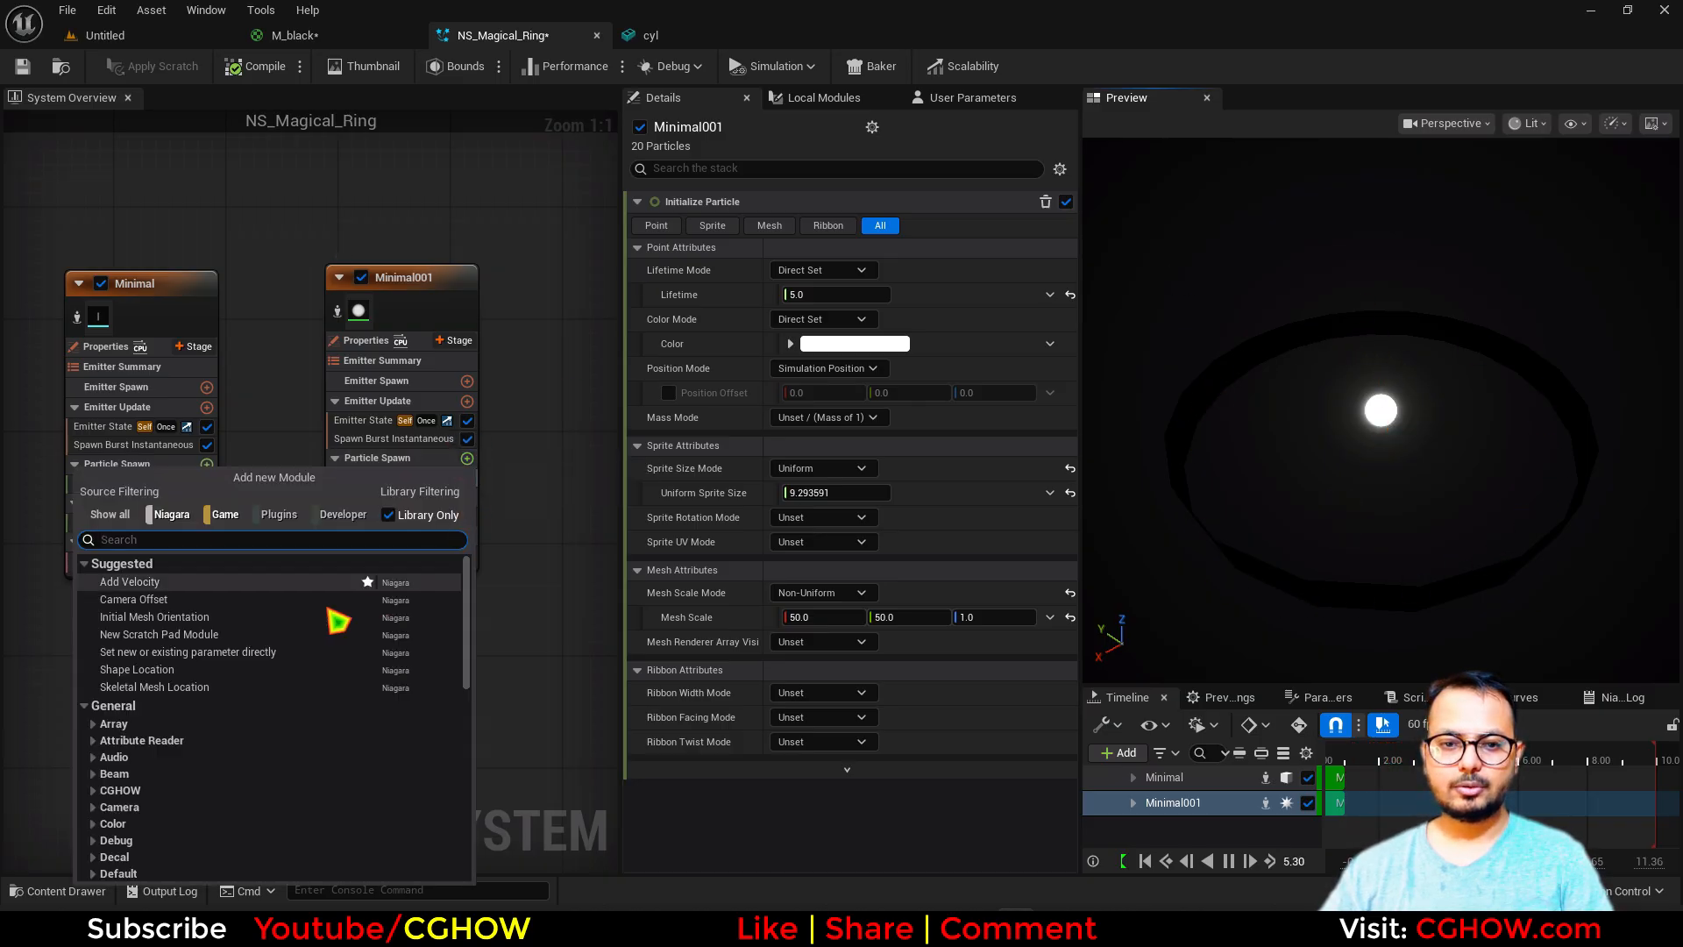
Add Shape Location with a Torus primitive and Direct distribution, replaying the preview
{"action": "left_click", "coordinate": [136, 669]}
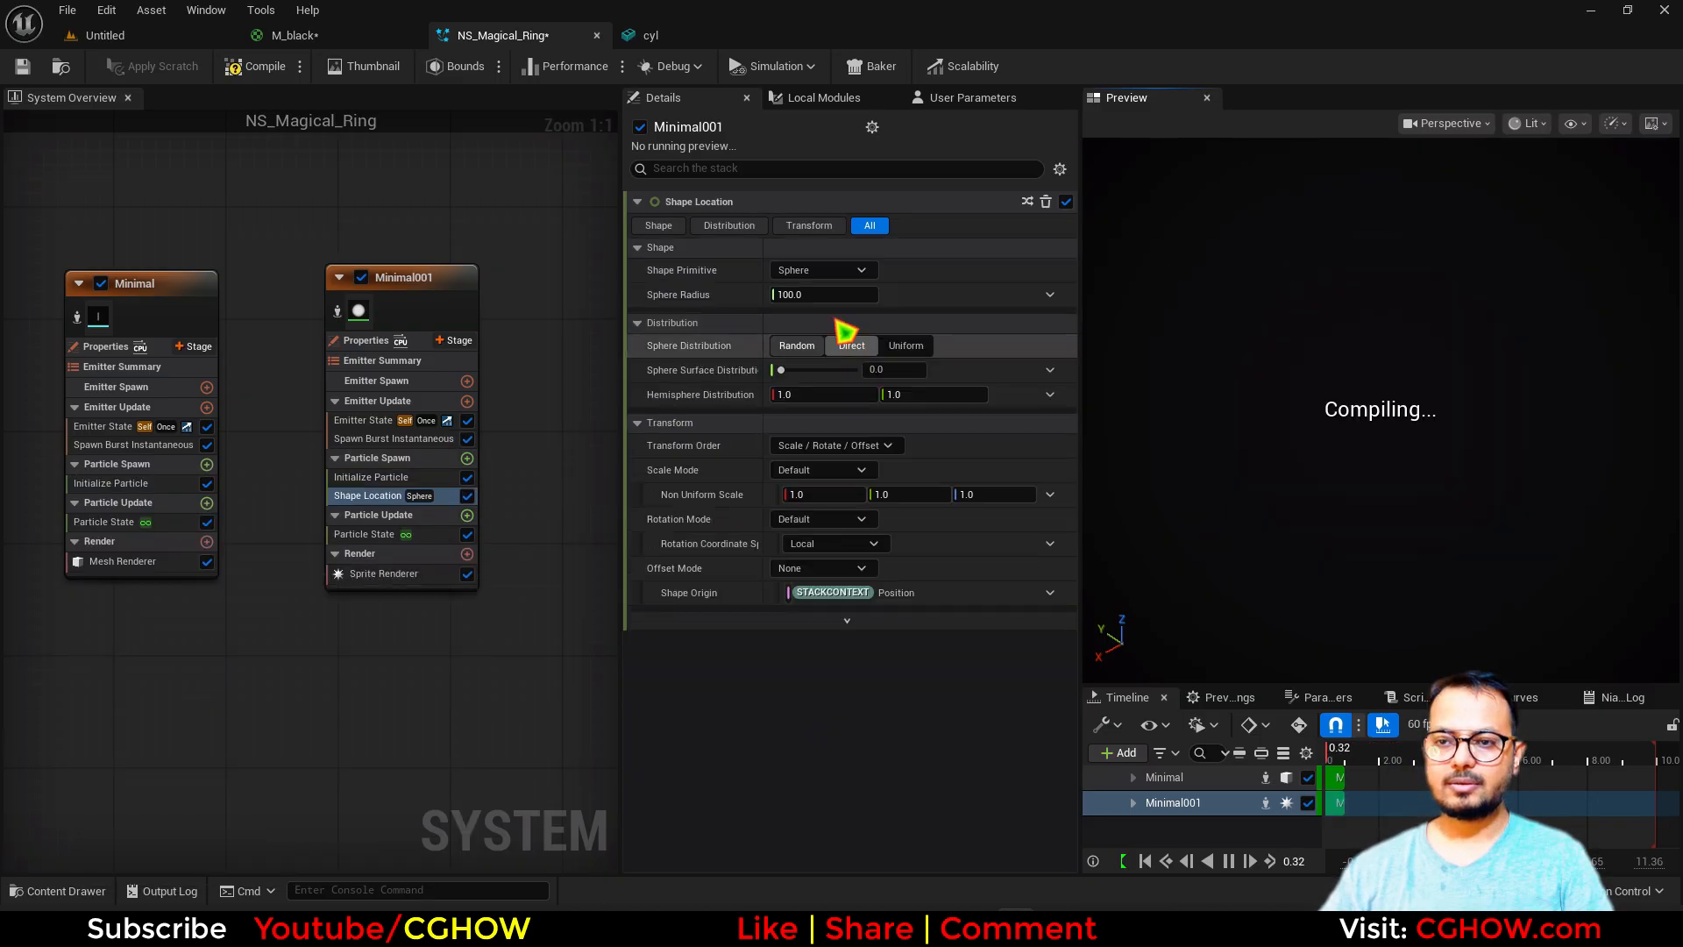
{"action": "left_click", "coordinate": [820, 270]}
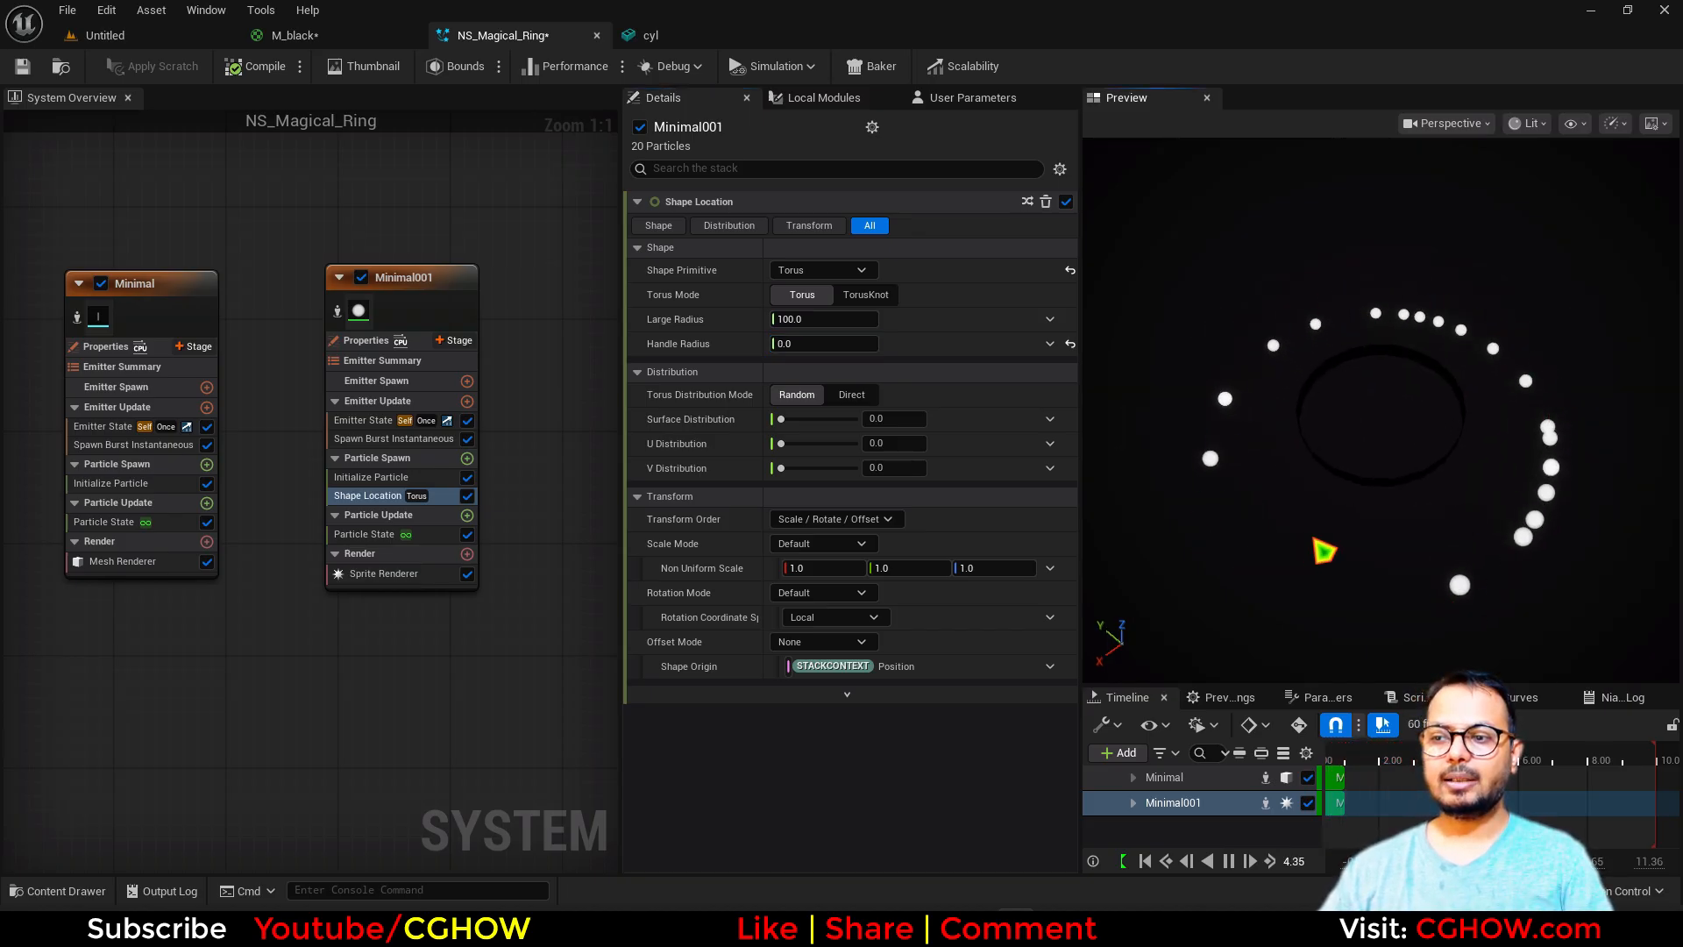
{"action": "left_click", "coordinate": [1227, 859]}
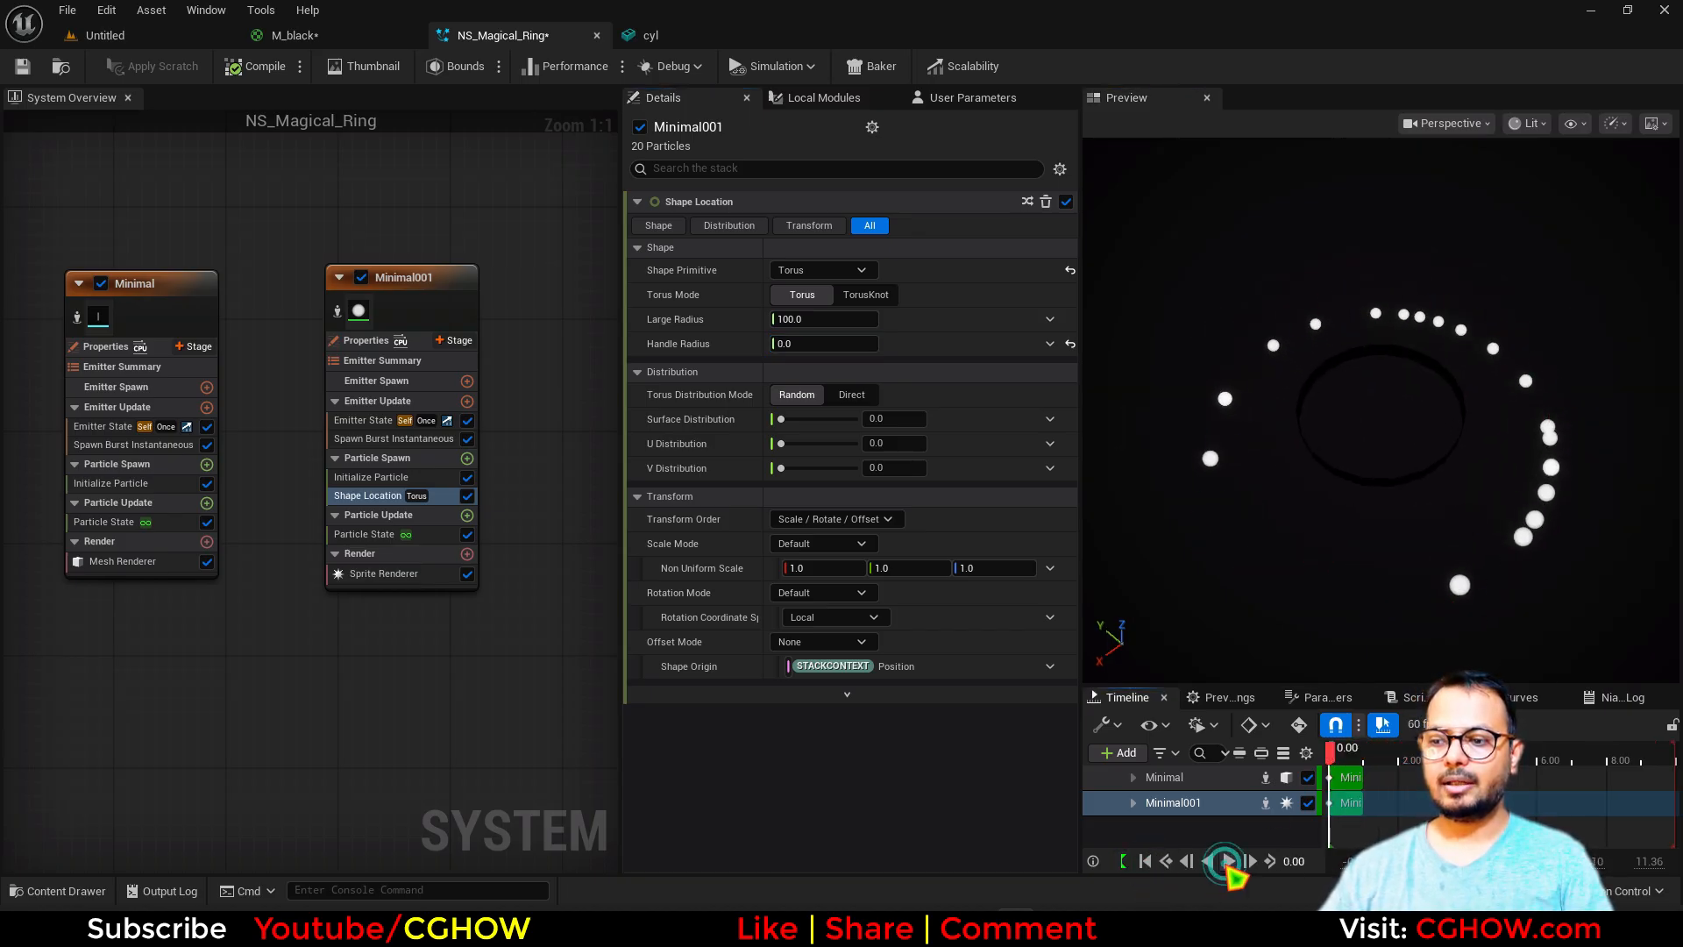
{"action": "left_click", "coordinate": [1226, 859]}
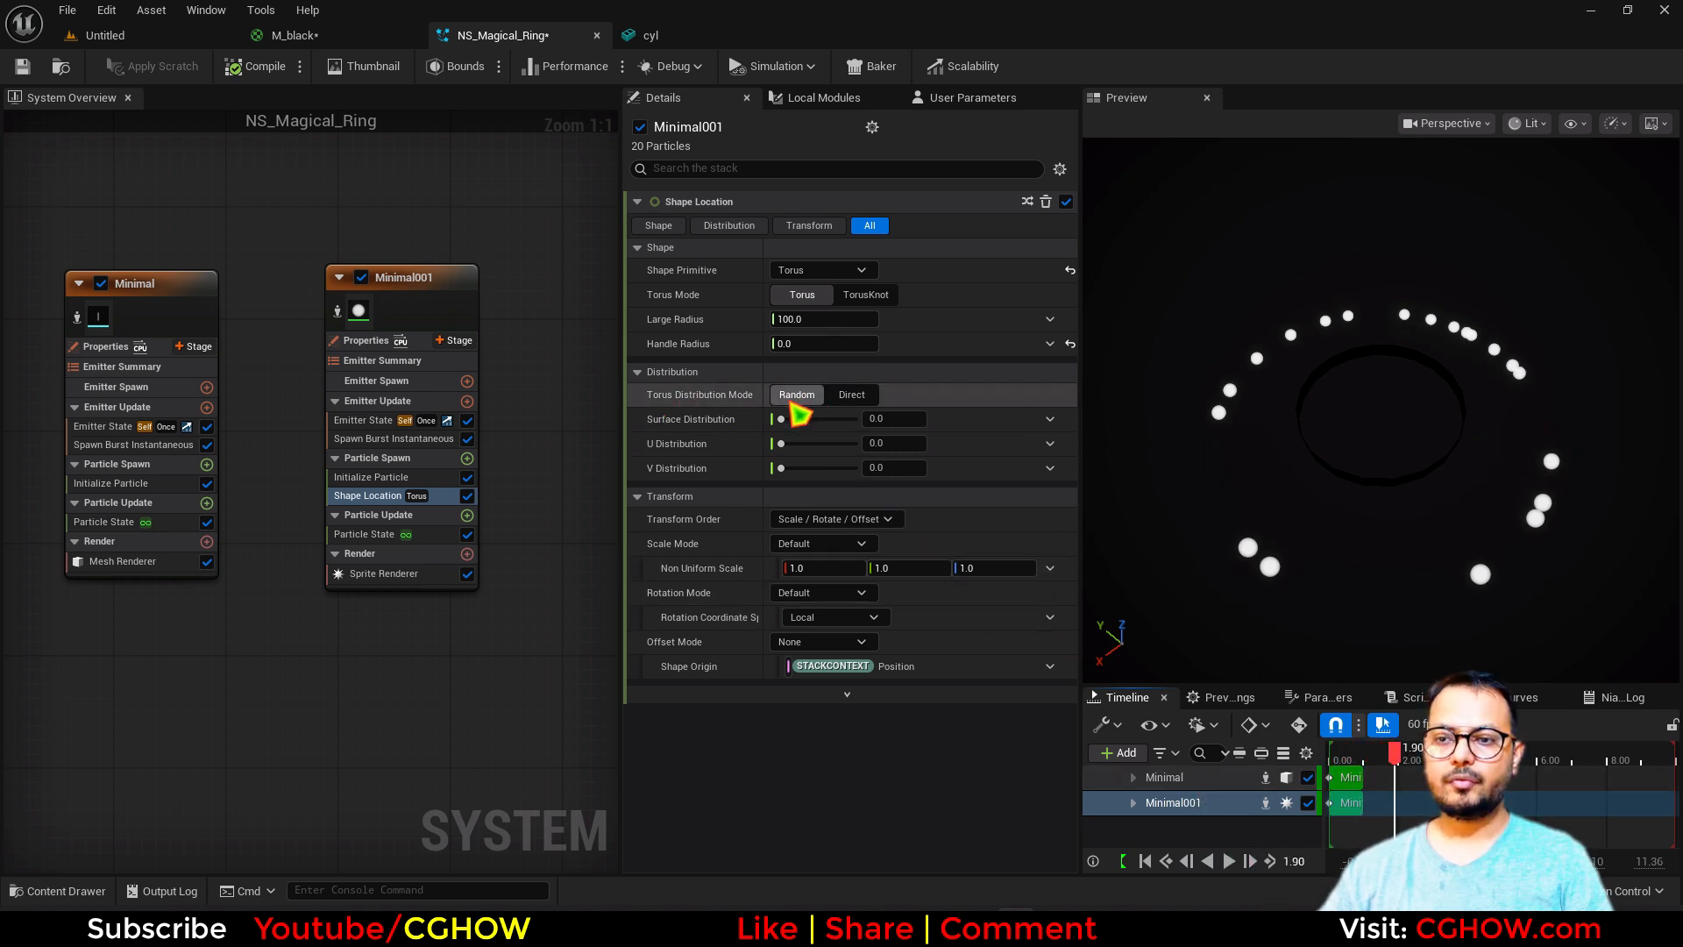
{"action": "left_click", "coordinate": [852, 394]}
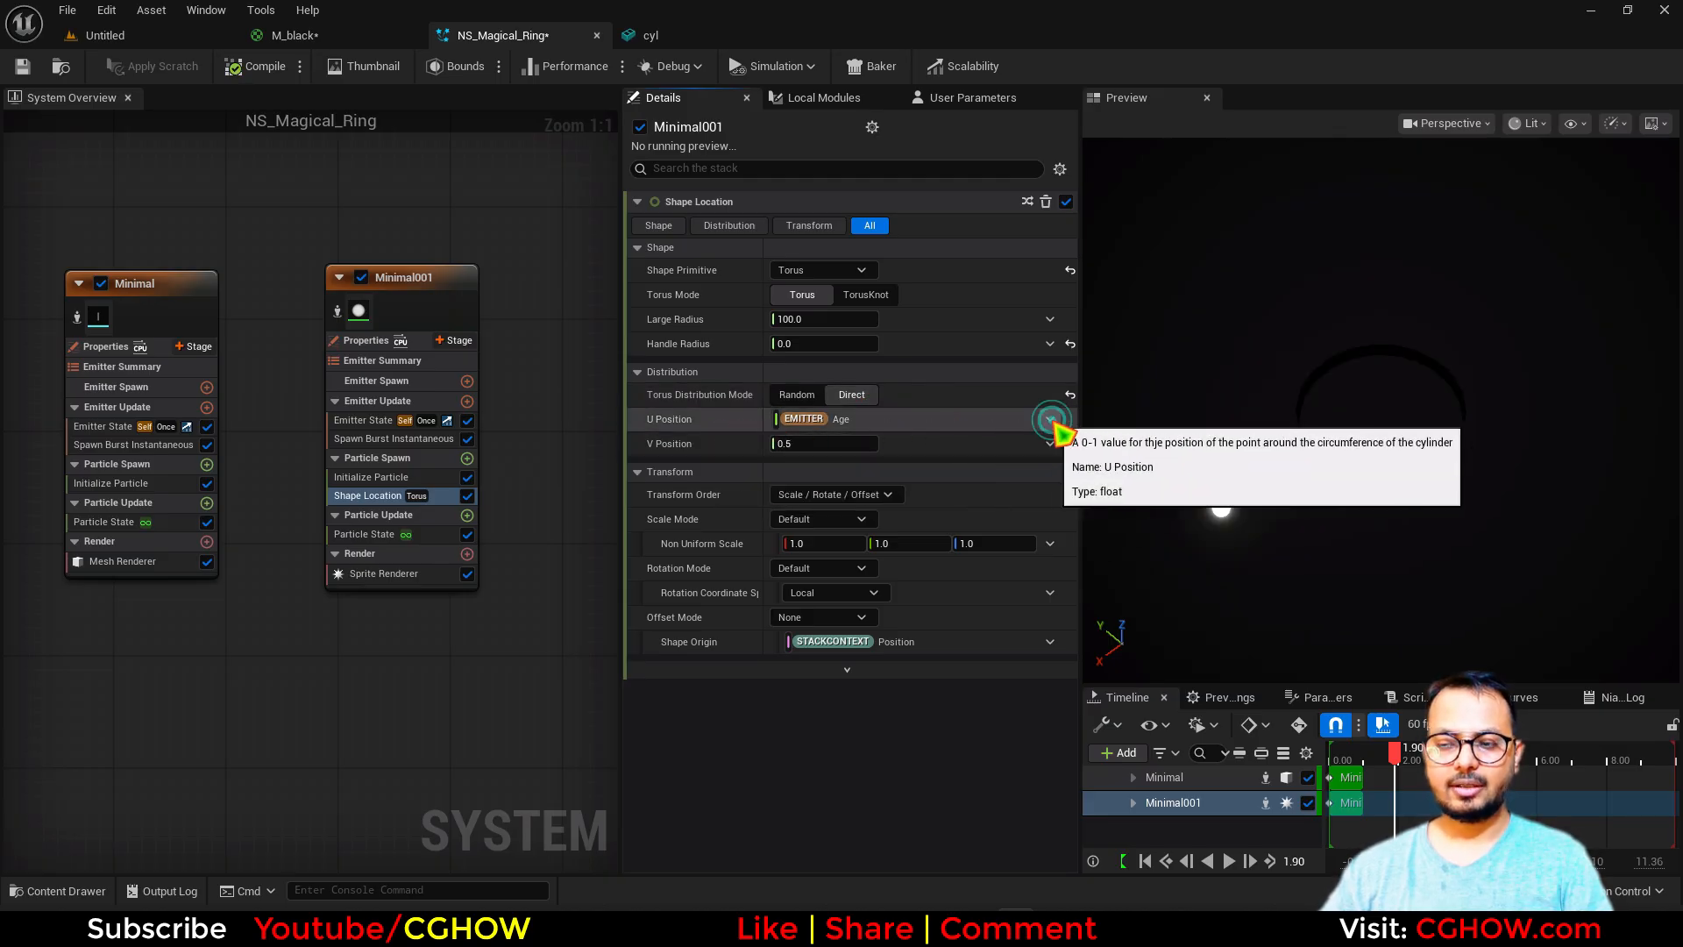
Drive U Position by Return Normalized Exec Index for even spacing and enable a raised Offset
{"action": "left_click", "coordinate": [1049, 419]}
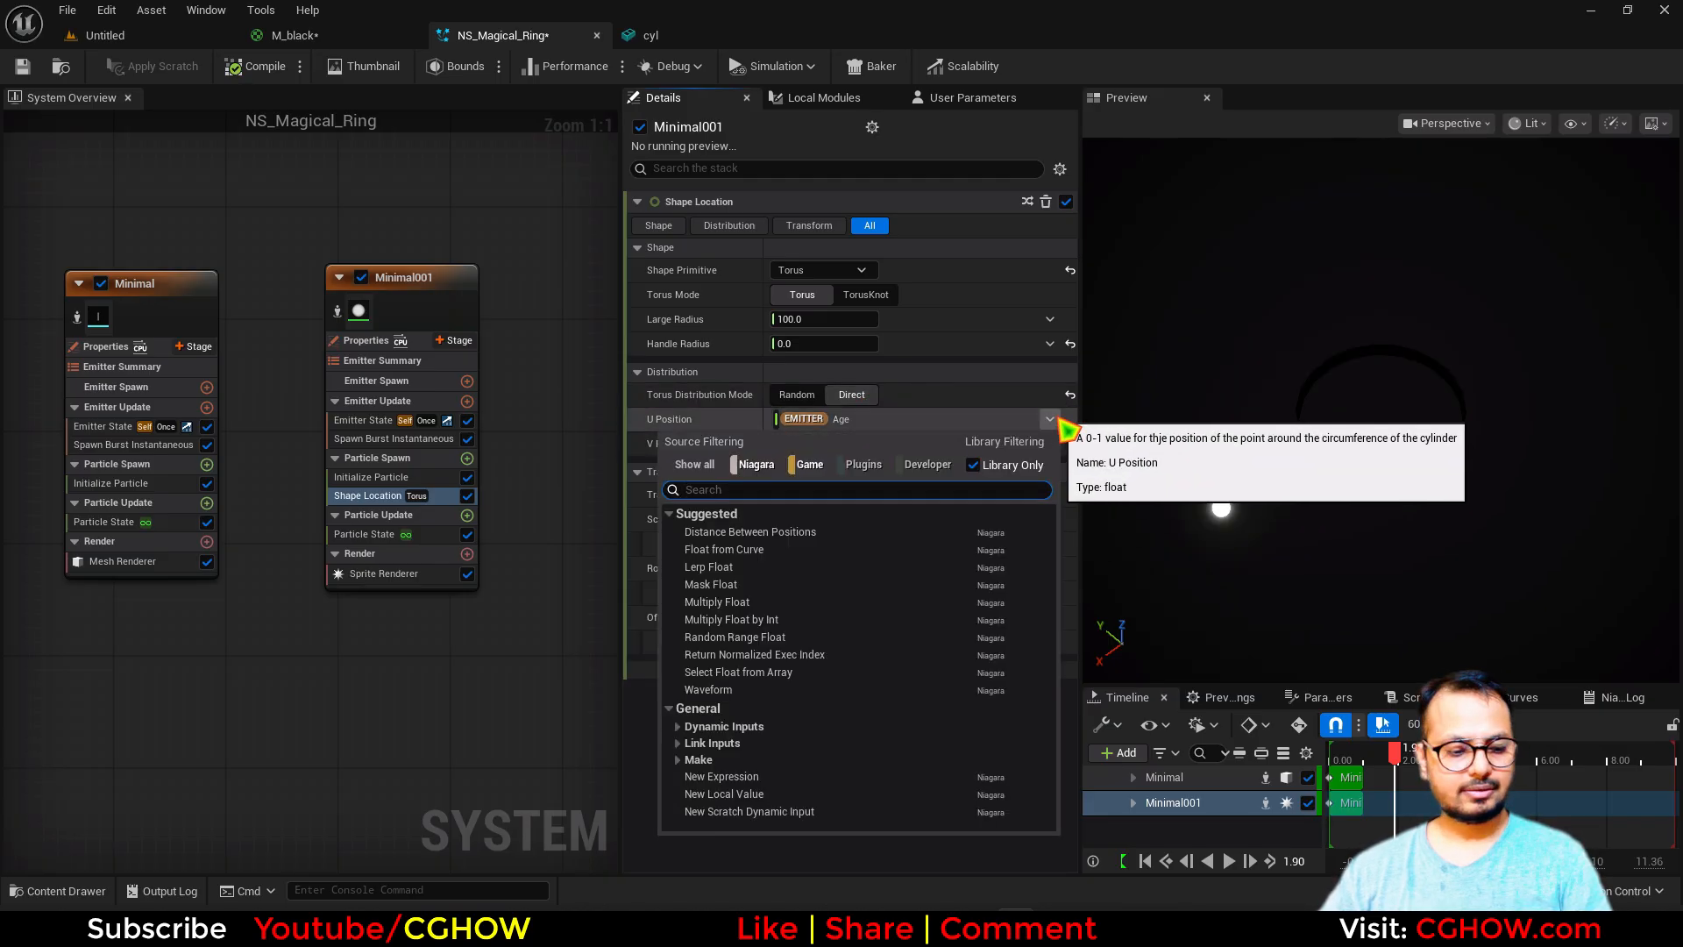
{"action": "left_click", "coordinate": [754, 654]}
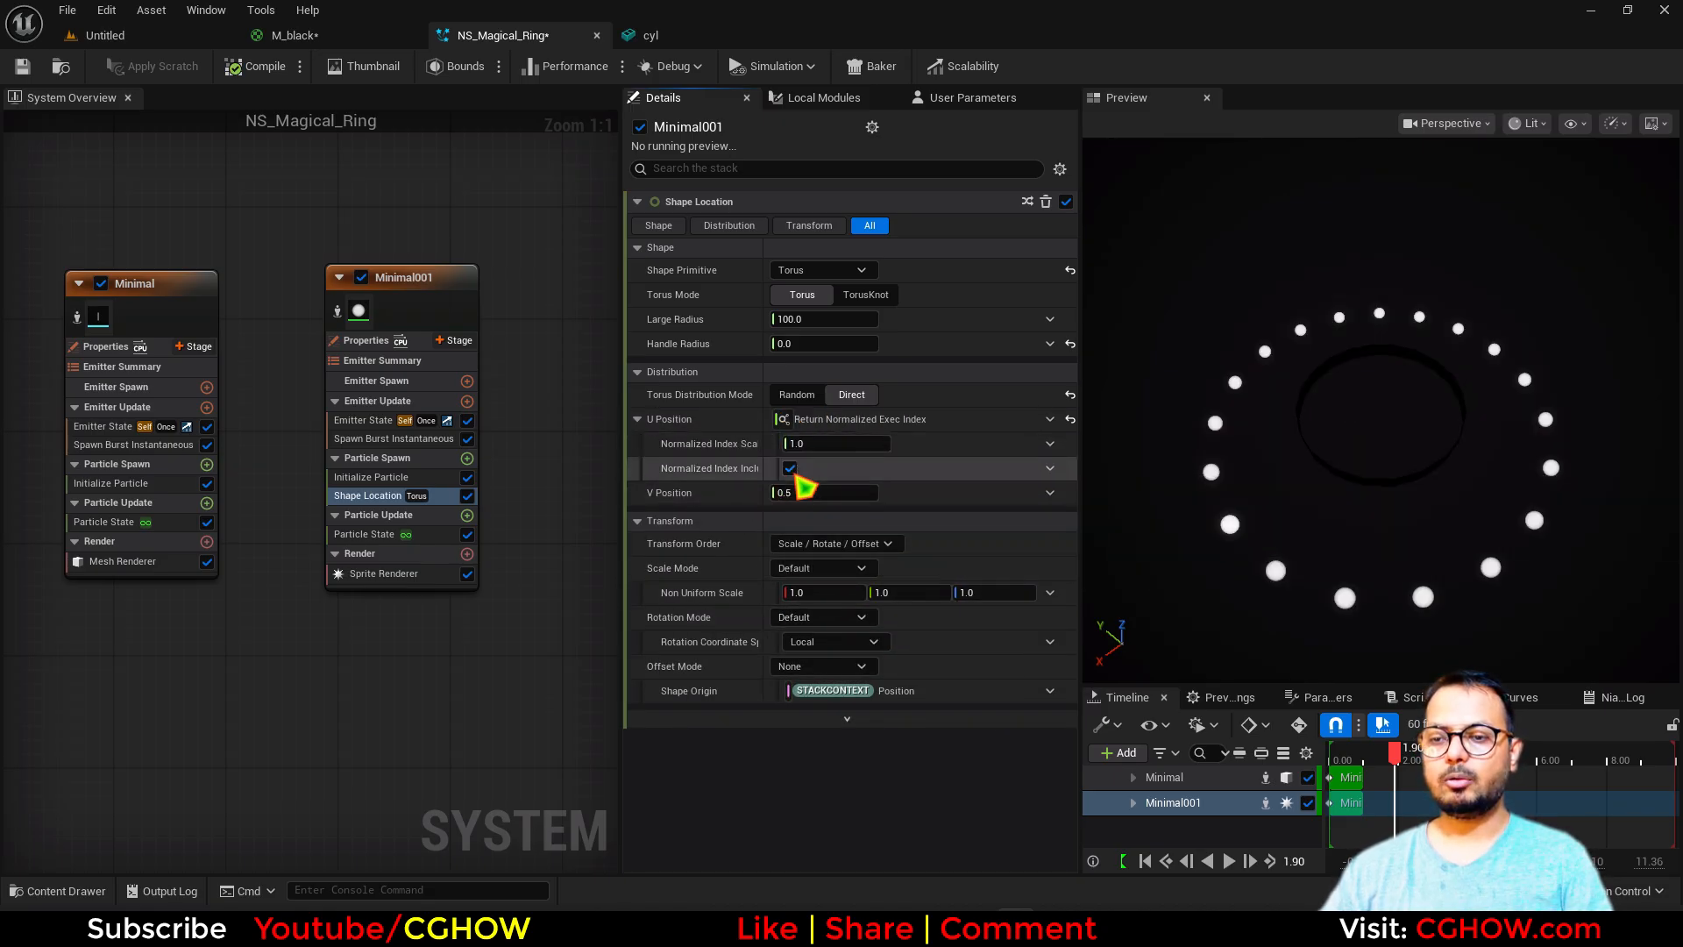
{"action": "left_click", "coordinate": [393, 439]}
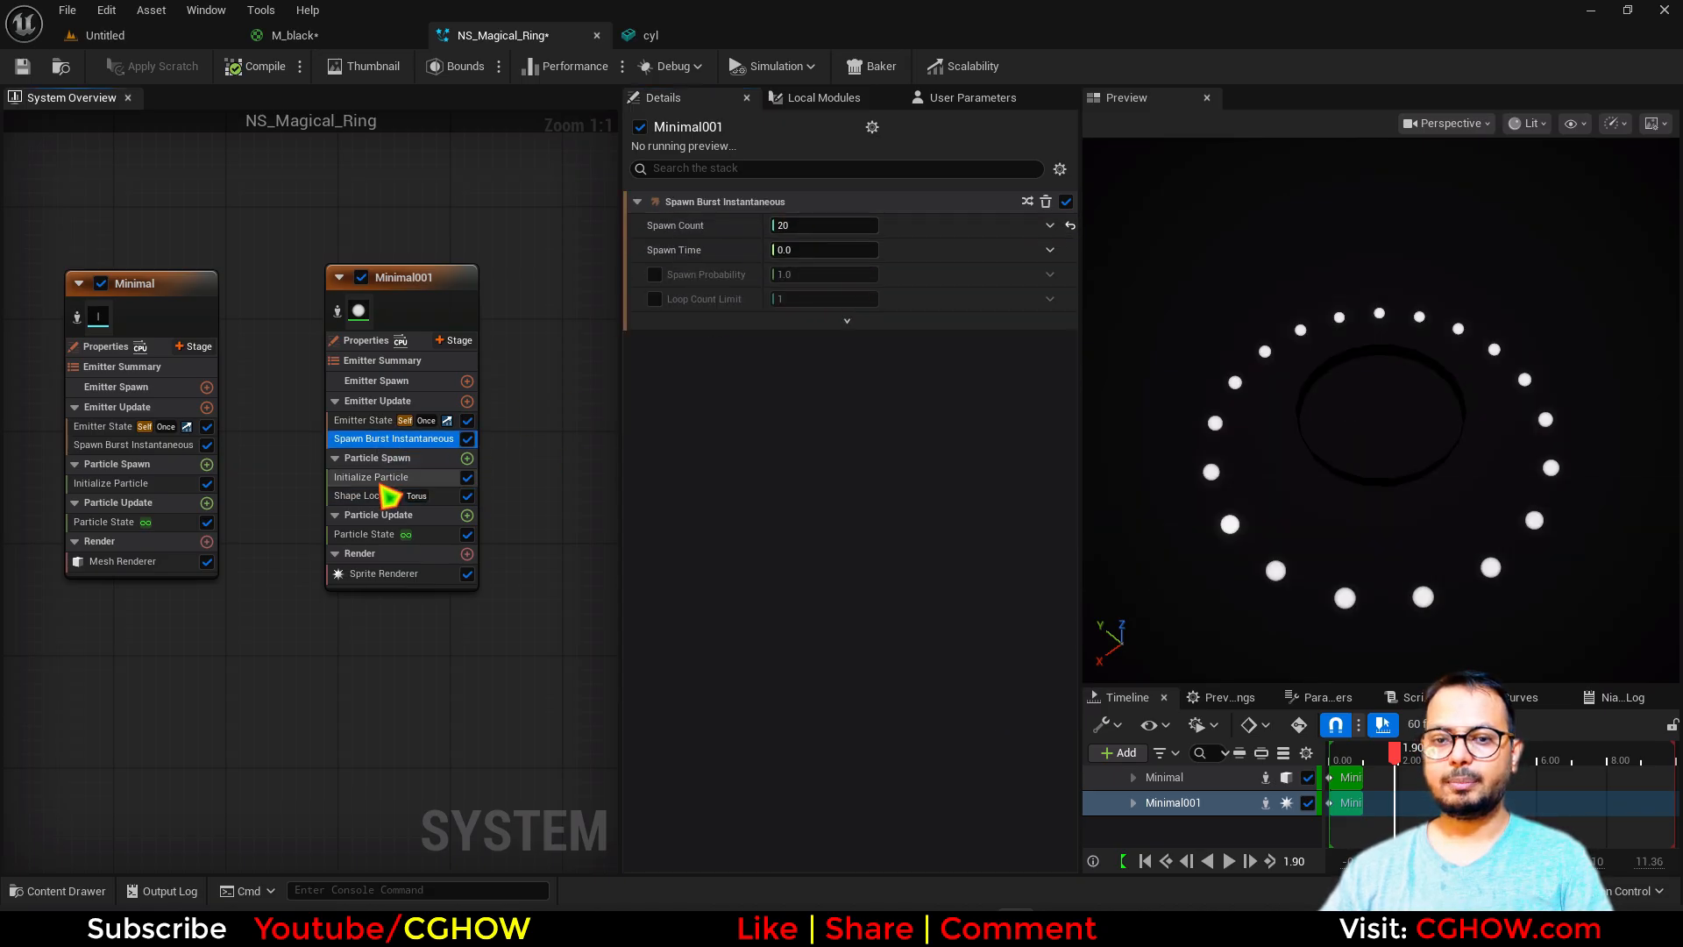
{"action": "left_click", "coordinate": [368, 494]}
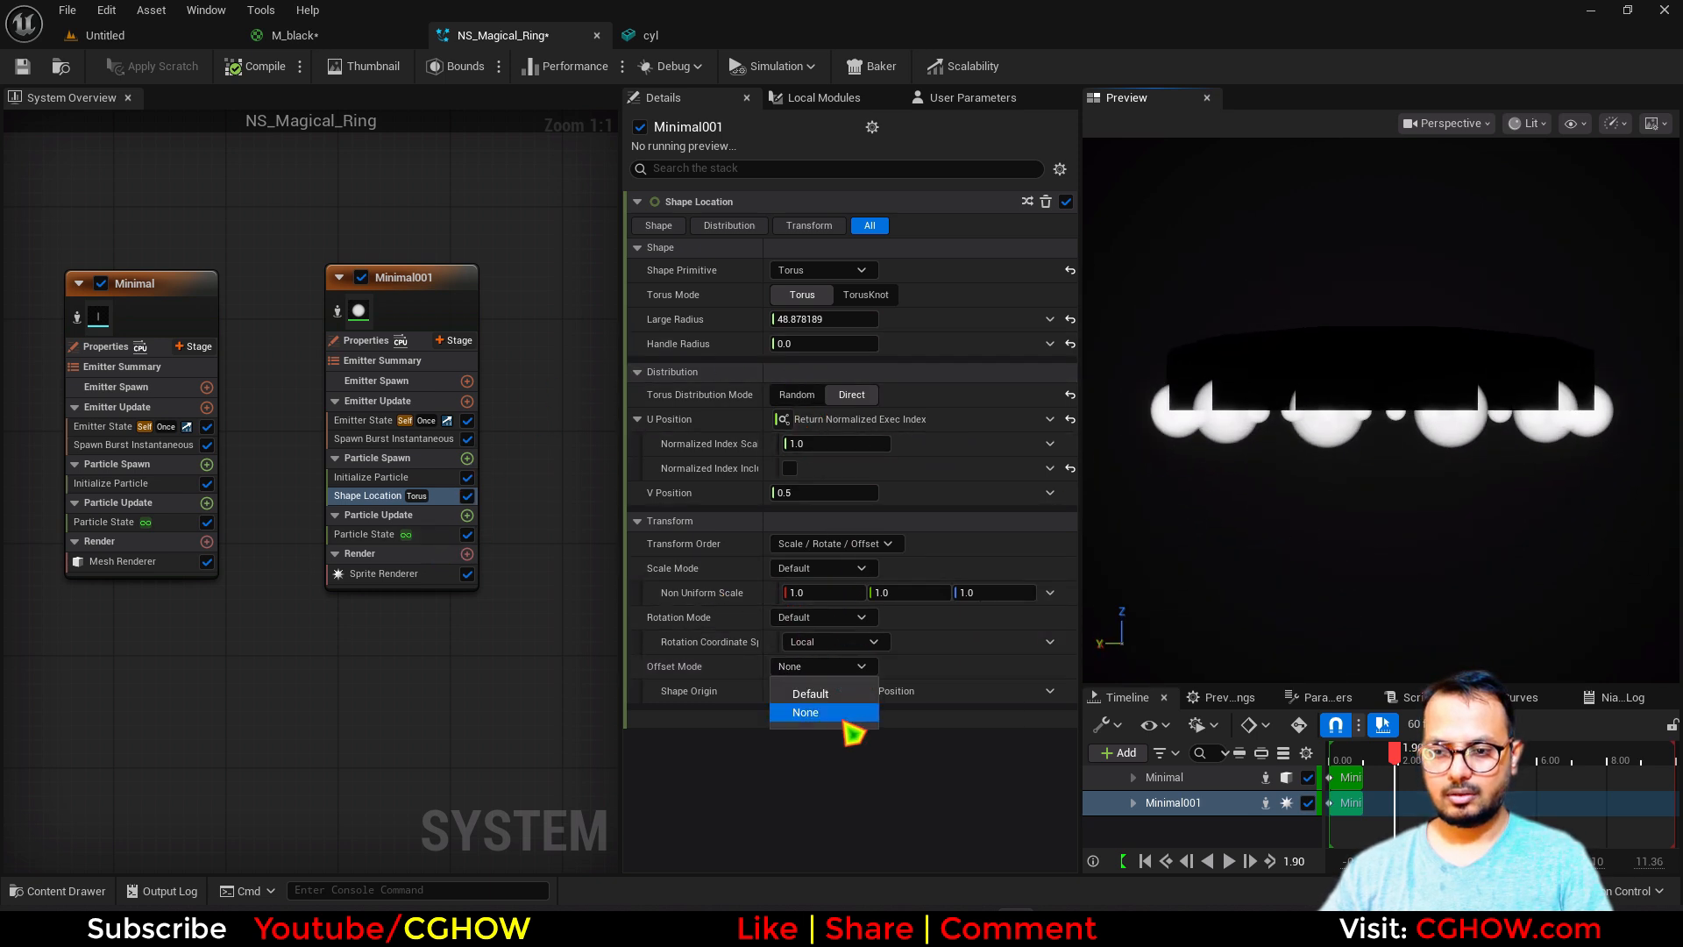
{"action": "left_click", "coordinate": [810, 692]}
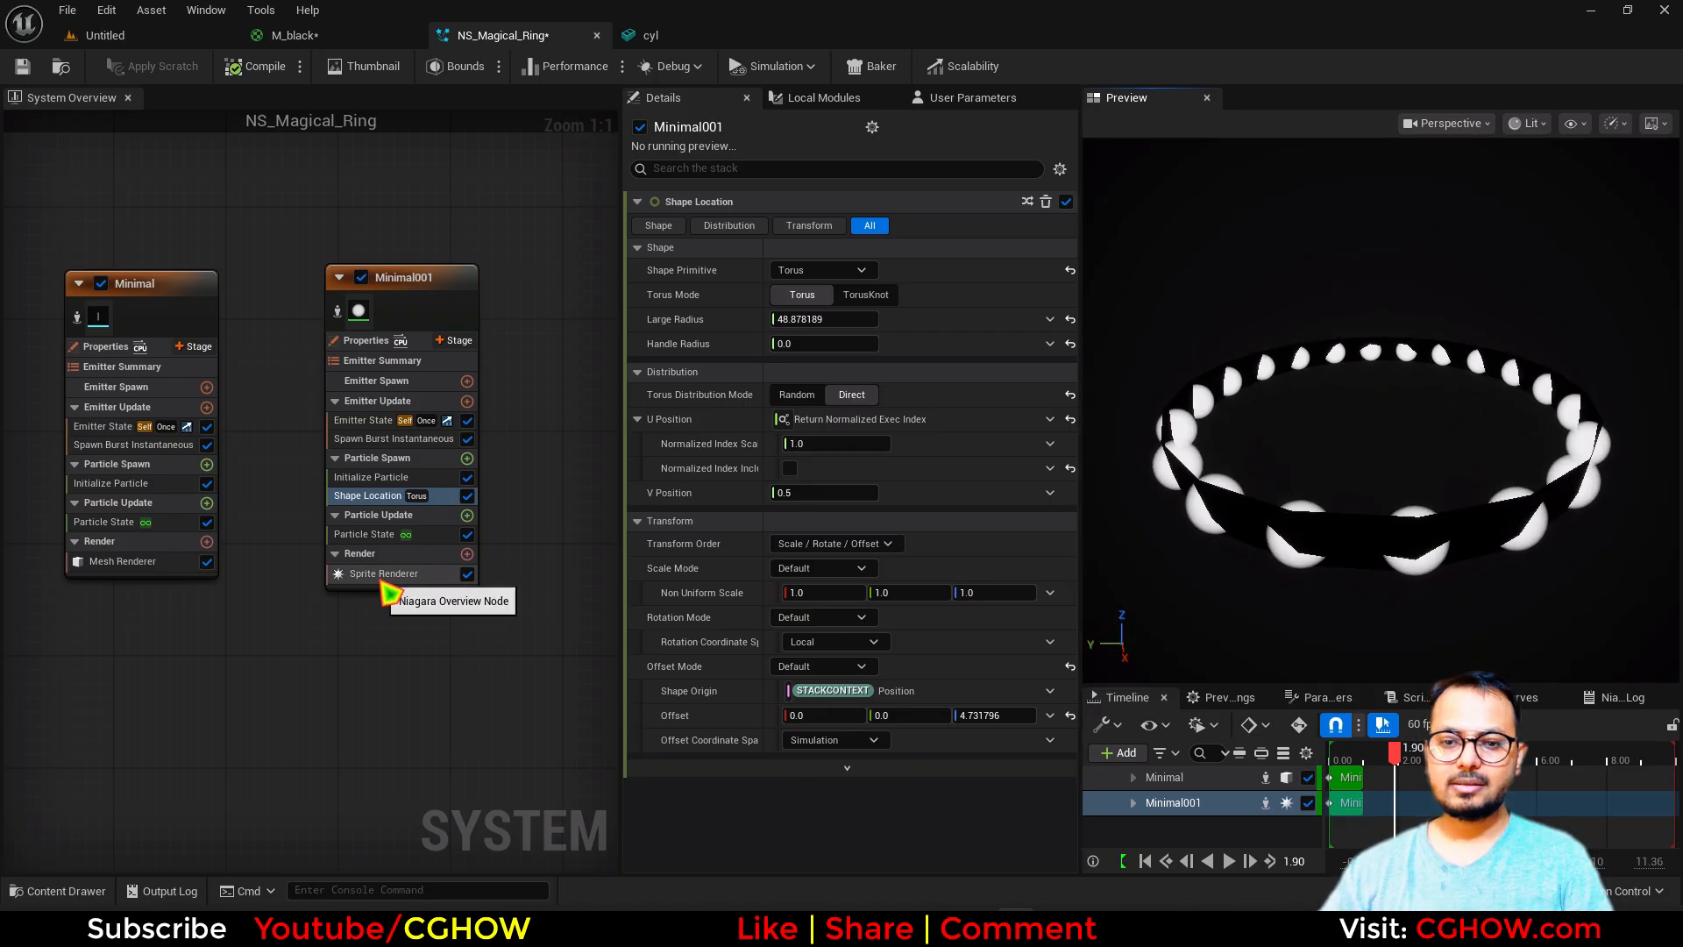
Set Sprite Renderer to Custom Facing Vector and add Initial Mesh Orientation oriented to ShapeVector
{"action": "left_click", "coordinate": [384, 573]}
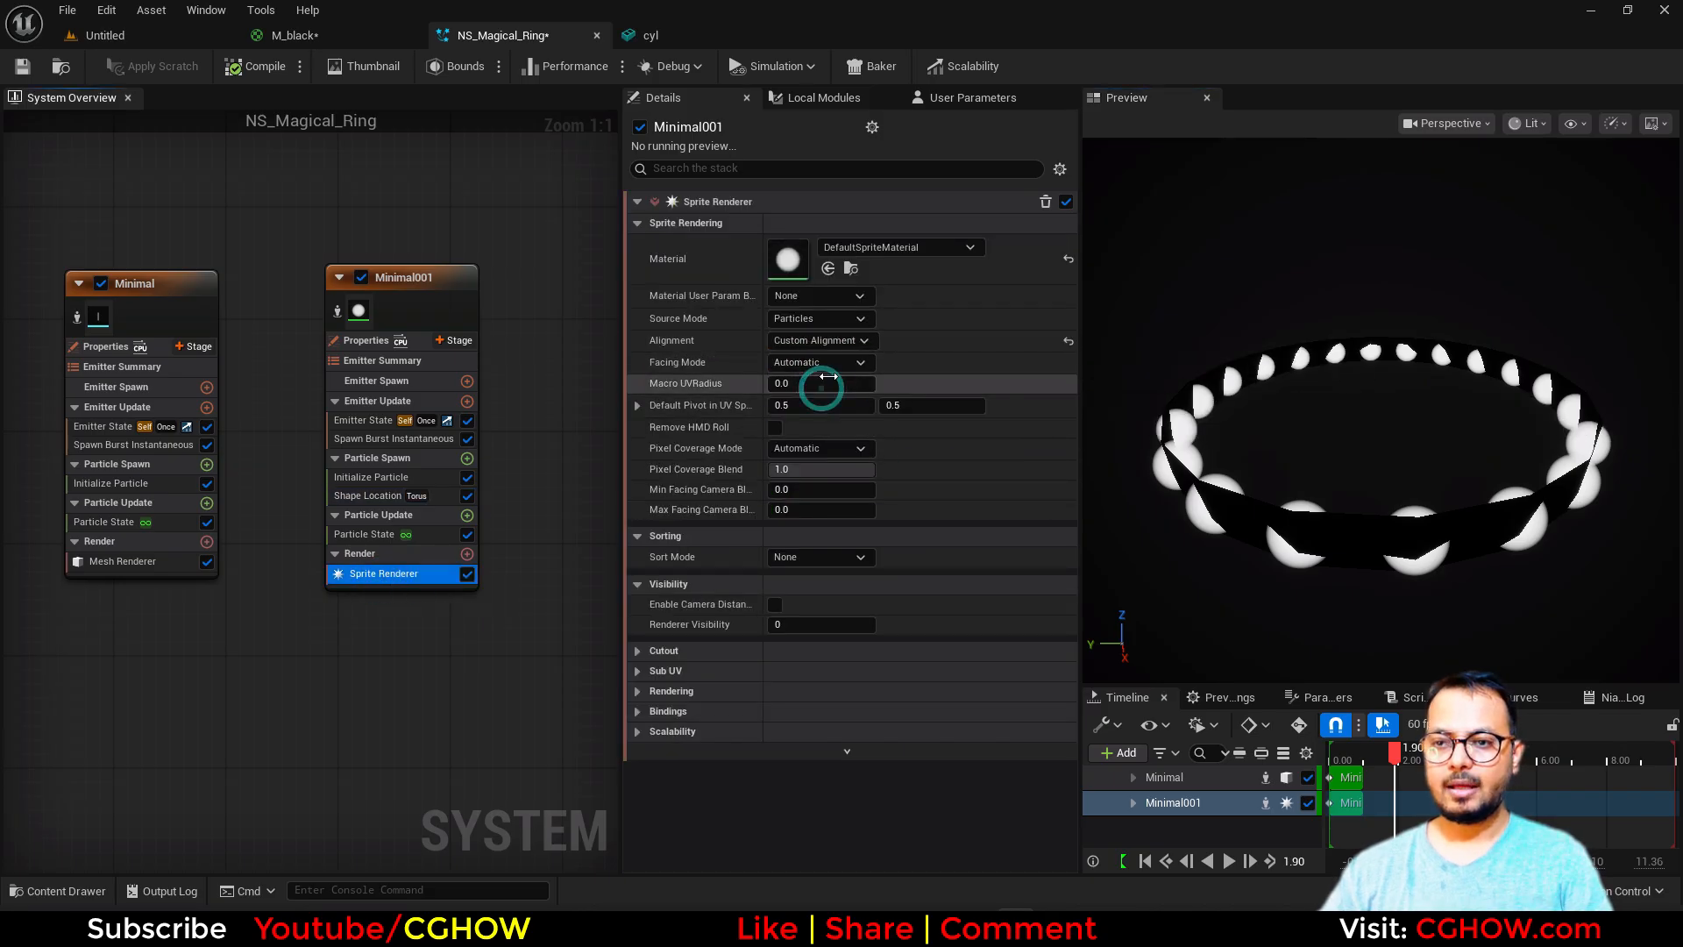
{"action": "left_click", "coordinate": [821, 361]}
{"action": "type", "text": "in"}
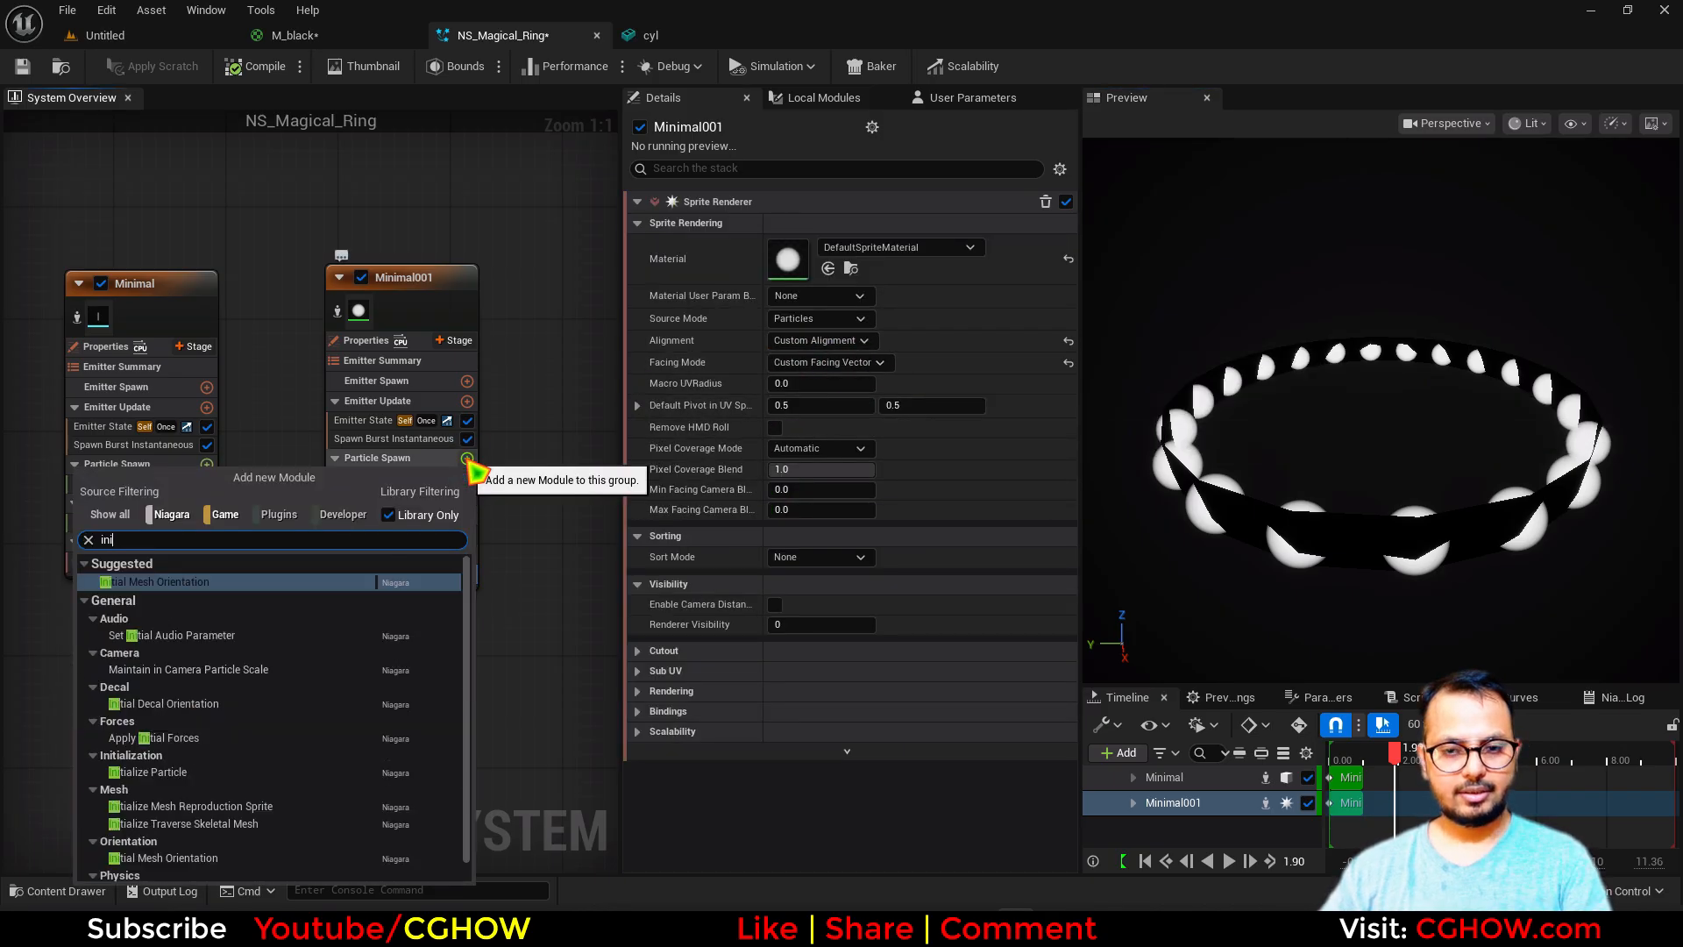
{"action": "left_click", "coordinate": [165, 581]}
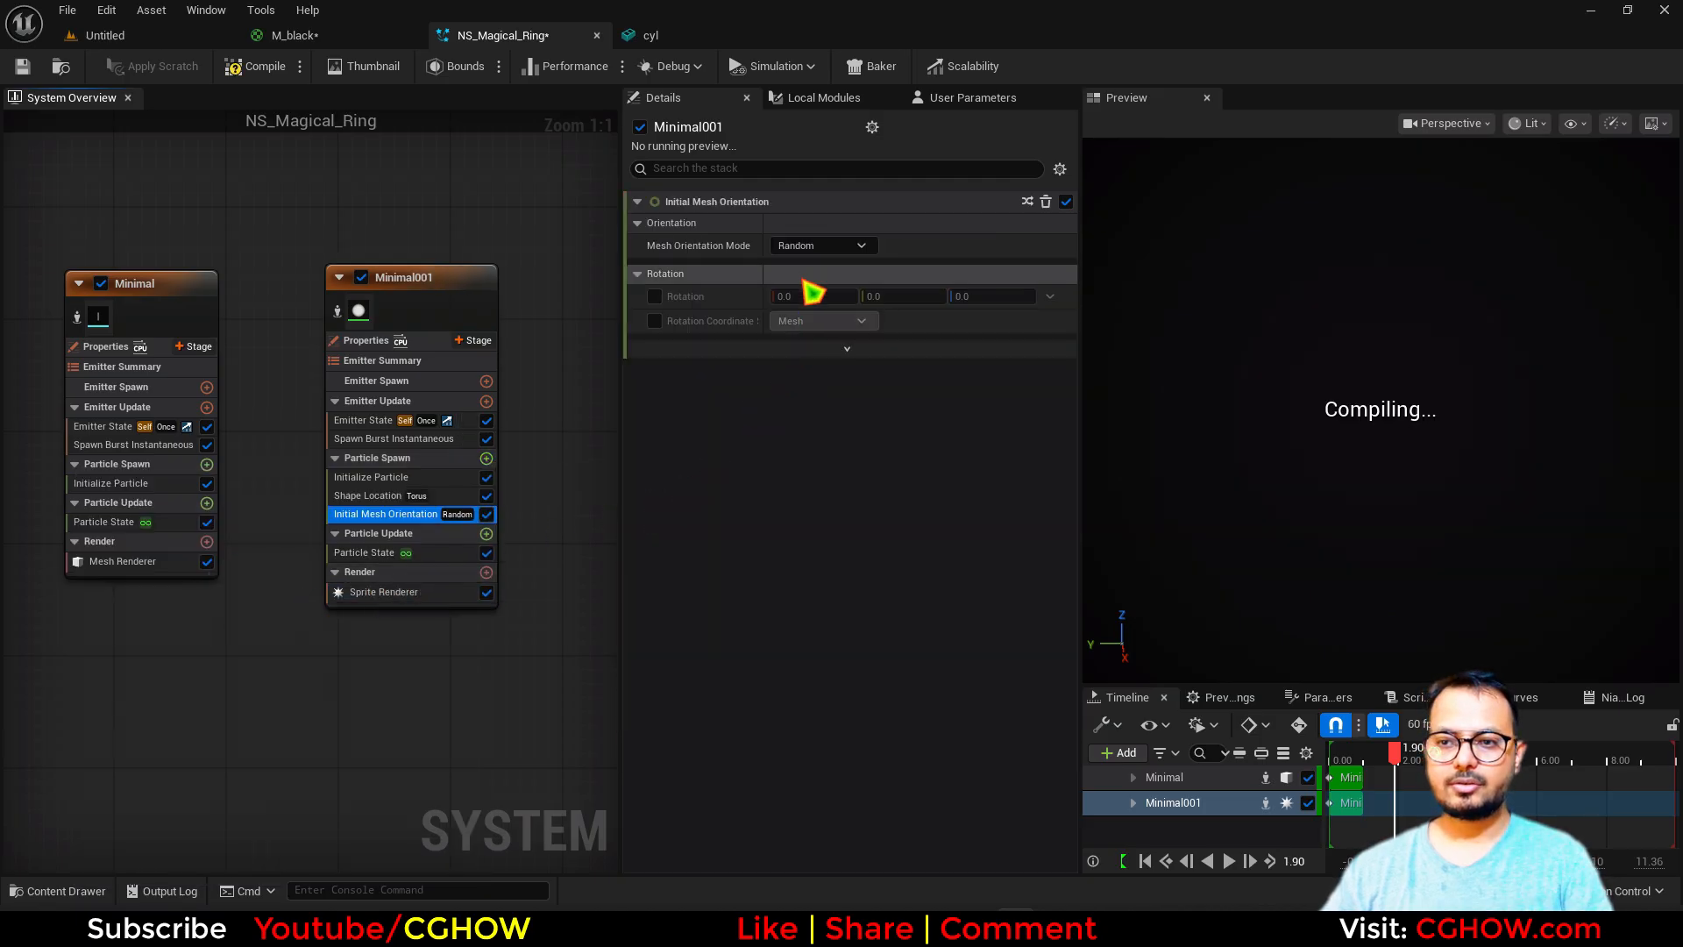
{"action": "left_click", "coordinate": [822, 245]}
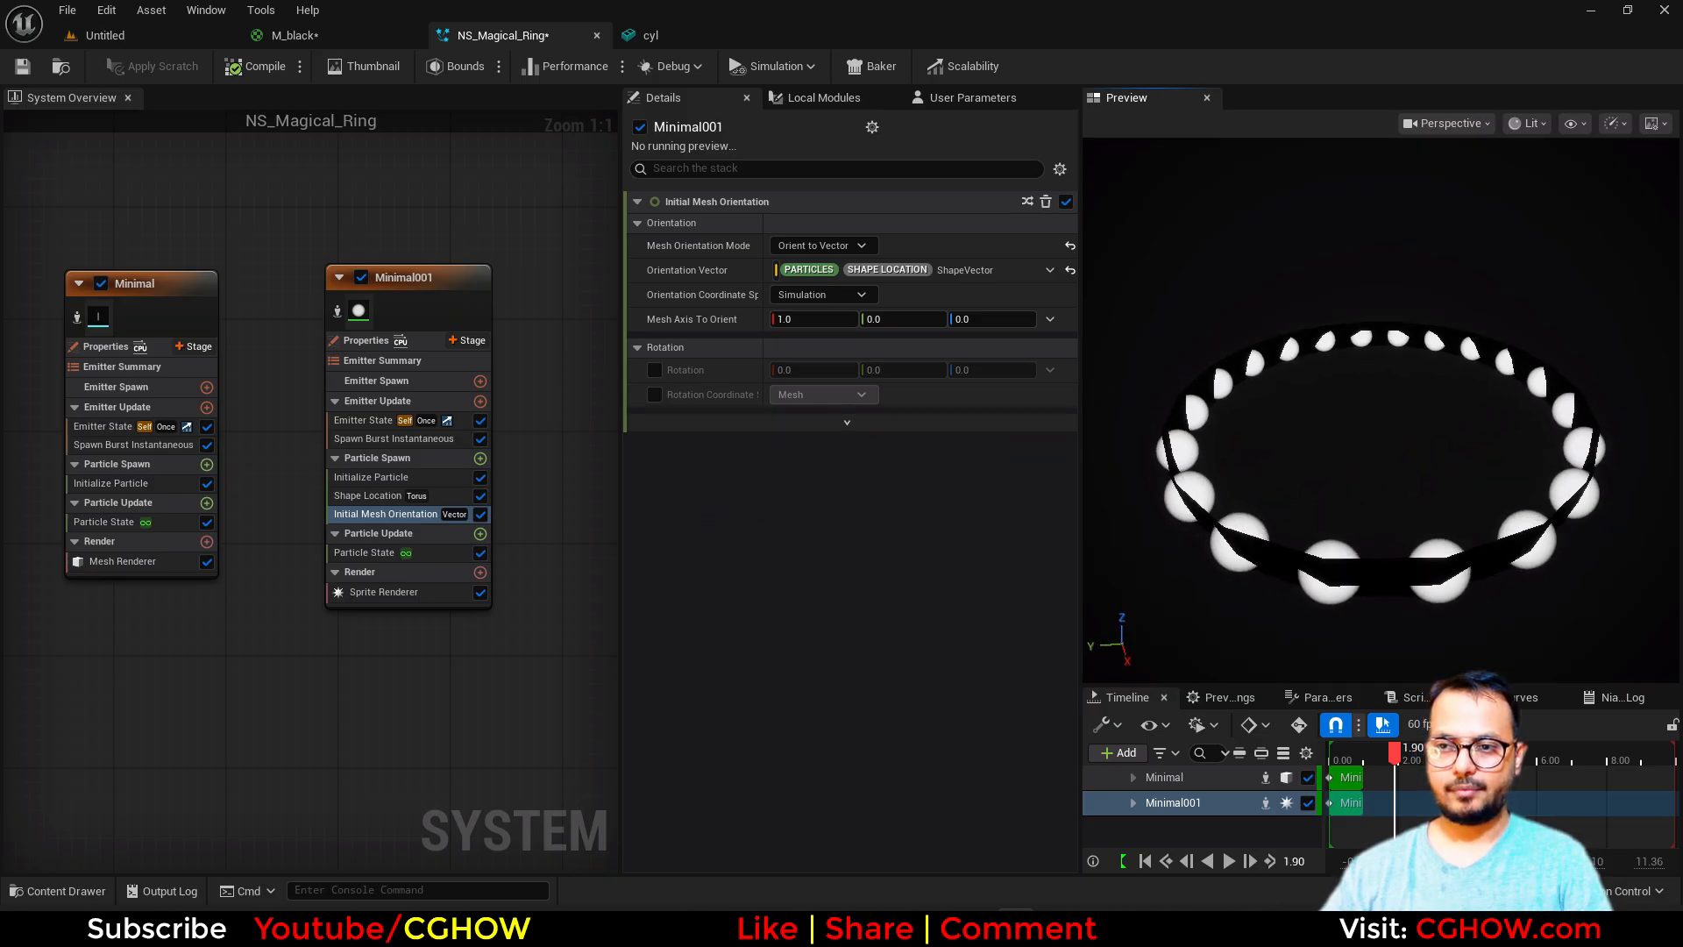
Add Align Sprite to Mesh Orientation in Particle Update and fix the Solve Forces and Velocity dependency
{"action": "left_click", "coordinate": [480, 533]}
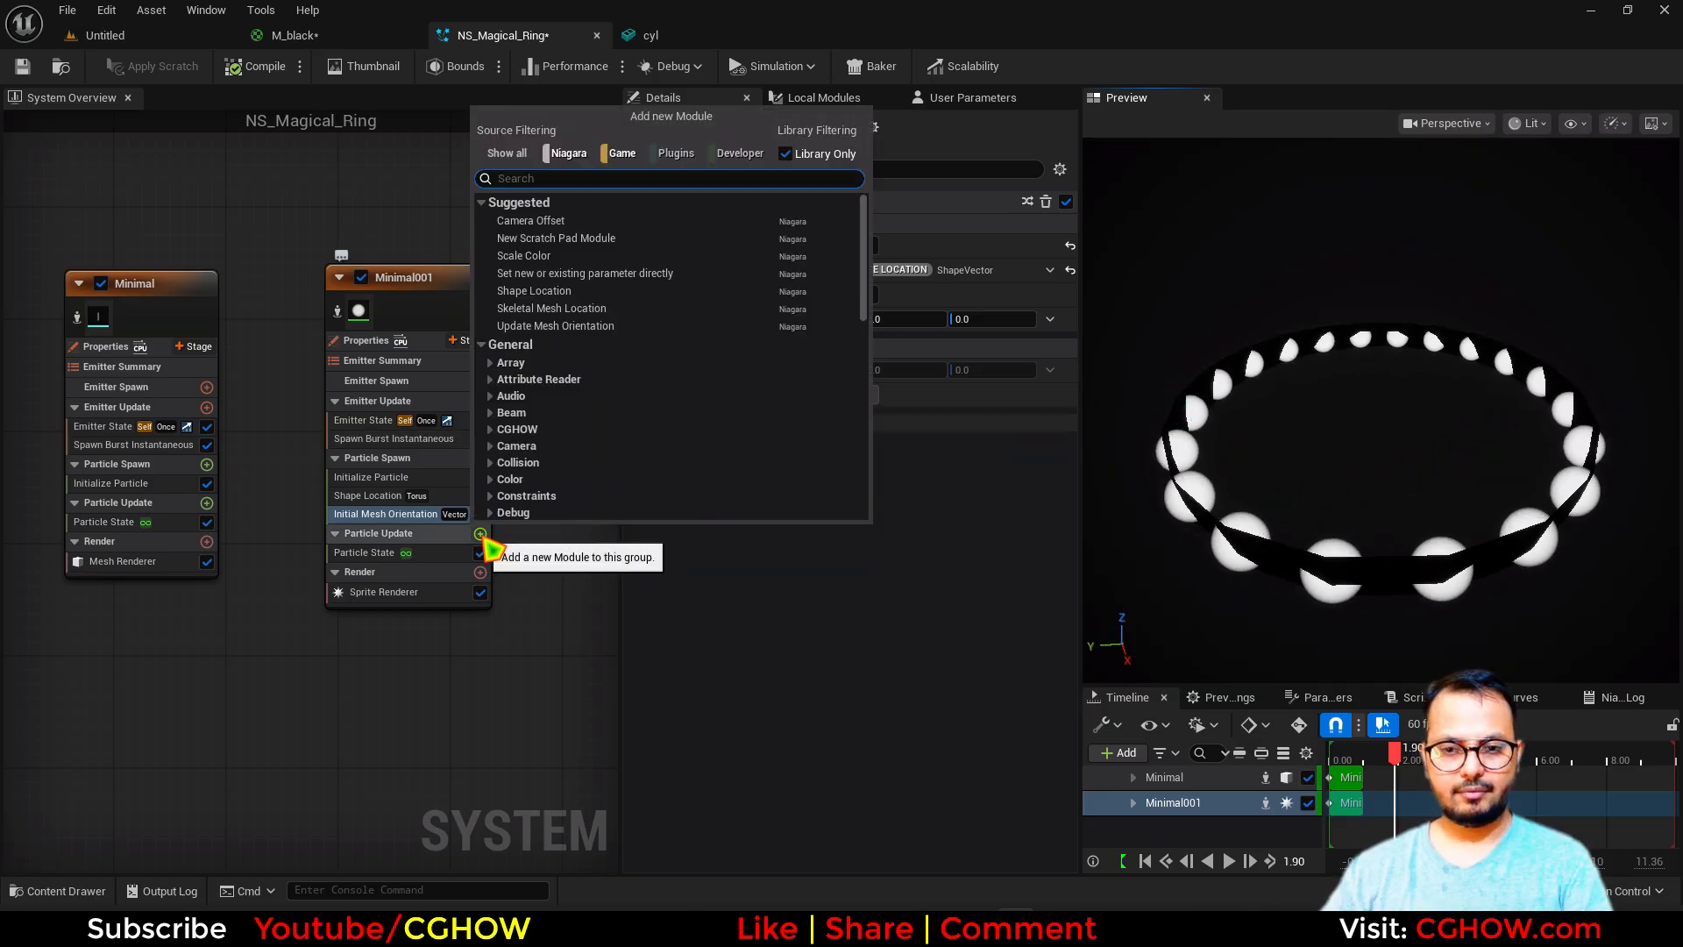
{"action": "type", "text": "ini"}
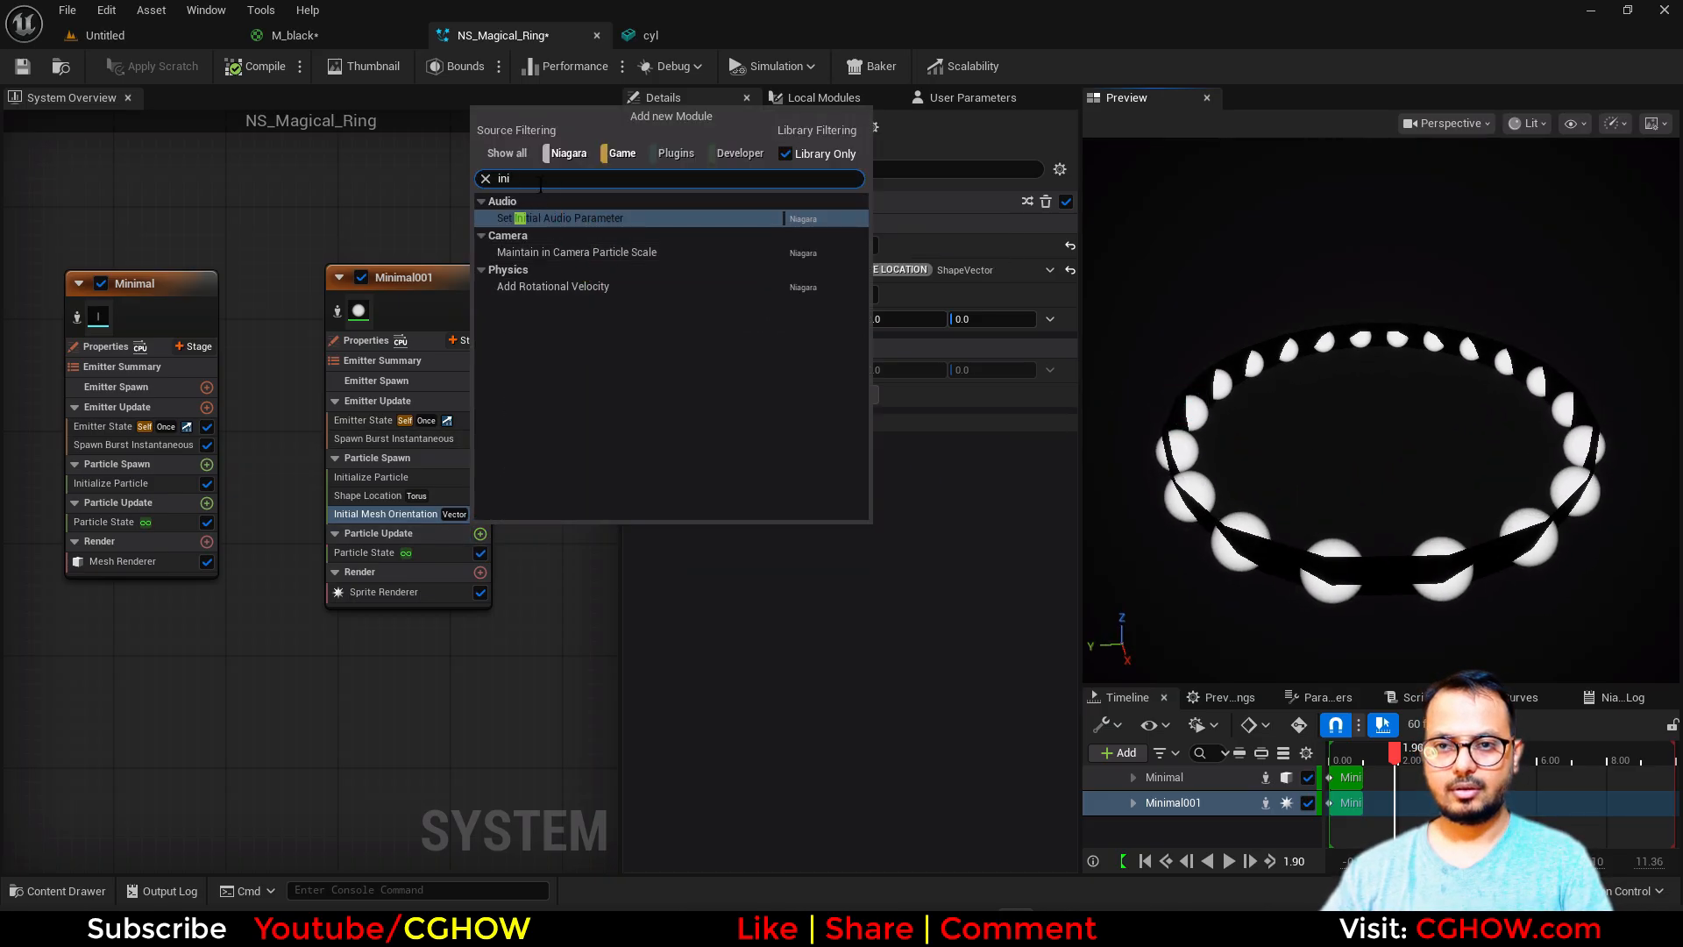
{"action": "type", "text": "a"}
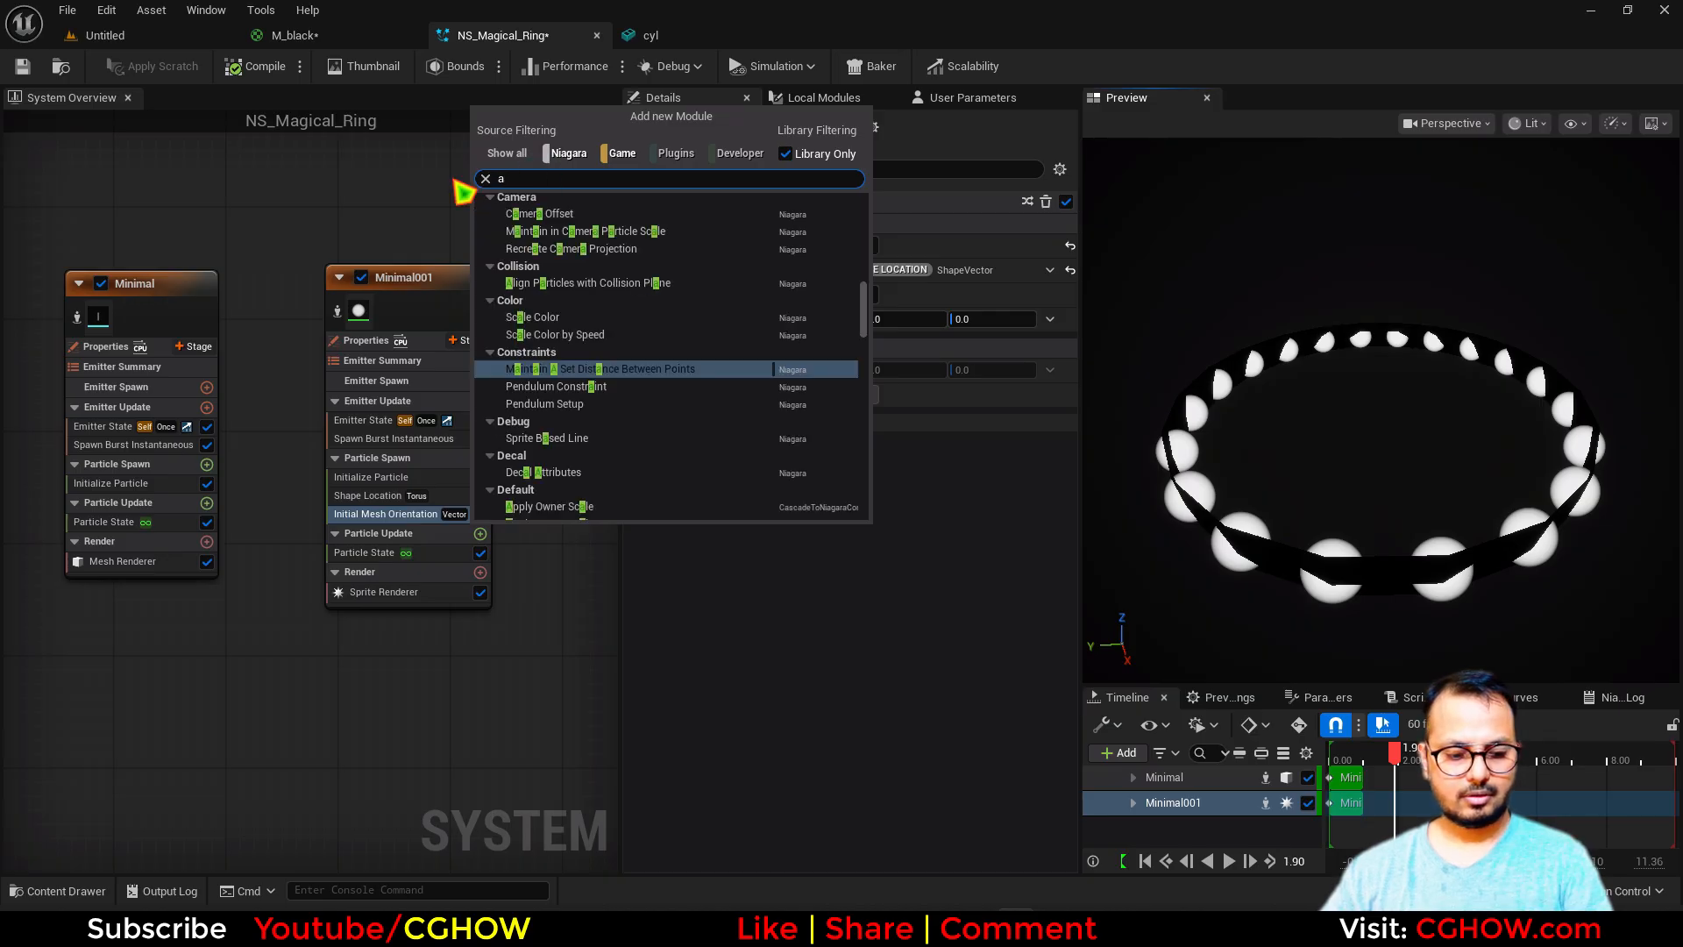
{"action": "type", "text": "lig"}
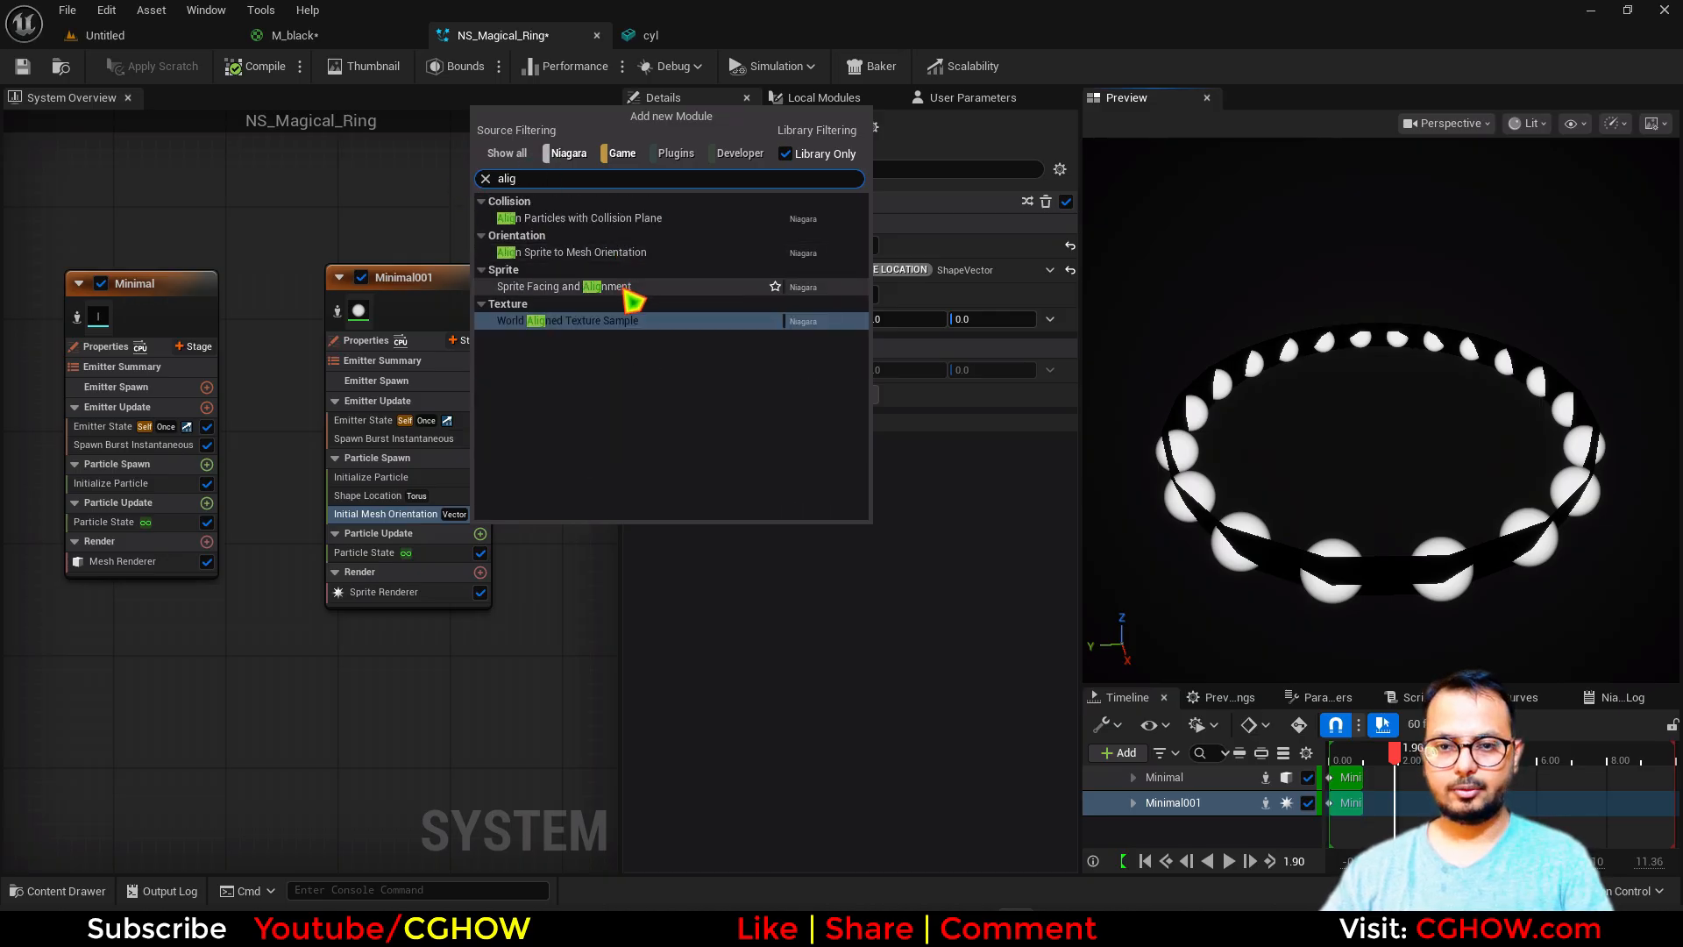
{"action": "left_click", "coordinate": [575, 251]}
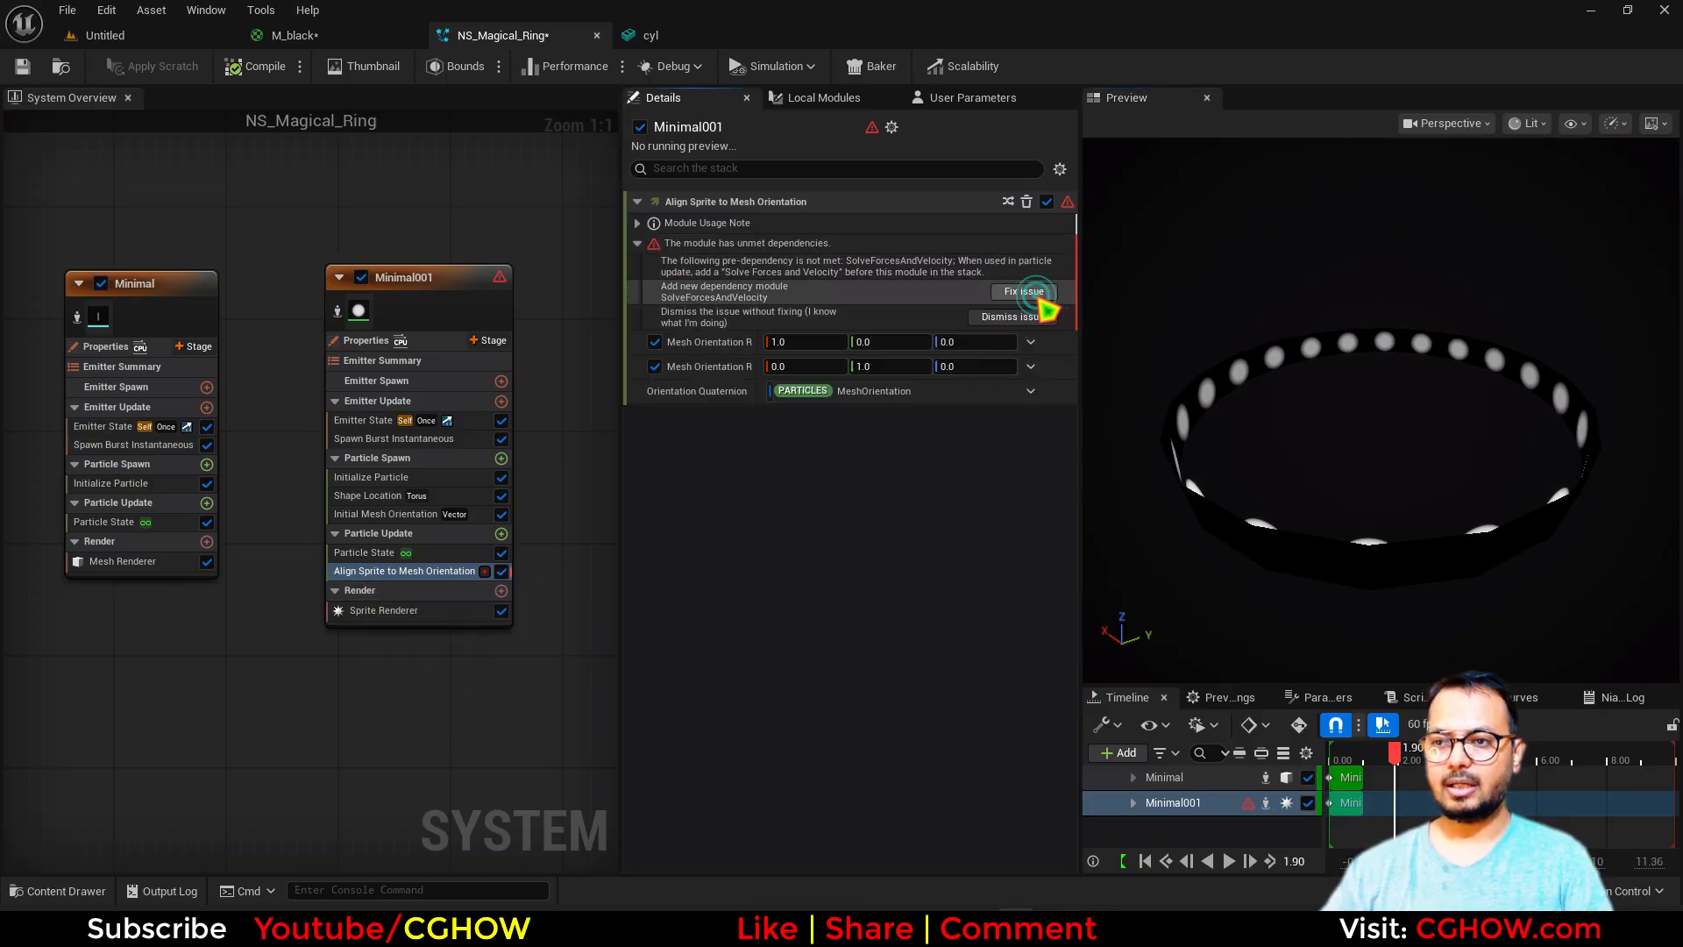
{"action": "left_click", "coordinate": [1020, 291]}
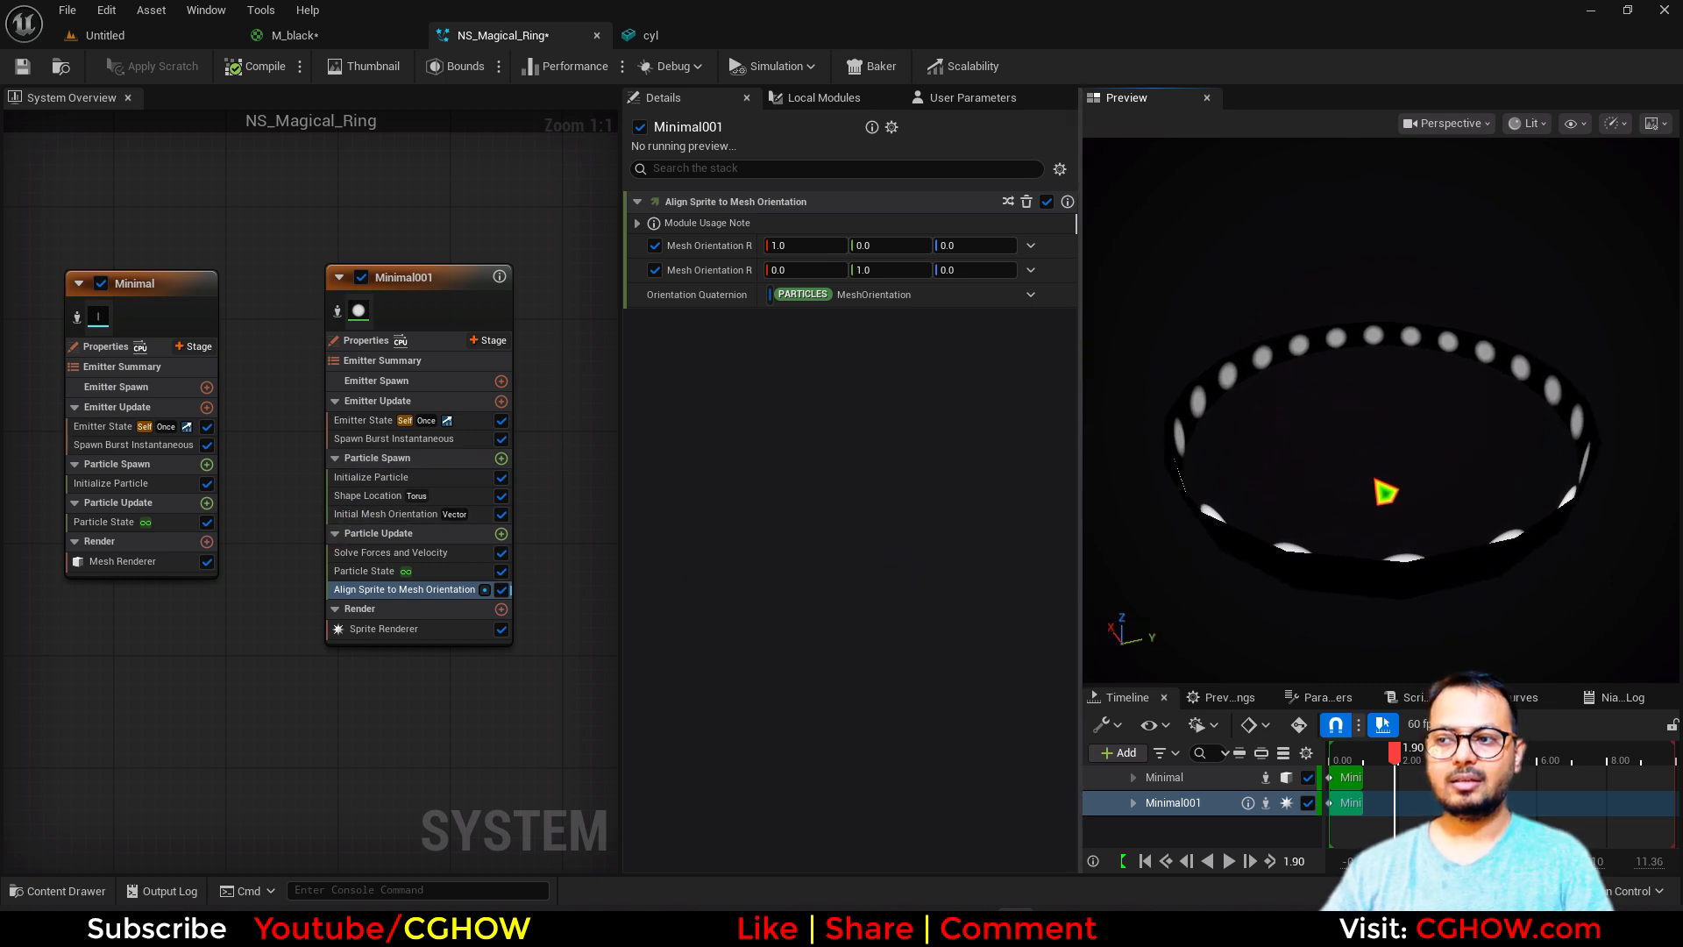
Raise Minimal001's Shape Location Offset Z to about 9.56 so sprites sit higher on the band
{"action": "left_click", "coordinate": [109, 482]}
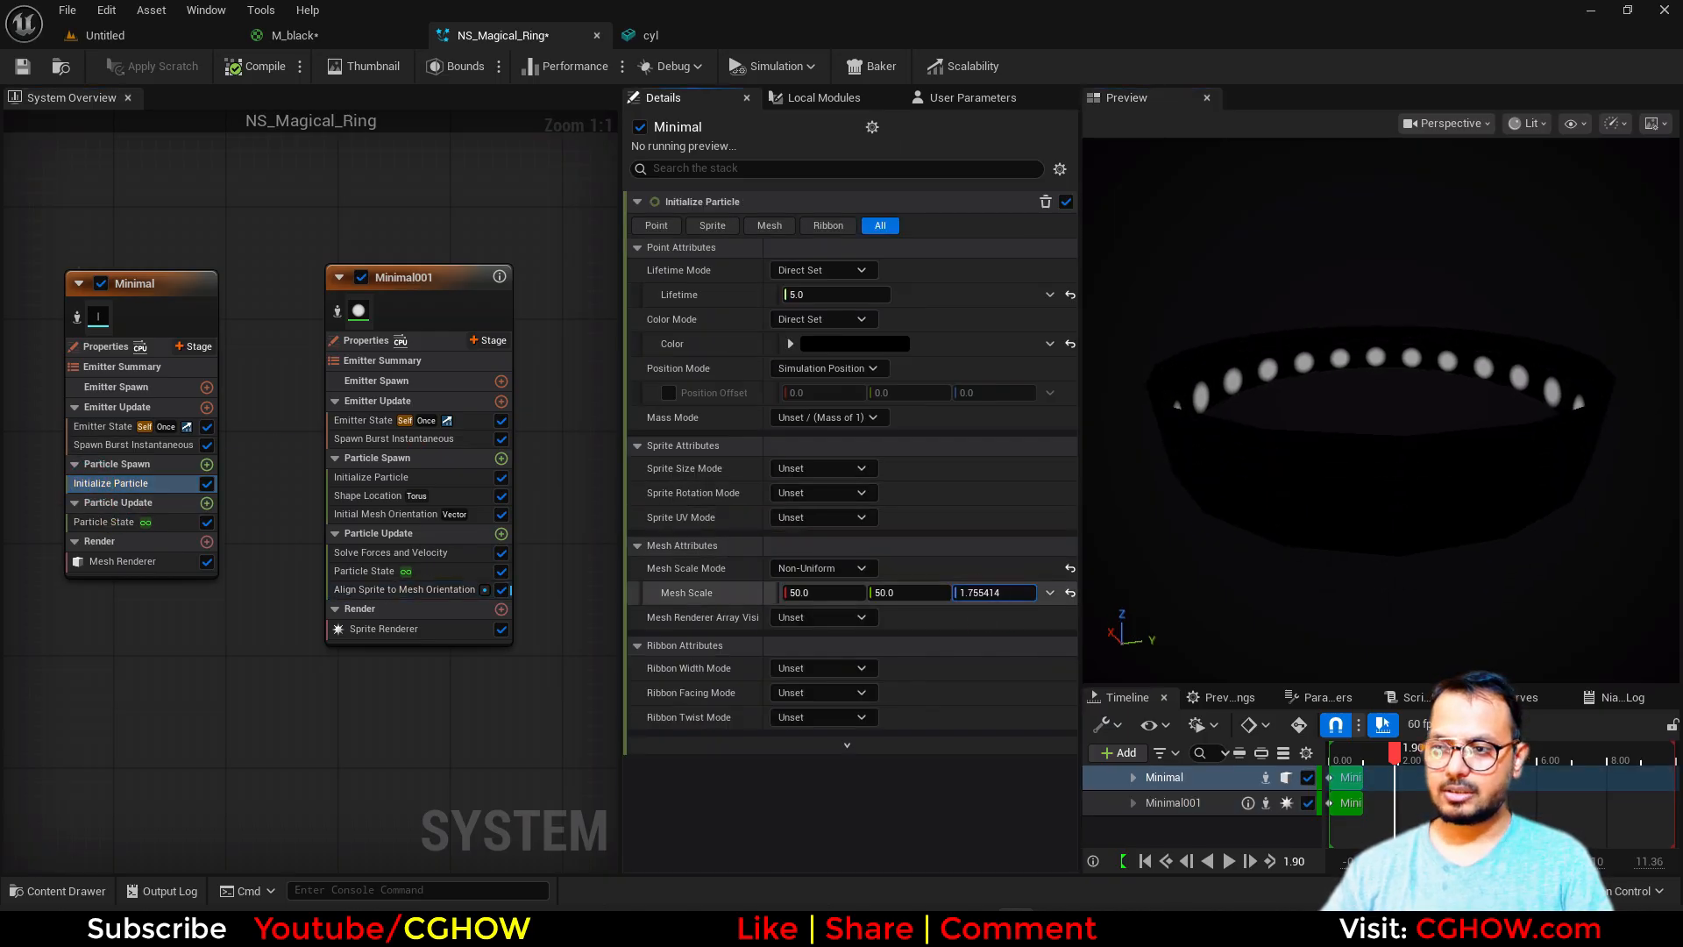
{"action": "left_click", "coordinate": [370, 477]}
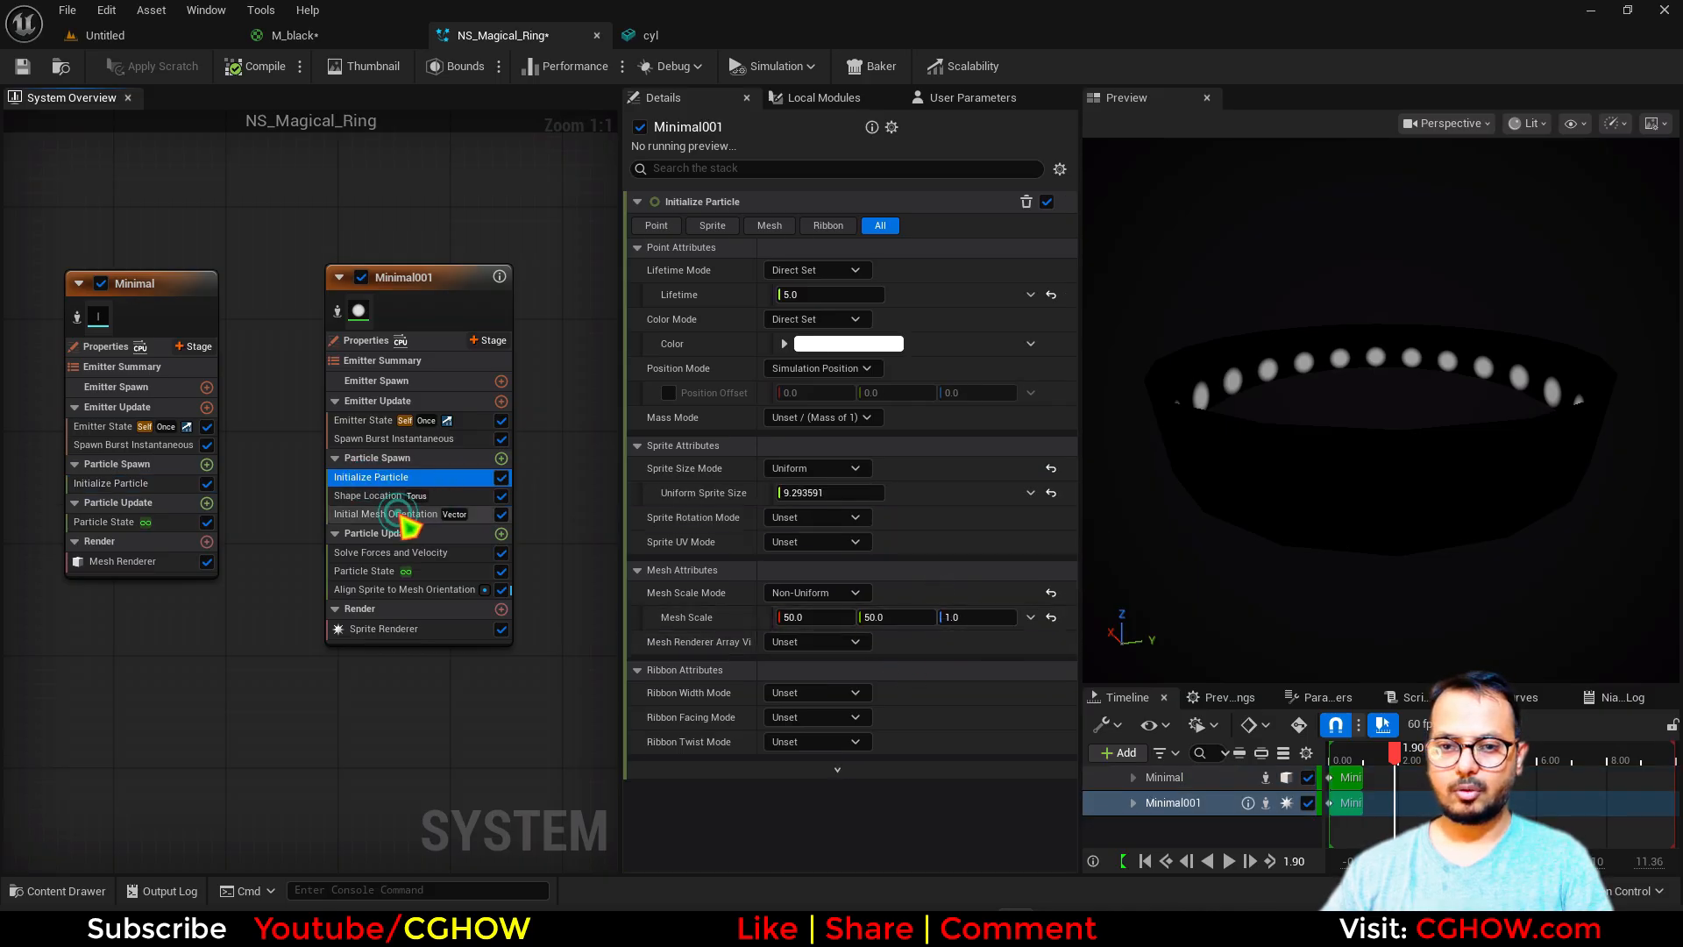
{"action": "left_click", "coordinate": [374, 495]}
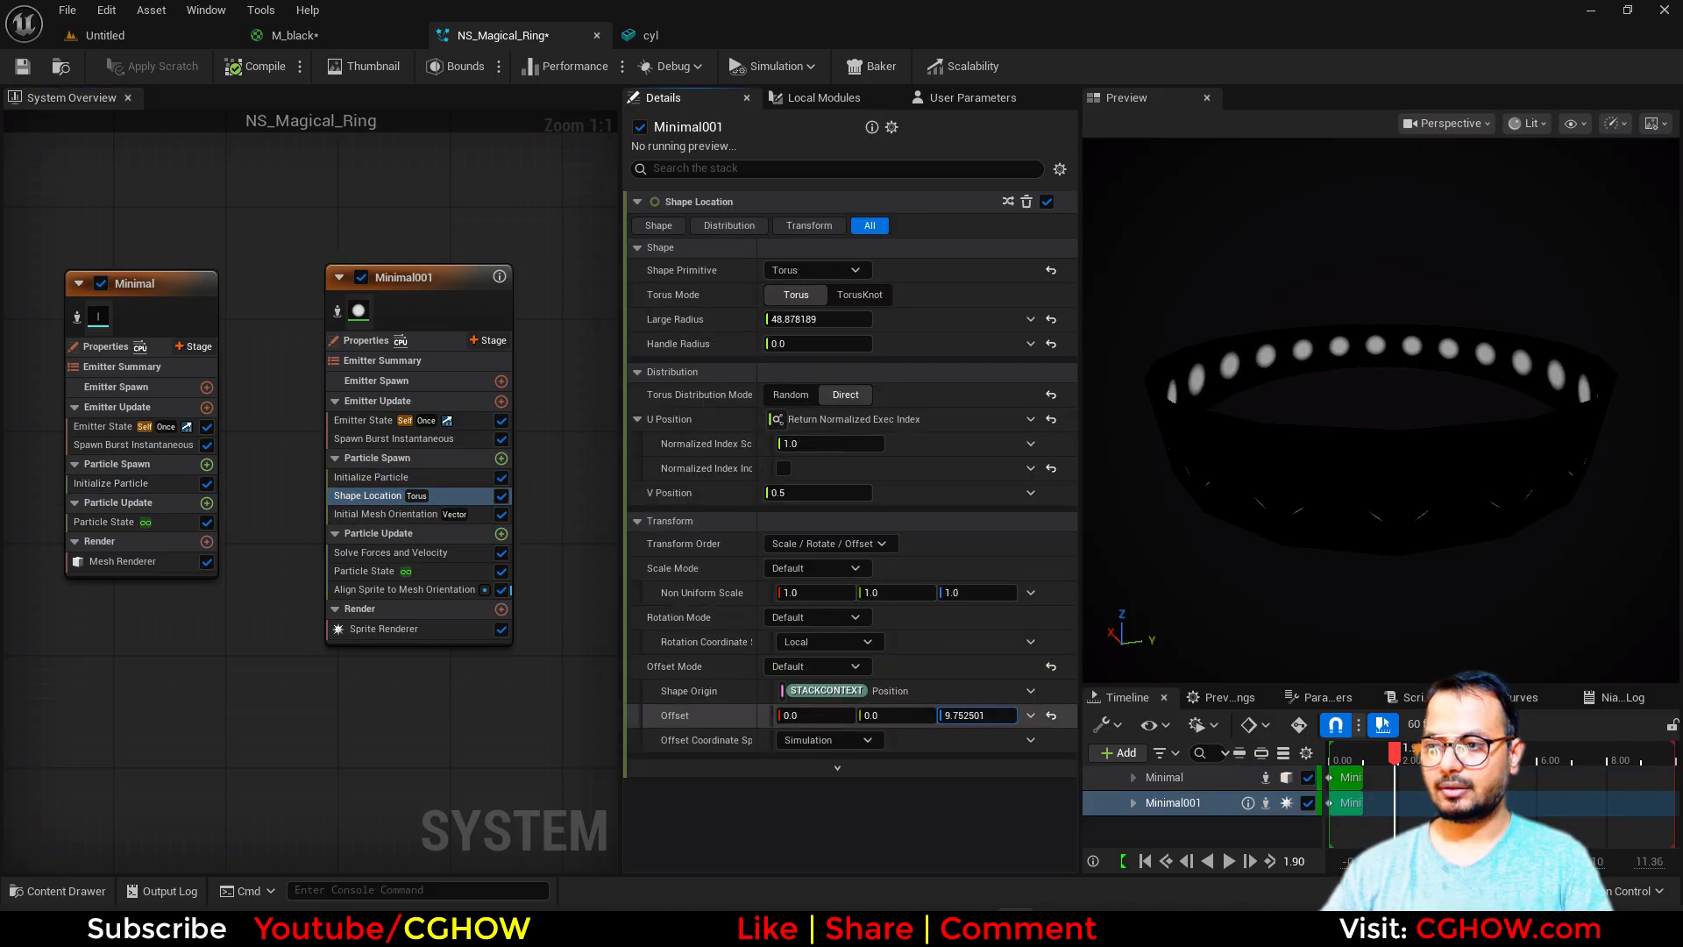
{"action": "left_click_drag", "start_coordinate": [971, 715], "coordinate": [961, 715]}
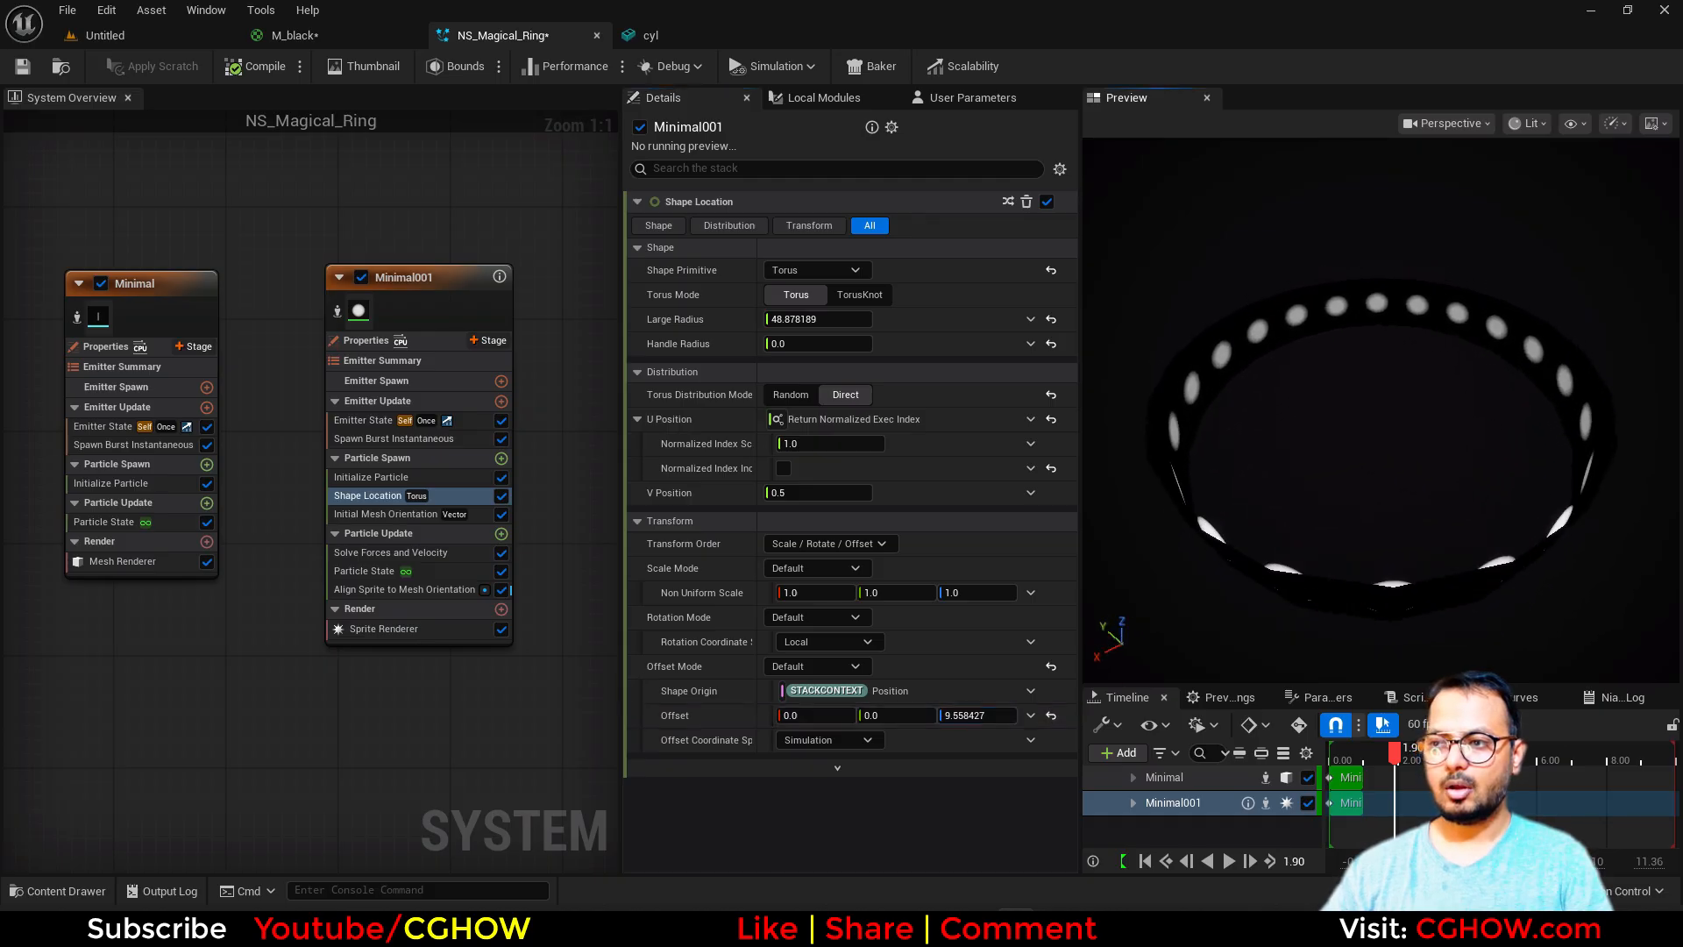
{"action": "left_click", "coordinate": [384, 627]}
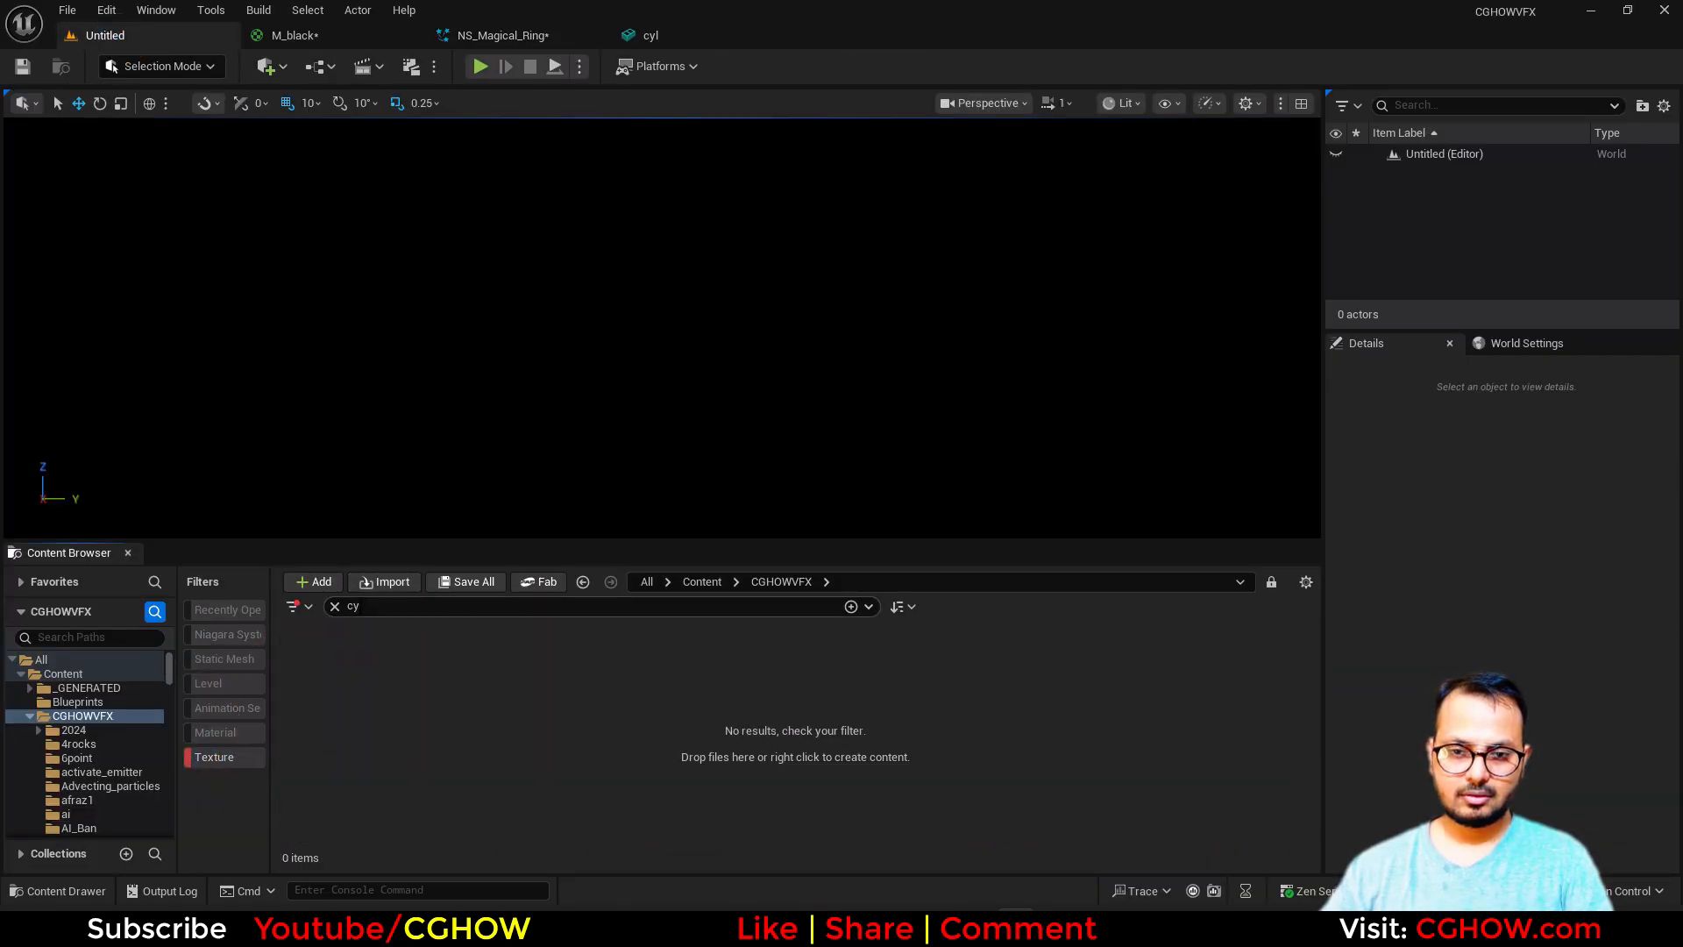
Locate T_Text and T_Text_Mat in the Content Browser and open both for editing
{"action": "type", "text": "text"}
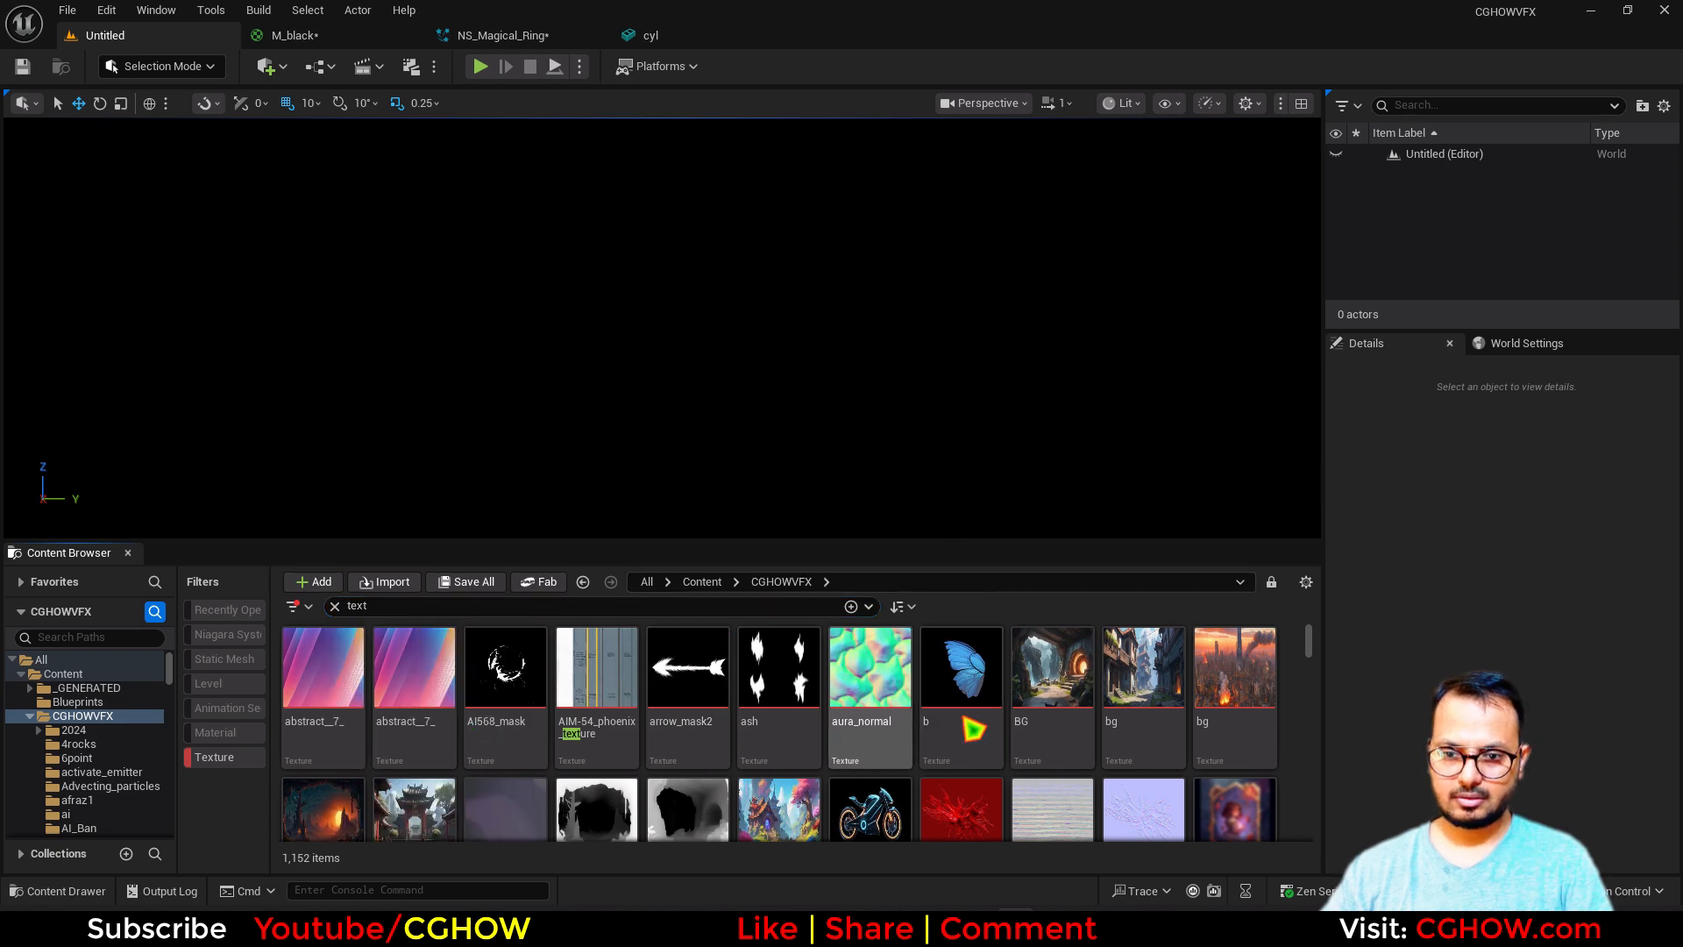
{"action": "scroll", "scroll_direction": "down", "scroll_amount": 3}
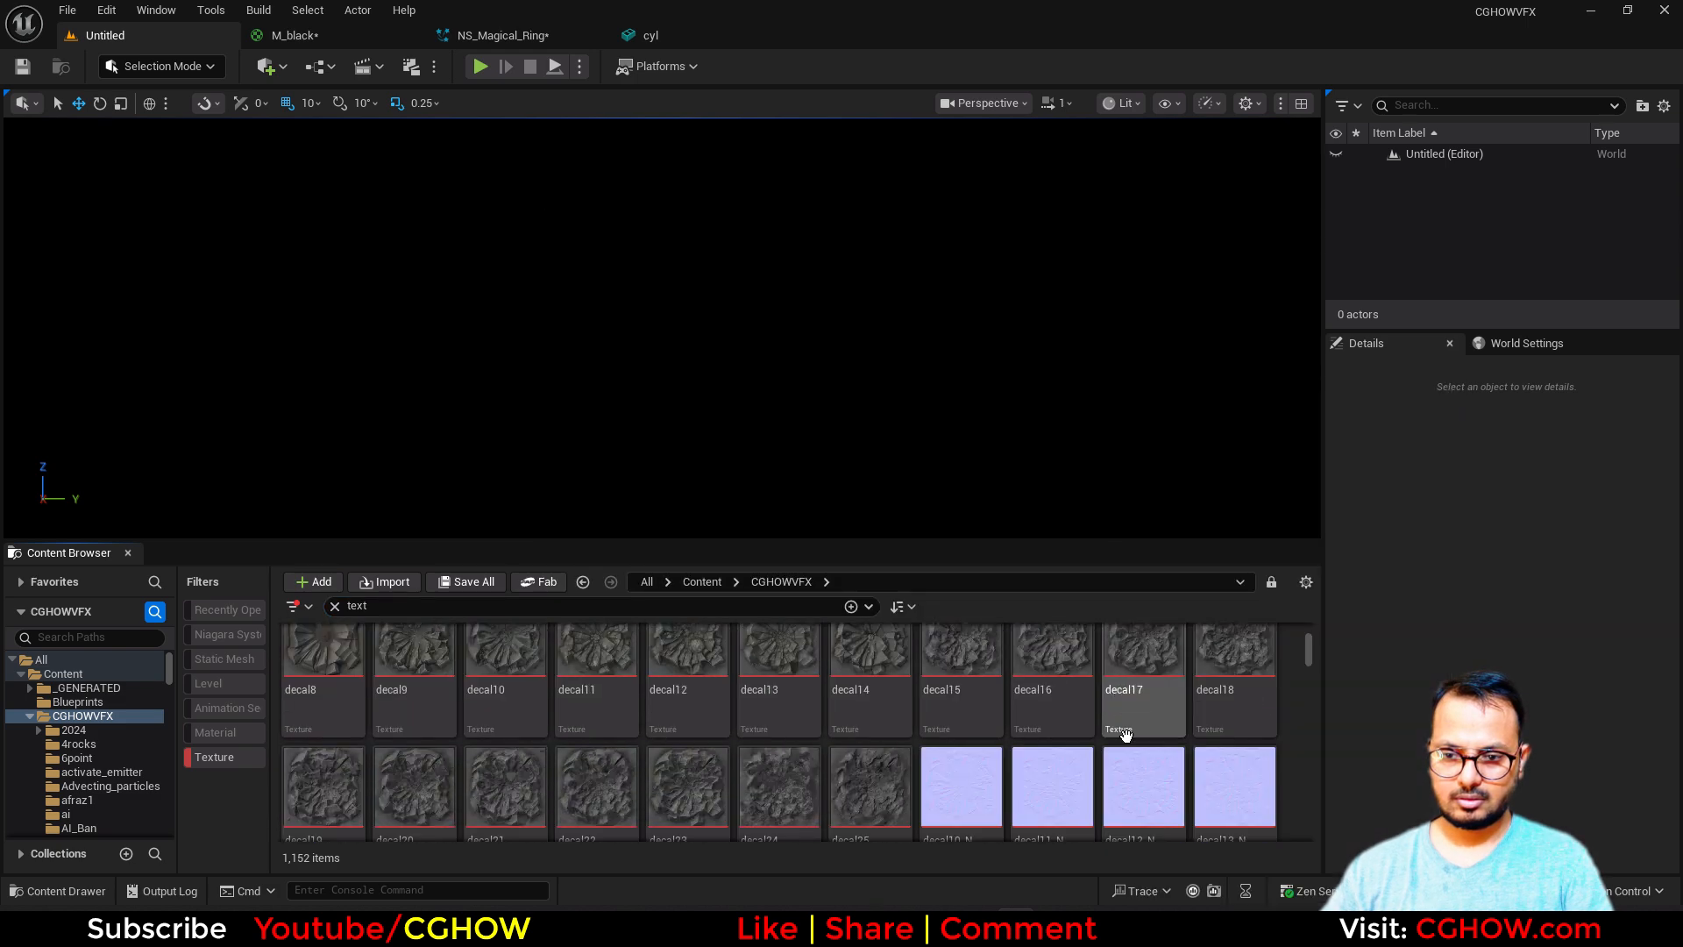
{"action": "scroll", "scroll_direction": "down", "scroll_amount": 3}
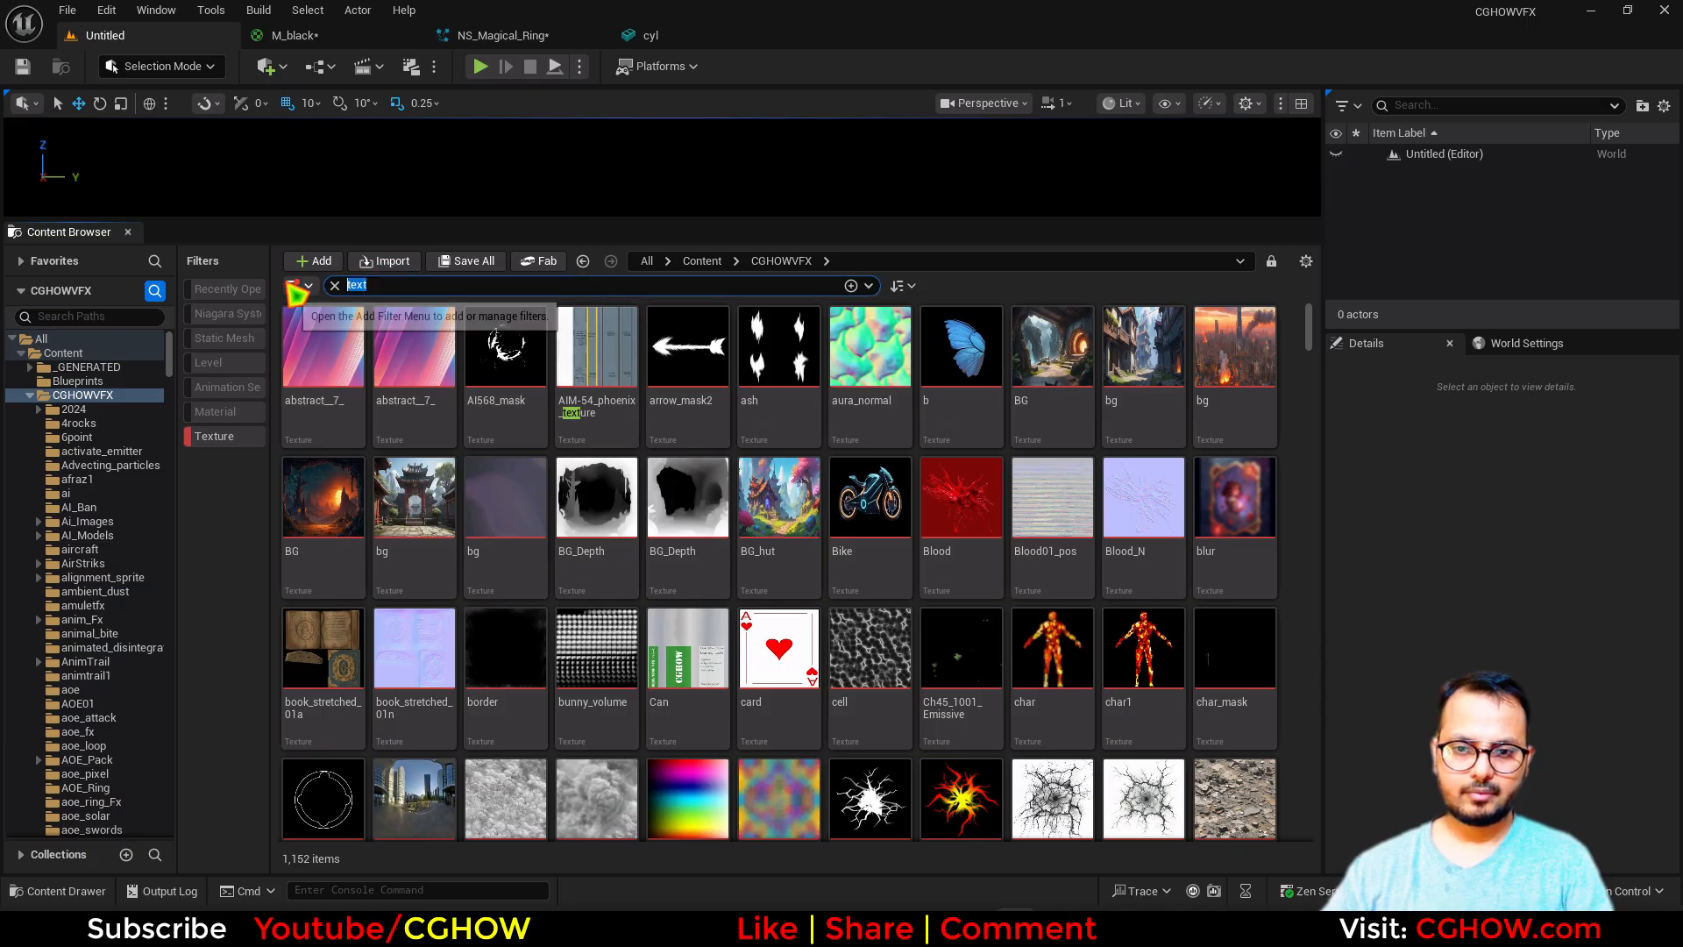
{"action": "type", "text": "t_Text"}
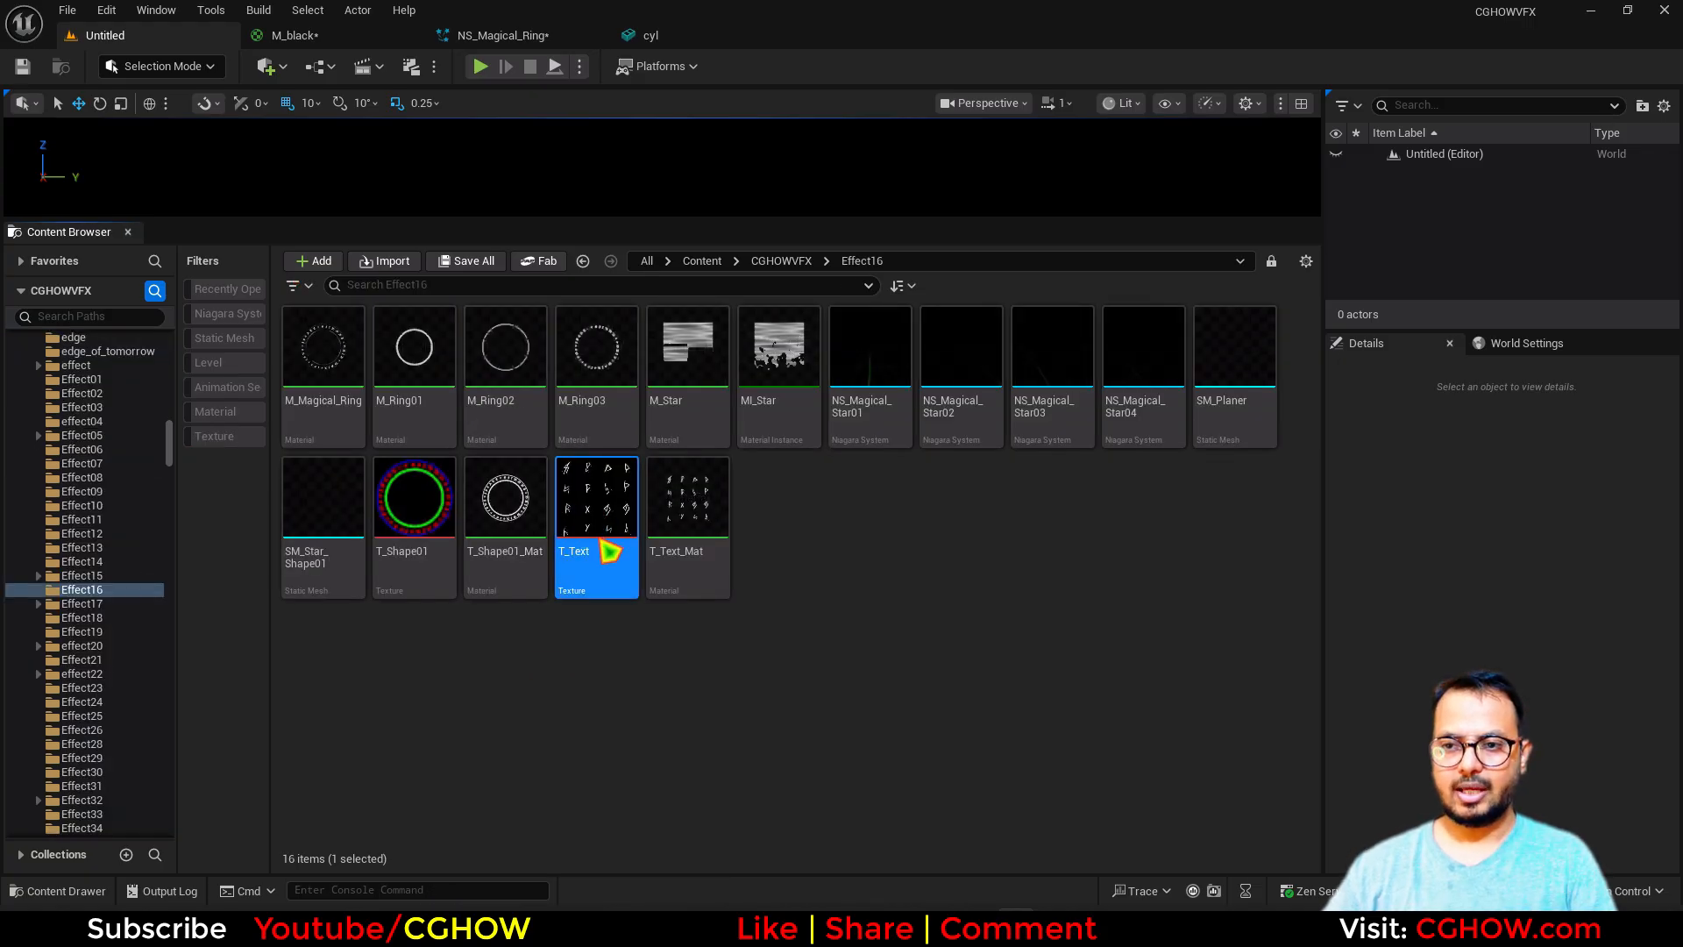
{"action": "double_click", "coordinate": [596, 496]}
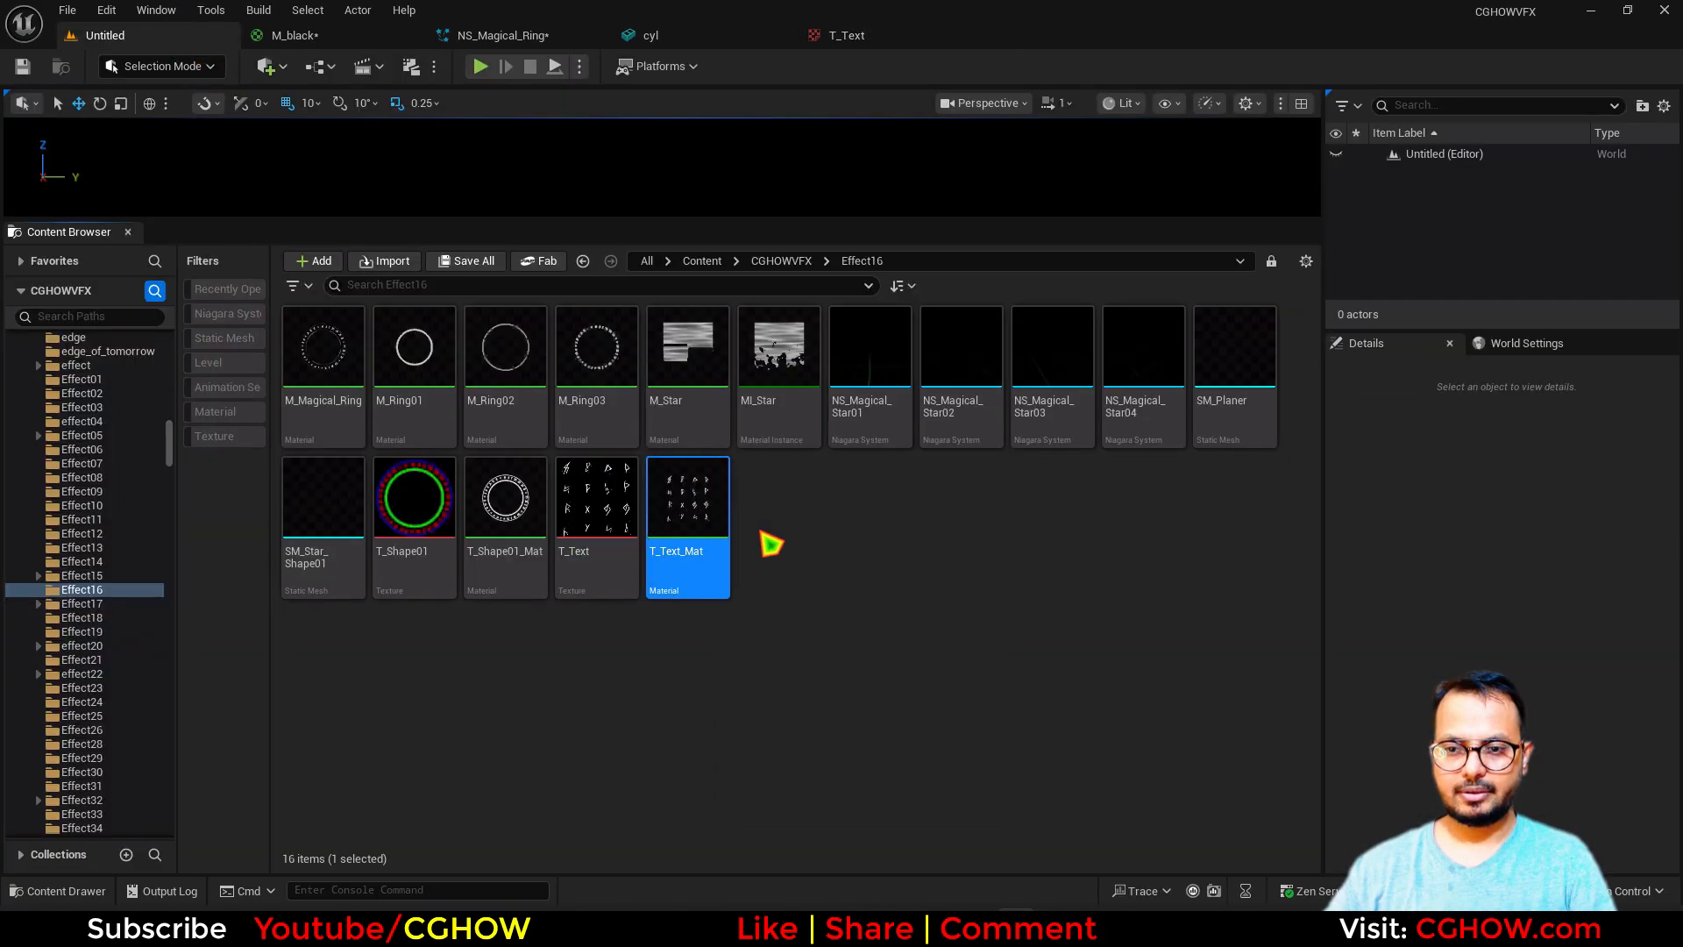
{"action": "double_click", "coordinate": [688, 496]}
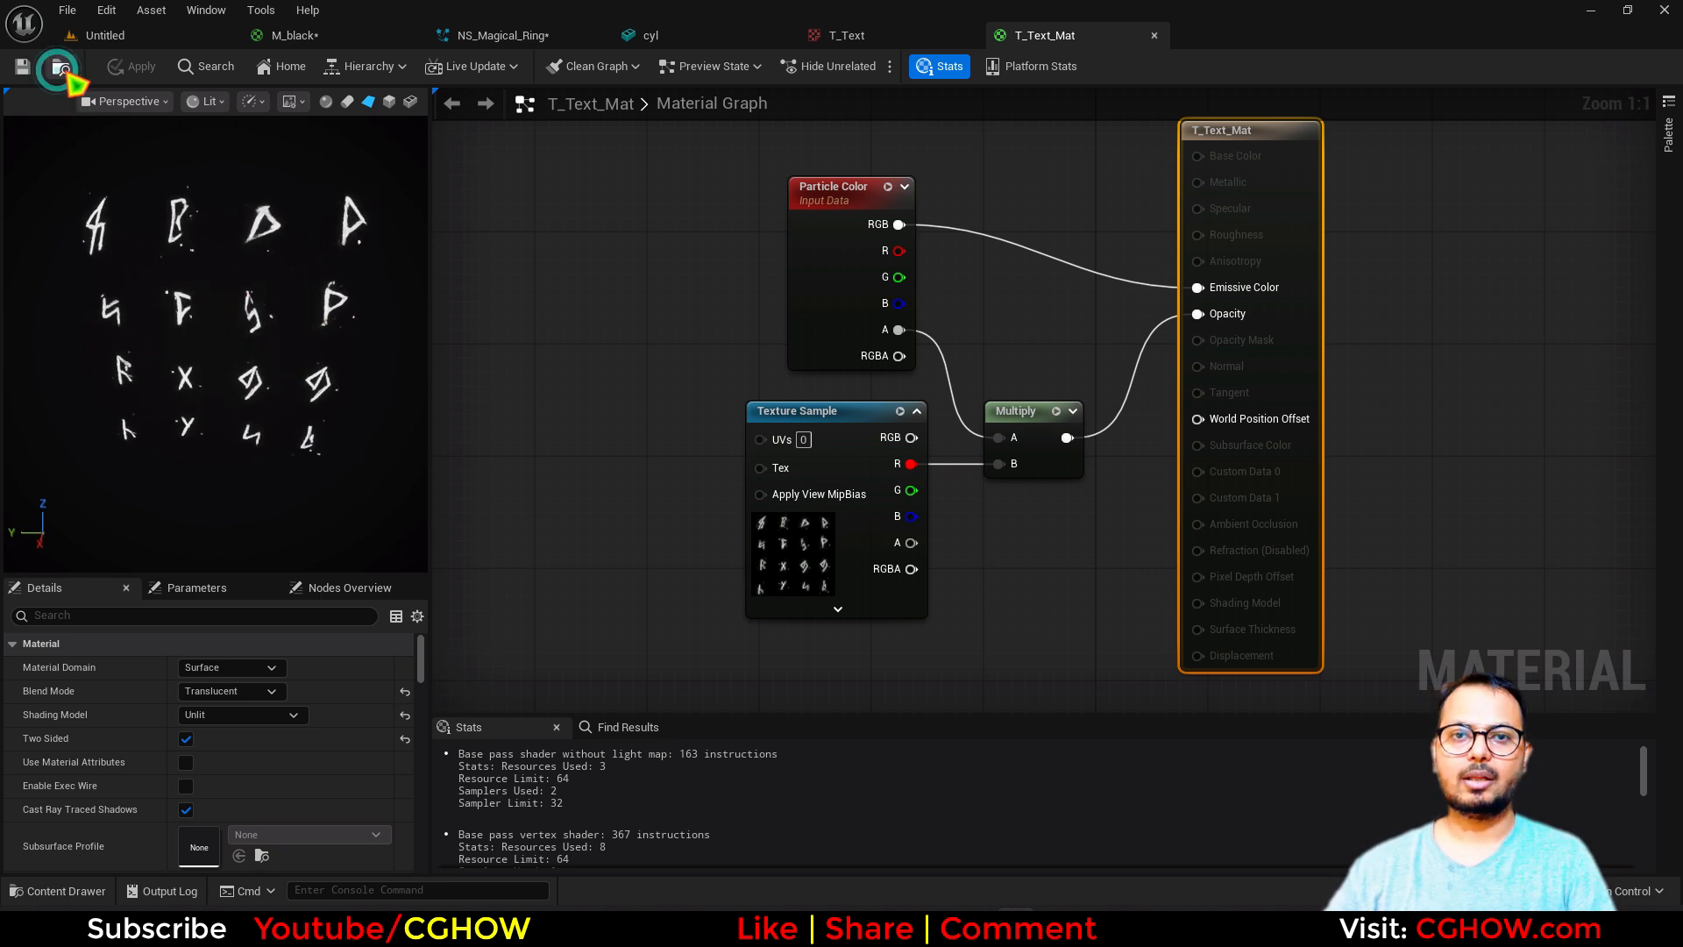
Assign T_Text_Mat to the Sprite Renderer and add a Sub UV Animation linked to it
{"action": "left_click", "coordinate": [471, 35]}
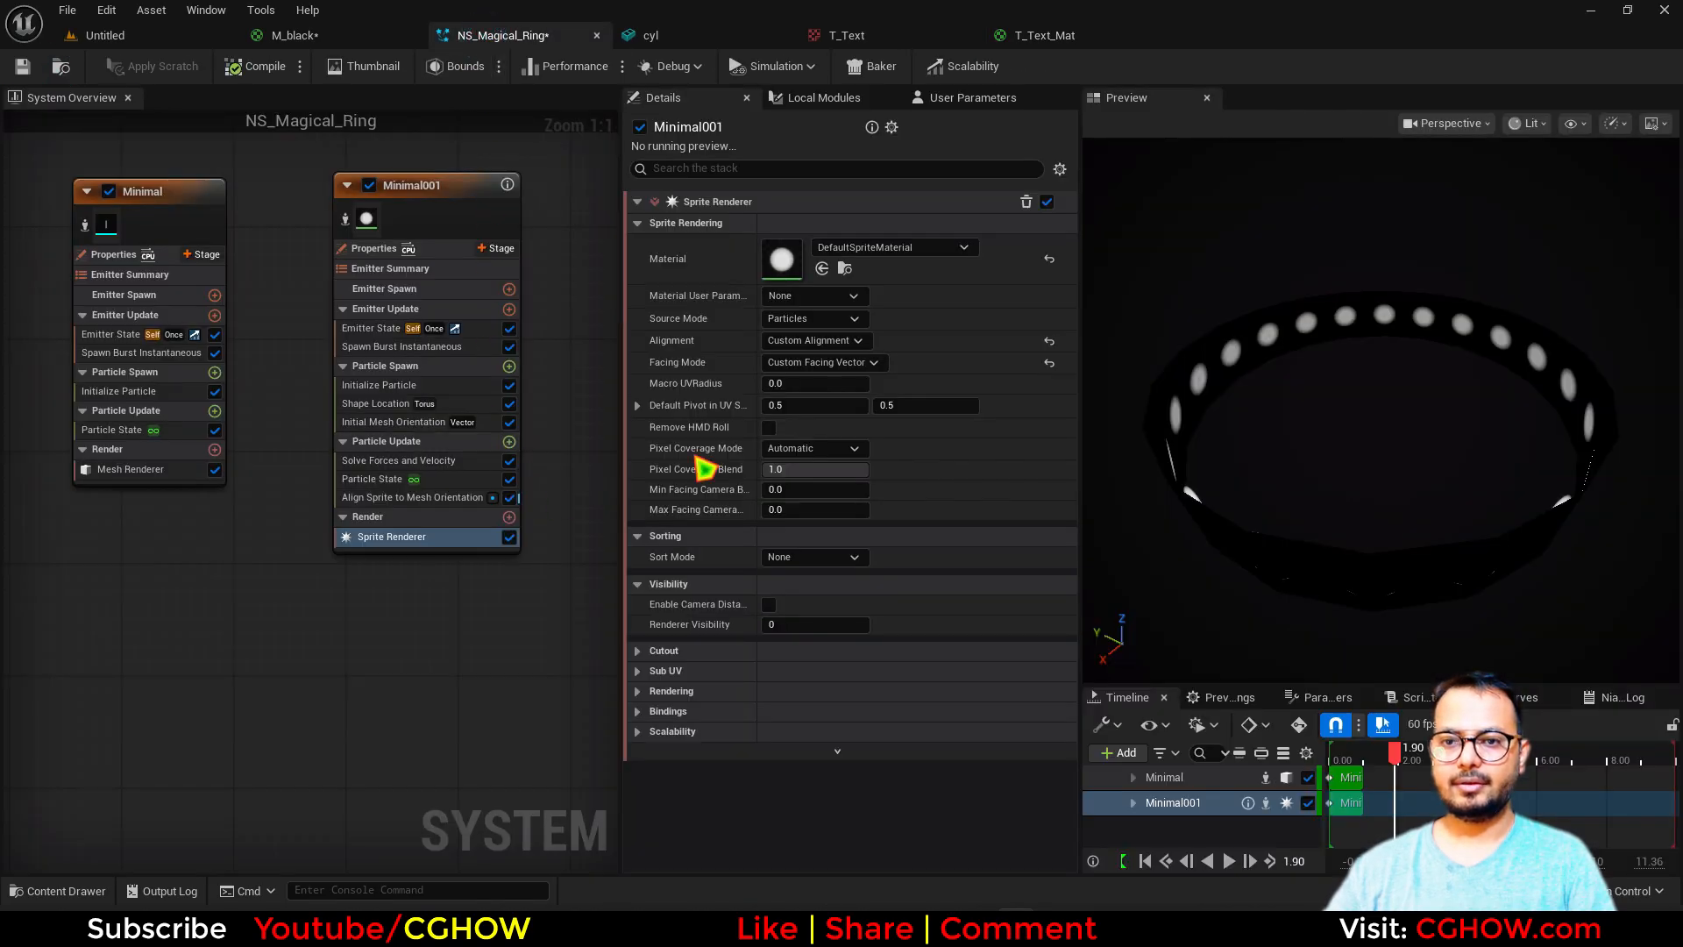
{"action": "left_click", "coordinate": [894, 247]}
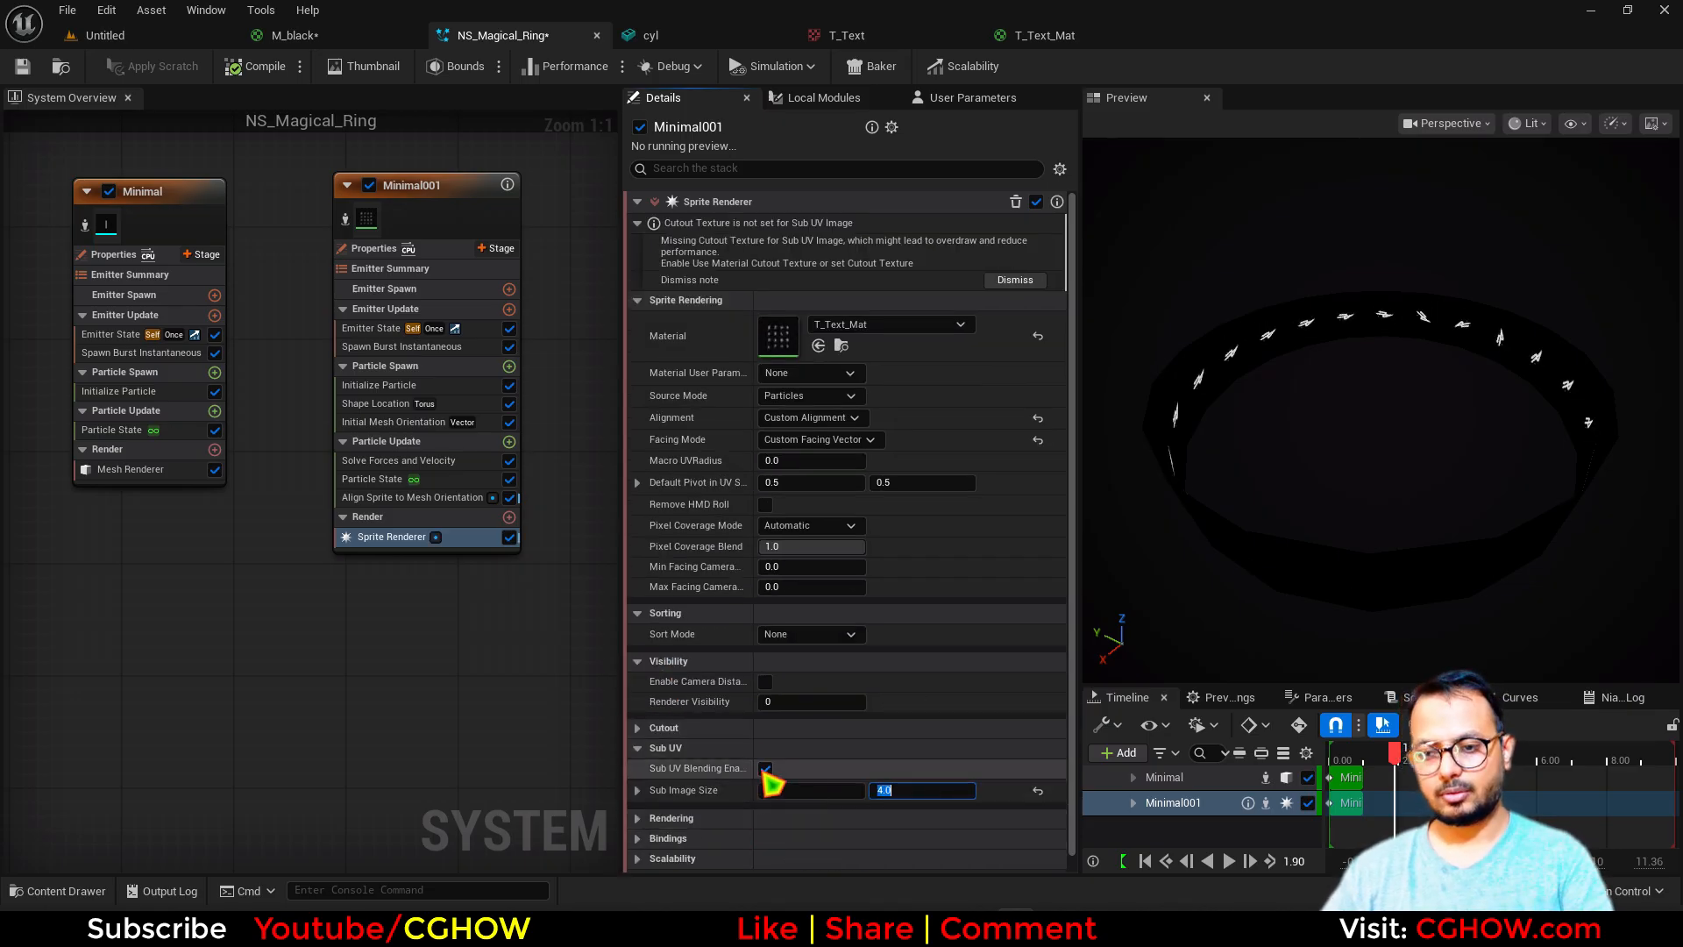
{"action": "left_click", "coordinate": [509, 364]}
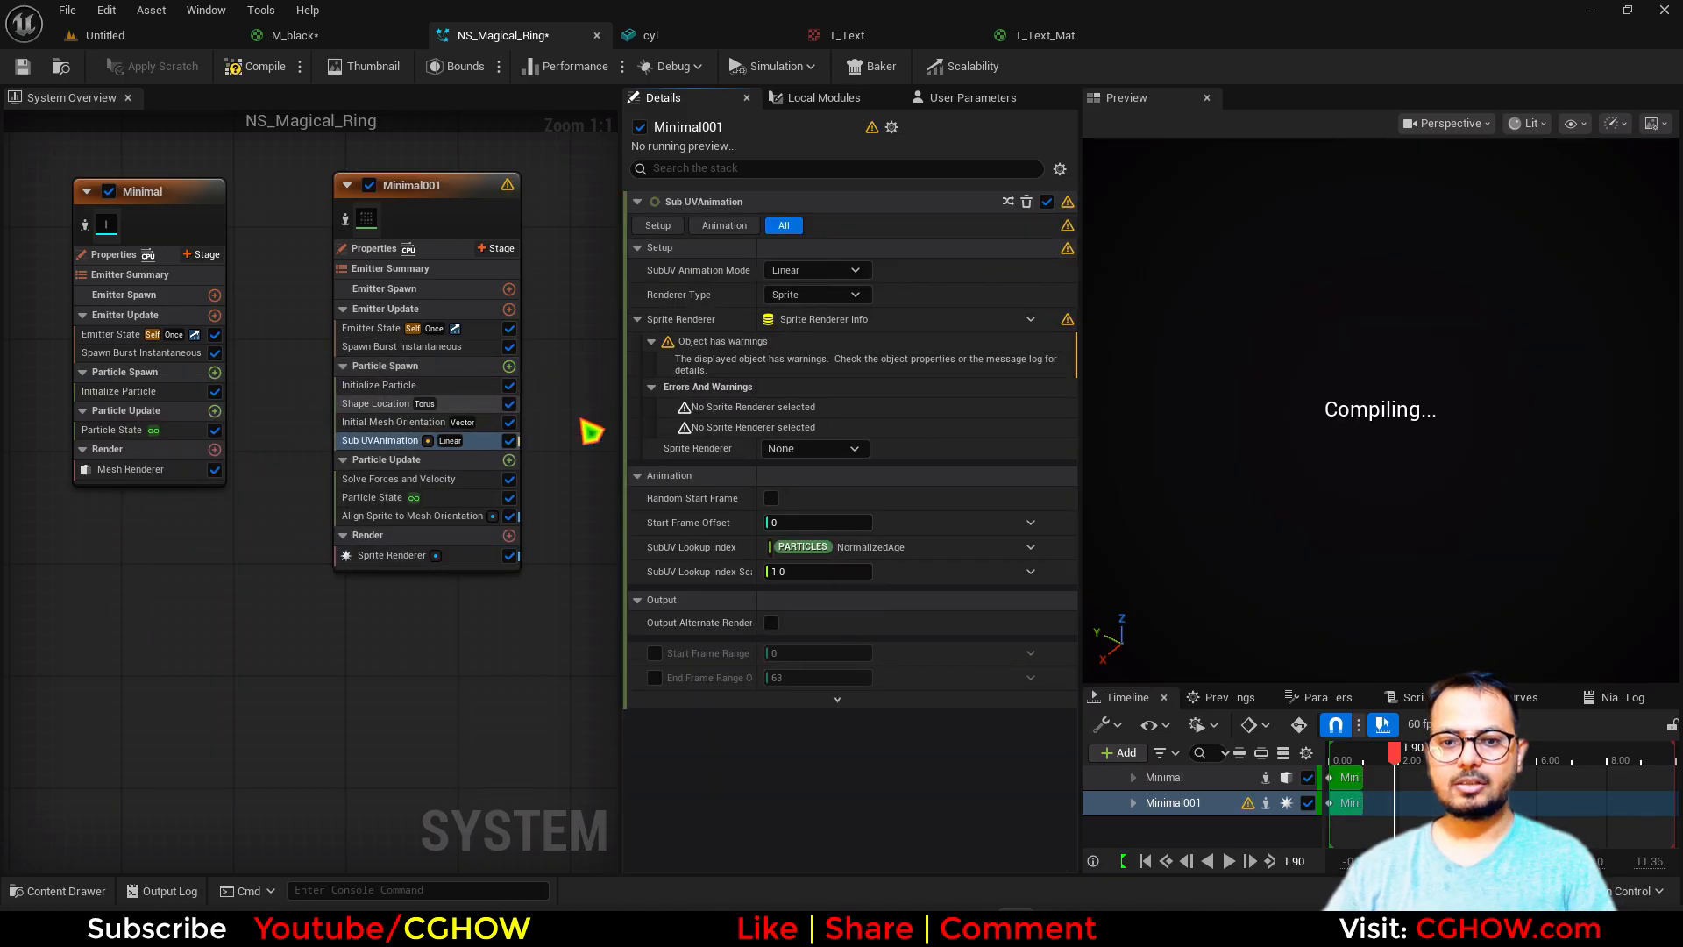
{"action": "left_click", "coordinate": [813, 270]}
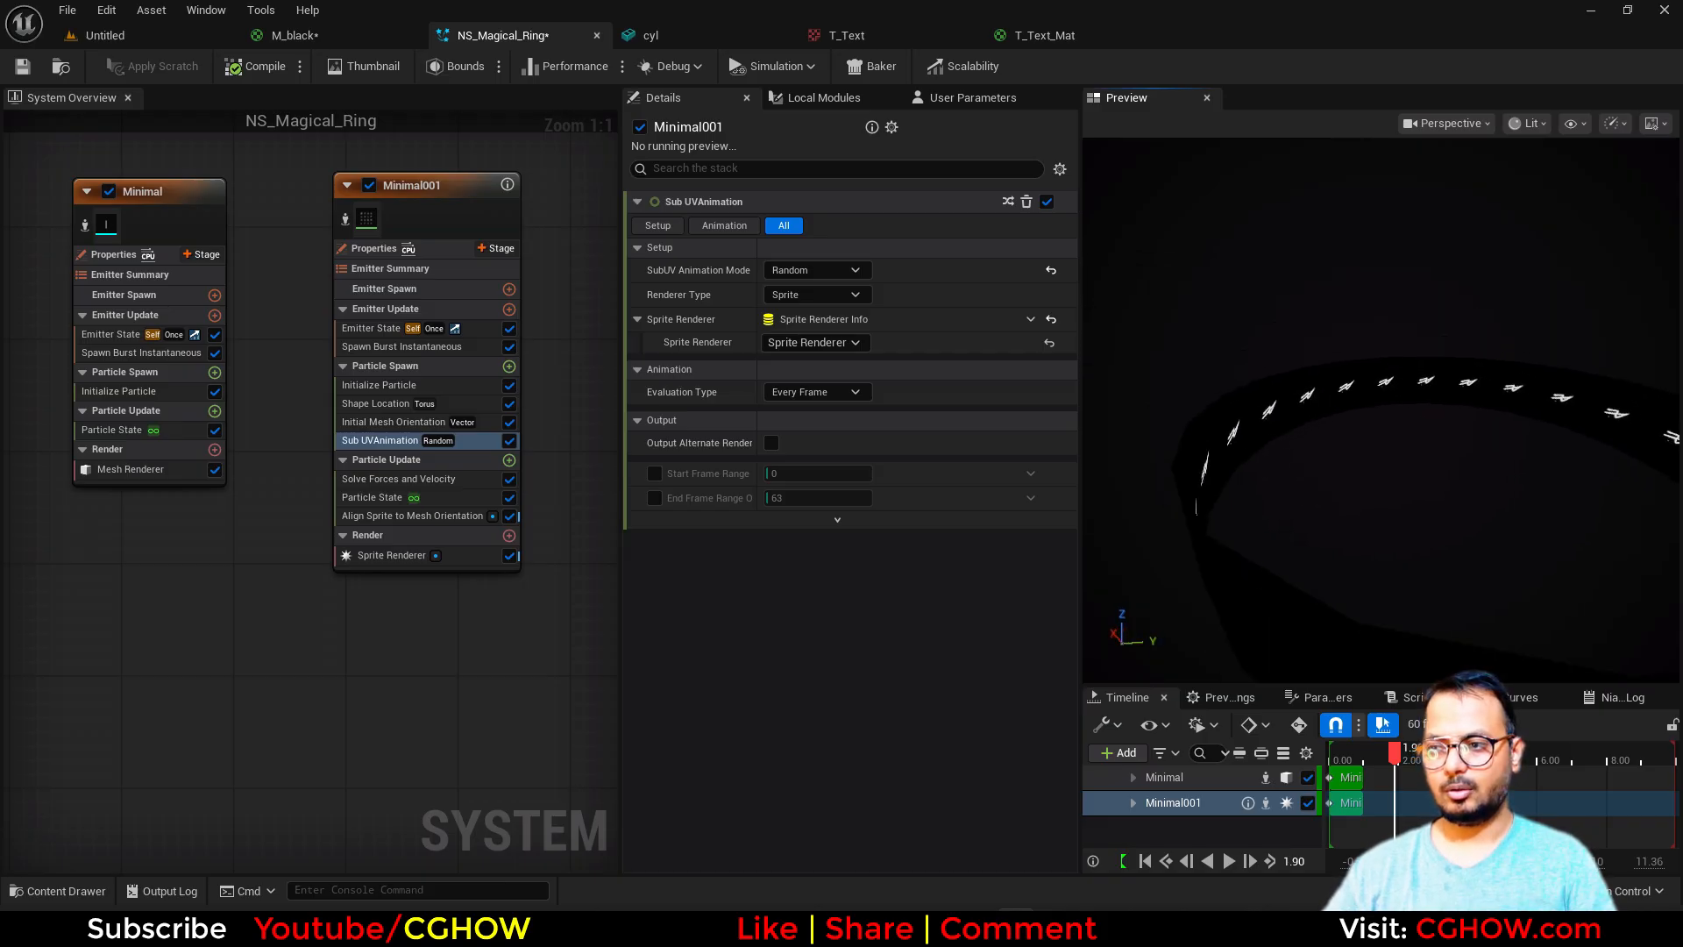
Set Sprite Rotation Mode Random and Sprite Size Mode Random Uniform from 8 to 15
{"action": "left_click", "coordinate": [386, 383]}
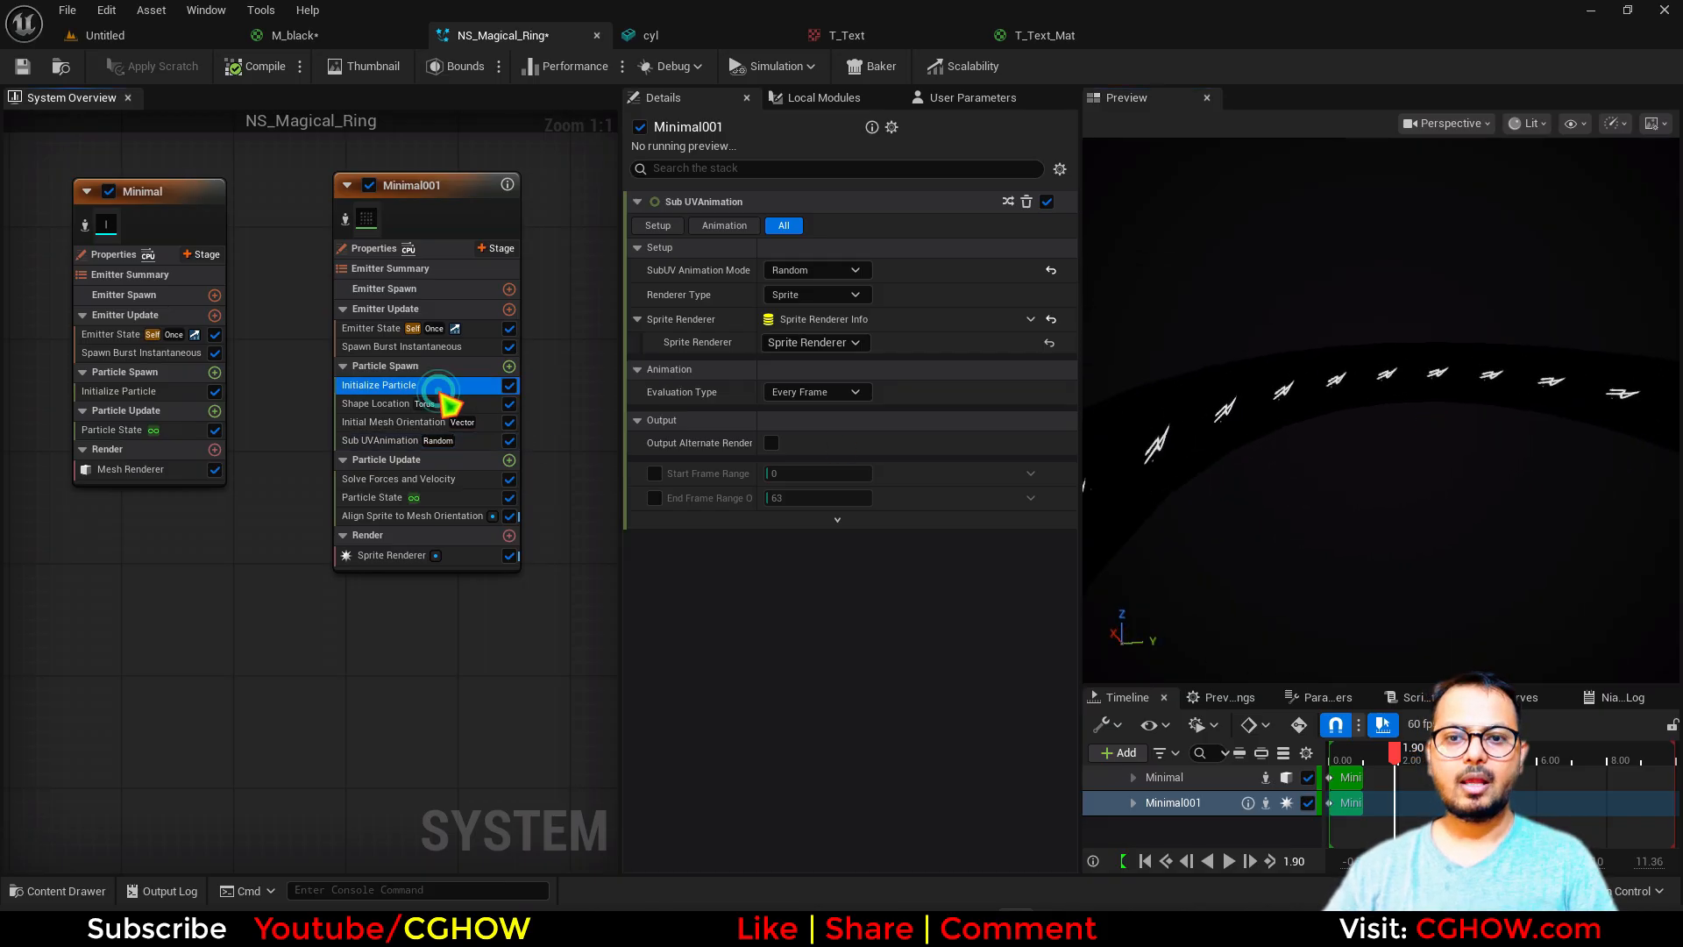
{"action": "left_click", "coordinate": [378, 384]}
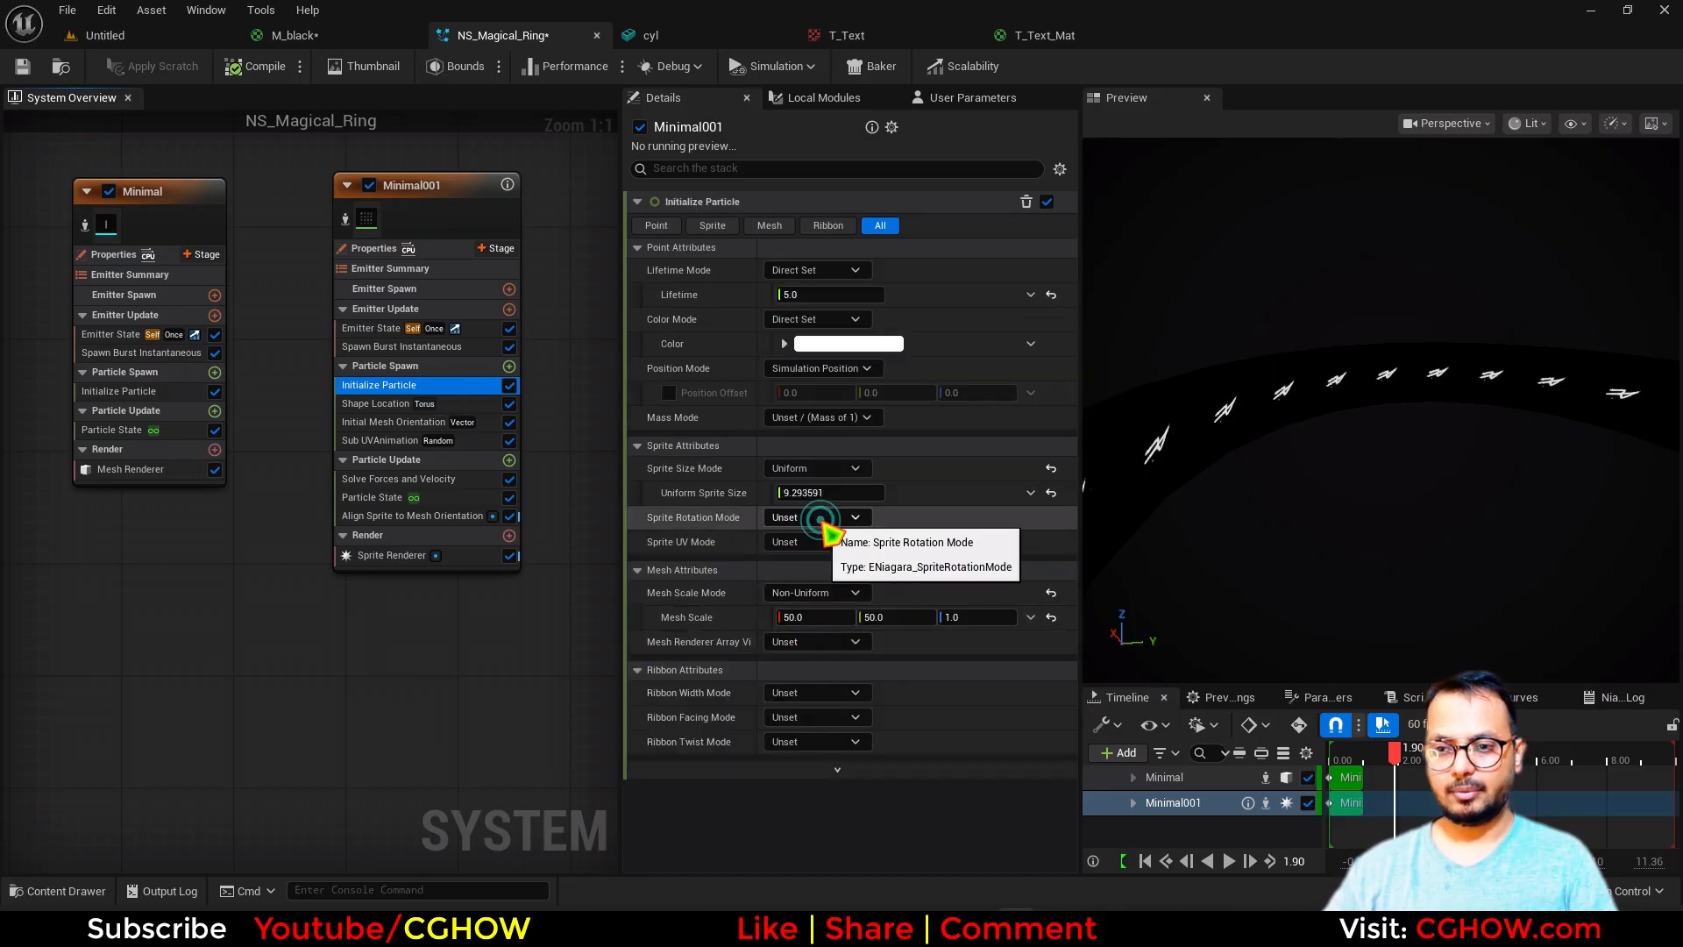
{"action": "left_click", "coordinate": [815, 516]}
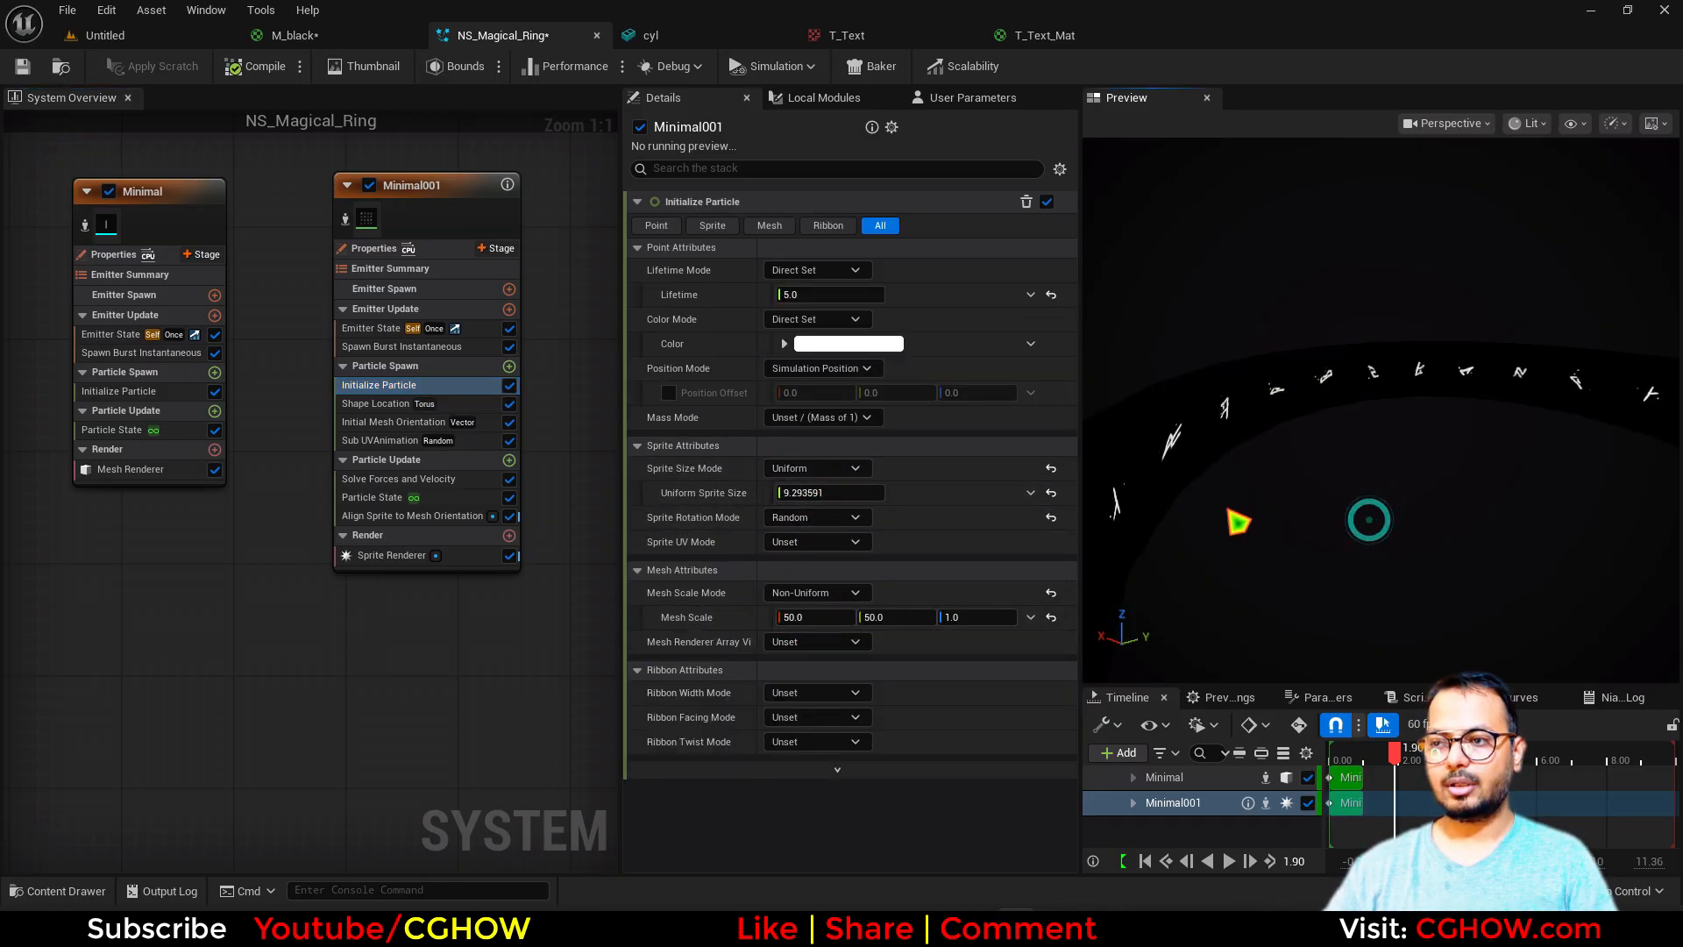
{"action": "left_click", "coordinate": [815, 466]}
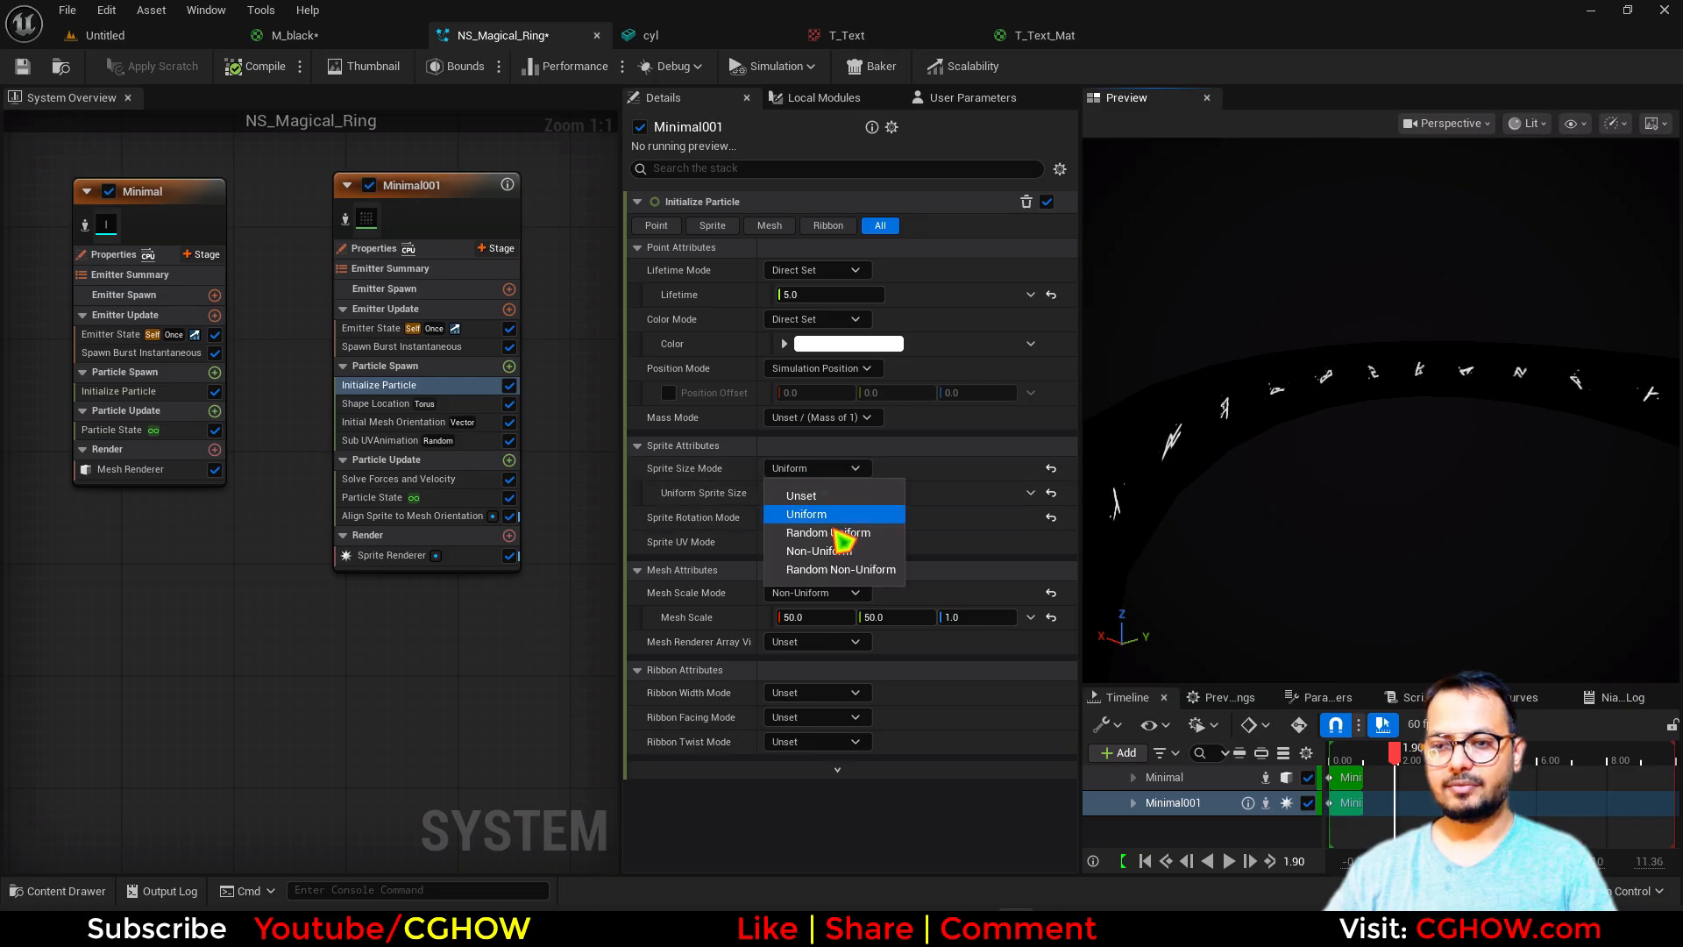
{"action": "left_click", "coordinate": [830, 533]}
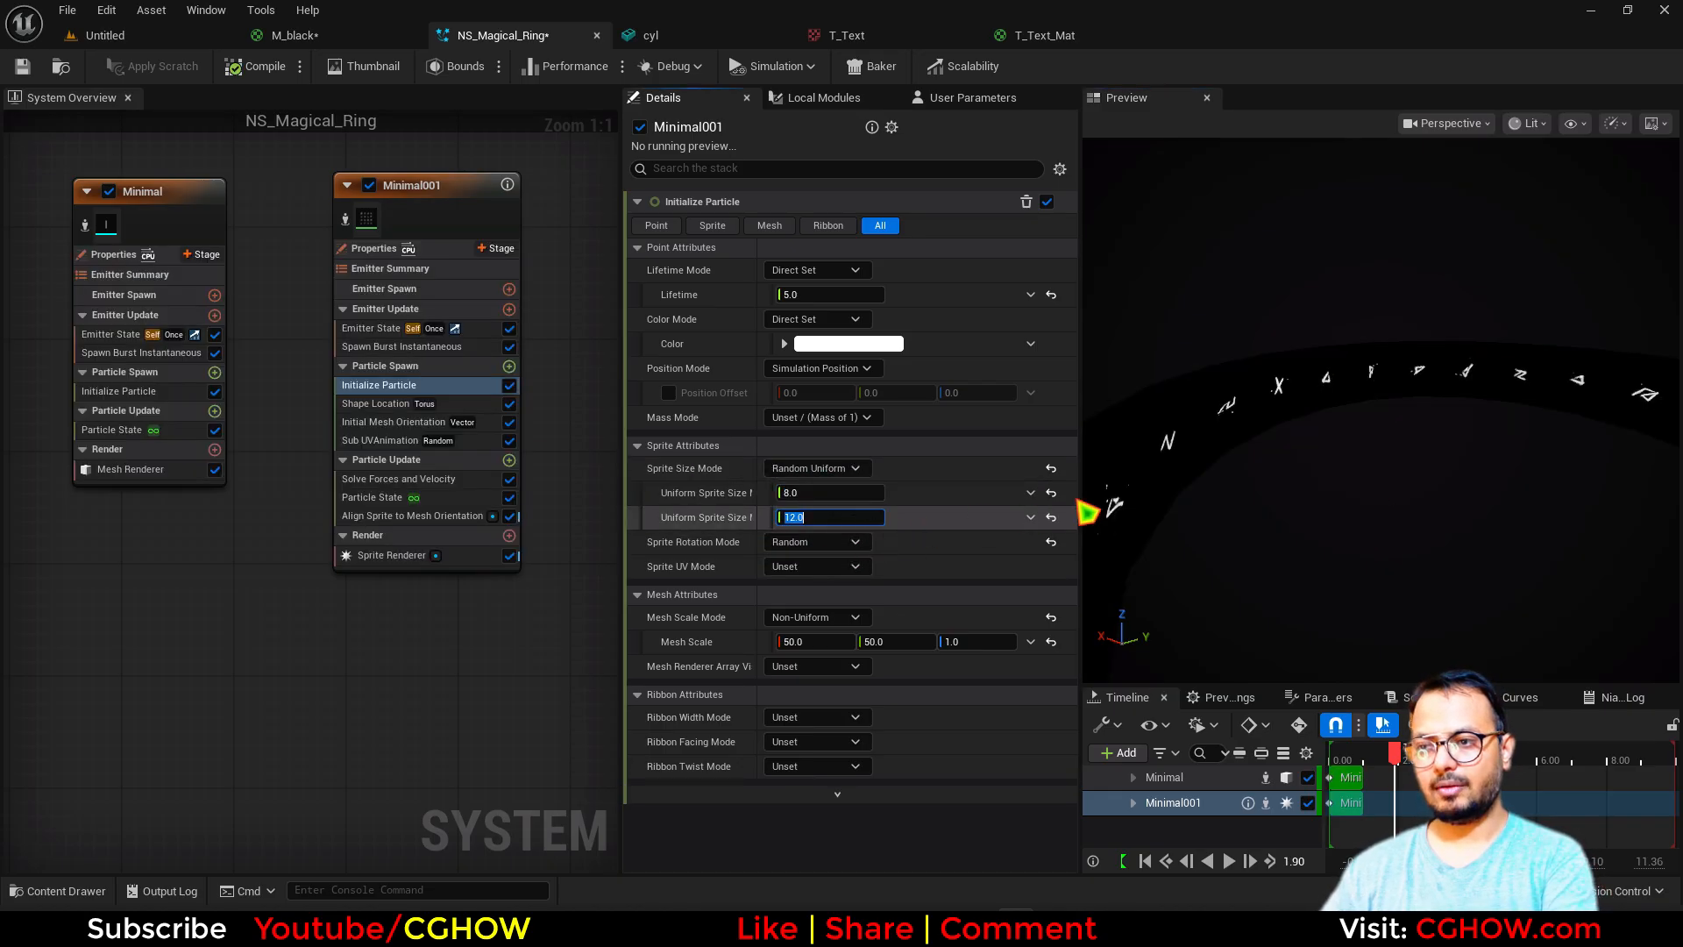
{"action": "type", "text": "15.0"}
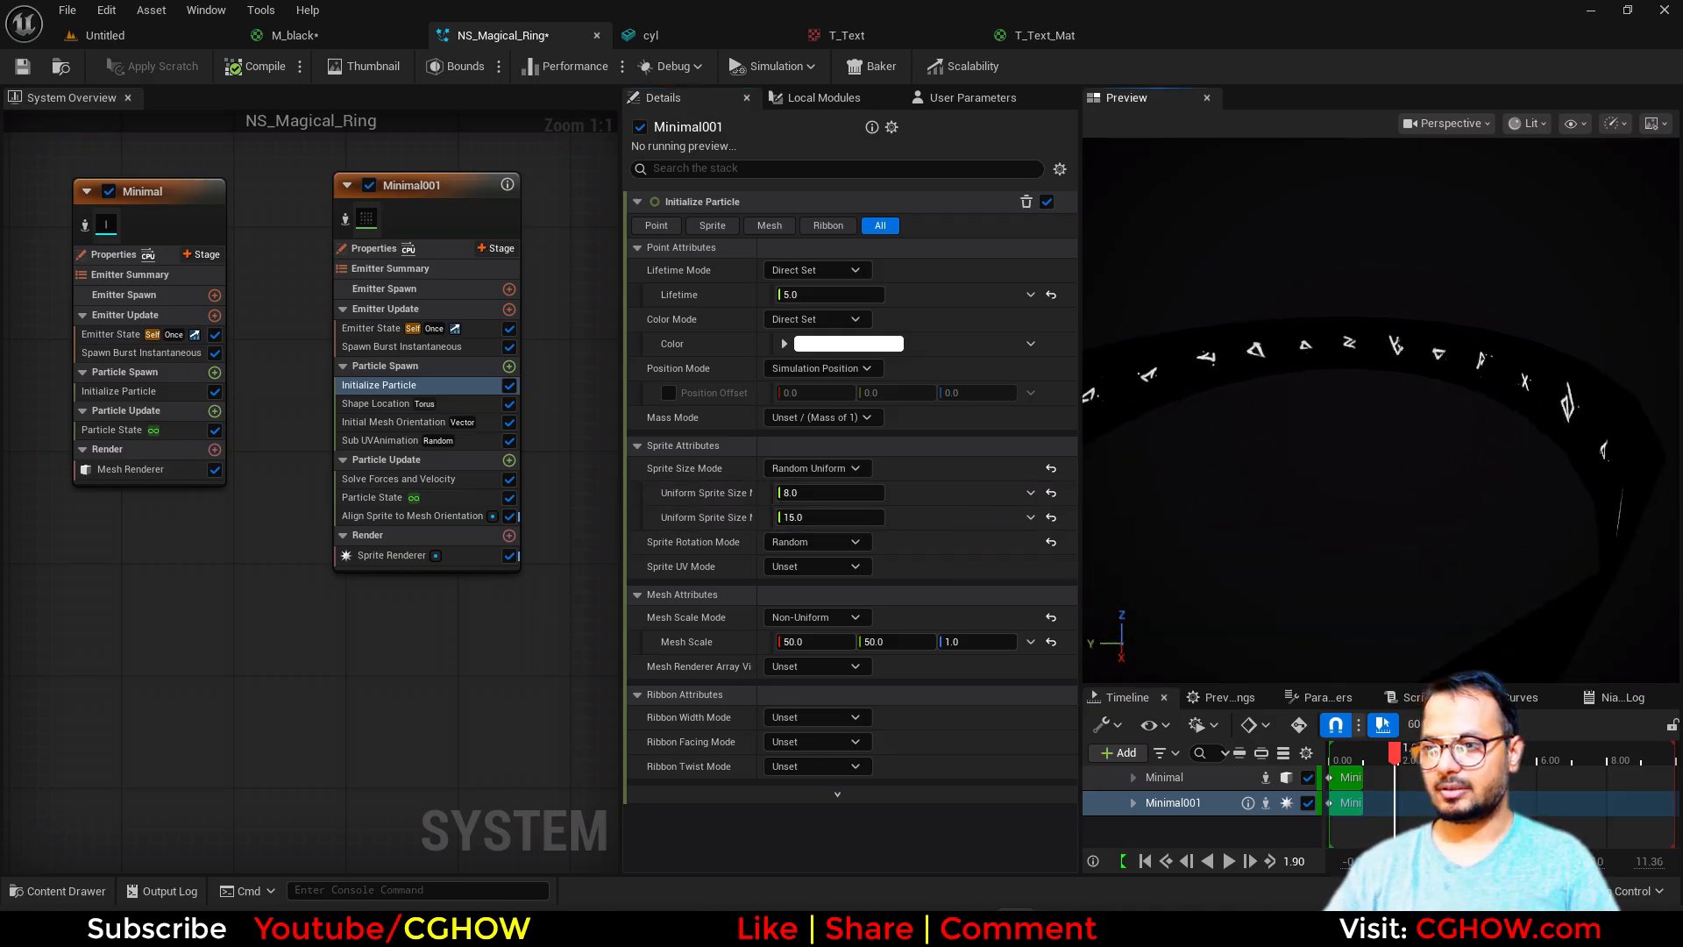
Pick a bright blue high-value colour for Initialize Particle Color and confirm it
{"action": "left_click", "coordinate": [849, 342]}
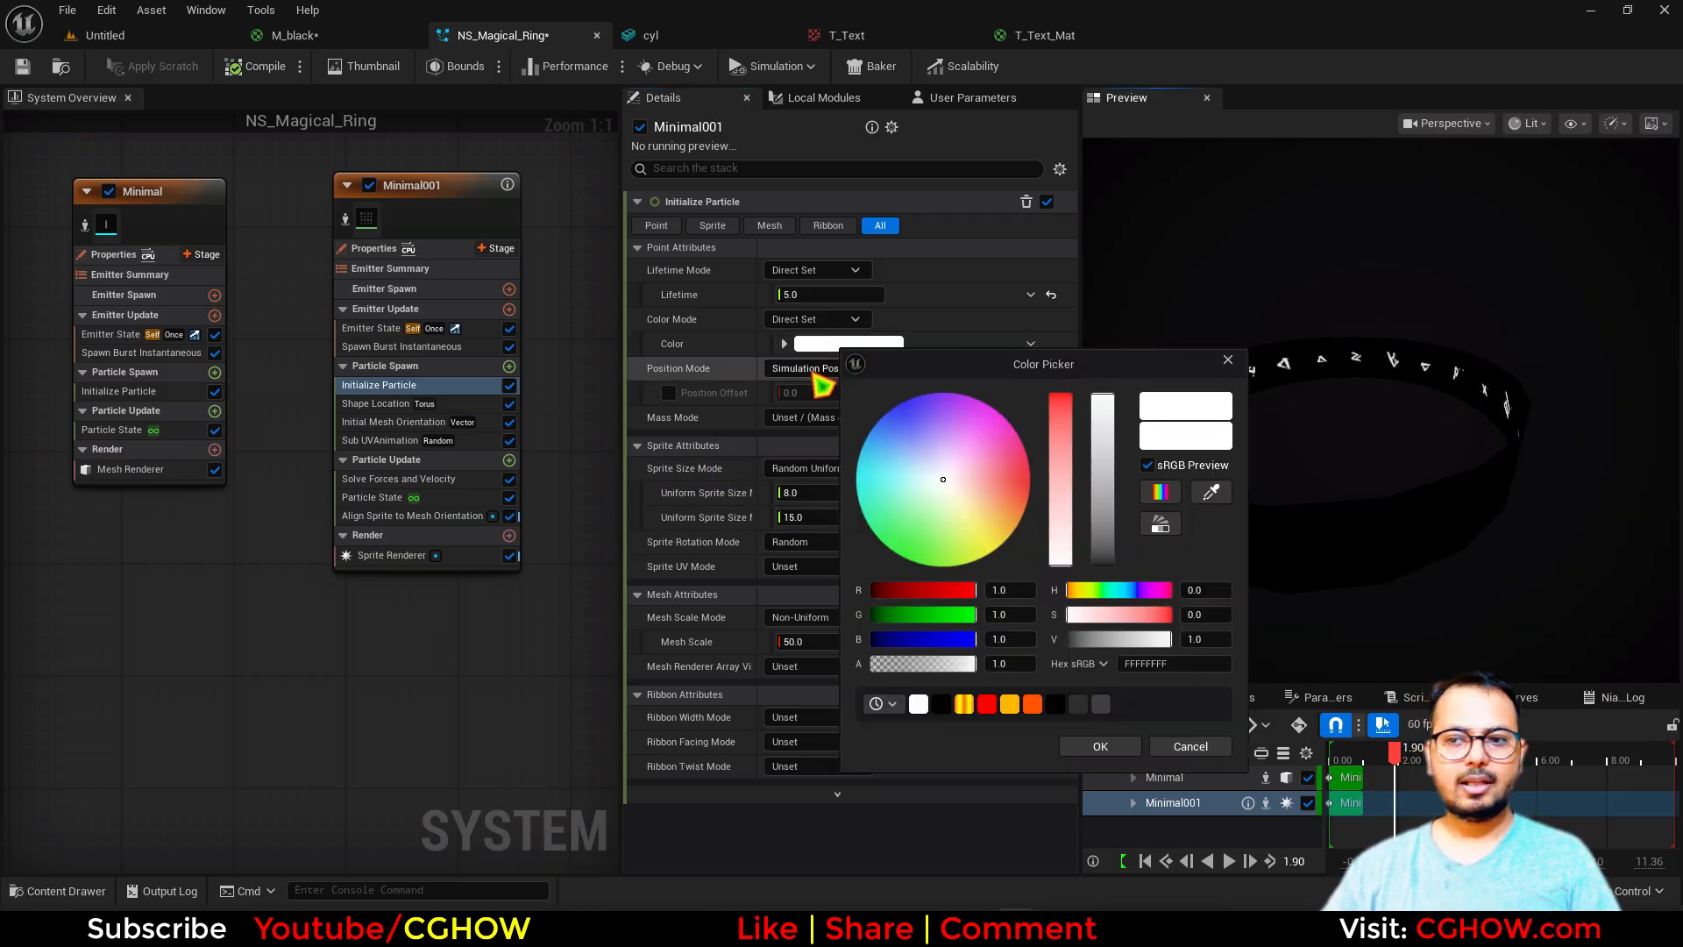
{"action": "left_click", "coordinate": [875, 424]}
{"action": "type", "text": "20"}
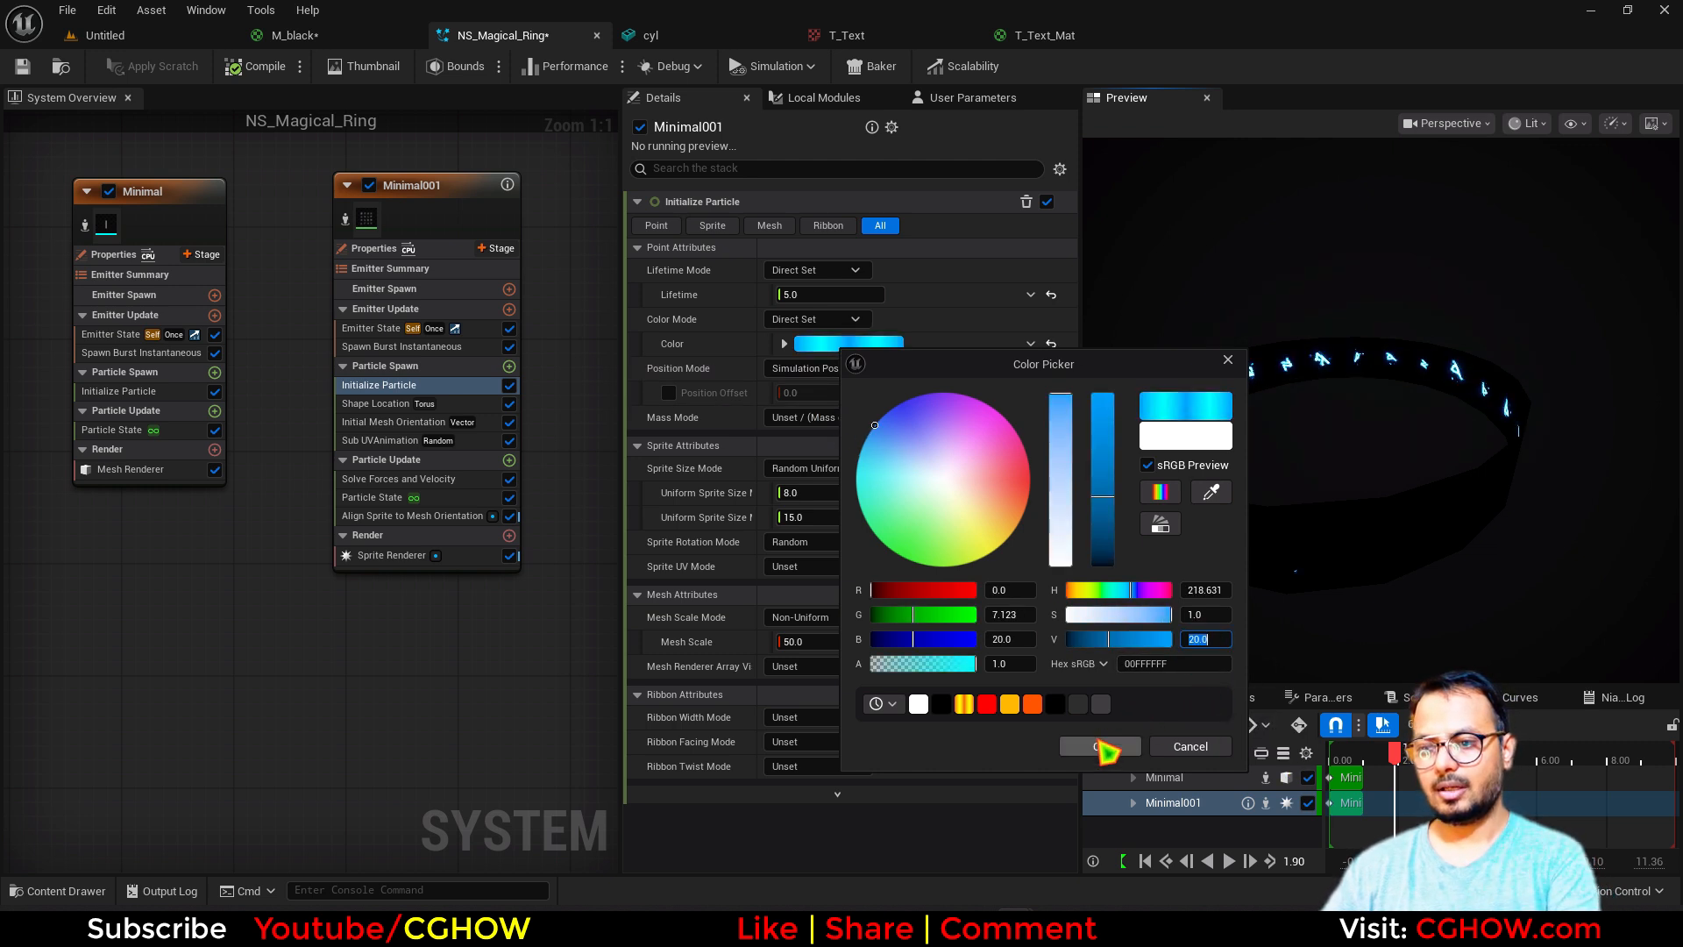
{"action": "left_click", "coordinate": [1093, 747]}
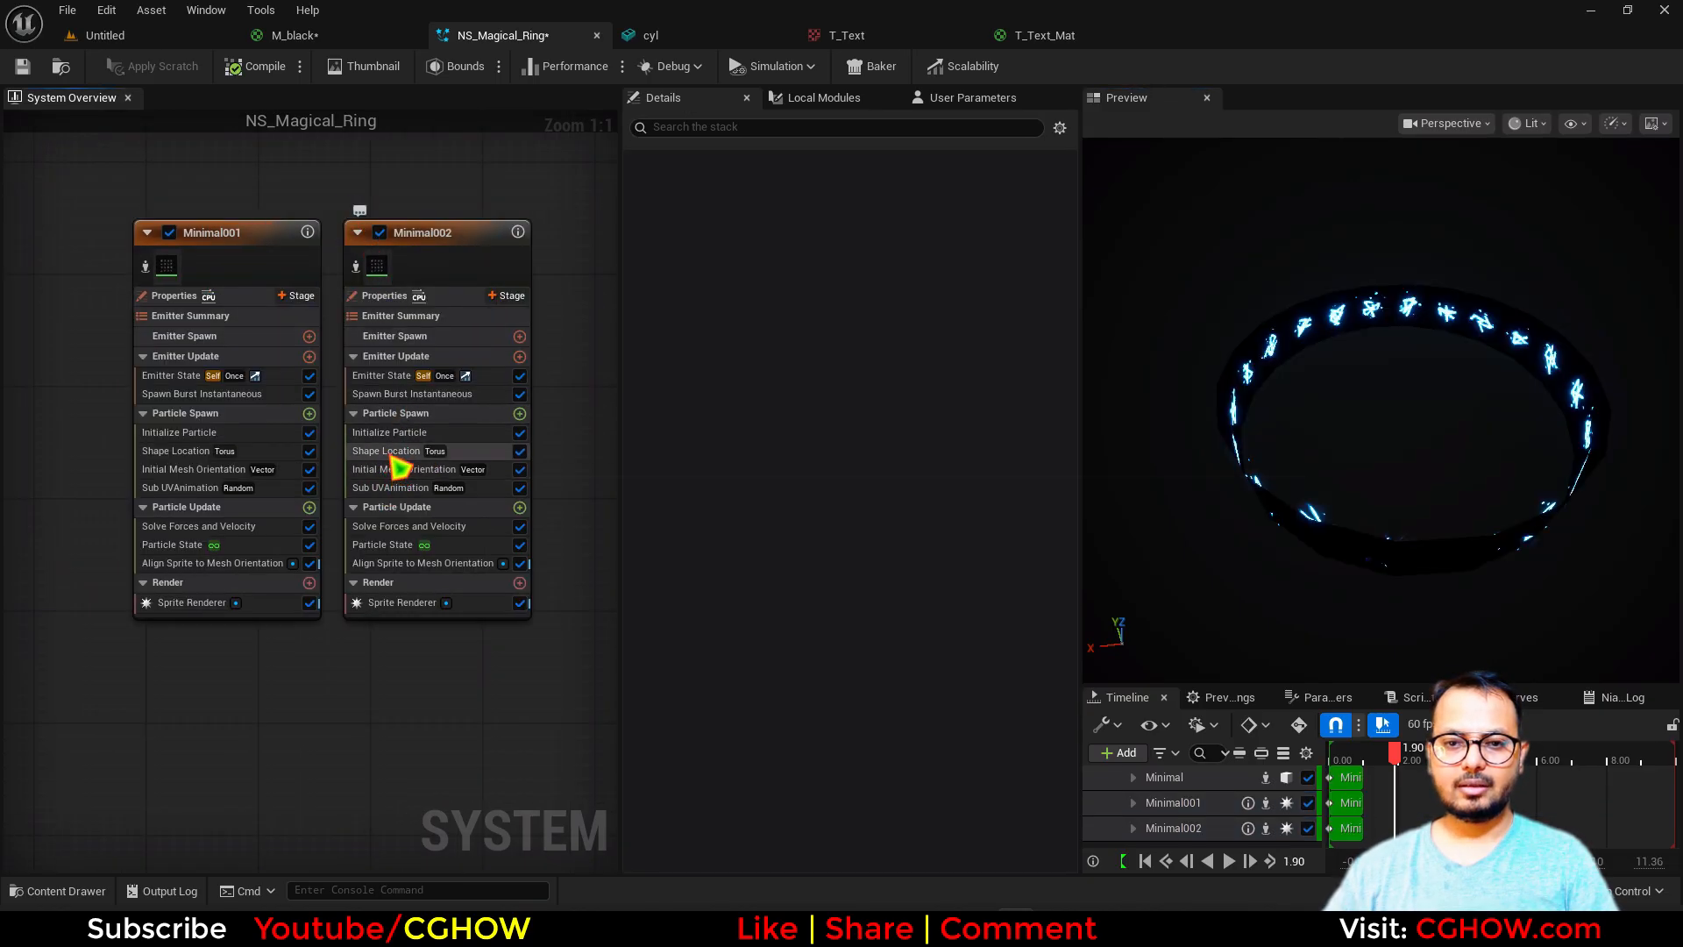
Set the duplicated rune emitter's Shape Location Large Radius to 50
{"action": "left_click", "coordinate": [386, 451]}
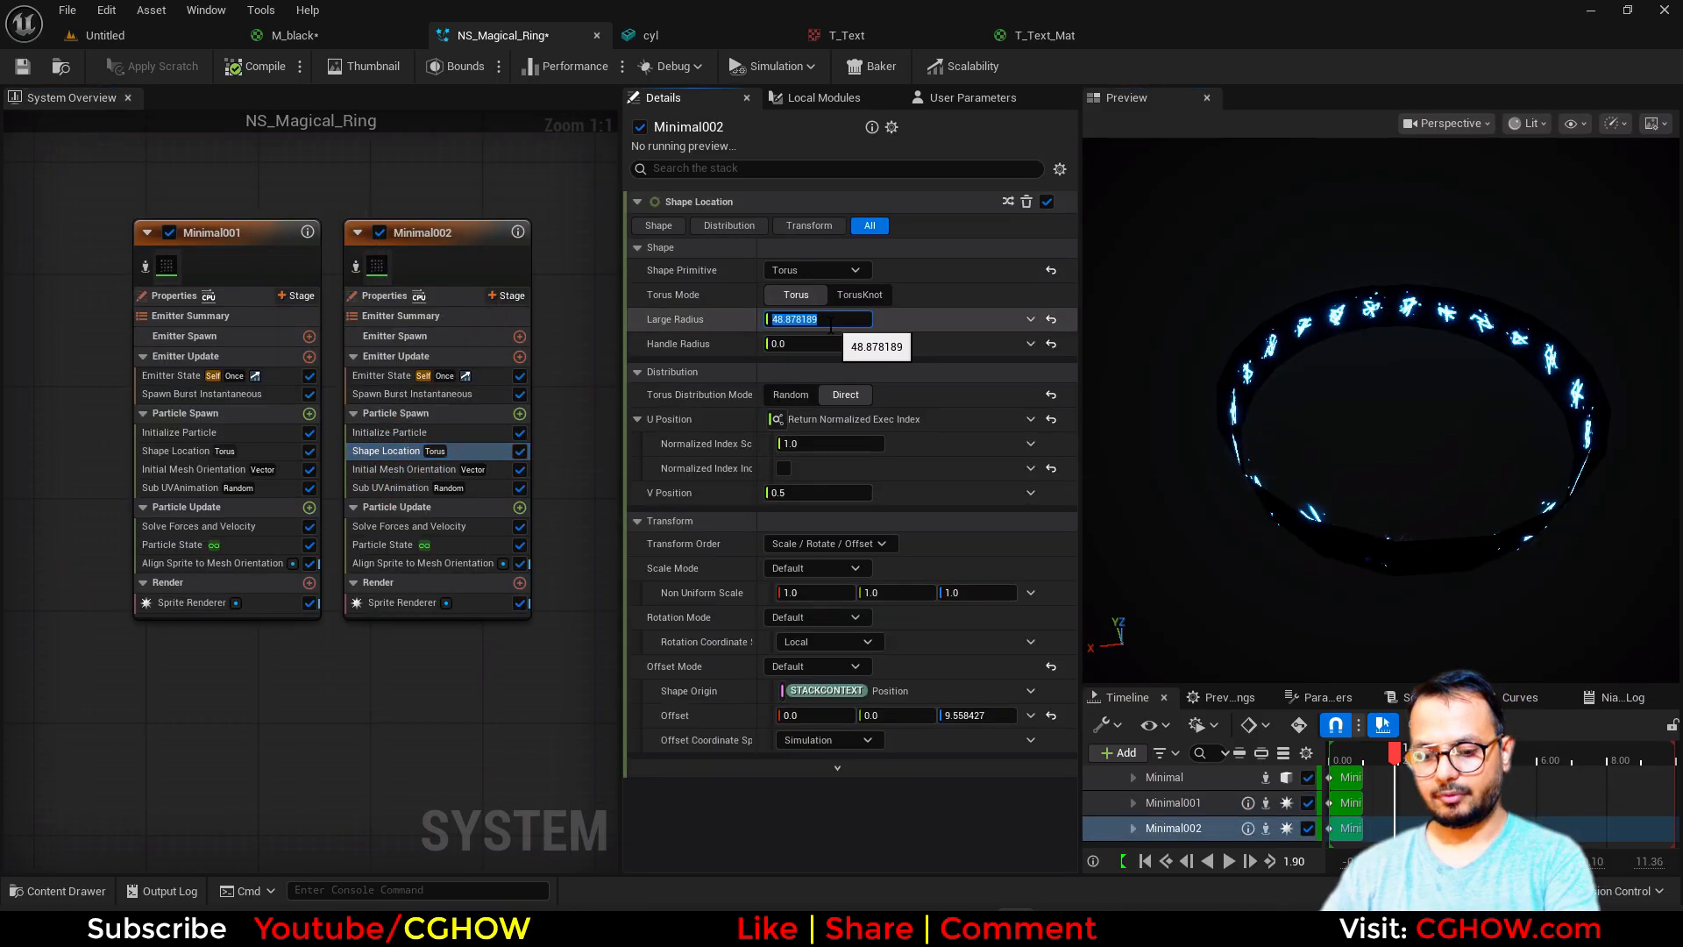
{"action": "type", "text": "49.0"}
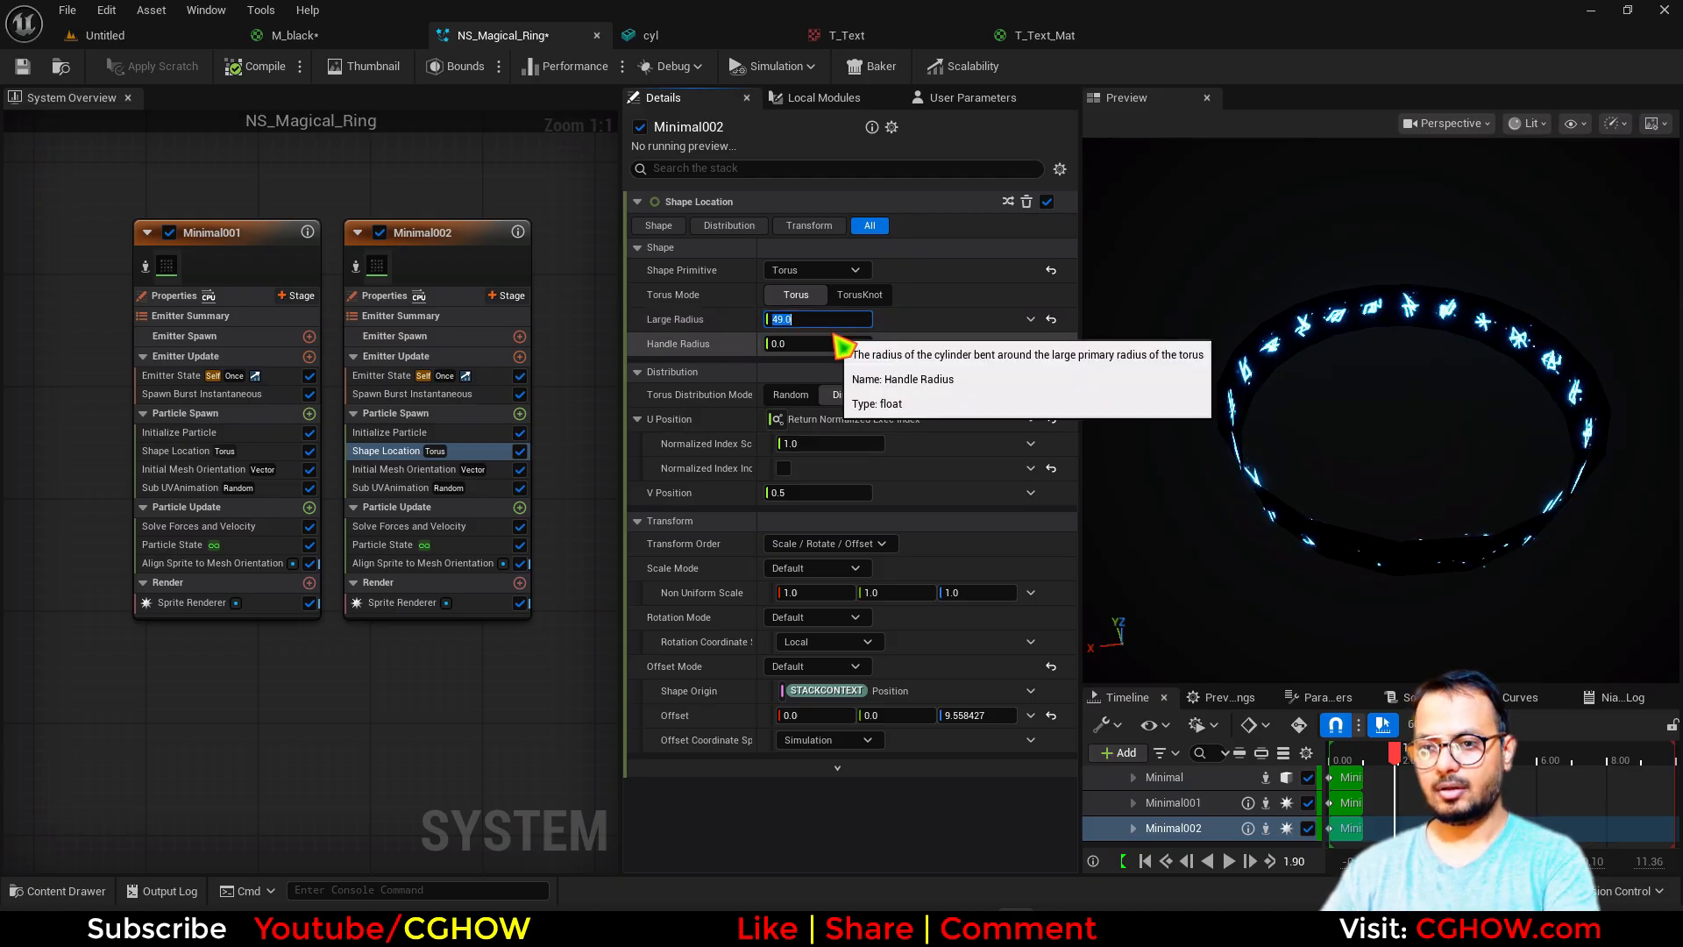
{"action": "type", "text": "50.0"}
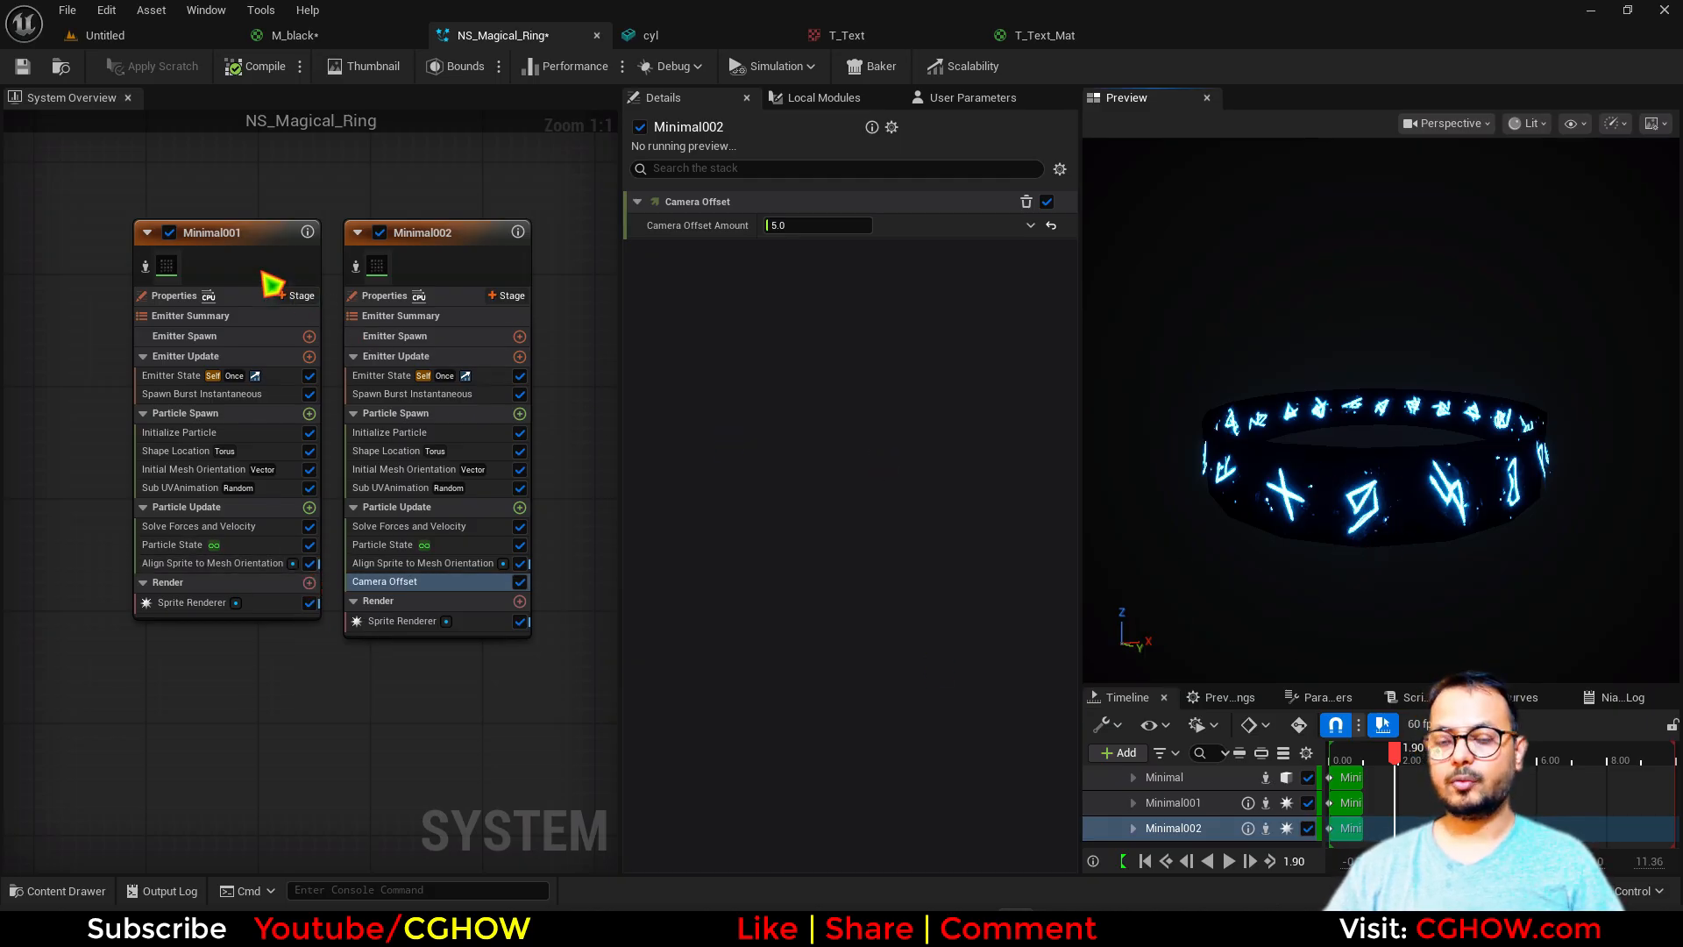
{"action": "mouse_move", "coordinate": [270, 245]}
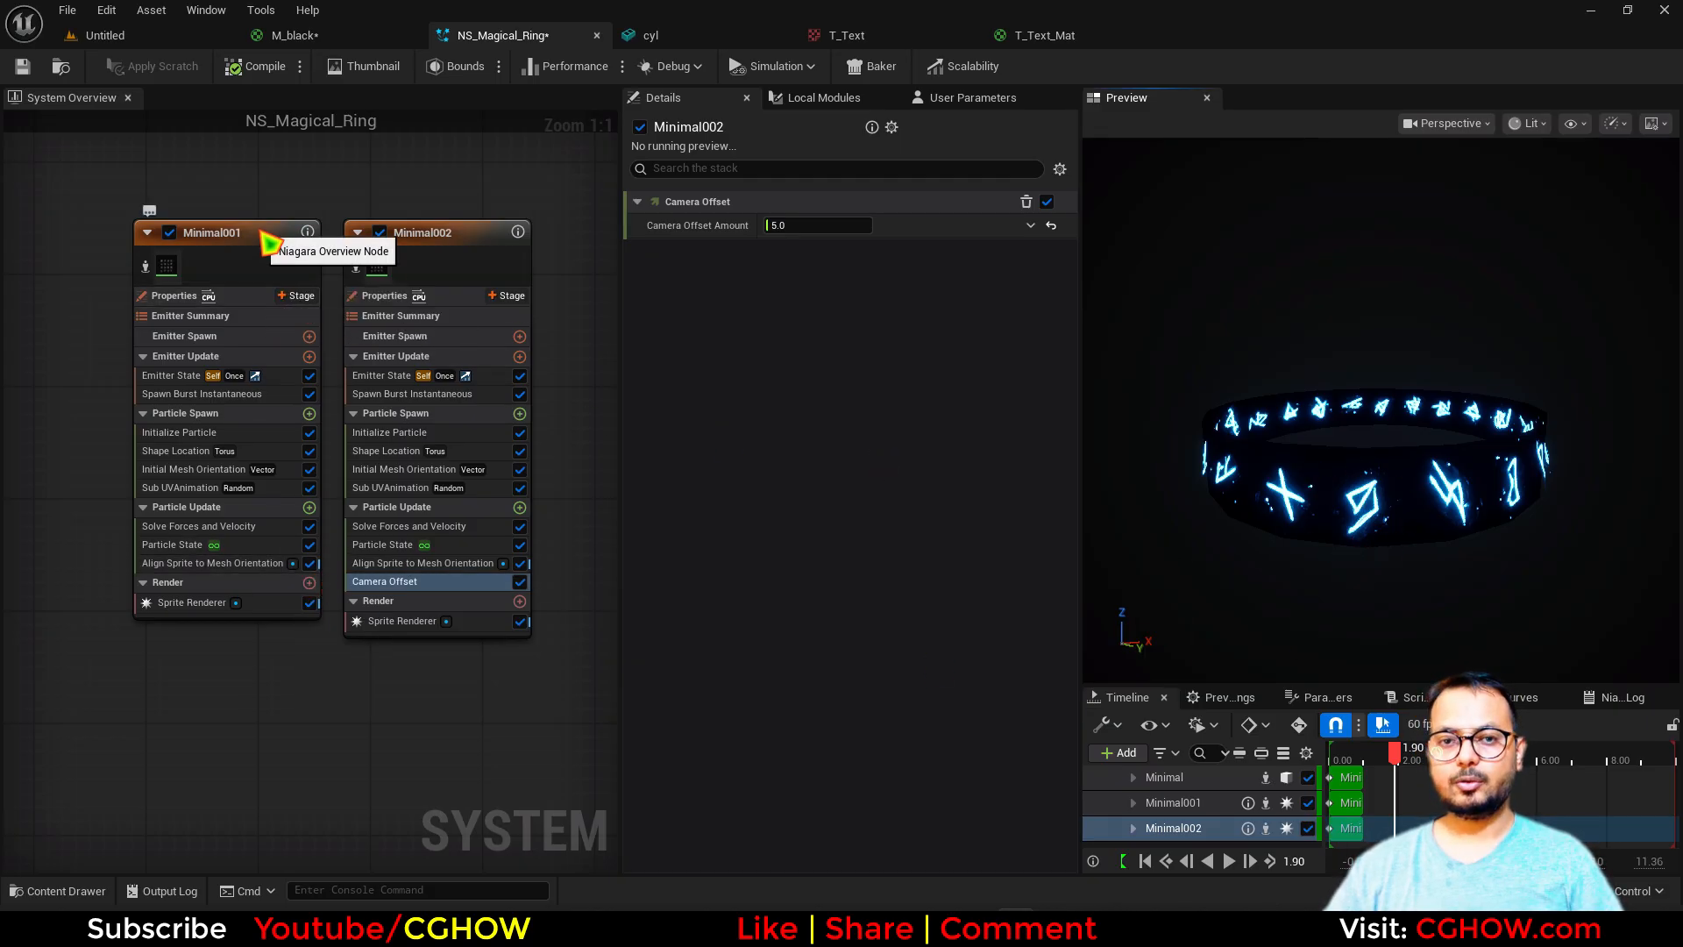
{"action": "scroll", "scroll_direction": "down", "scroll_amount": 3}
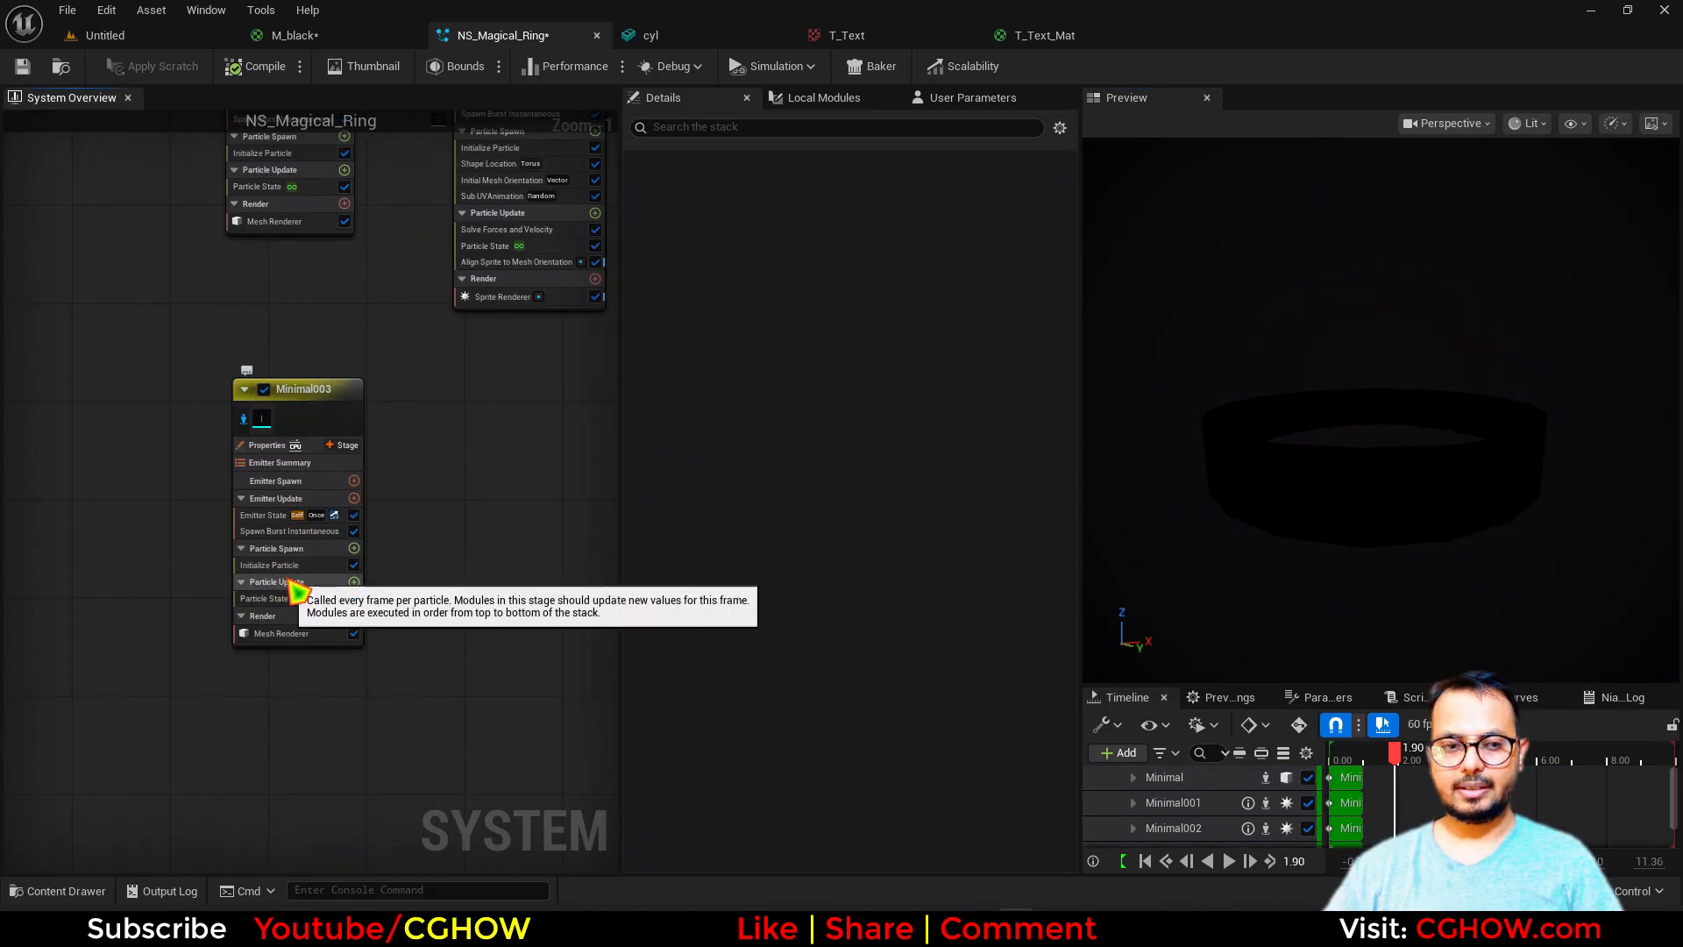
Give Minimal003 a glowing pink colour and flatten its Mesh Scale Z to 0.2
{"action": "left_click", "coordinate": [274, 564]}
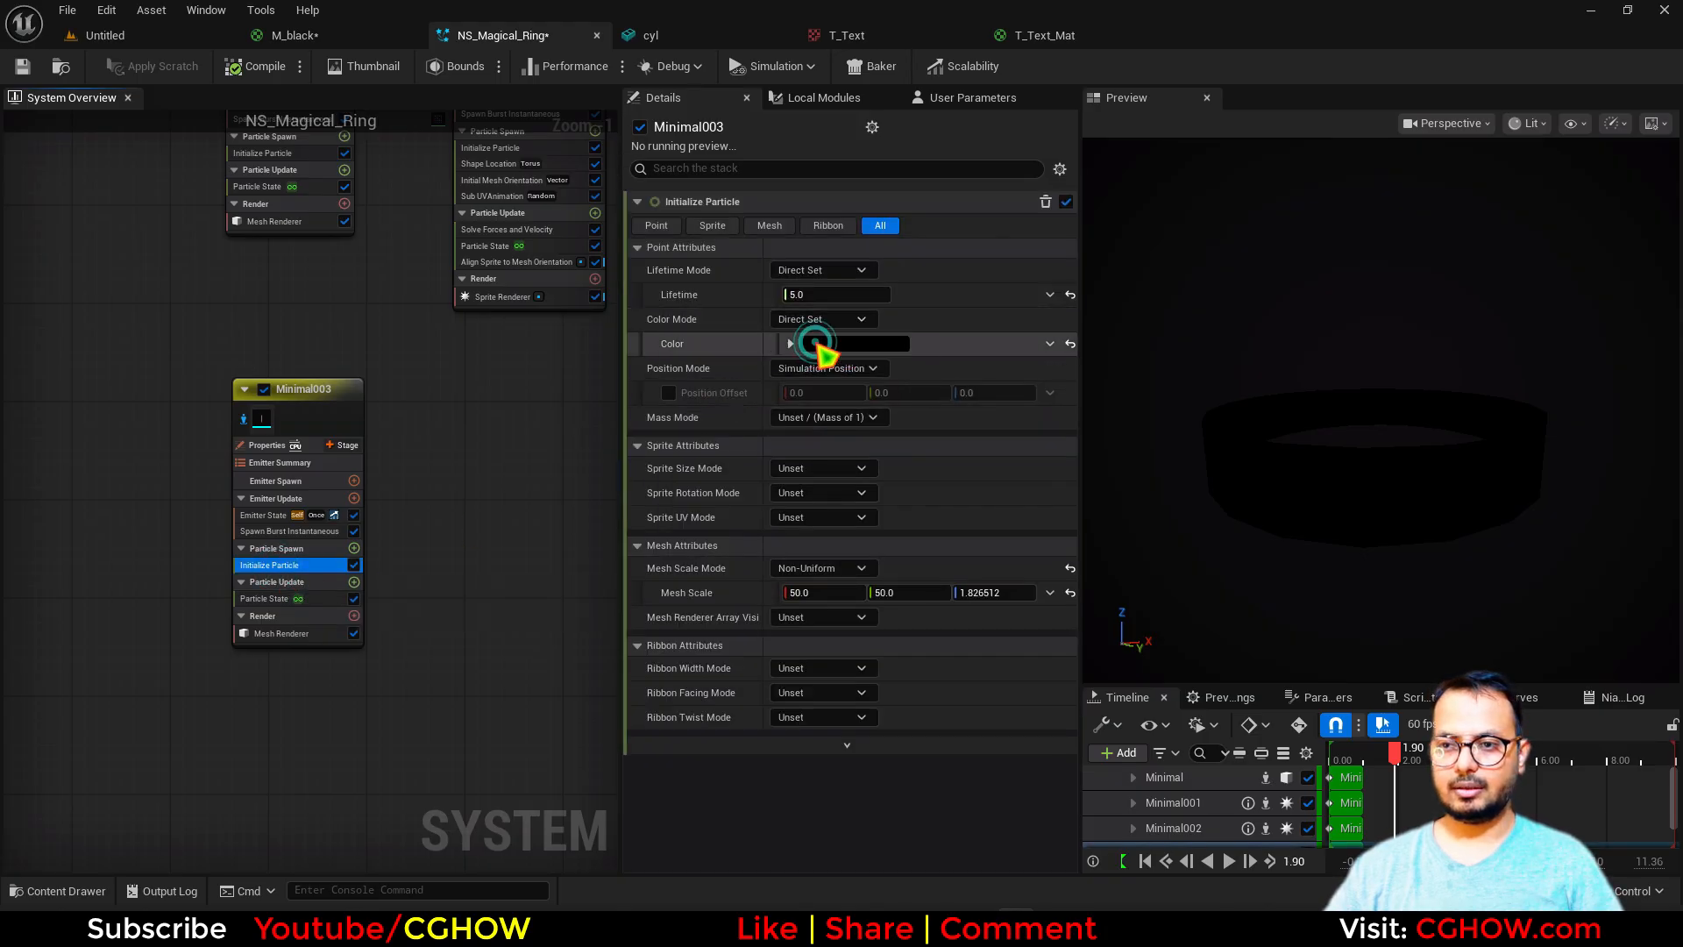
{"action": "left_click", "coordinate": [854, 344]}
{"action": "type", "text": "3"}
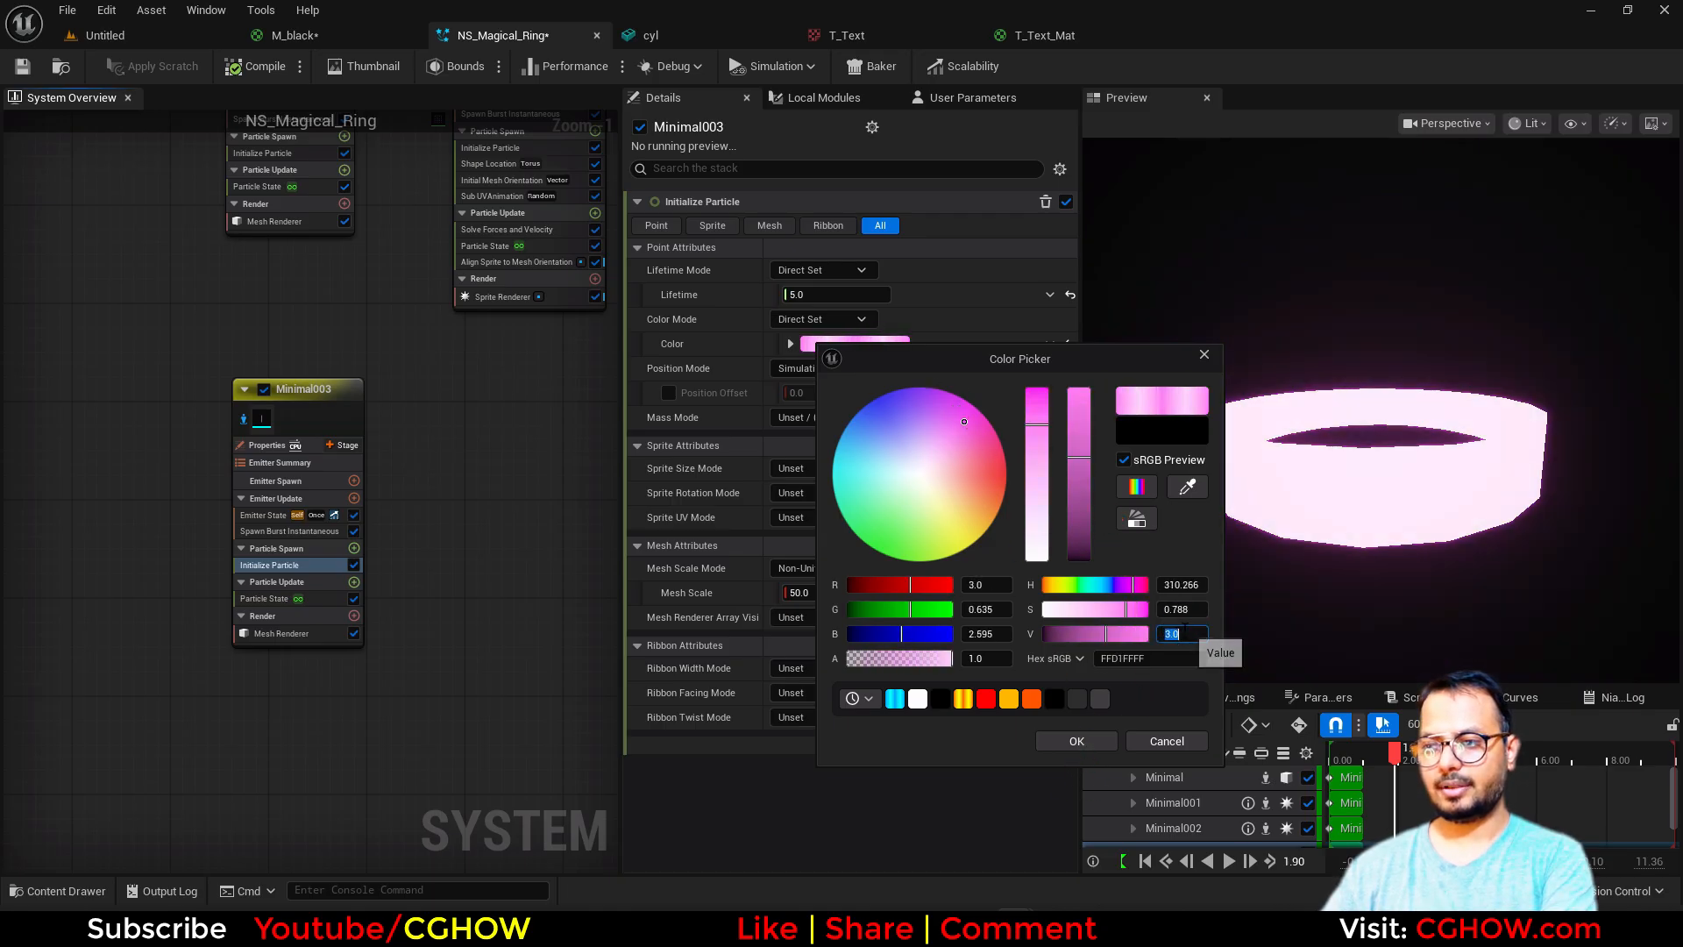
{"action": "left_click", "coordinate": [1074, 740]}
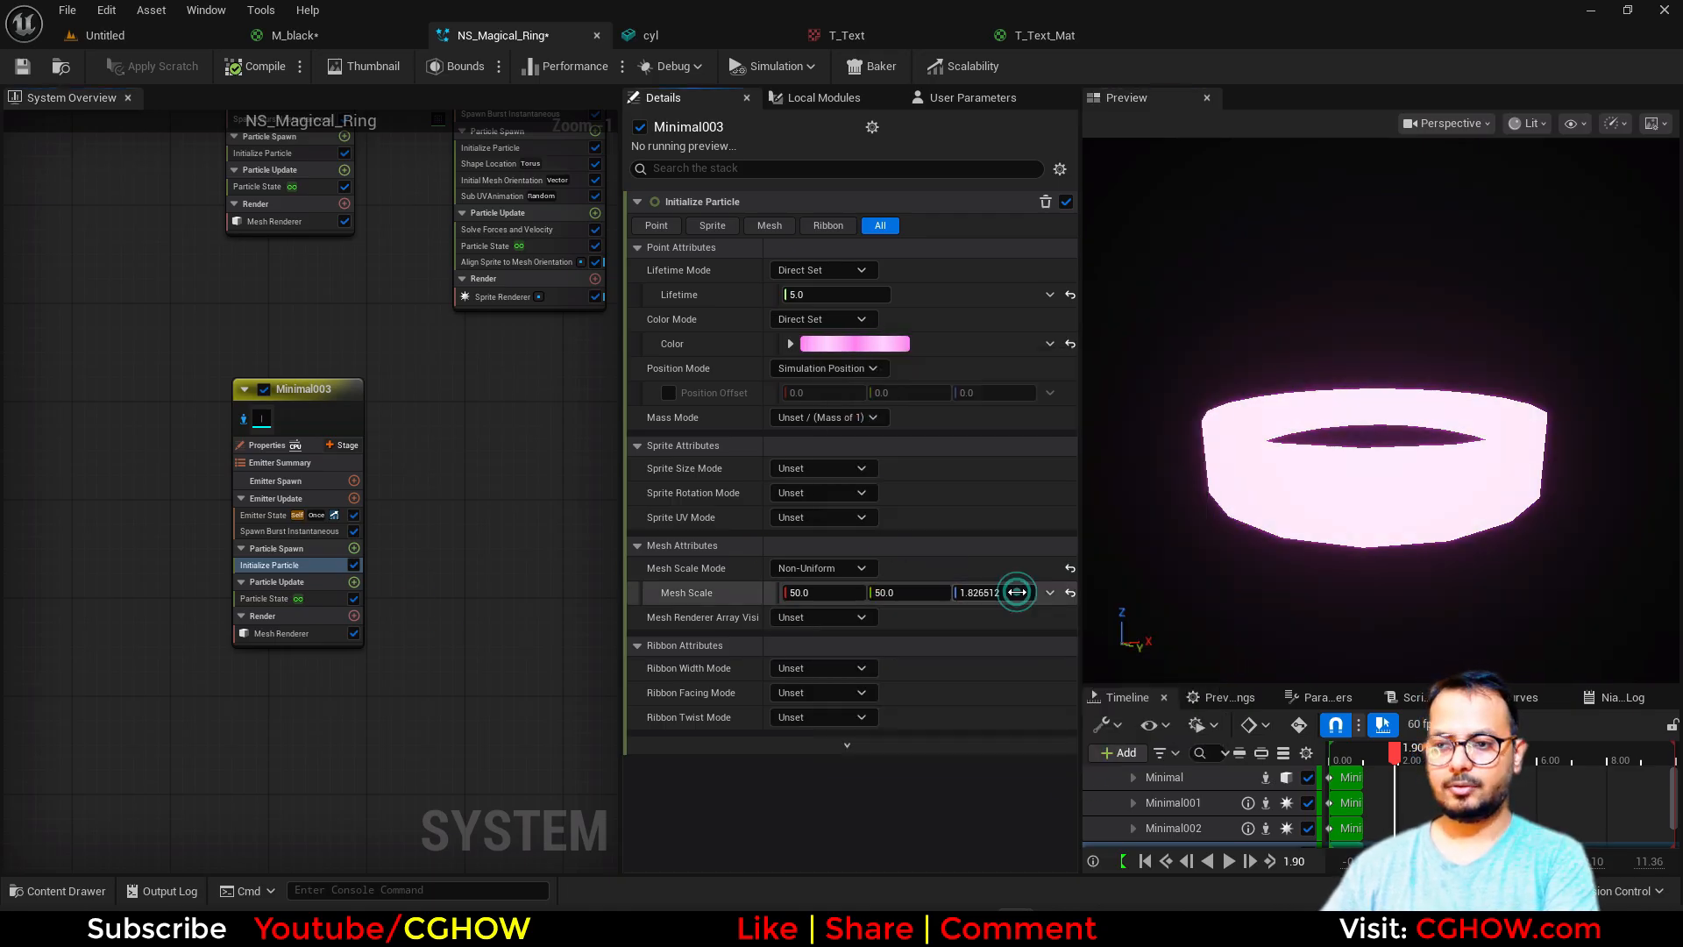
{"action": "type", "text": "0.2"}
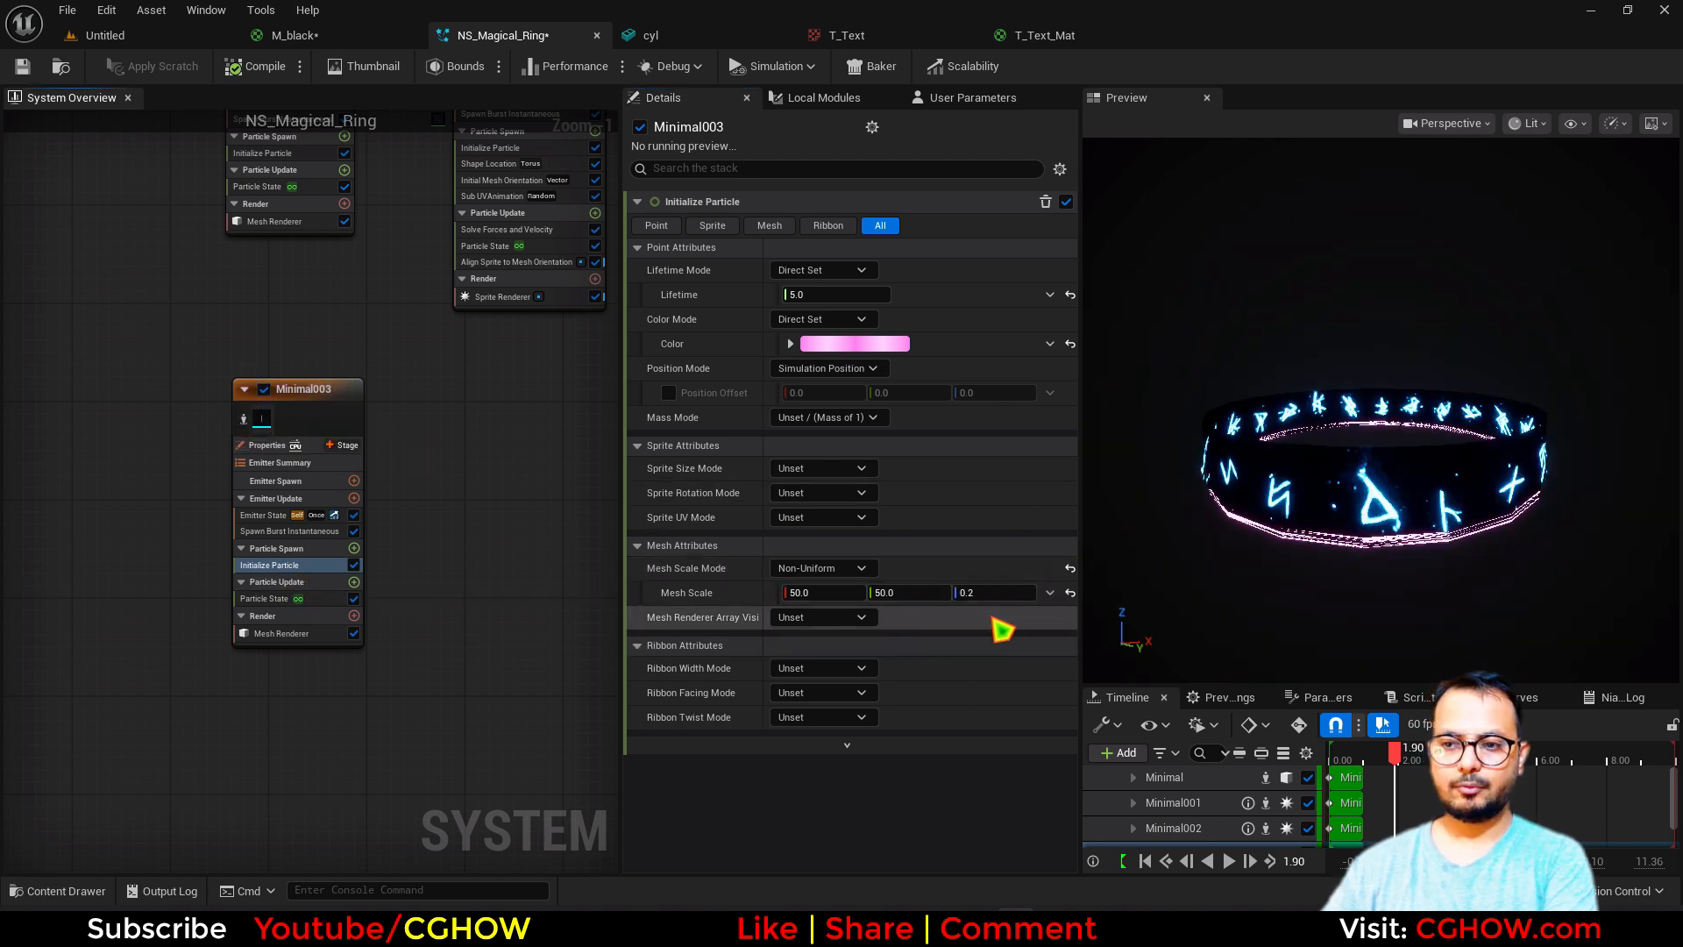
{"action": "left_click", "coordinate": [667, 391]}
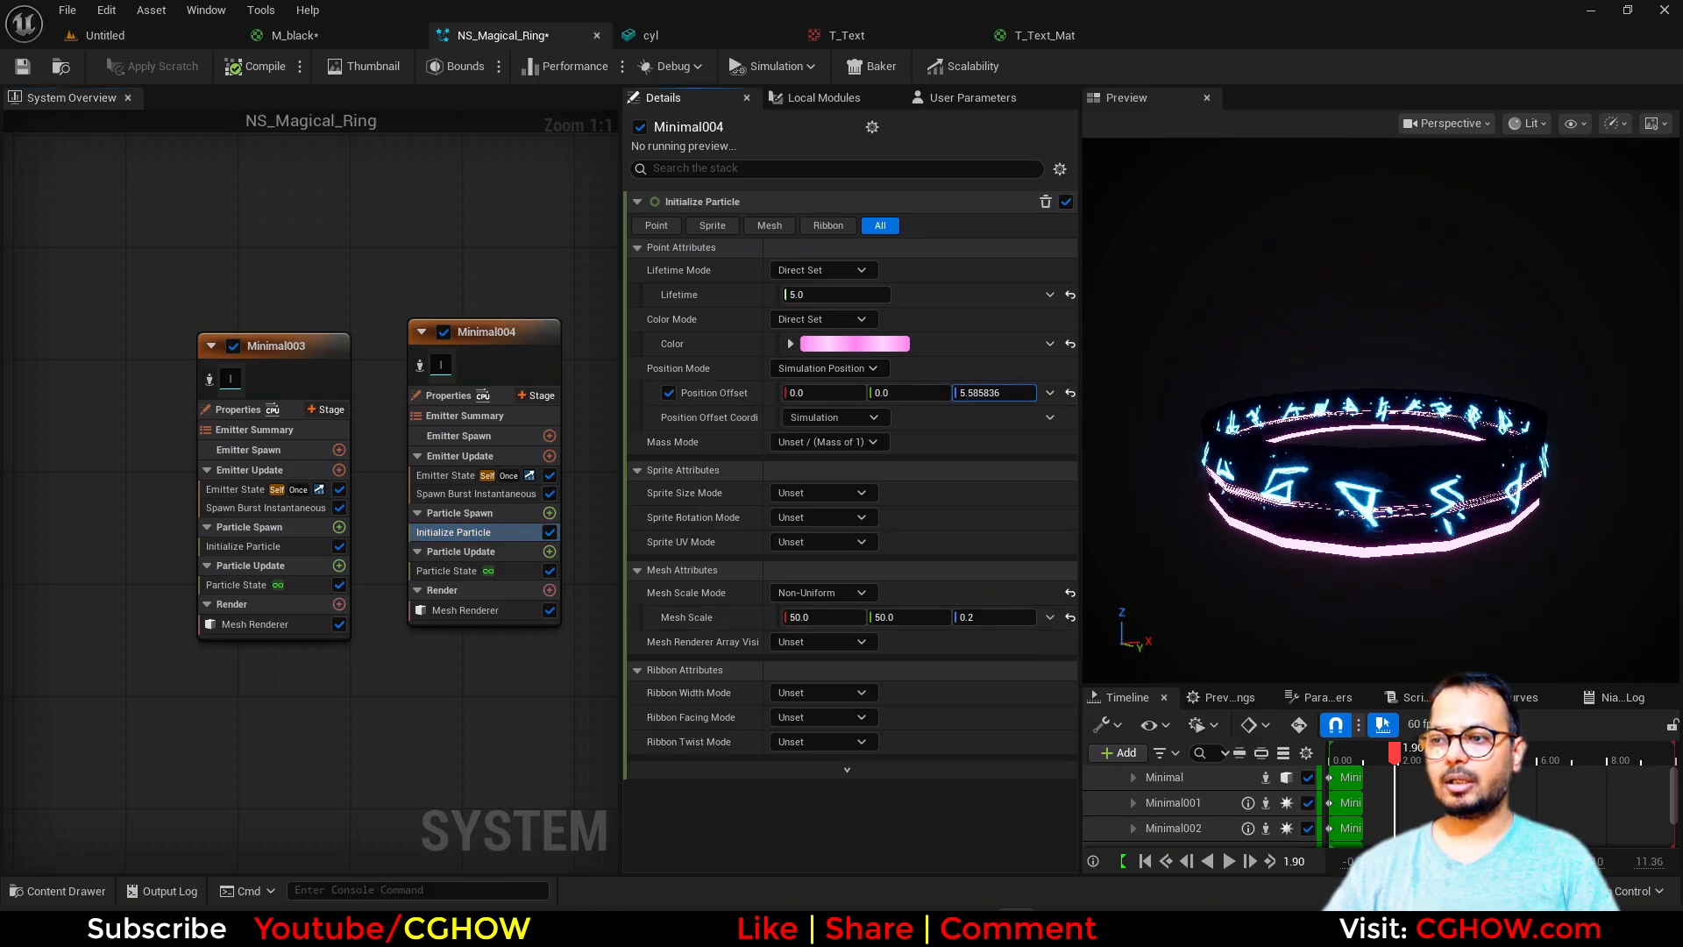
Raise Minimal004's Position Offset Z to about 15.89 to place the pink ring at the top edge
{"action": "type", "text": "15.888337"}
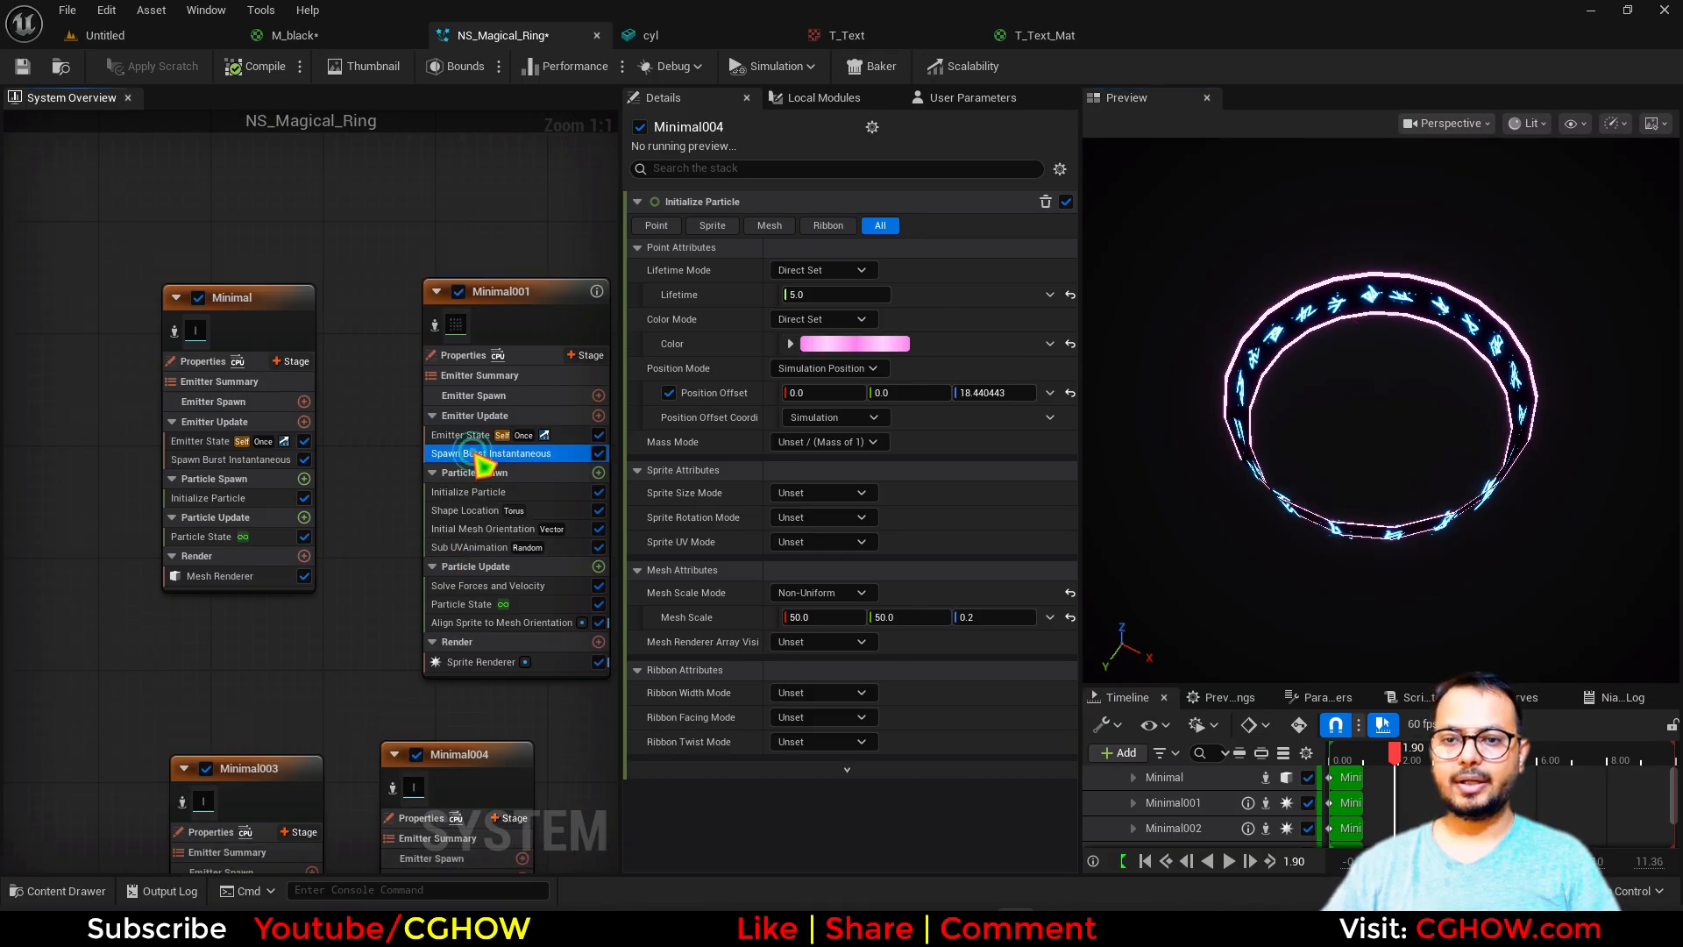
{"action": "left_click", "coordinate": [491, 453]}
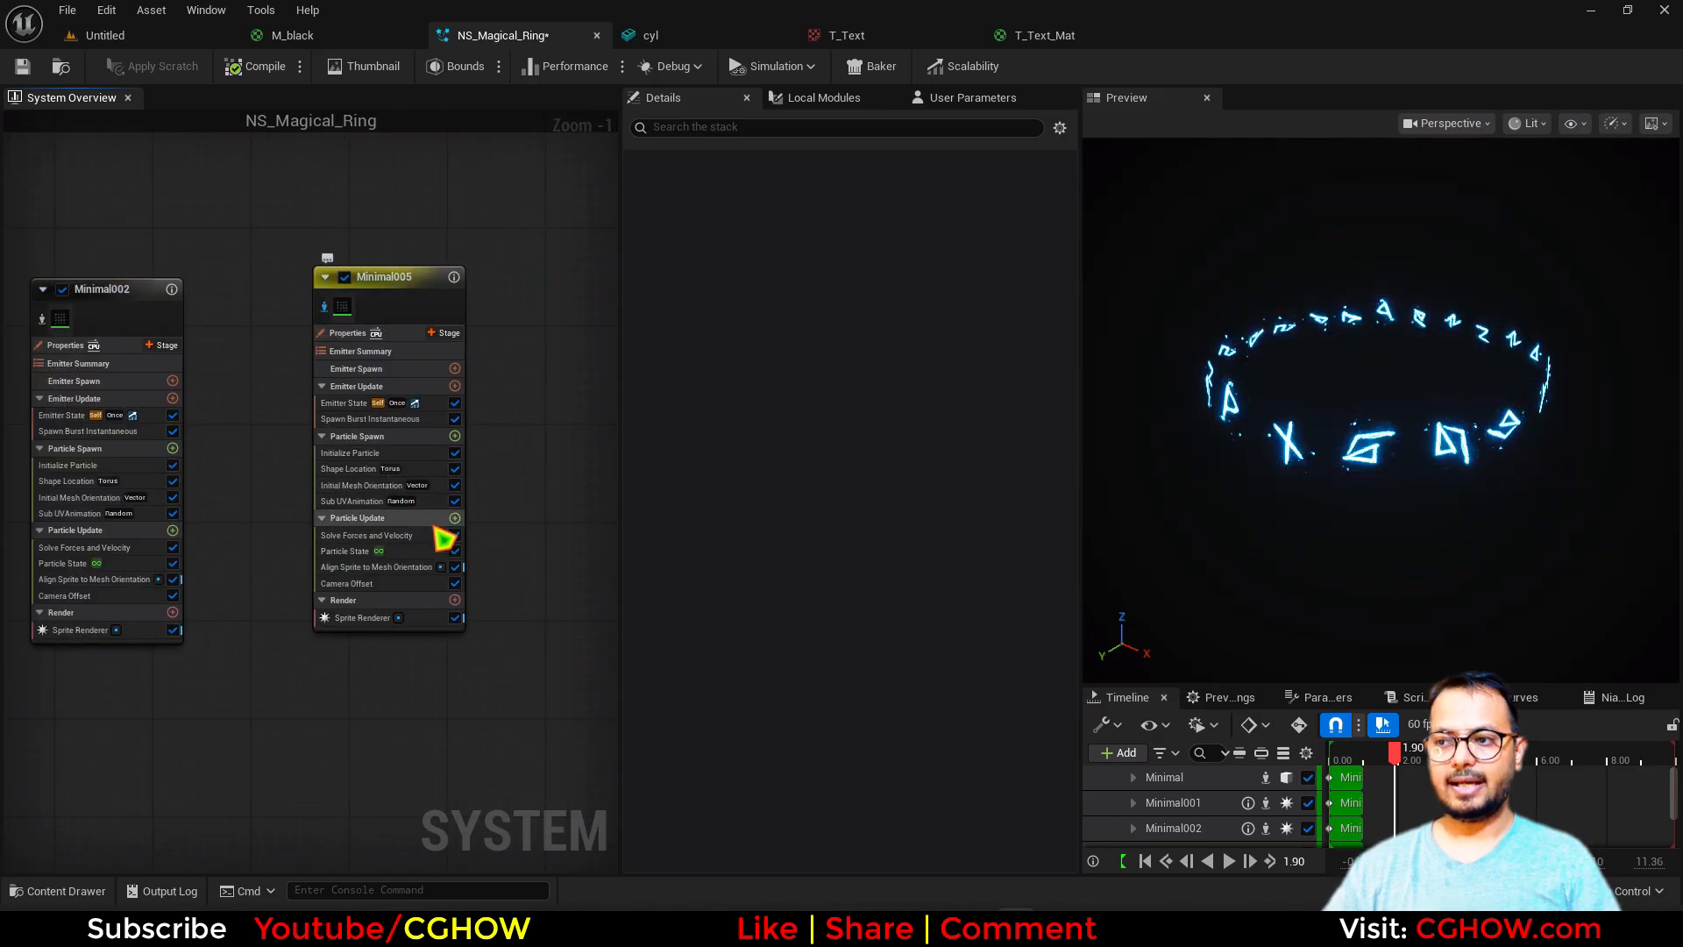
{"action": "mouse_move", "coordinate": [456, 584]}
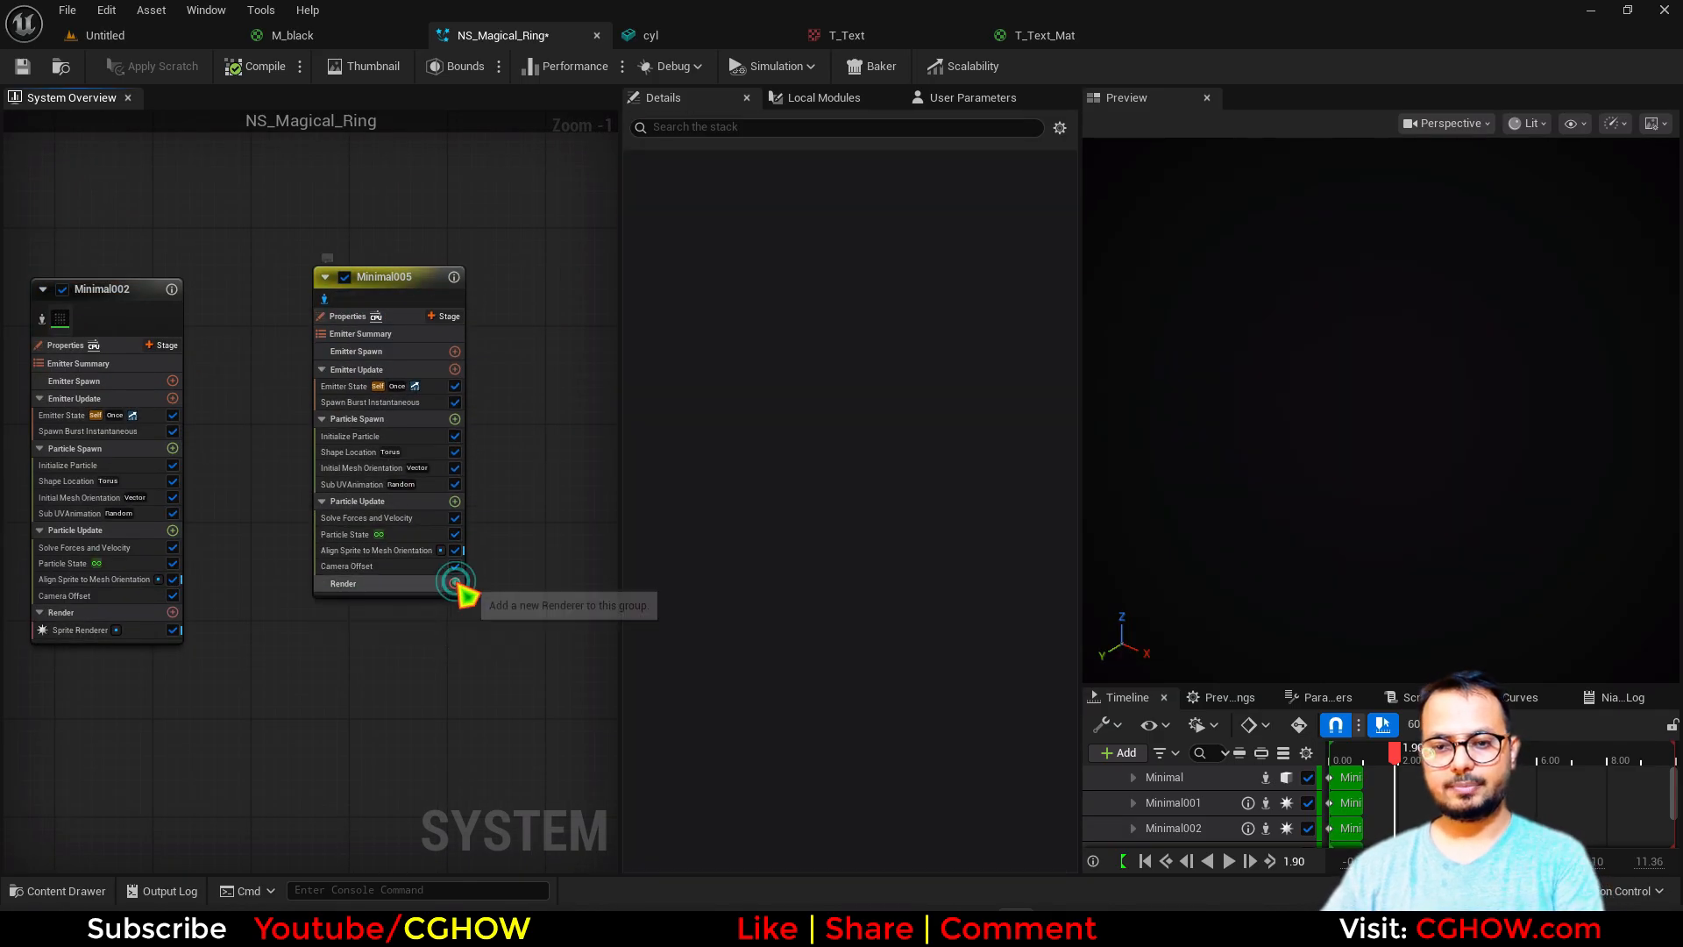
Add a sprite renderer to Minimal005 and remove its Align Sprite to Mesh Orientation module
{"action": "left_click", "coordinate": [454, 582]}
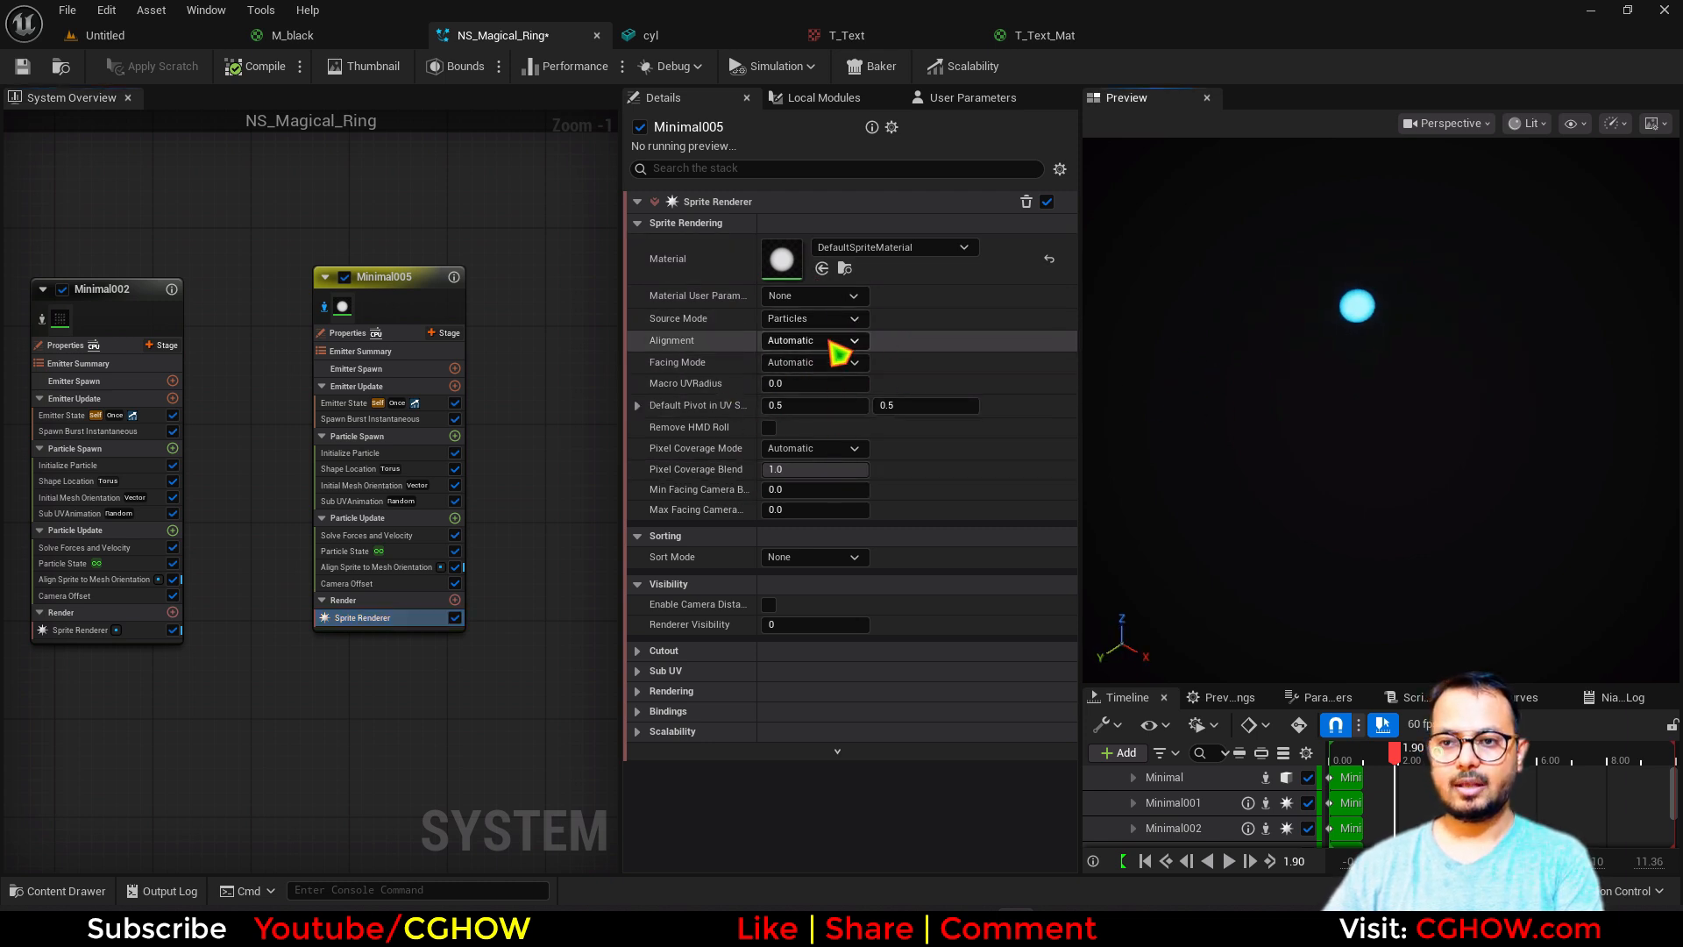
{"action": "left_click", "coordinate": [362, 499]}
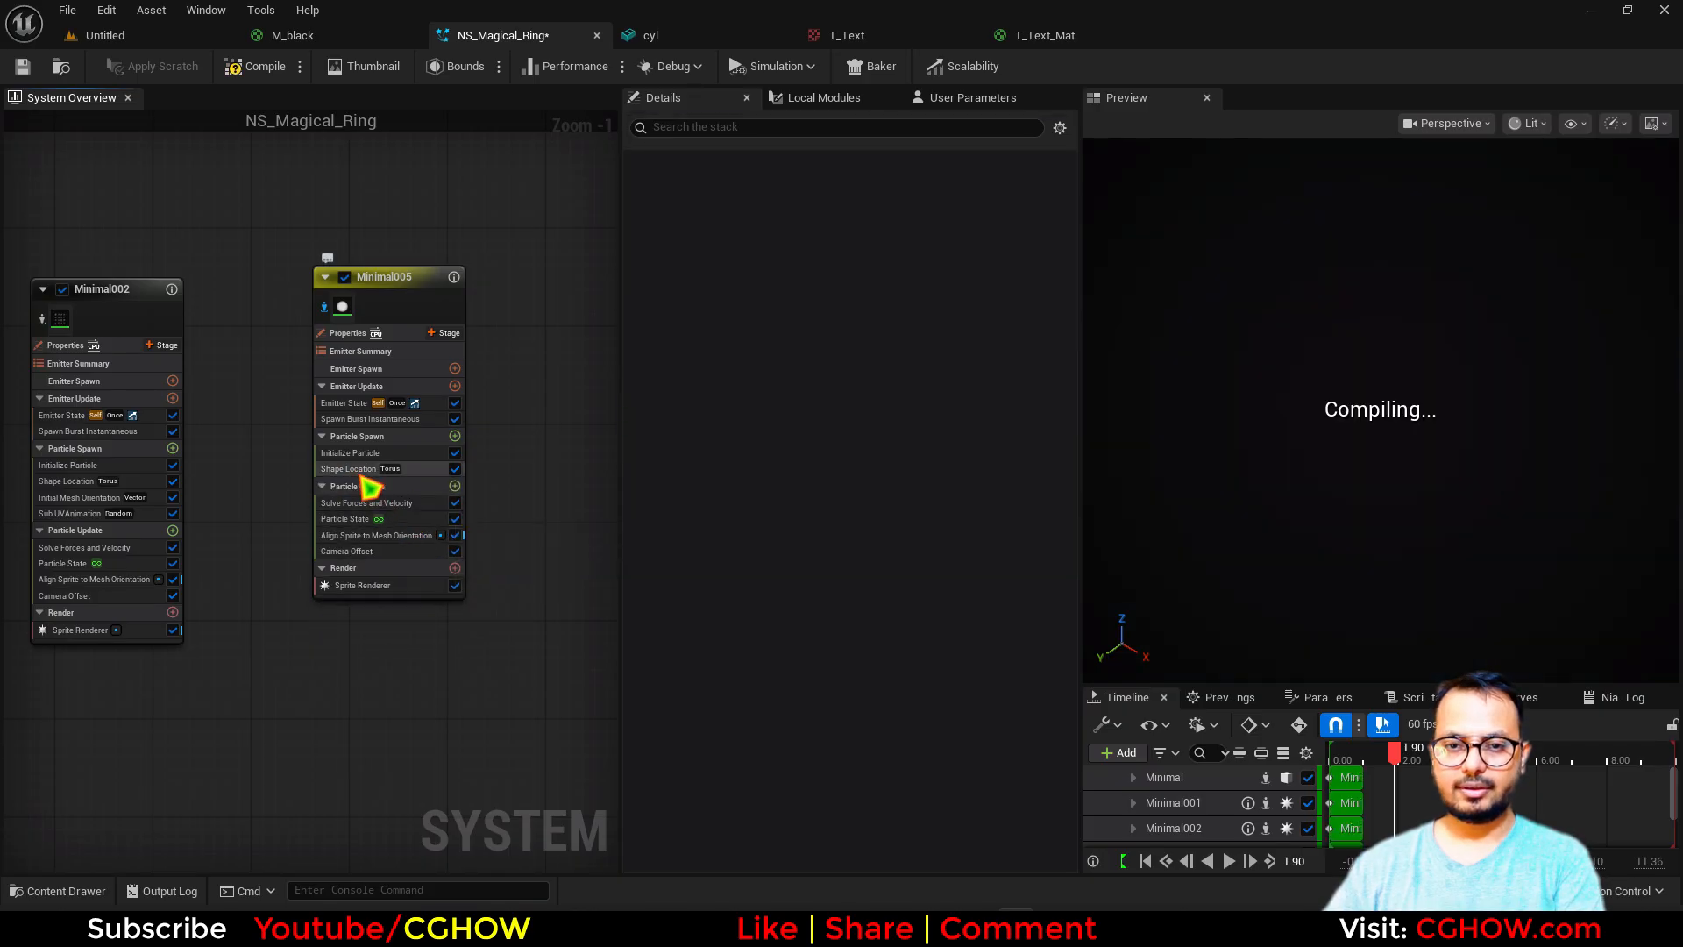
{"action": "left_click", "coordinate": [345, 519]}
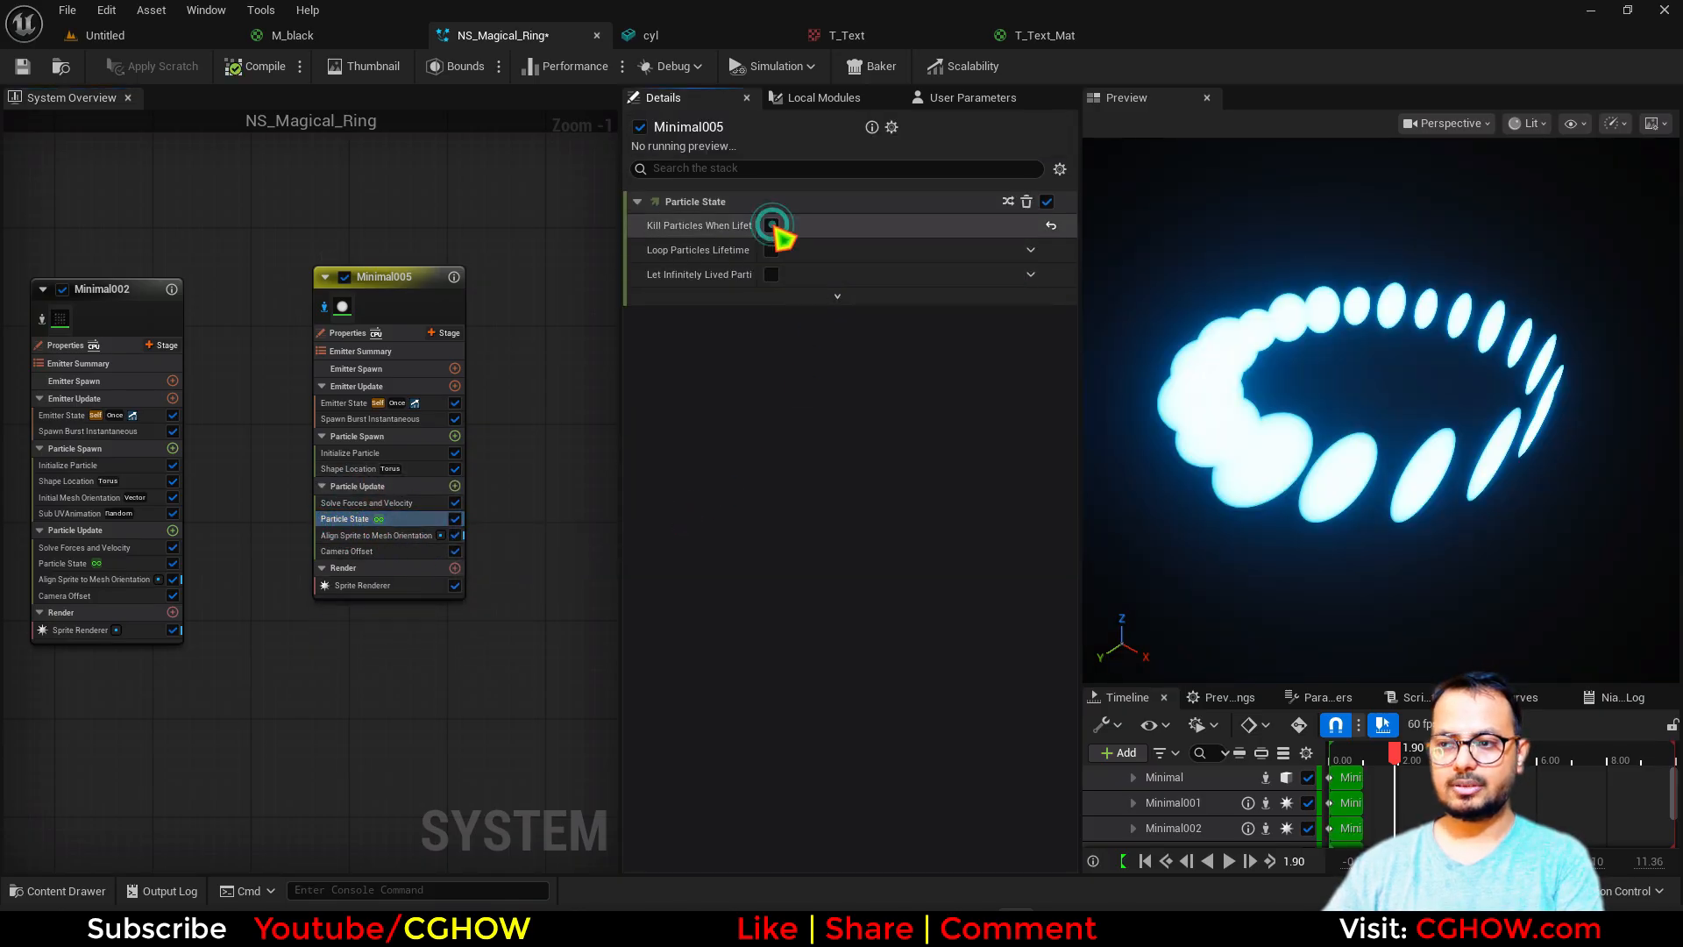
{"action": "left_click", "coordinate": [362, 586]}
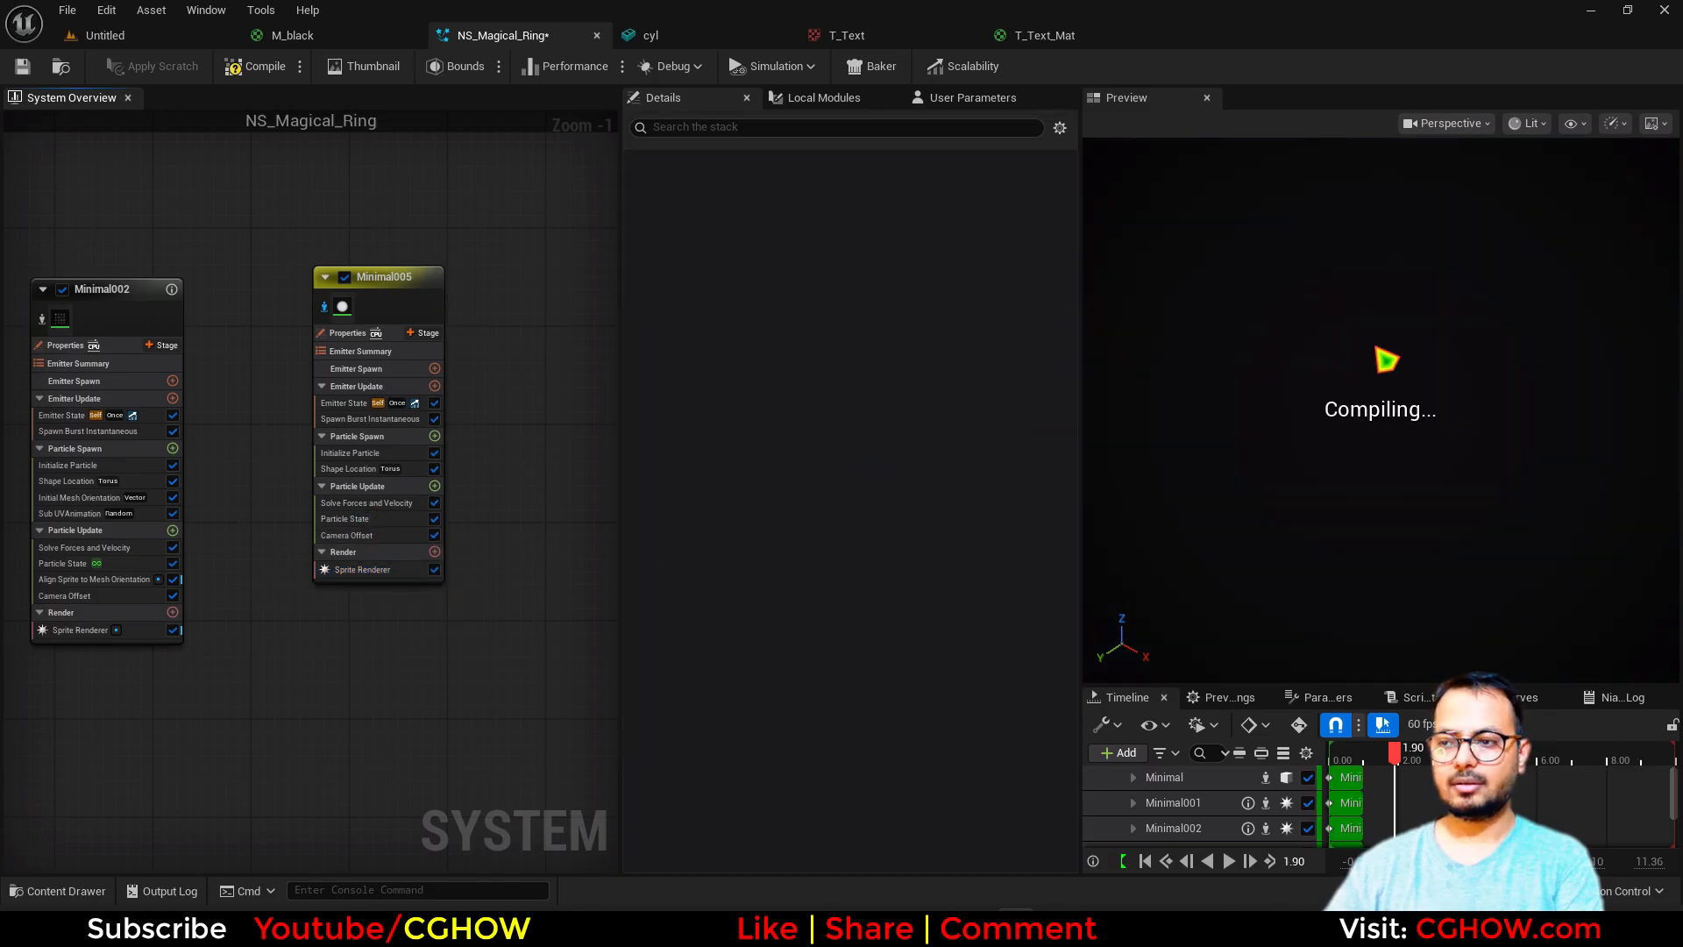
Replace the burst spawn with a Spawn Rate of 100 and restart the preview
{"action": "left_click", "coordinate": [370, 419]}
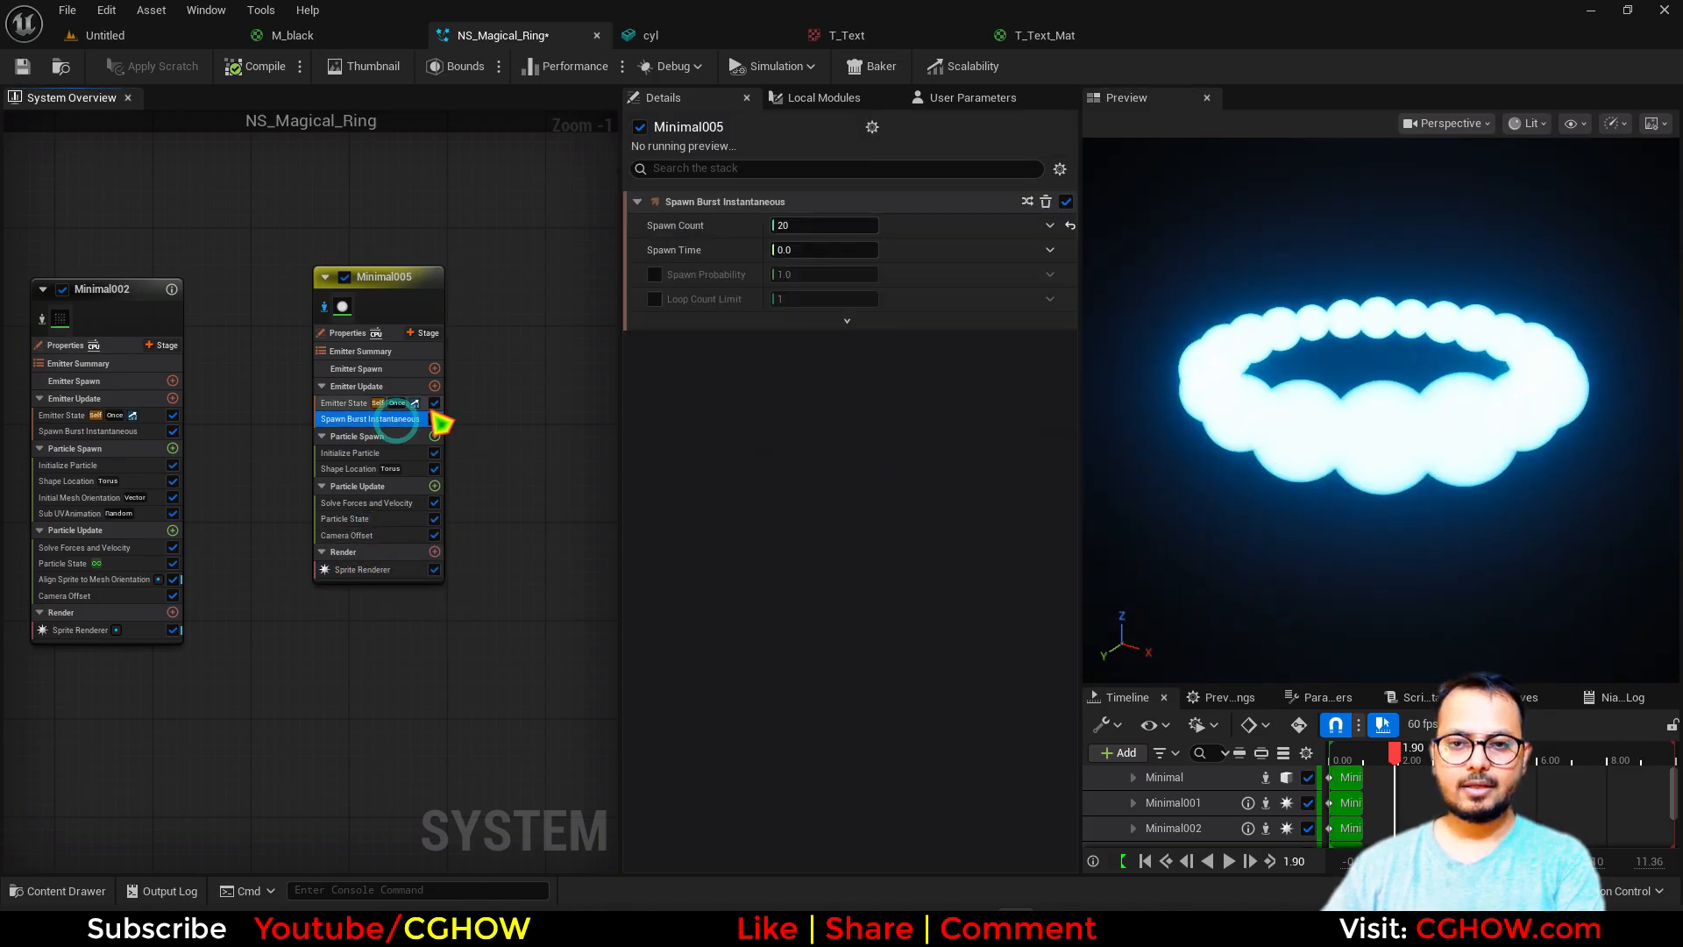
{"action": "left_click", "coordinate": [344, 419]}
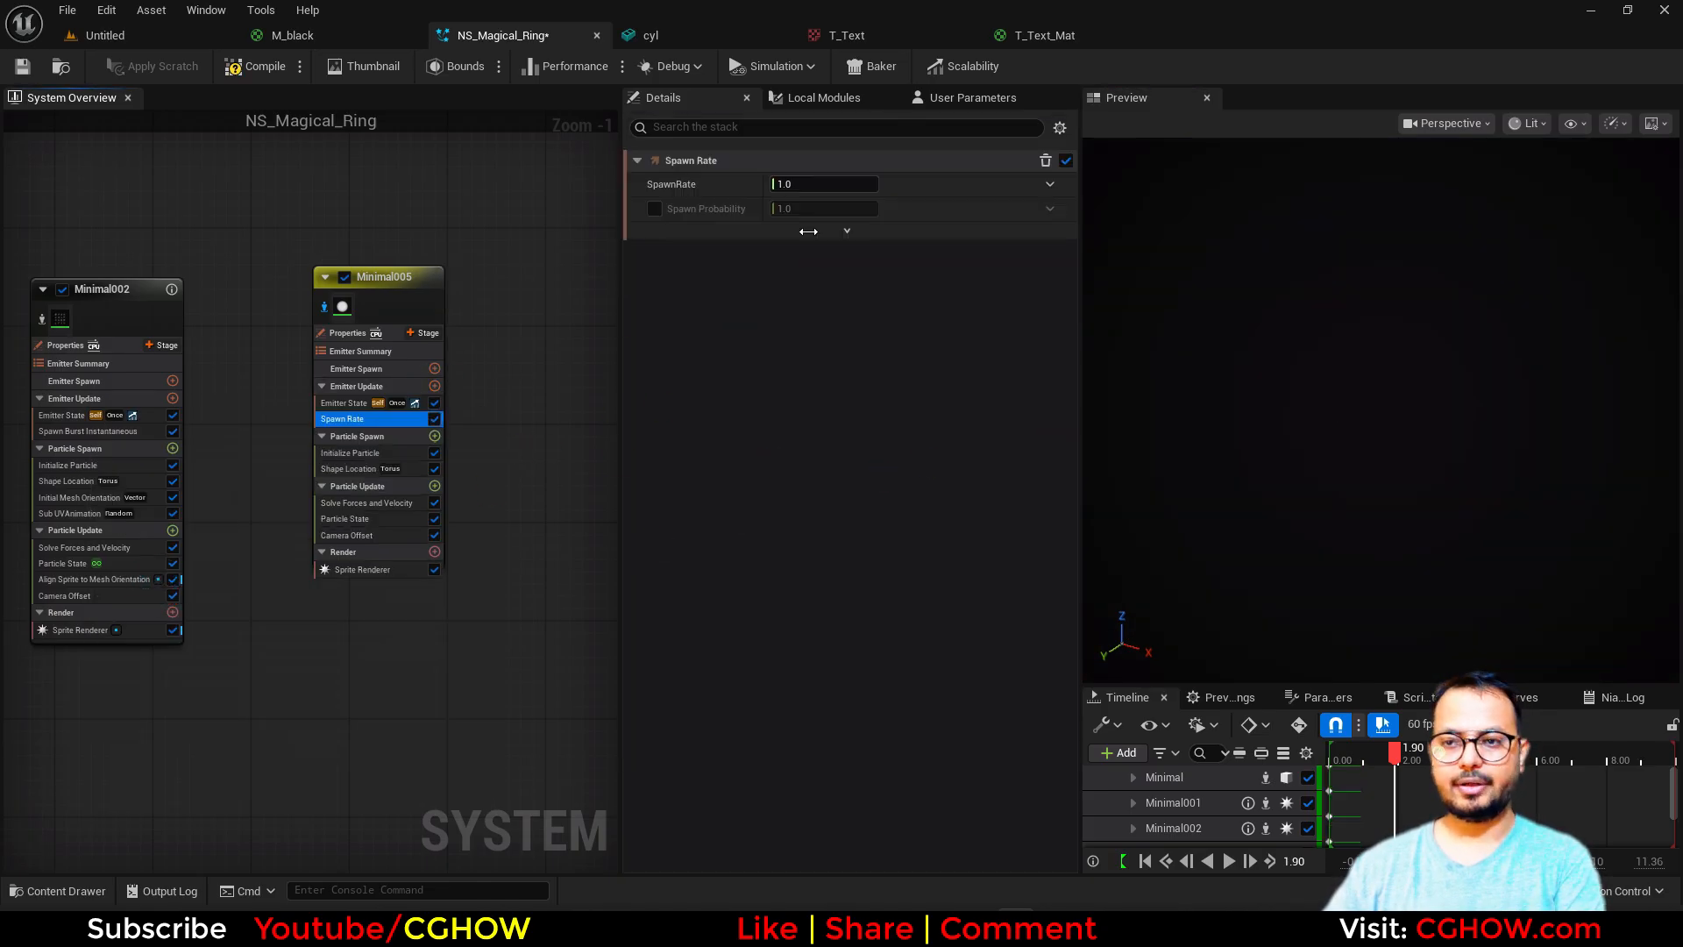
{"action": "type", "text": "100.0"}
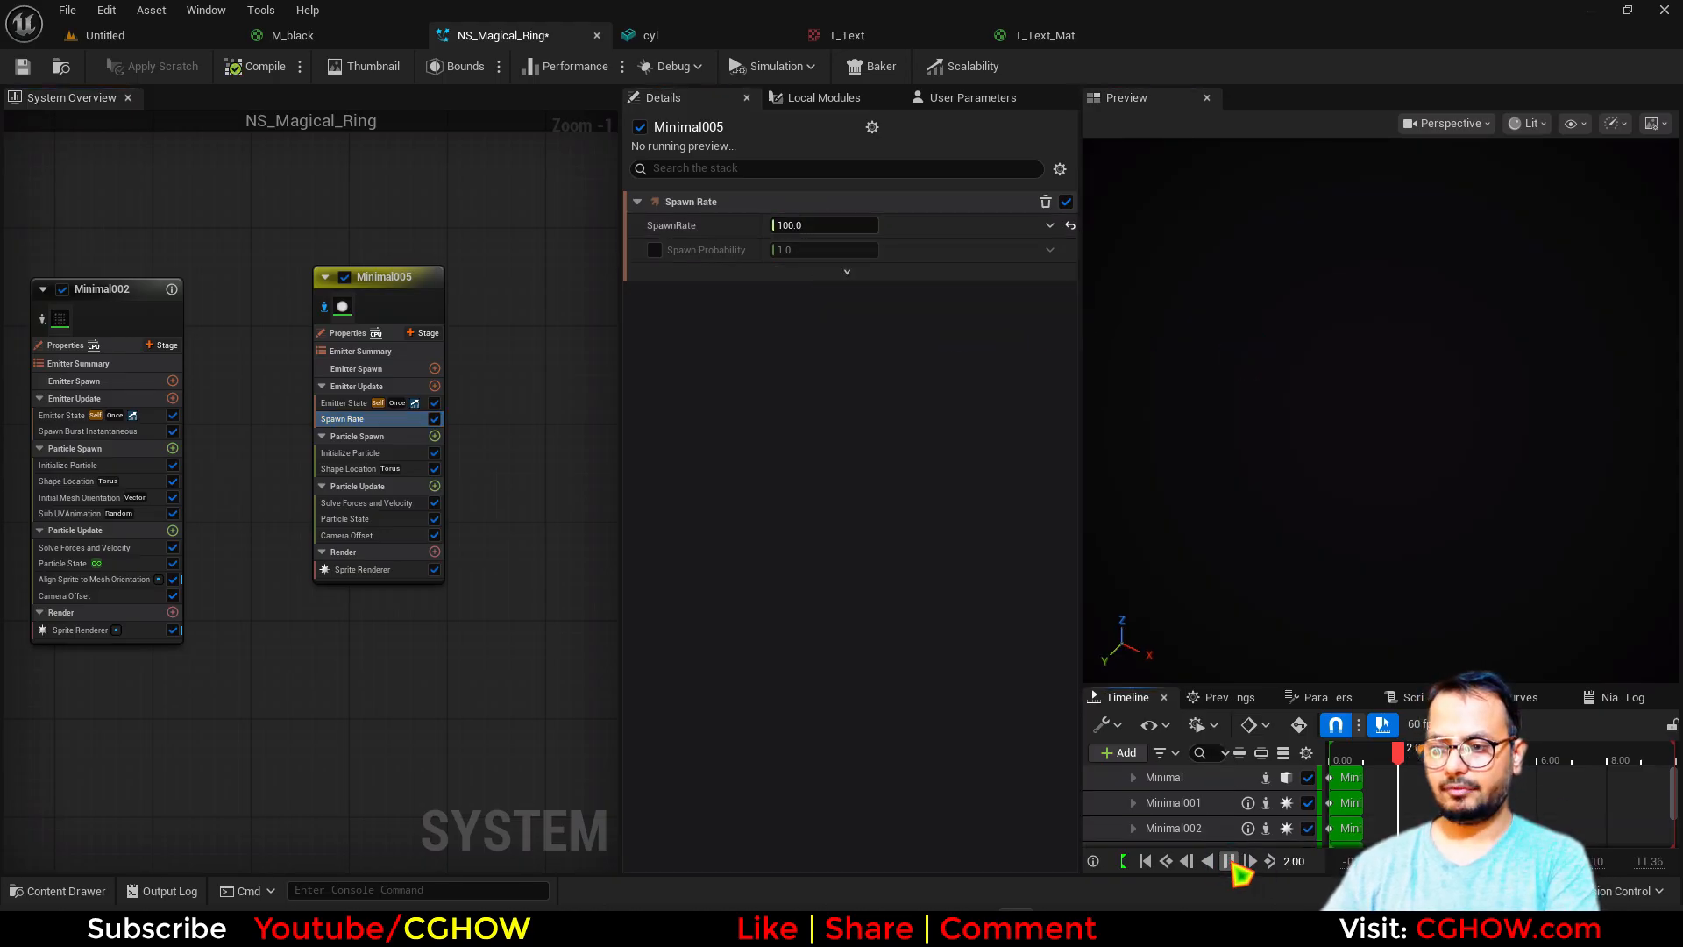
{"action": "left_click", "coordinate": [1227, 861]}
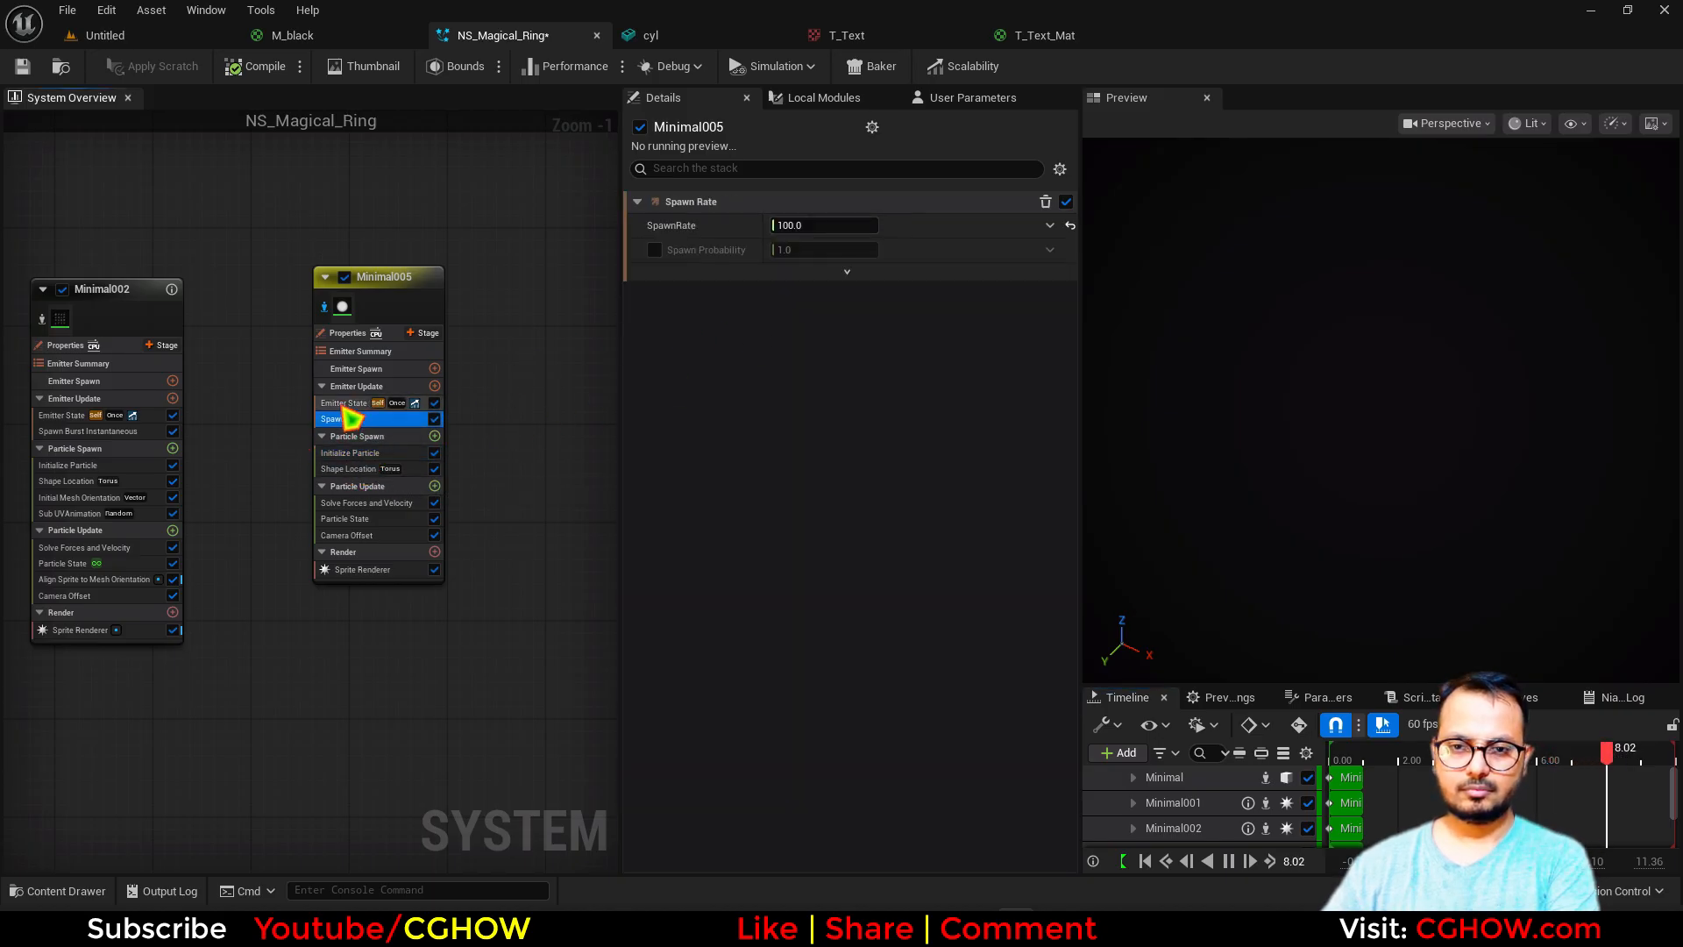
Set Emitter State loop Infinite, Shape Location distribution Random, and Sprite Size Mode Random Uniform
{"action": "left_click", "coordinate": [344, 404]}
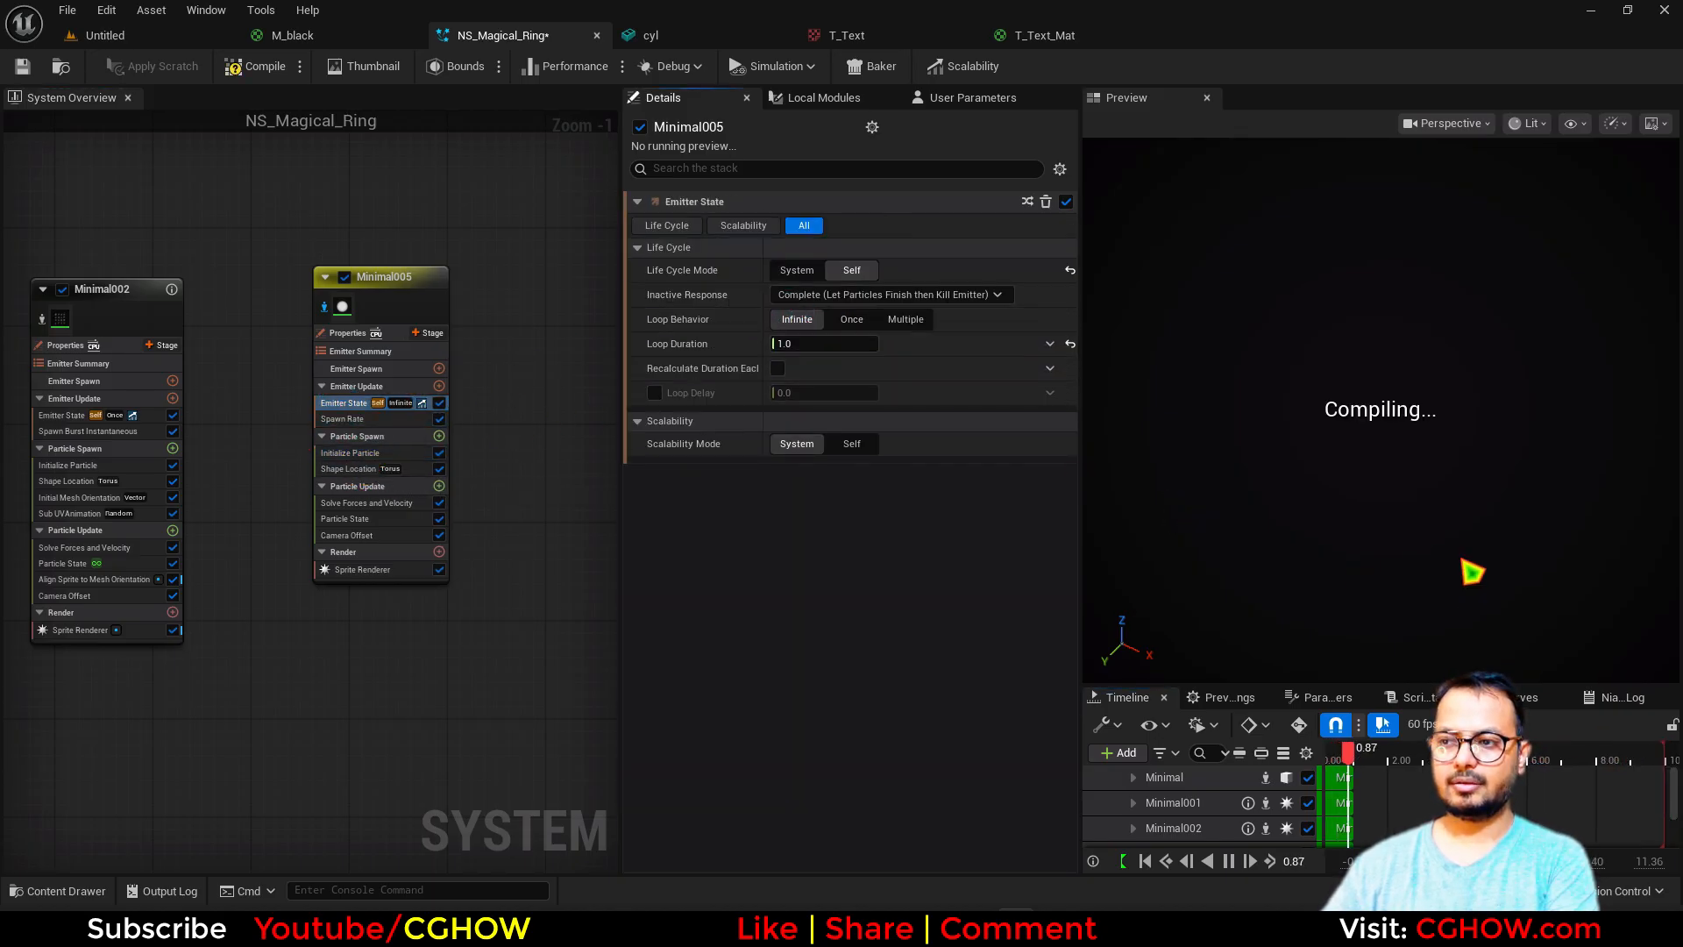
{"action": "left_click", "coordinate": [347, 468]}
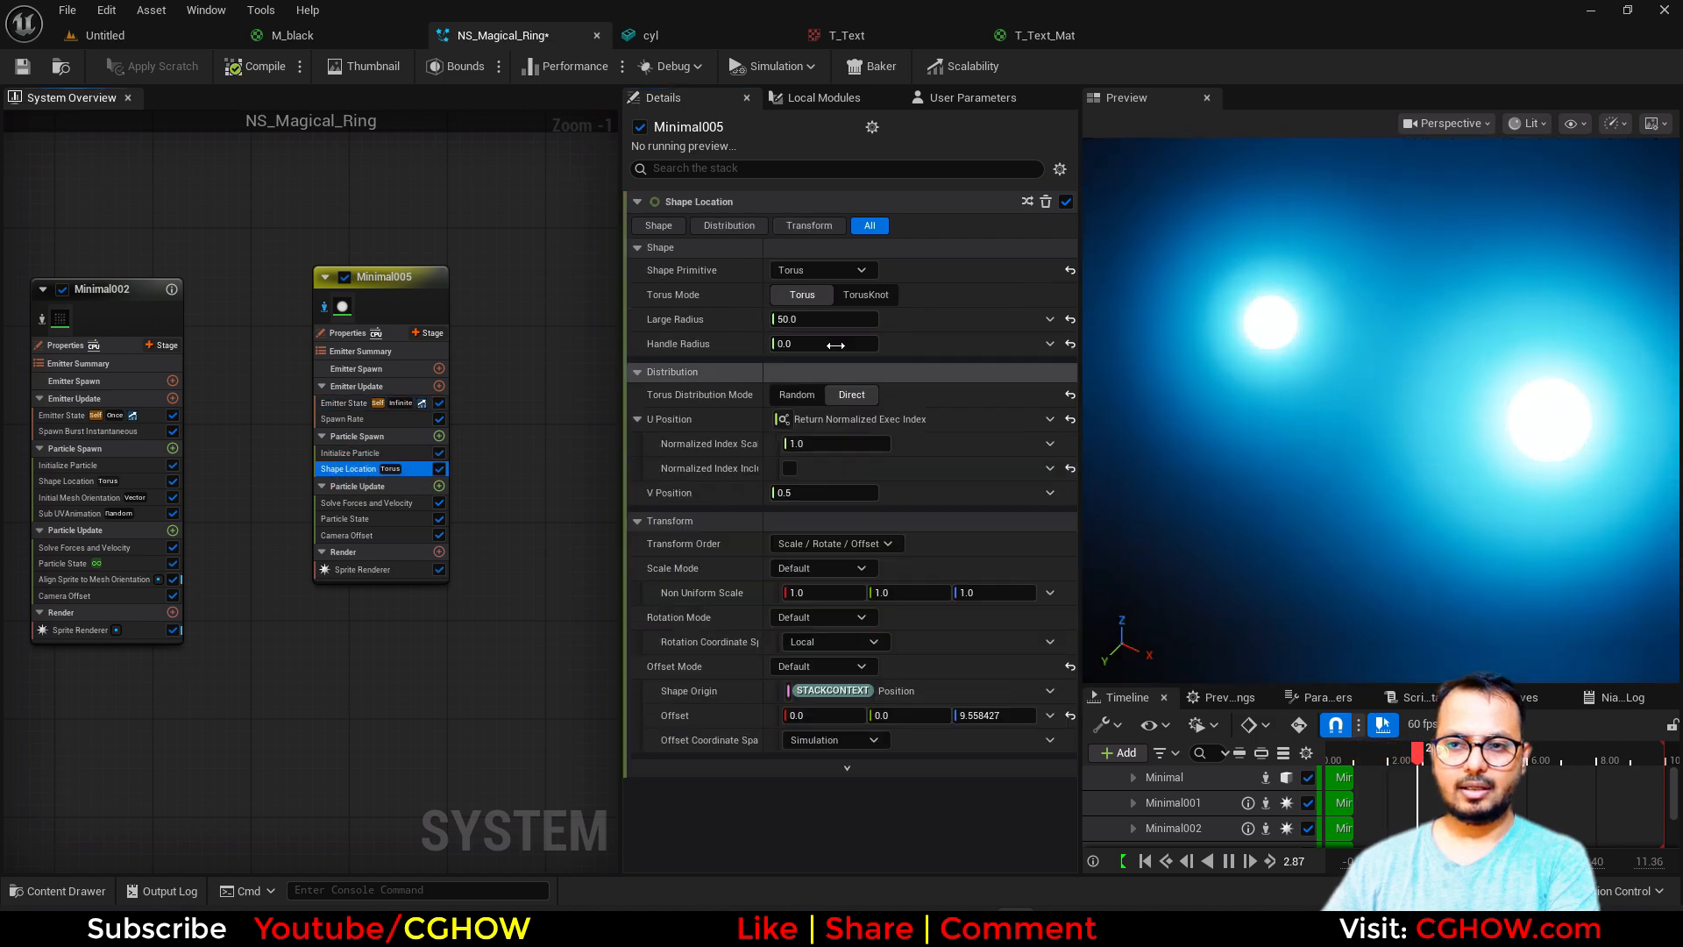
{"action": "left_click", "coordinate": [795, 394]}
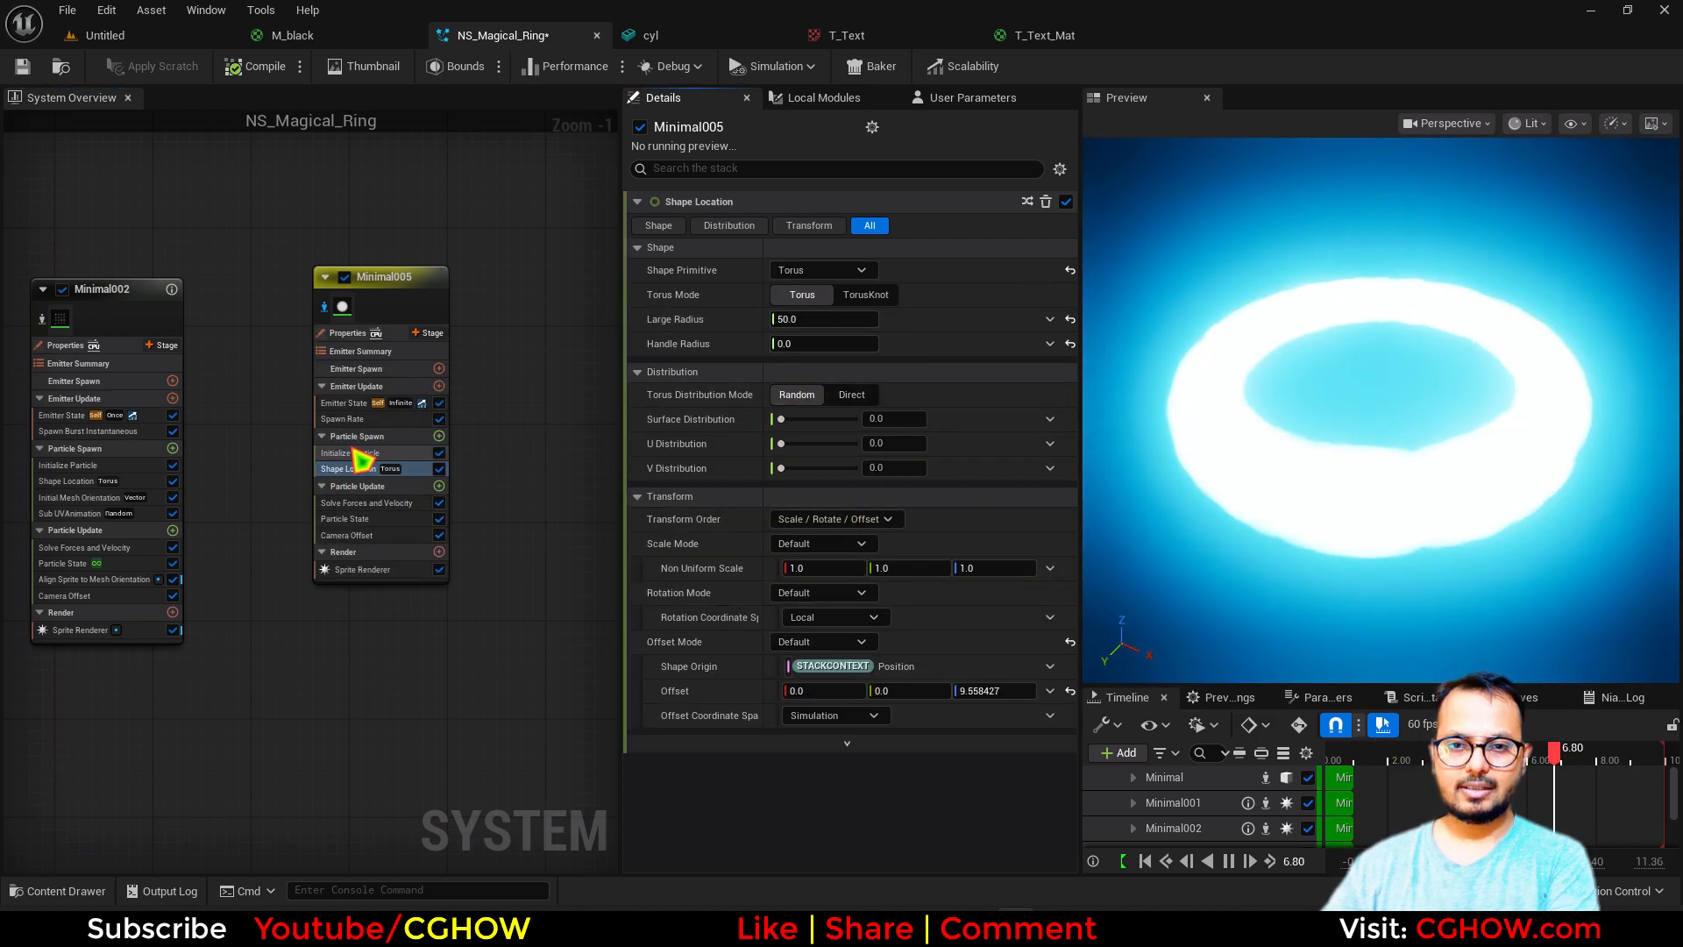
{"action": "left_click", "coordinate": [350, 452]}
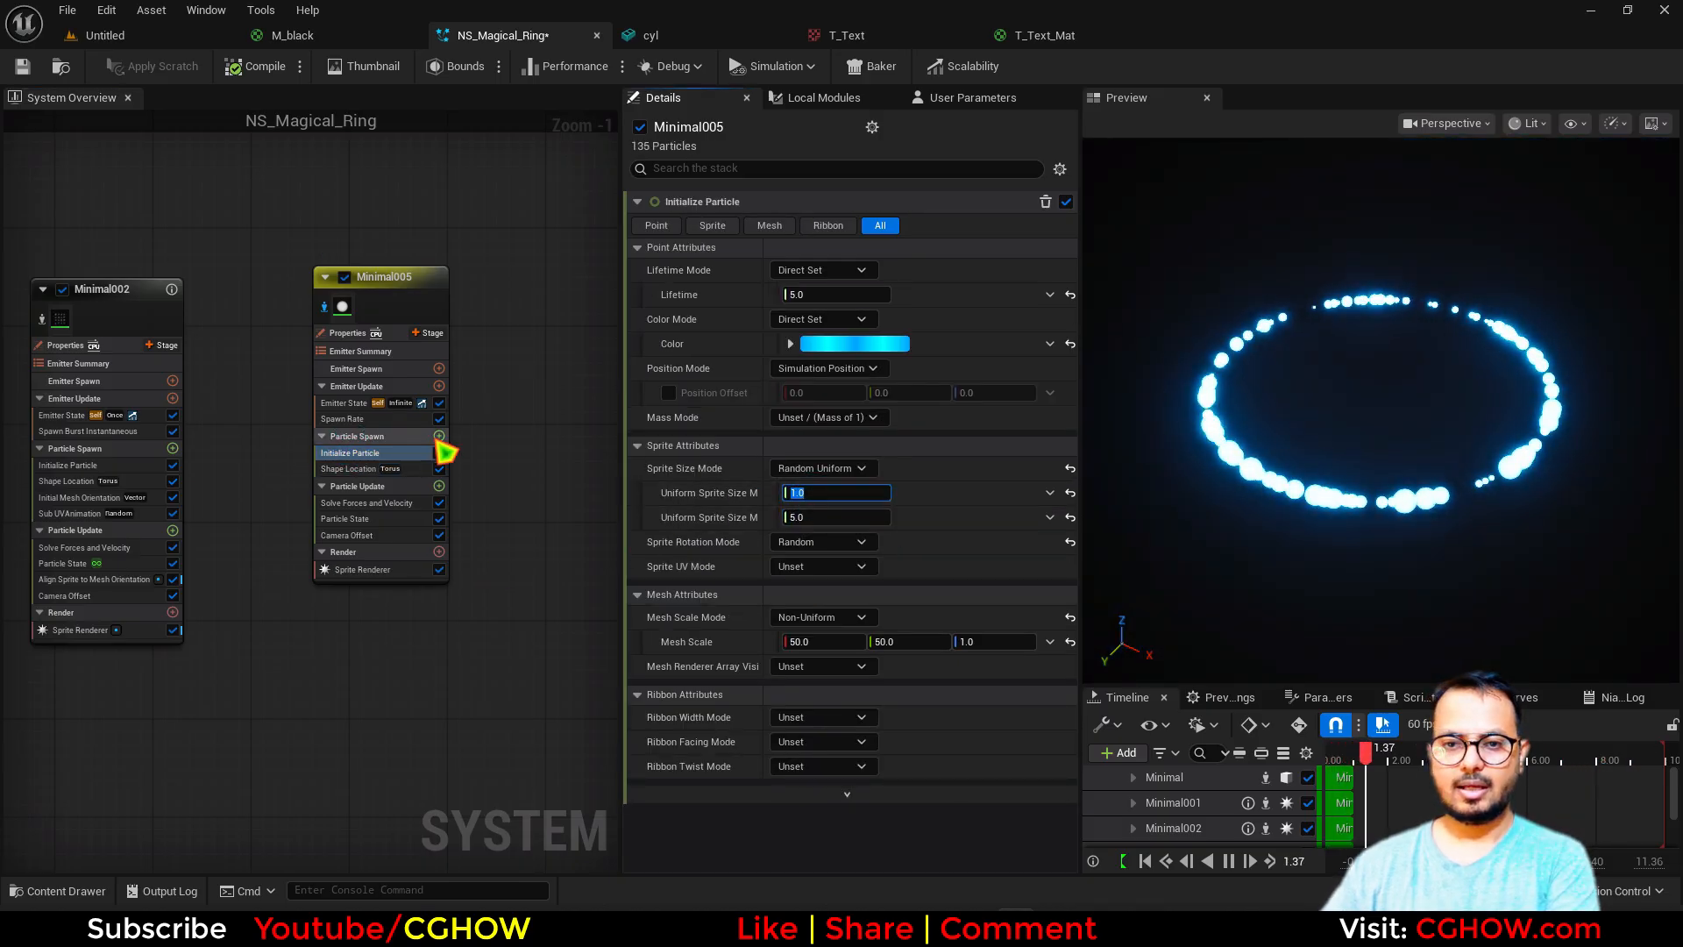
{"action": "left_click", "coordinate": [354, 486]}
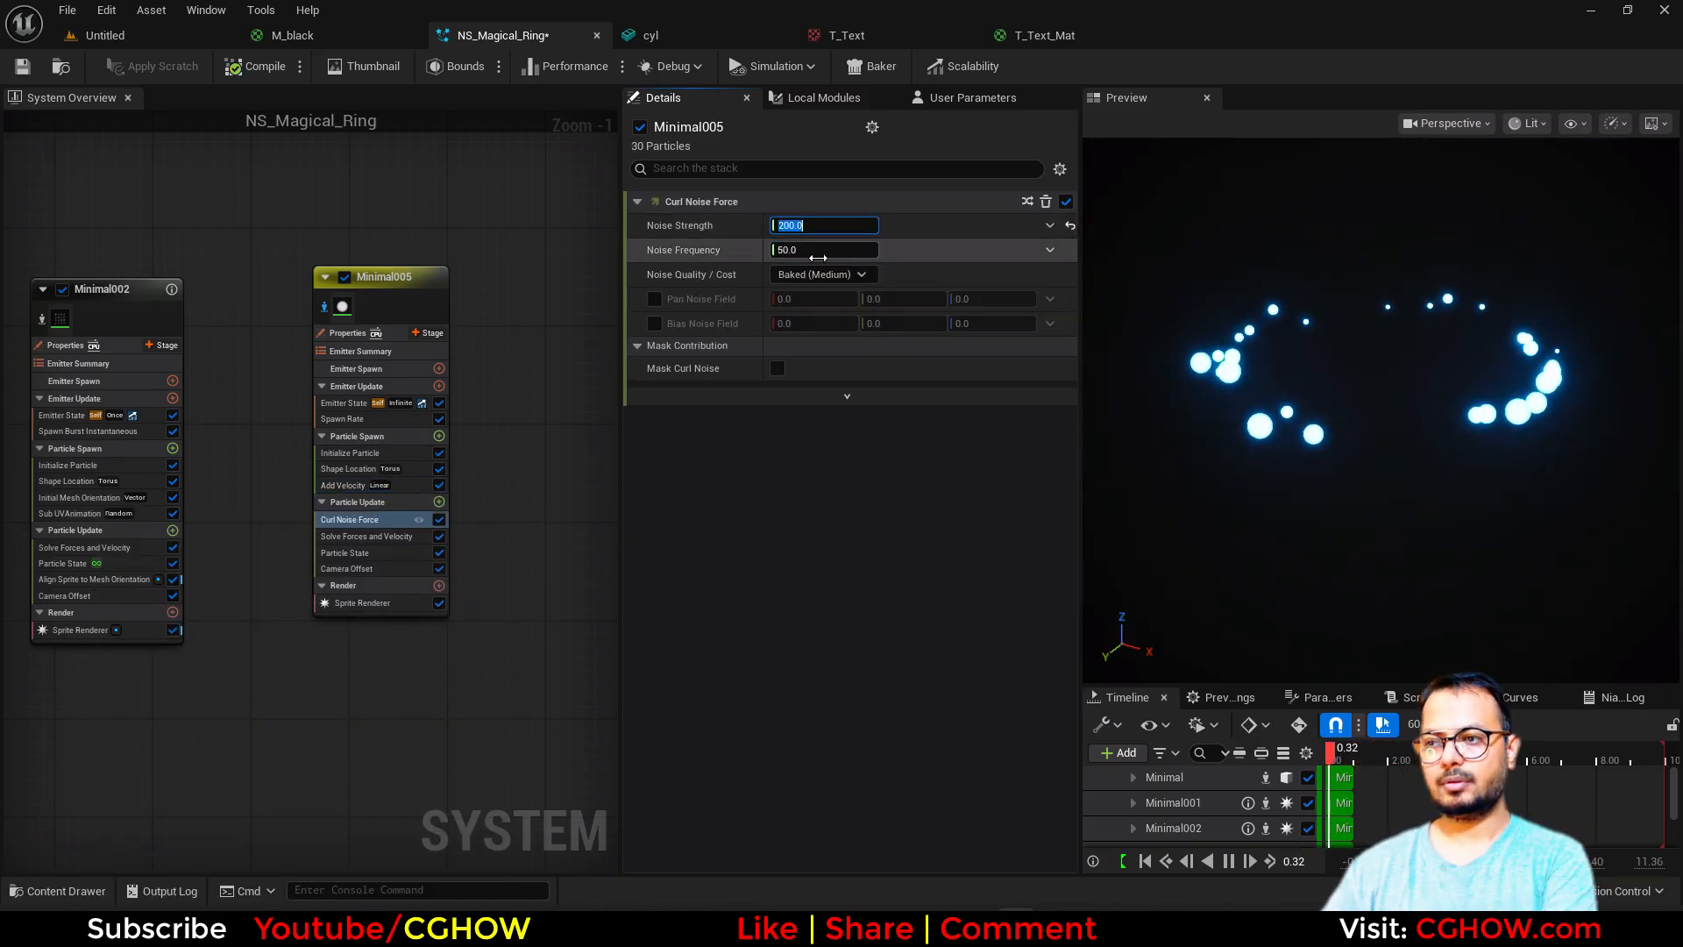
Set curl noise value 50, Lifetime Mode Random from 0.5, and sprite size range 0.1 to 1
{"action": "type", "text": "50.0"}
{"action": "left_click", "coordinate": [813, 298]}
{"action": "type", "text": "0.1"}
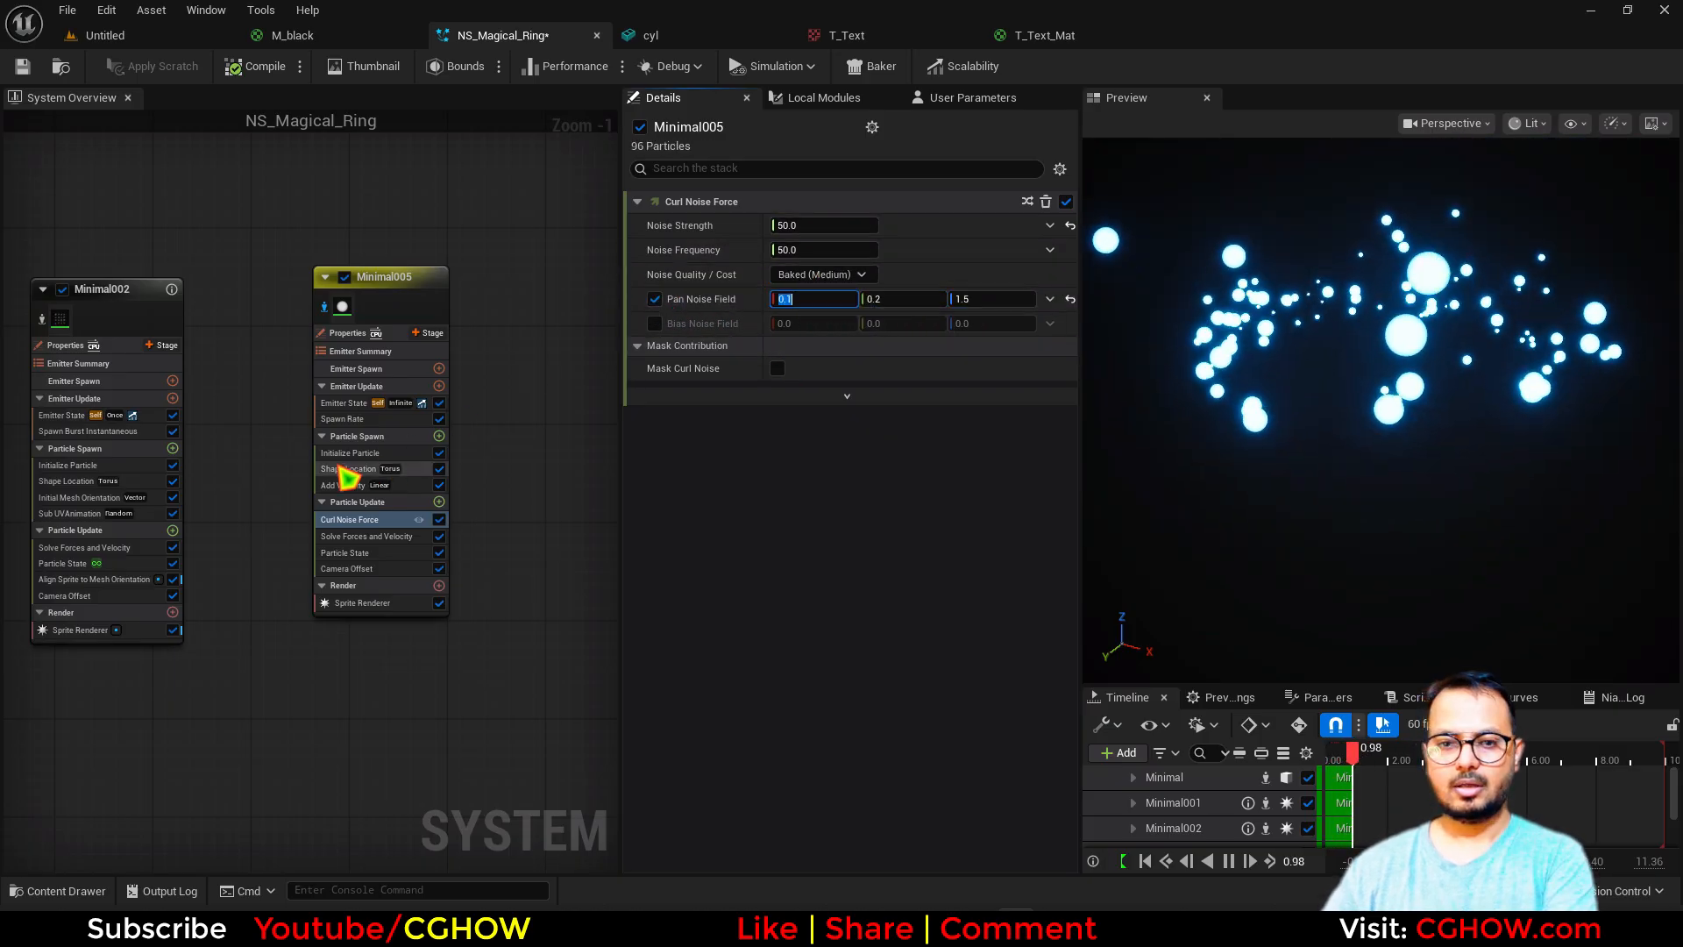
{"action": "left_click", "coordinate": [351, 452]}
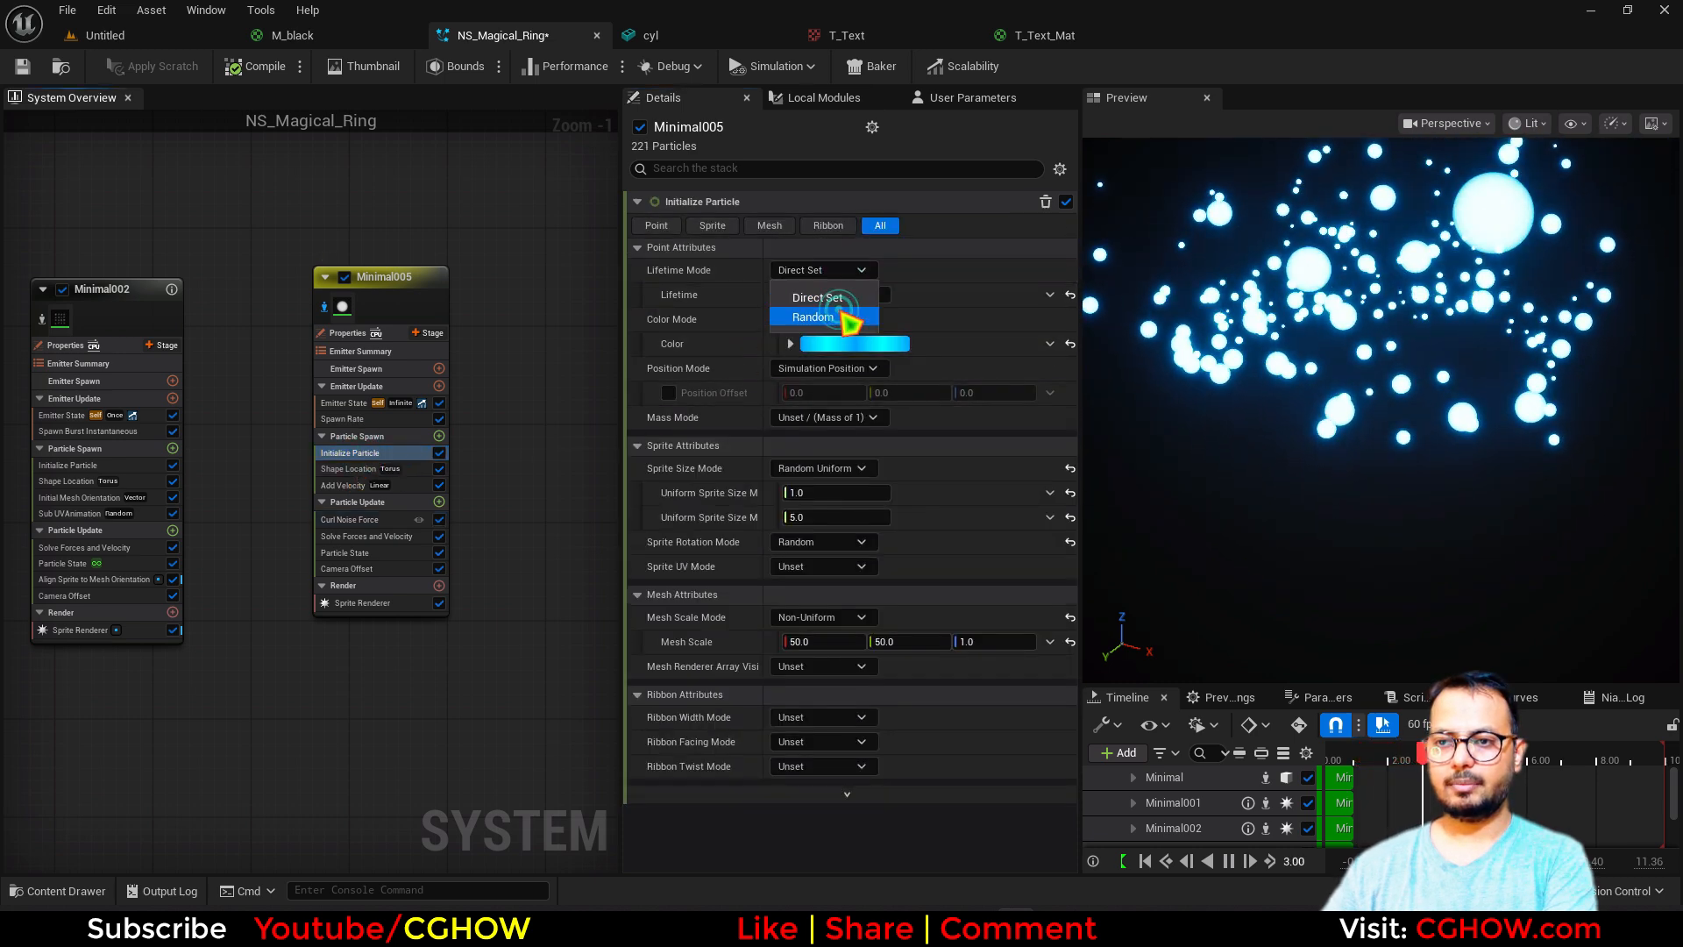
{"action": "left_click", "coordinate": [812, 317]}
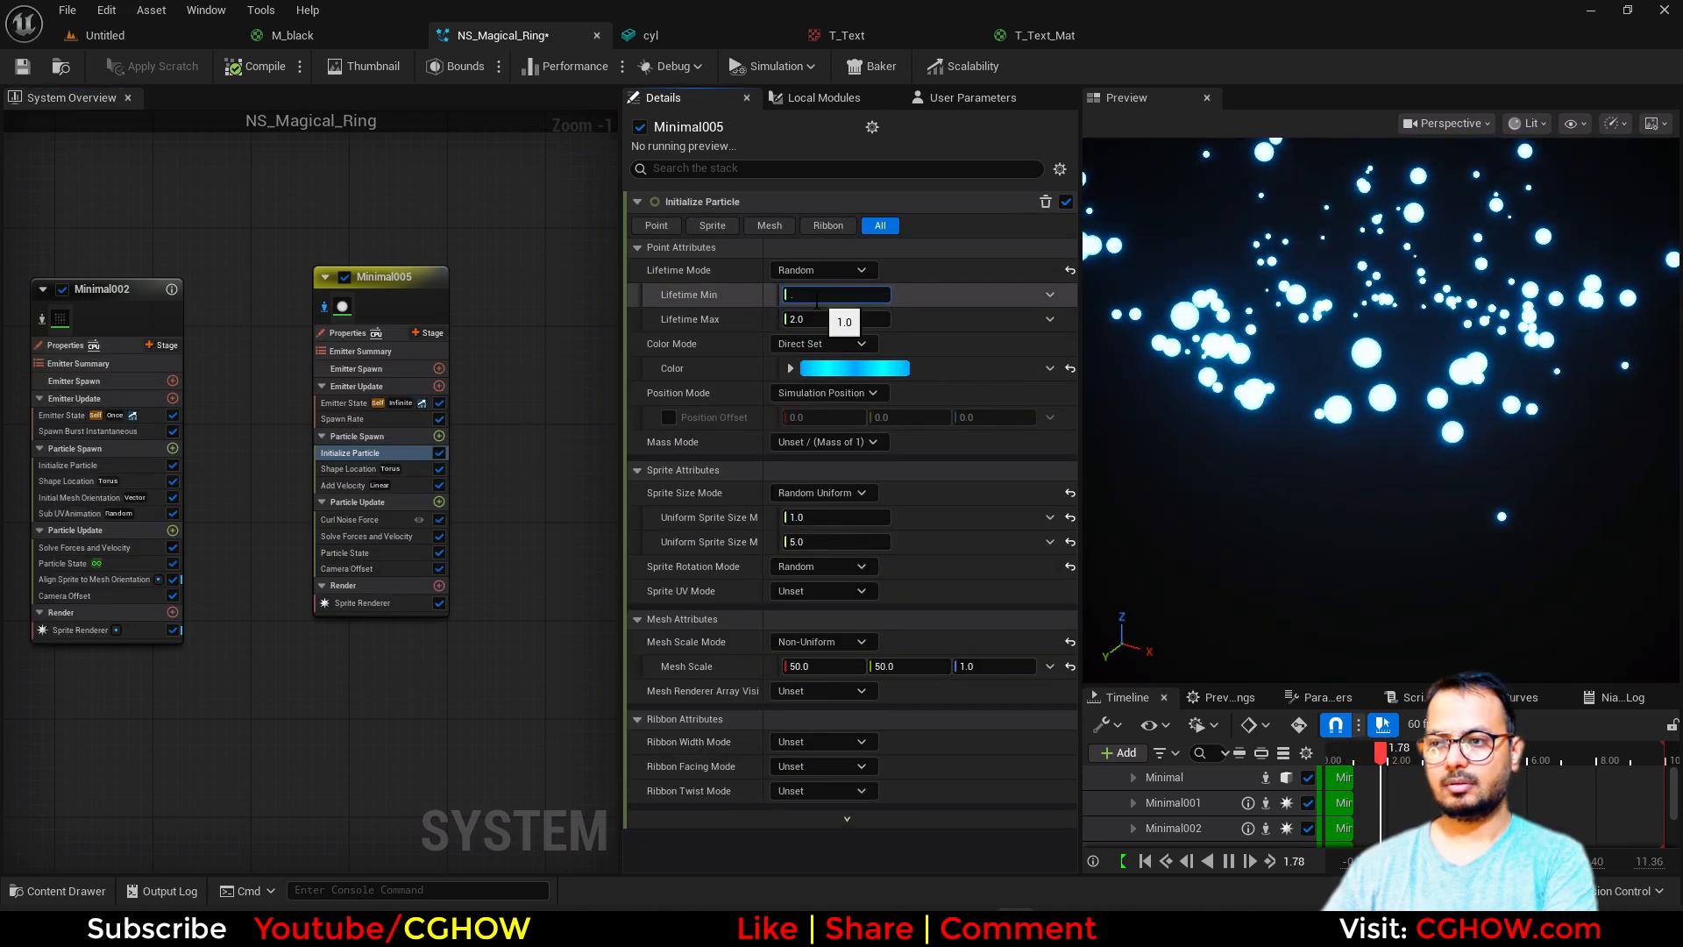
{"action": "type", "text": "0.5"}
{"action": "left_click", "coordinate": [836, 515]}
{"action": "type", "text": "0.1"}
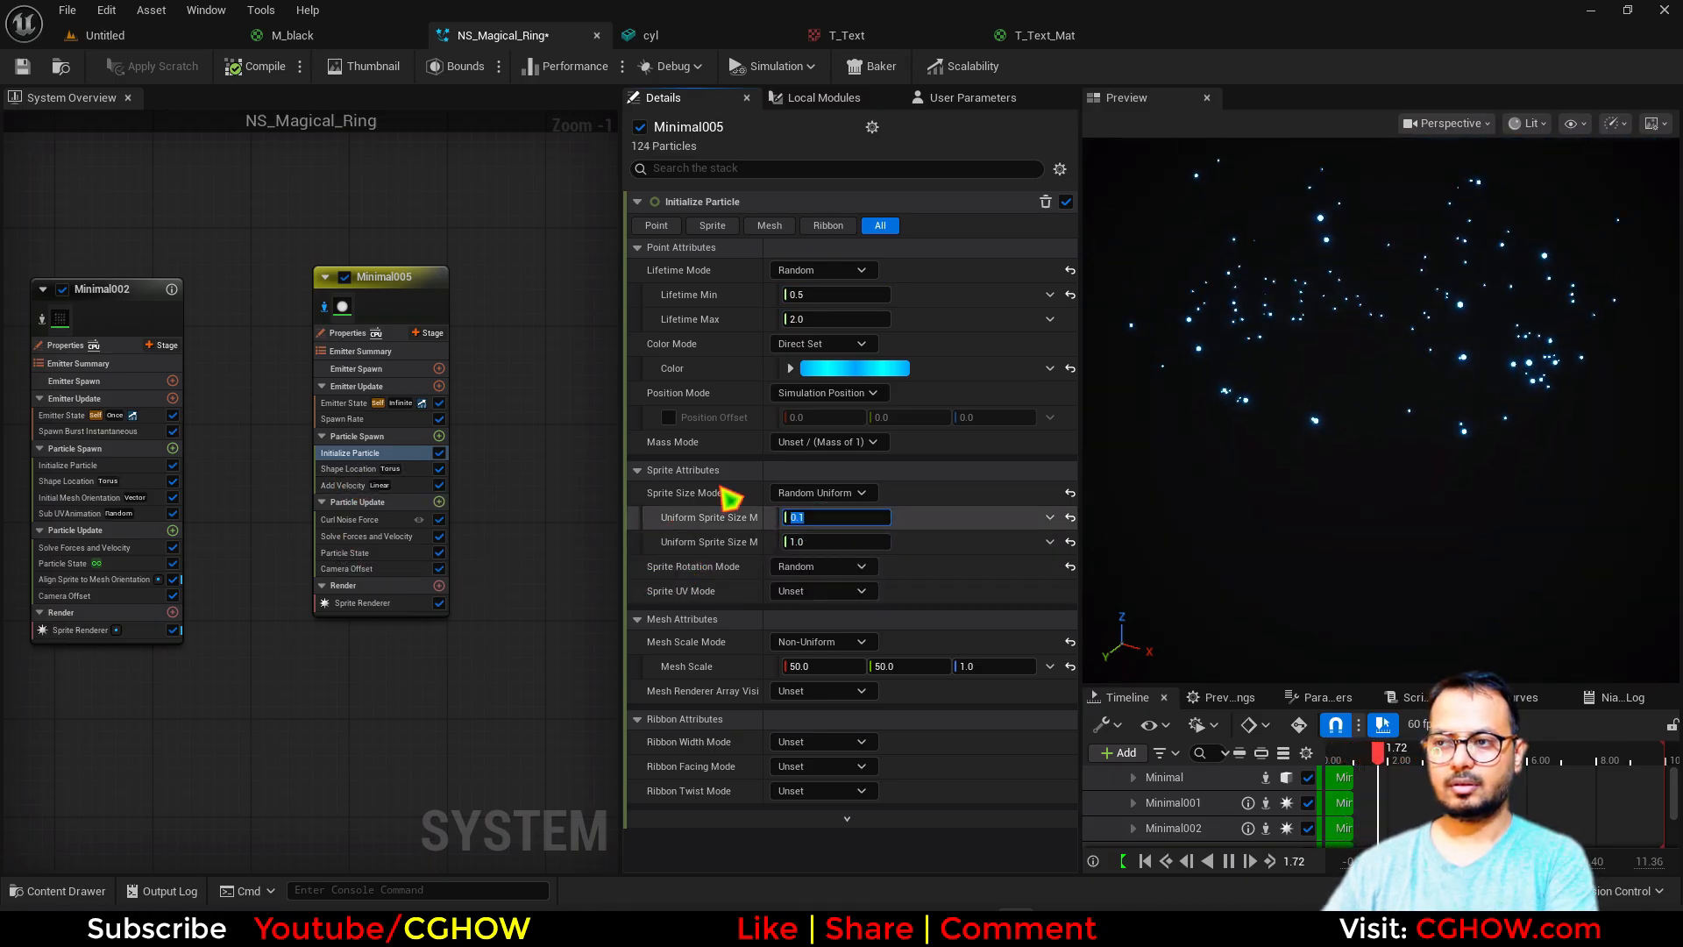
{"action": "left_click", "coordinate": [351, 519]}
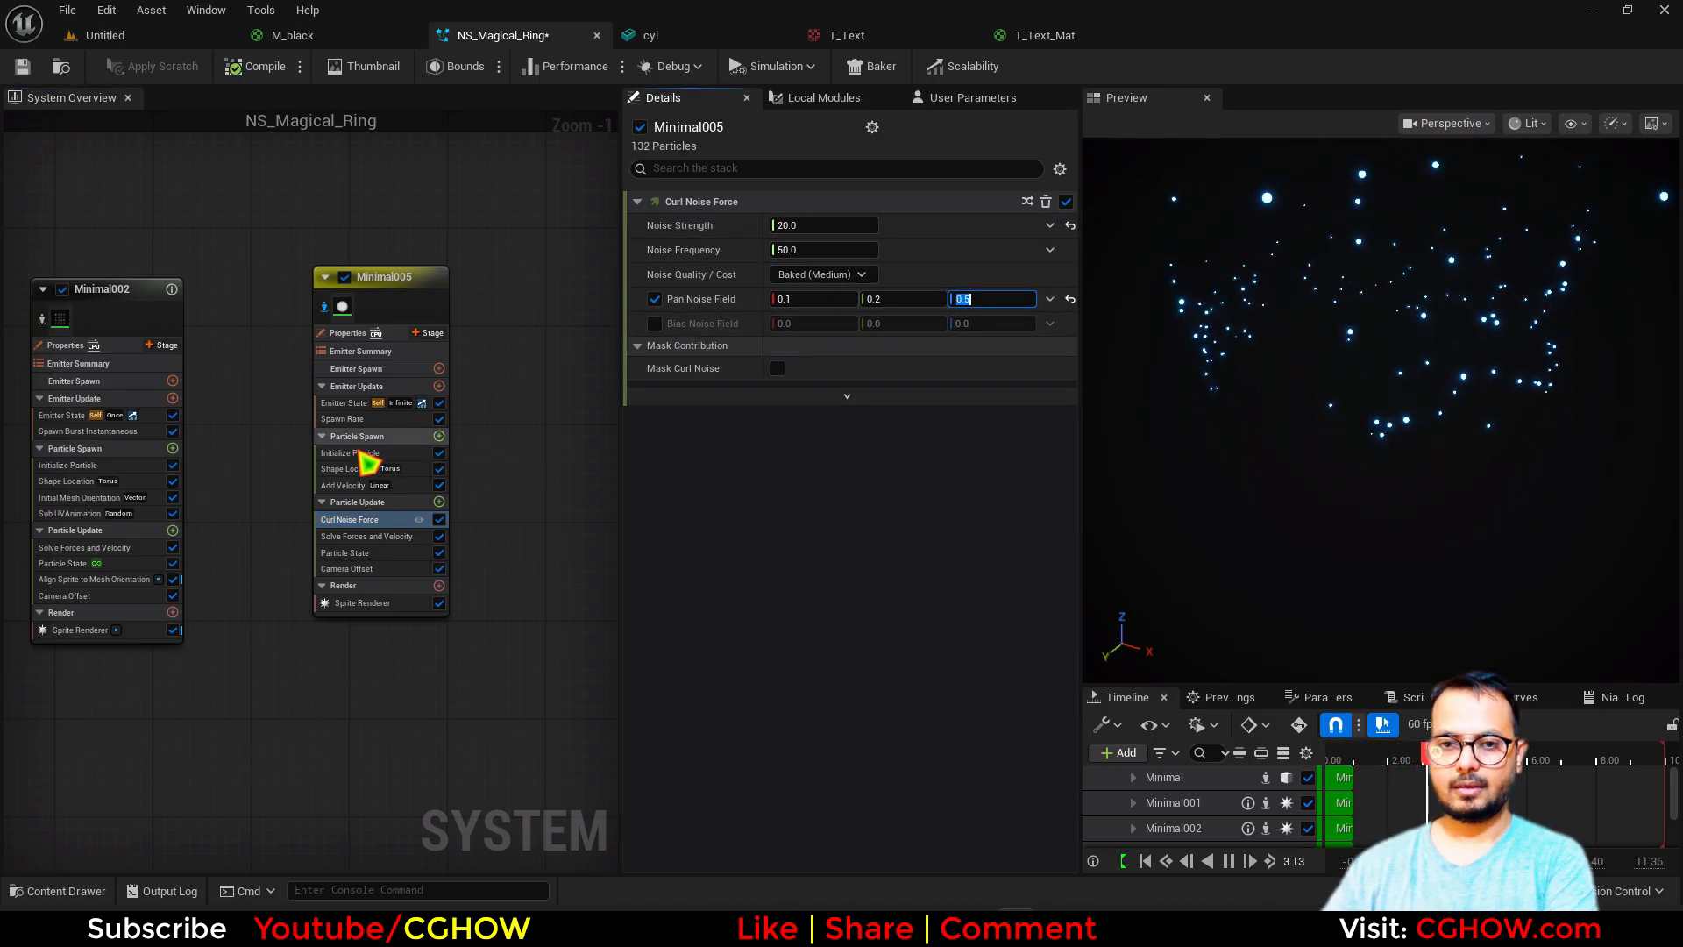
{"action": "left_click", "coordinate": [351, 453]}
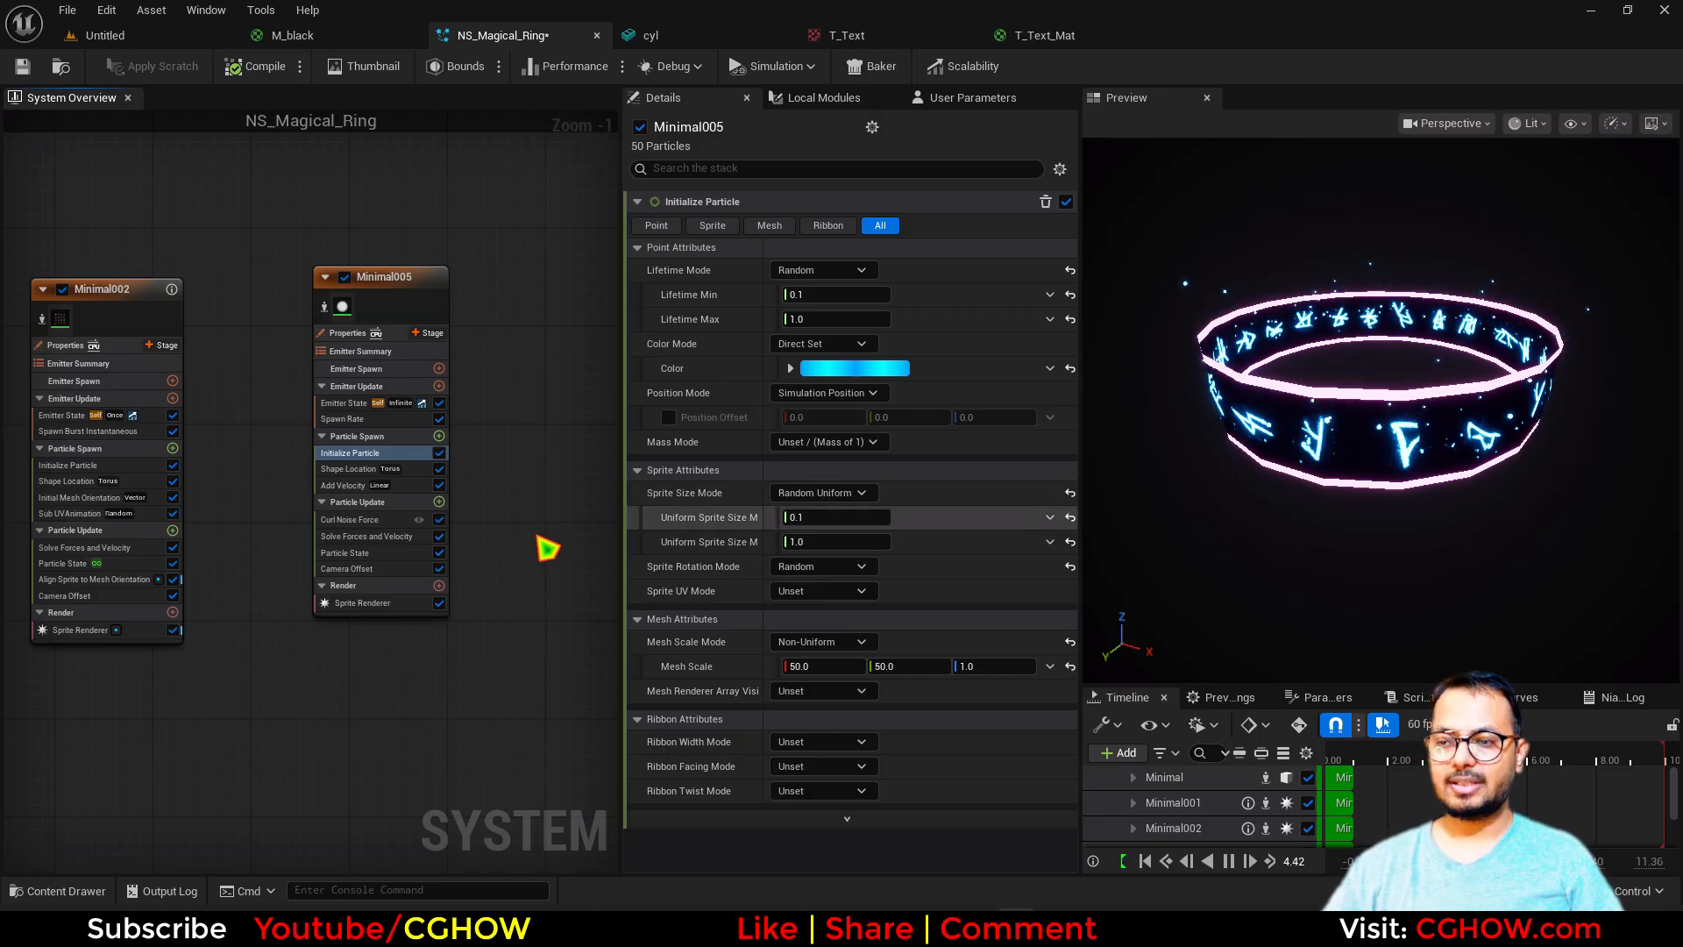
Raise the sparkle spawn ring's Z offset and colour the particles pink
{"action": "left_click", "coordinate": [347, 468]}
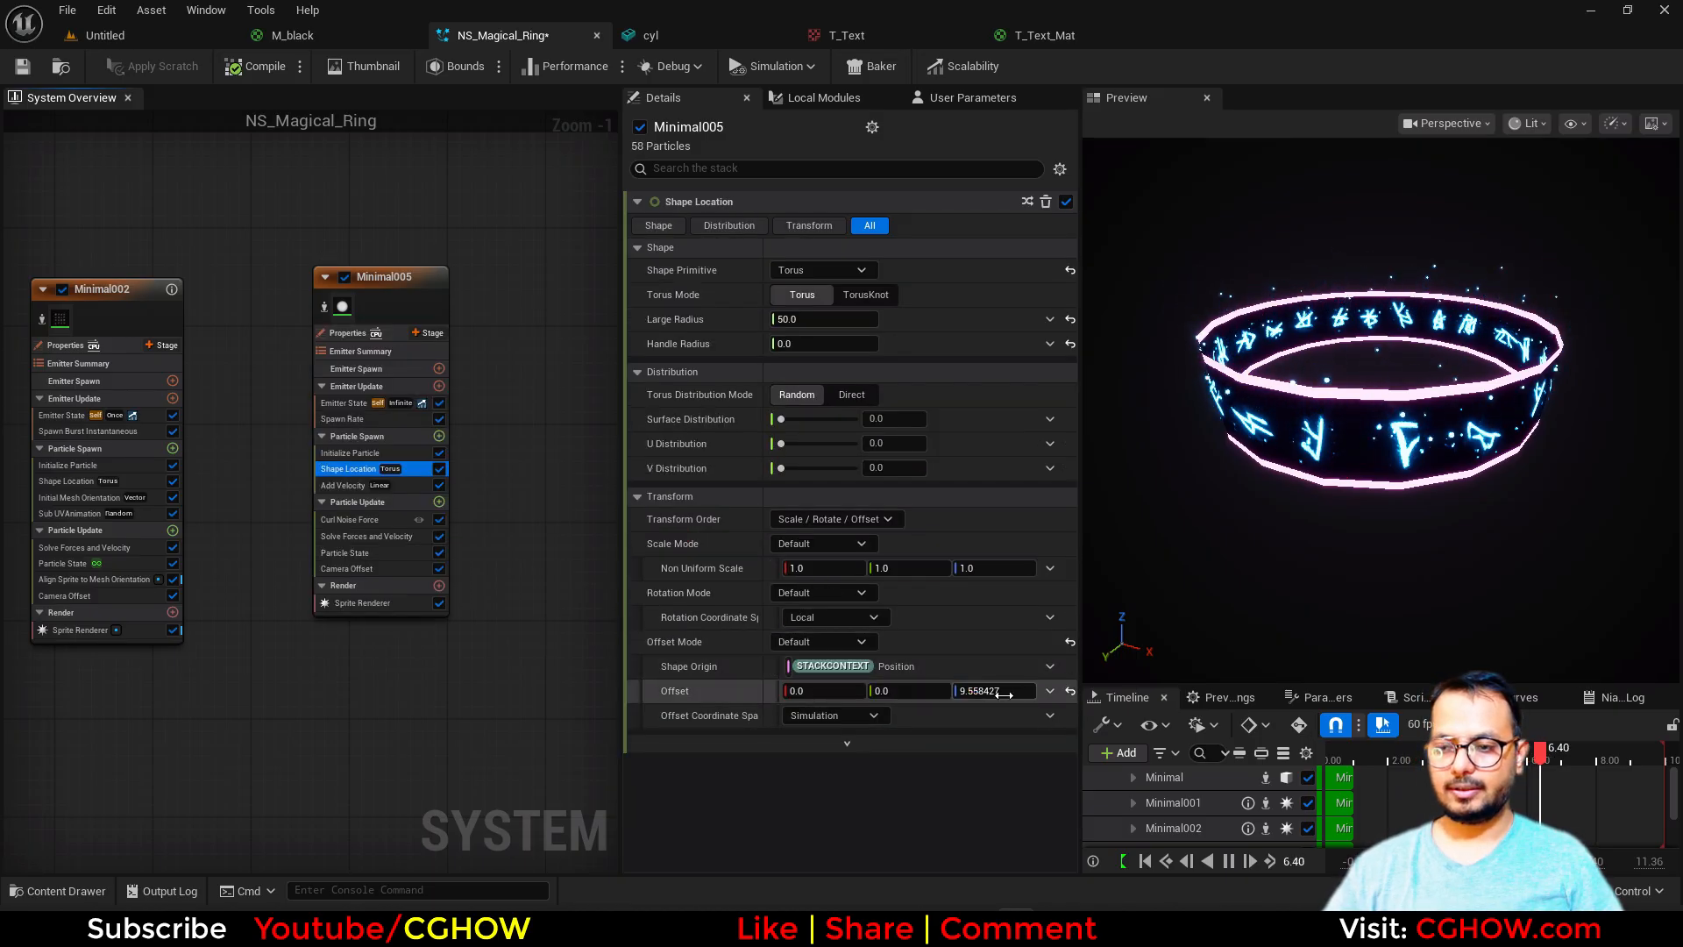
{"action": "left_click_drag", "start_coordinate": [987, 690], "coordinate": [1003, 691]}
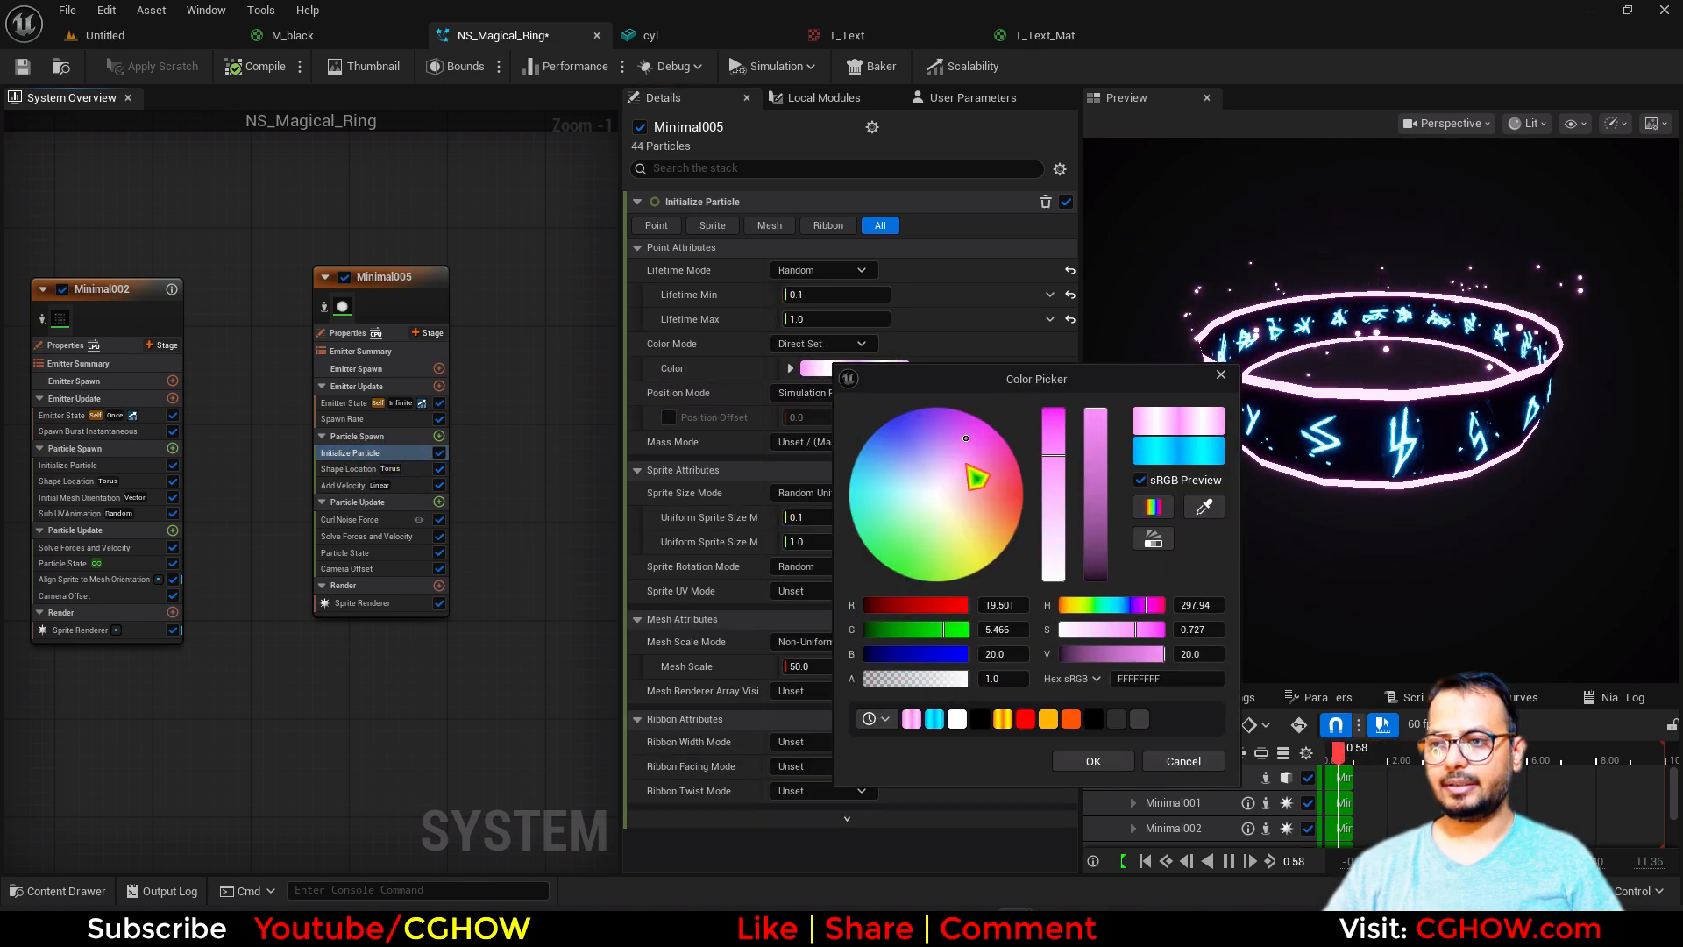
{"action": "left_click", "coordinate": [1092, 759]}
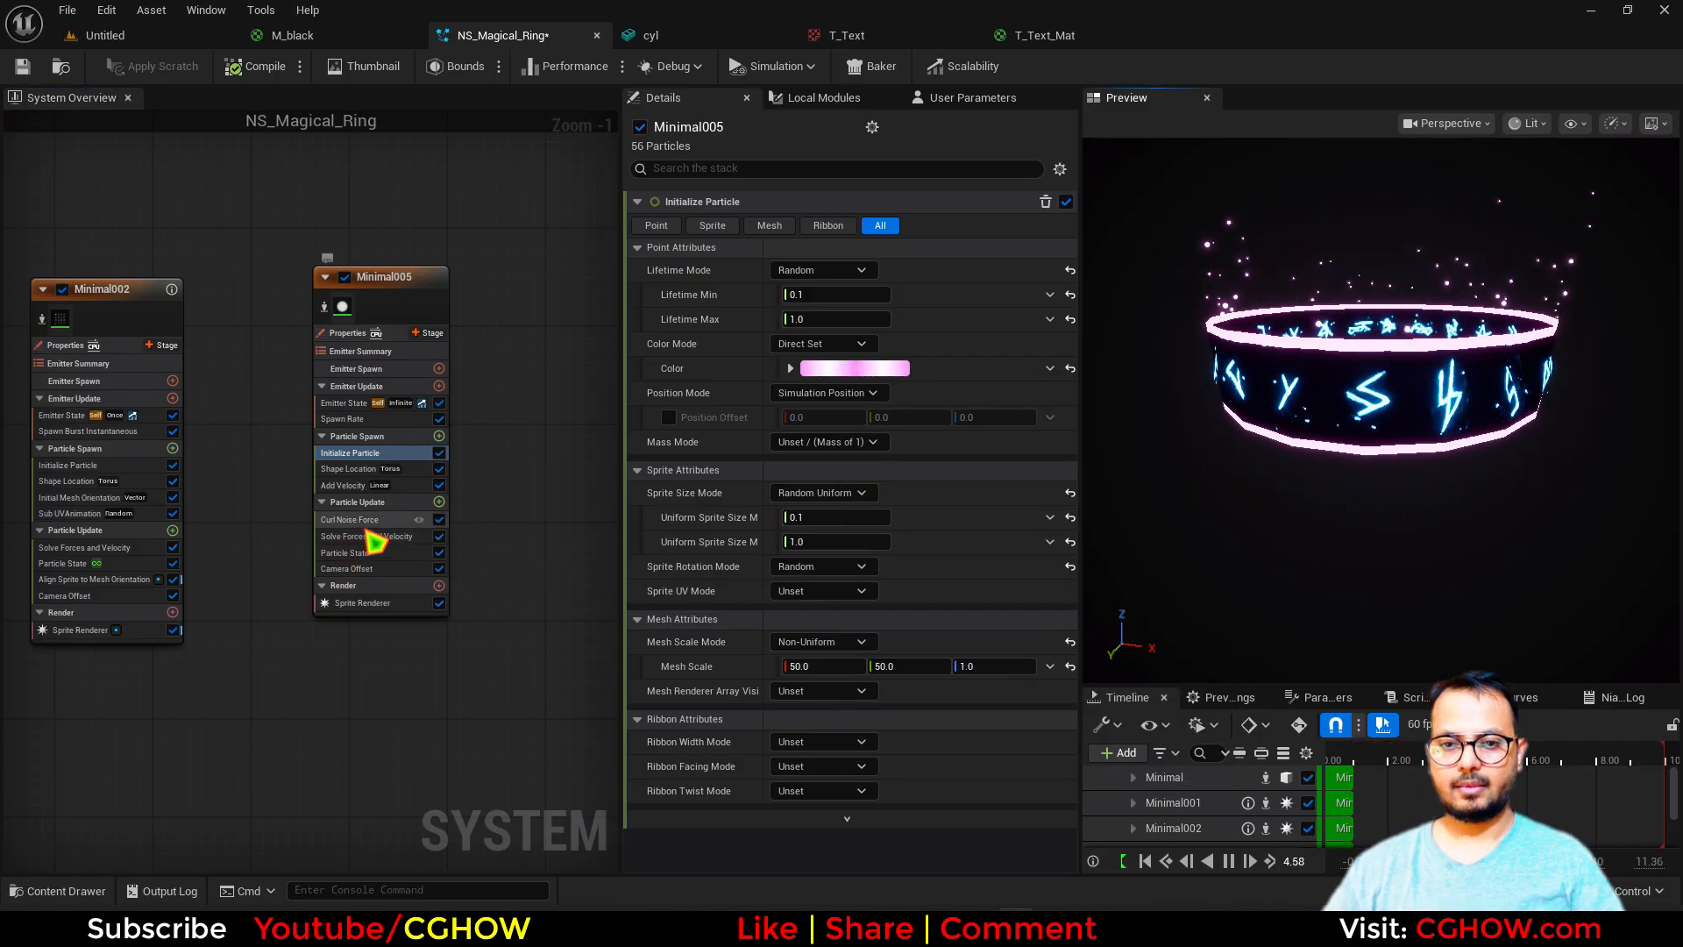
Strengthen the curl noise to about 80 and cap the maximum sprite size at 0.5
{"action": "left_click", "coordinate": [349, 519]}
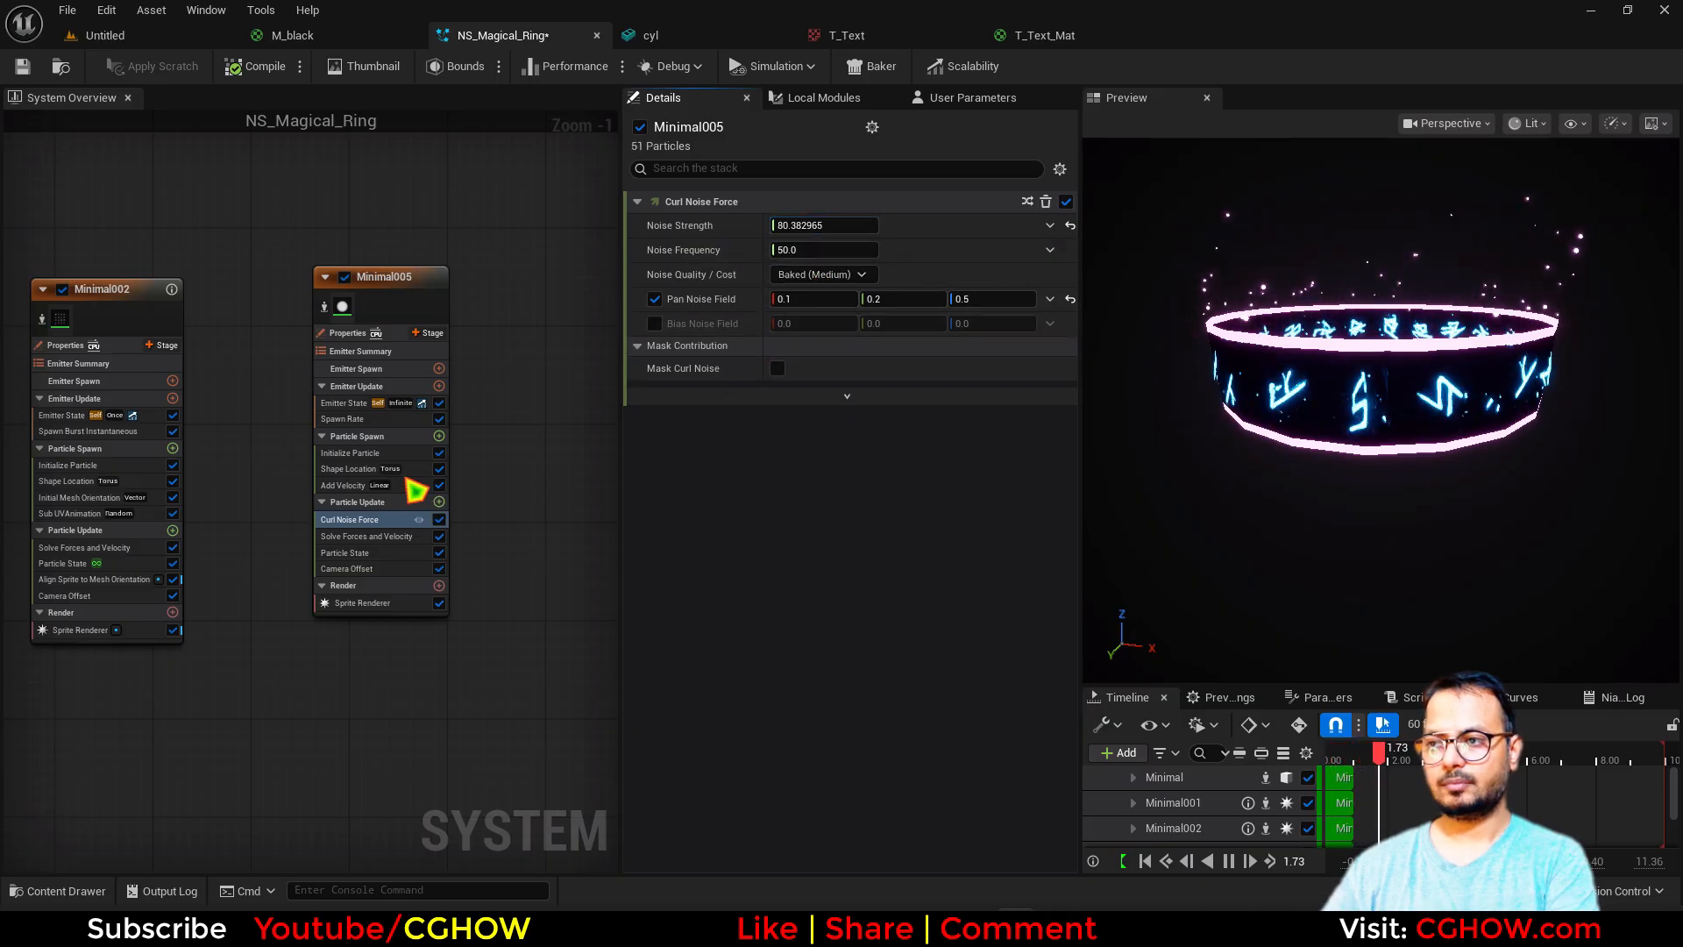
{"action": "left_click", "coordinate": [351, 452]}
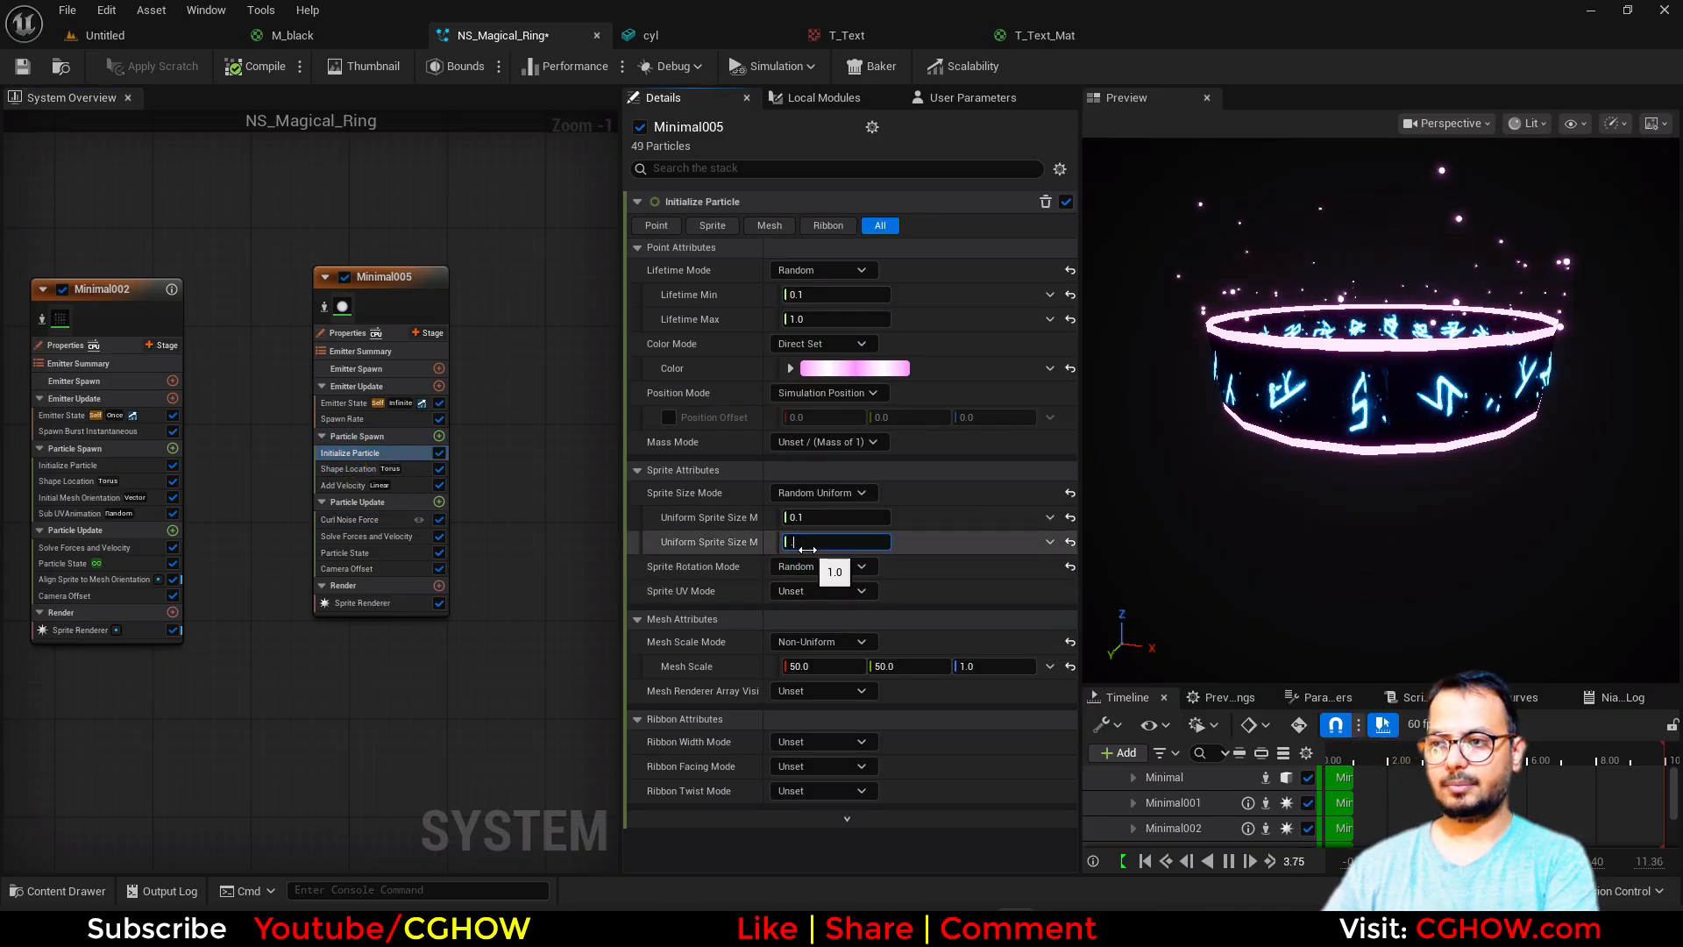
{"action": "type", "text": "0.5"}
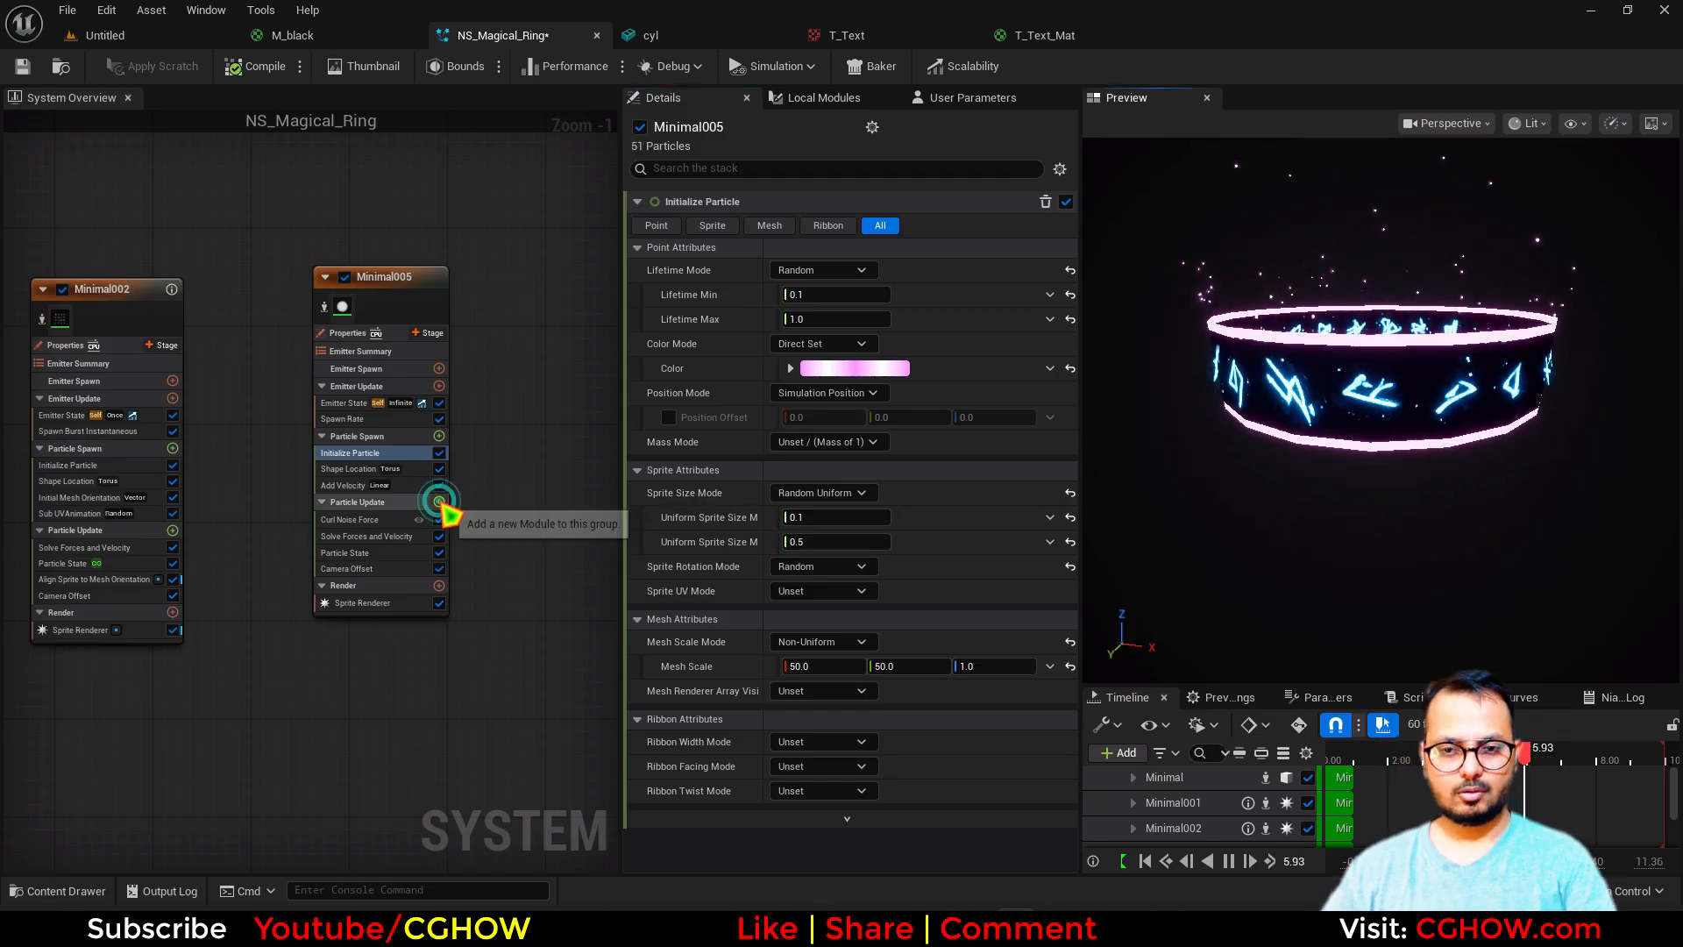
Add a Scale Sprite Size module to Minimal005's Particle Update so sparkles shrink as they drift
{"action": "left_click", "coordinate": [438, 502]}
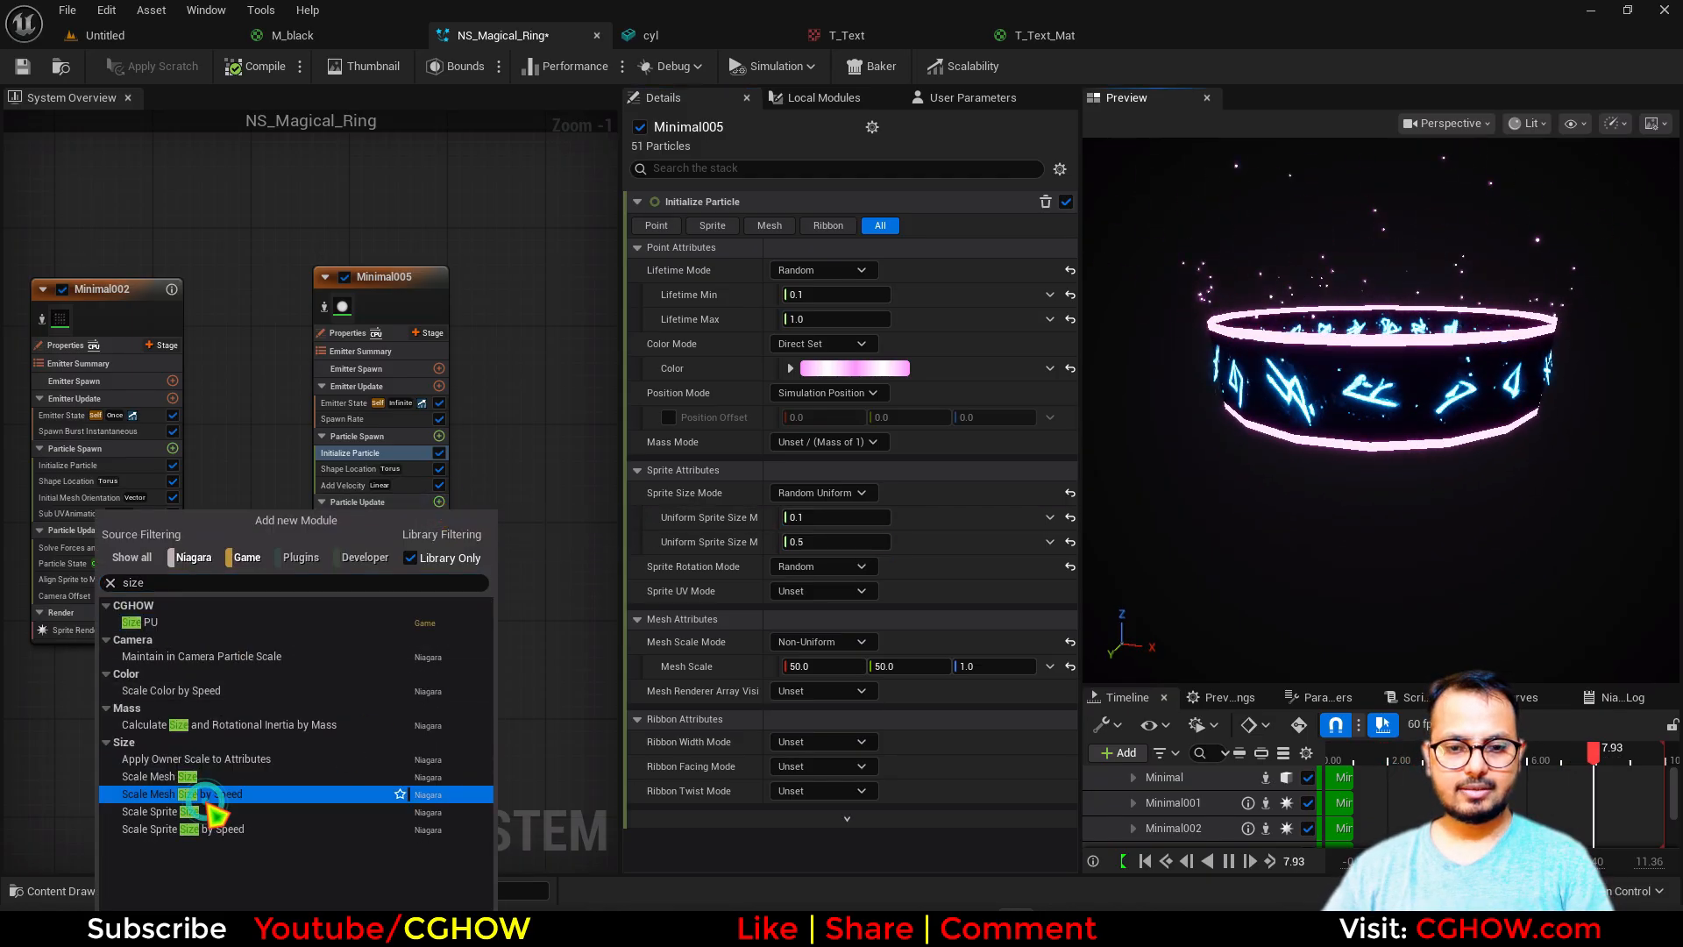
{"action": "left_click", "coordinate": [180, 792]}
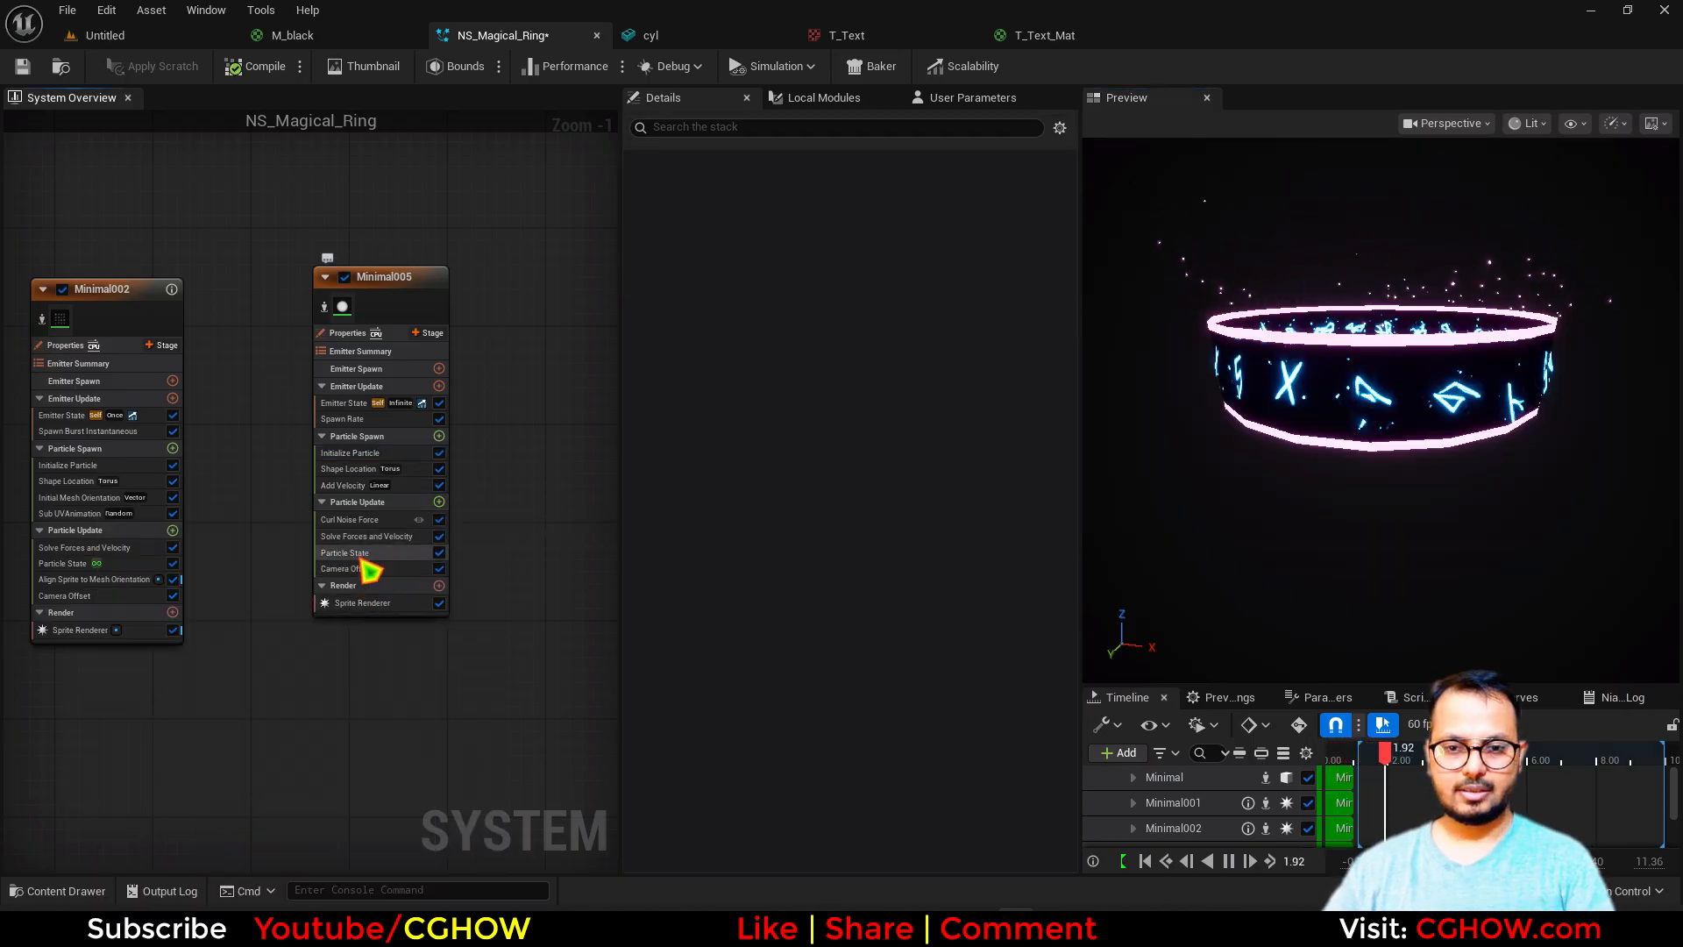
{"action": "left_click", "coordinate": [438, 502]}
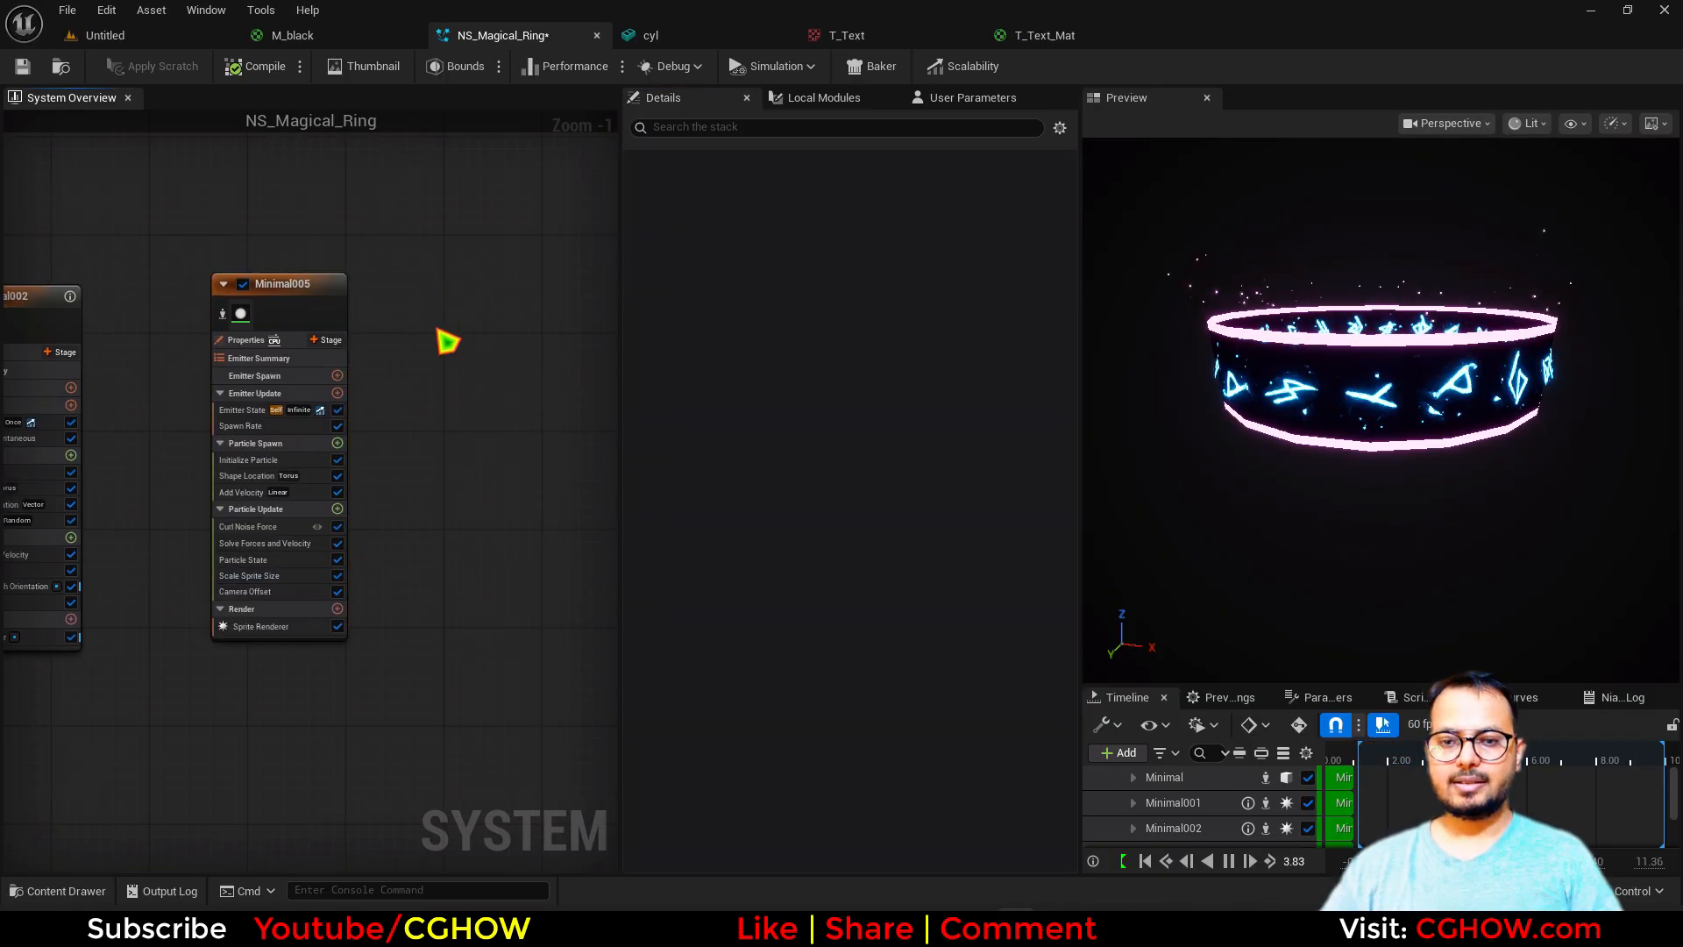
Give Minimal006 an Add Velocity Z of -50 and lower its torus spawn offset
{"action": "left_click", "coordinate": [453, 490]}
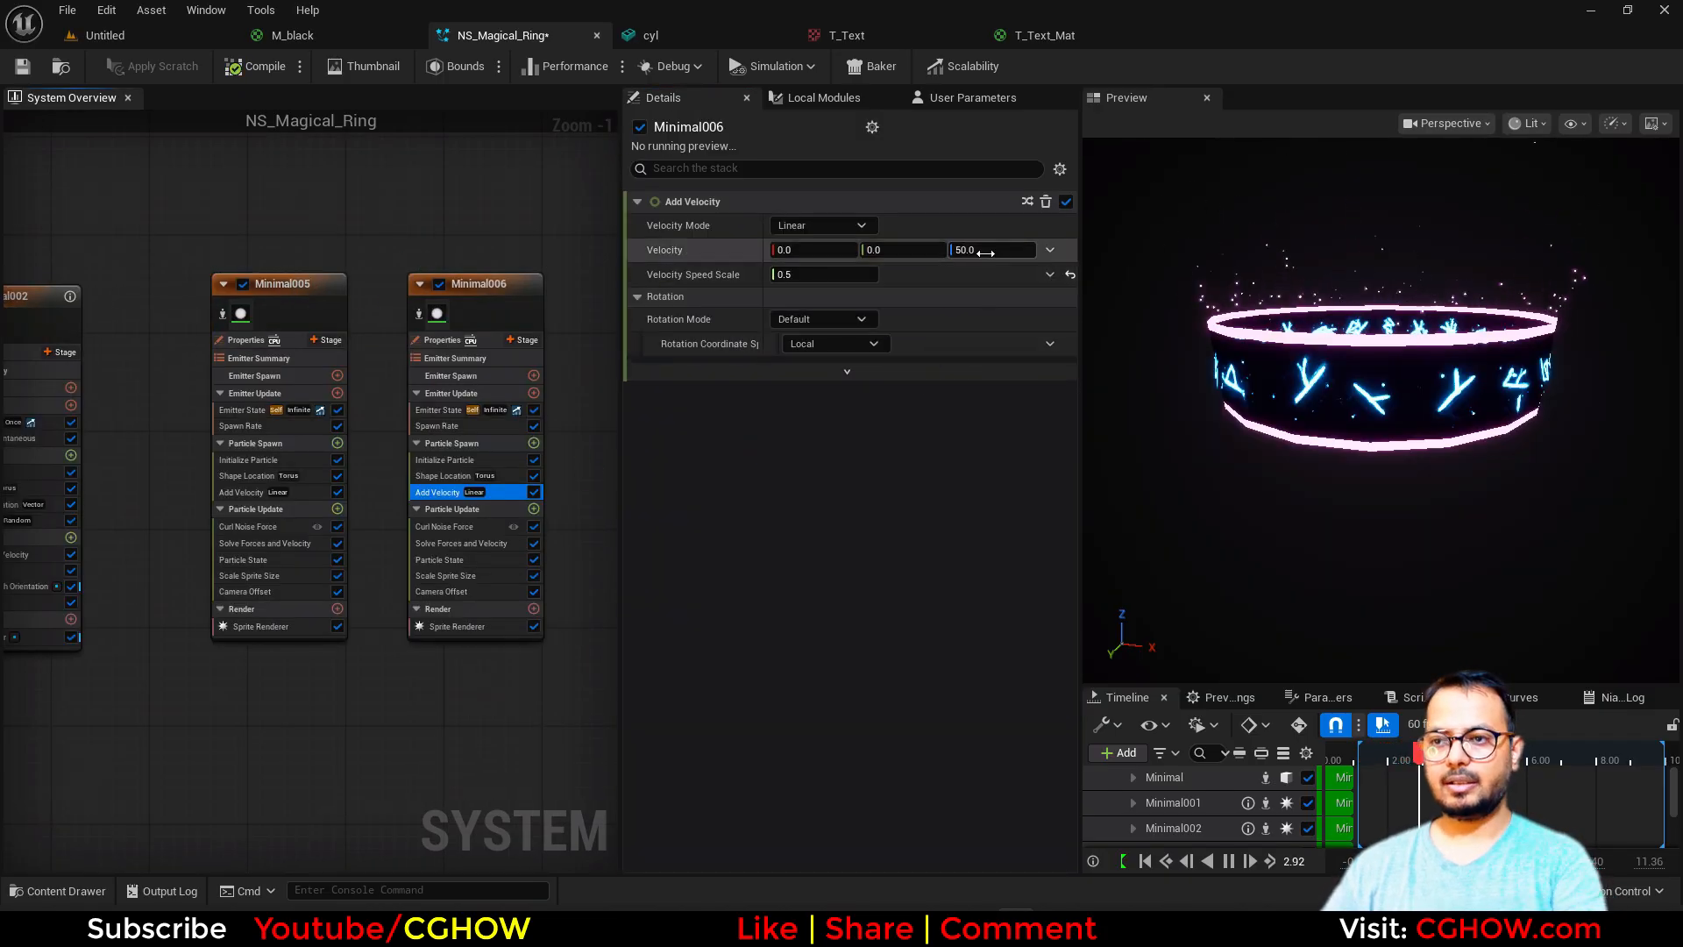
{"action": "type", "text": "-50.0"}
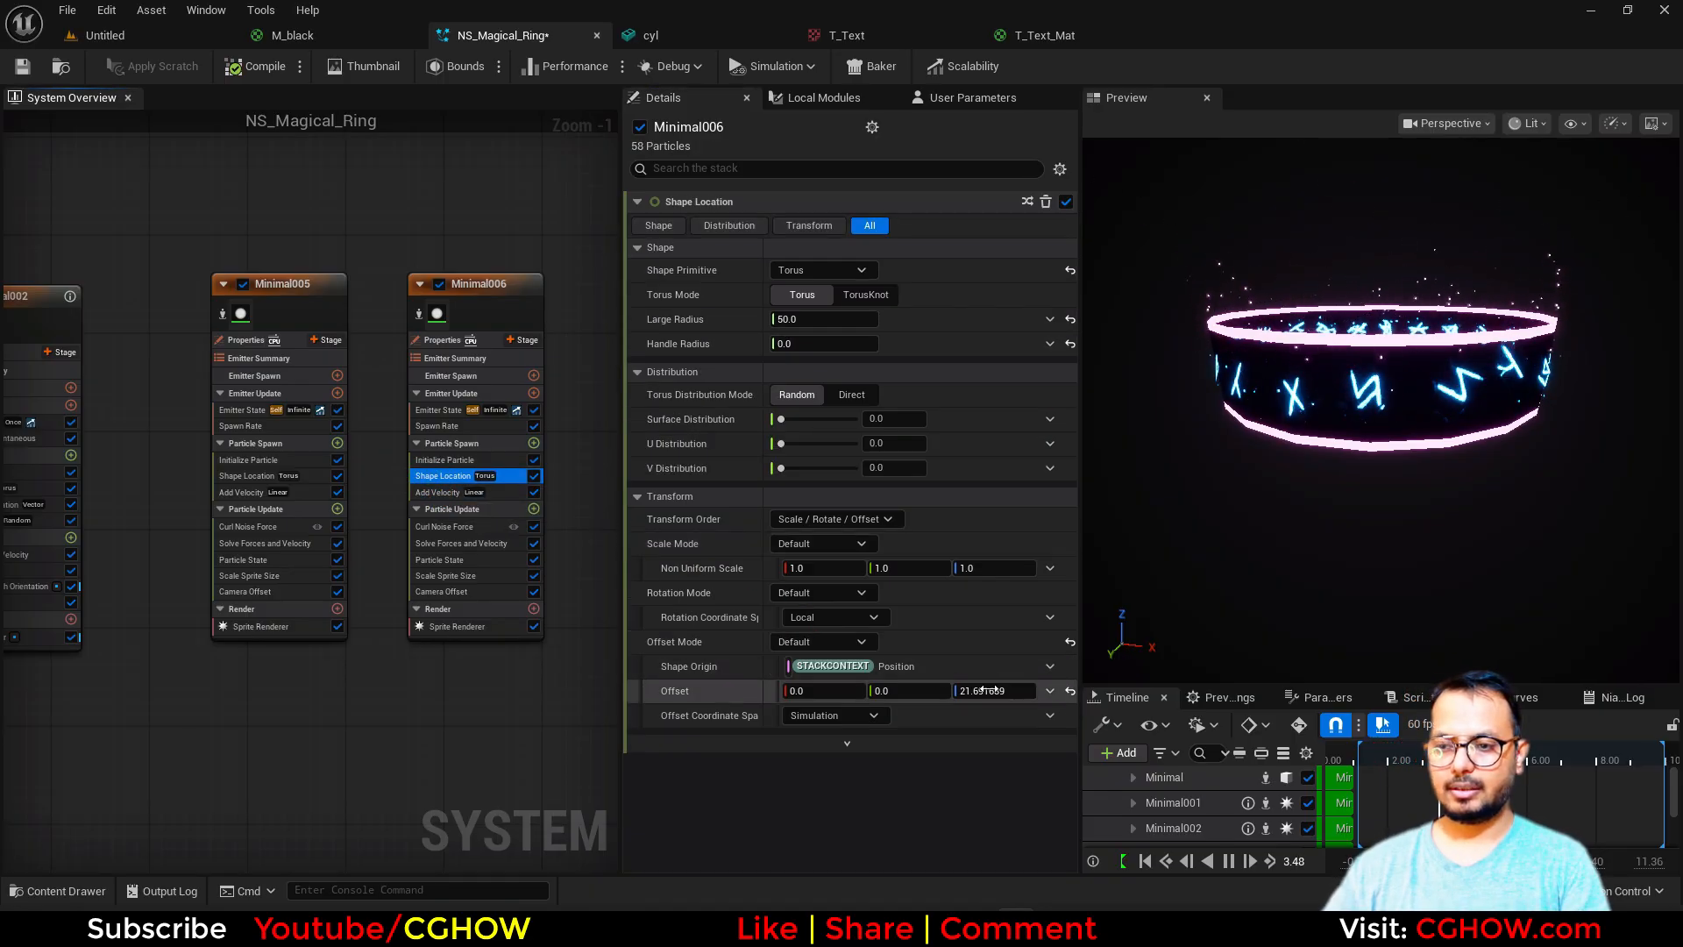
{"action": "left_click_drag", "start_coordinate": [987, 690], "coordinate": [987, 708]}
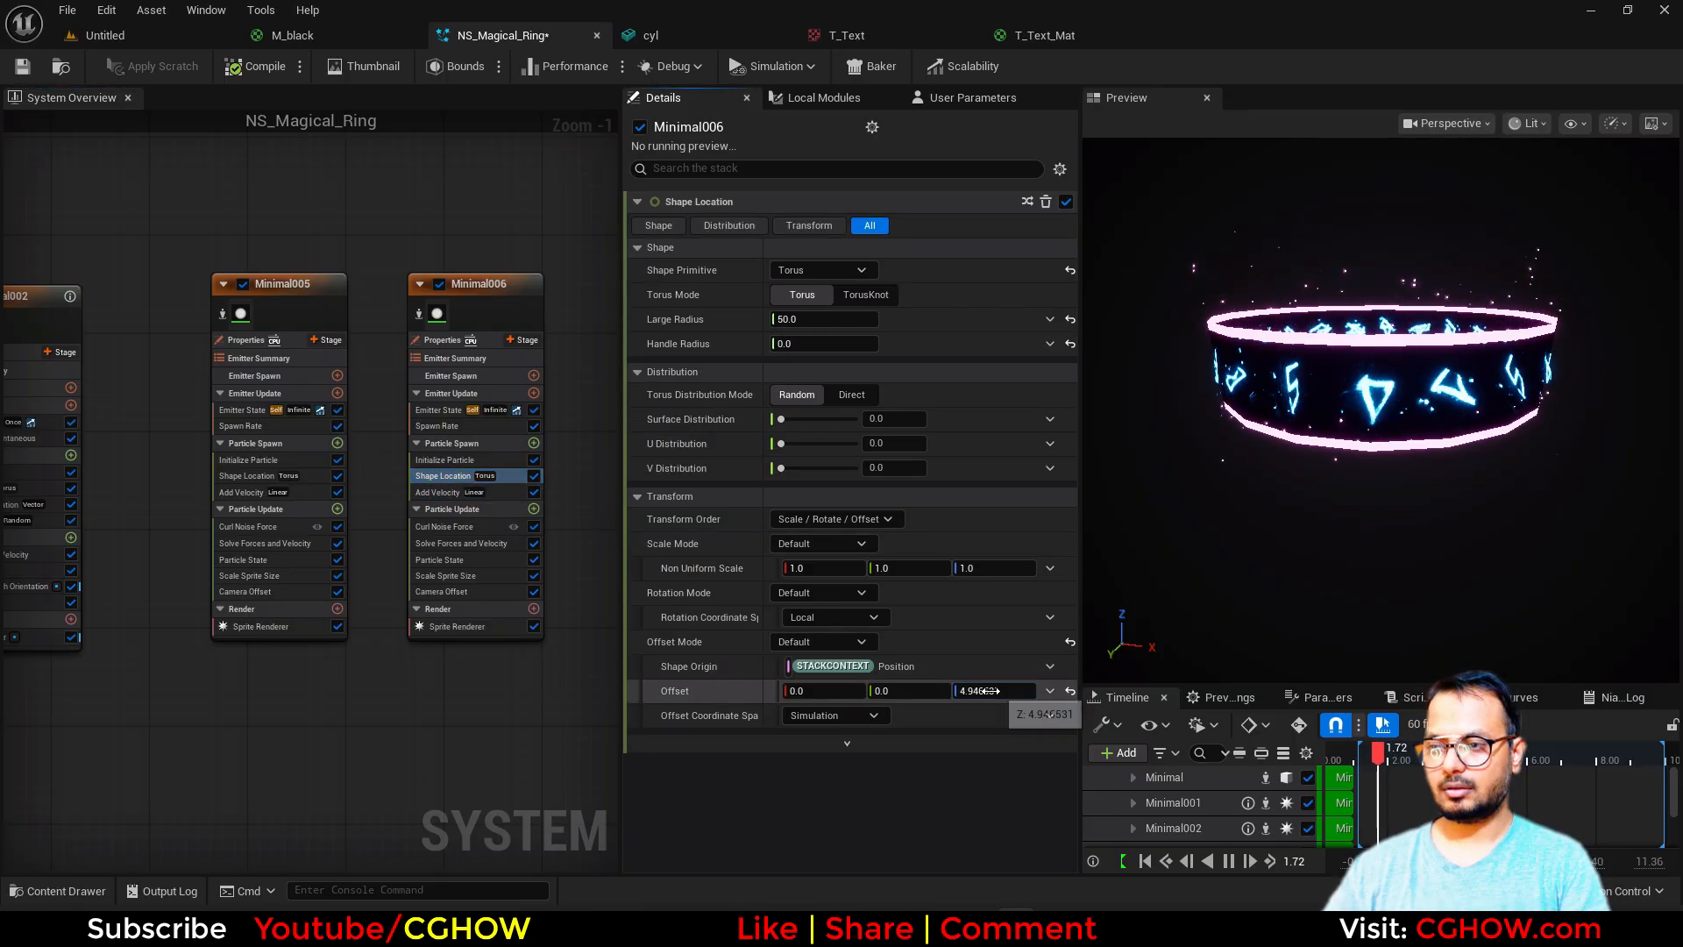